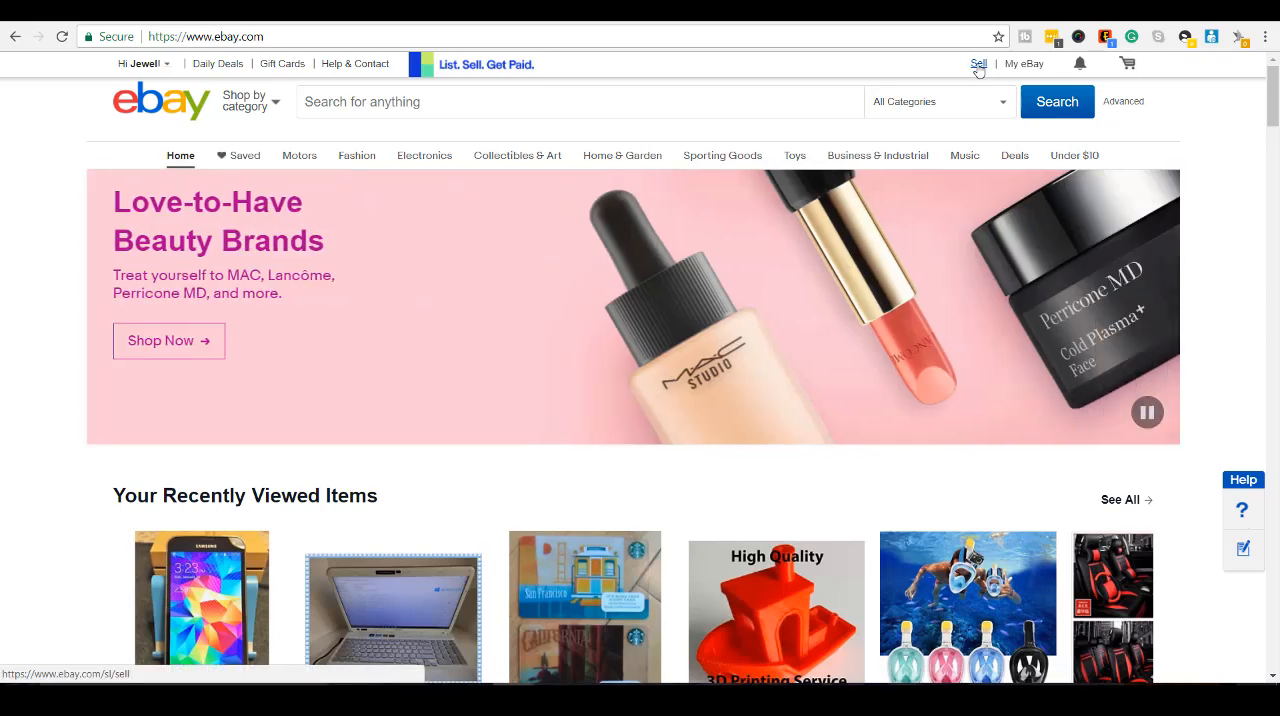
Step: Start a new listing for 'Samsung Galaxy S5' and bring up matching catalog products
left_click(975, 64)
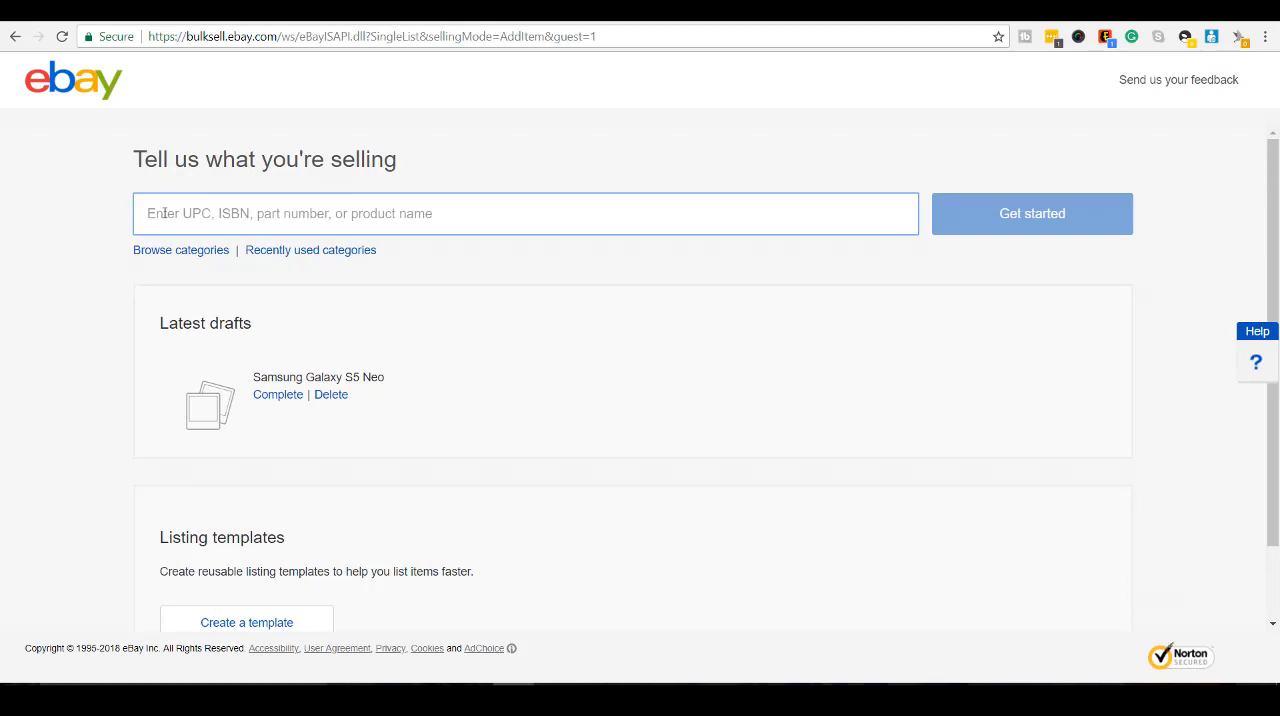
type("sung Galaxy S5")
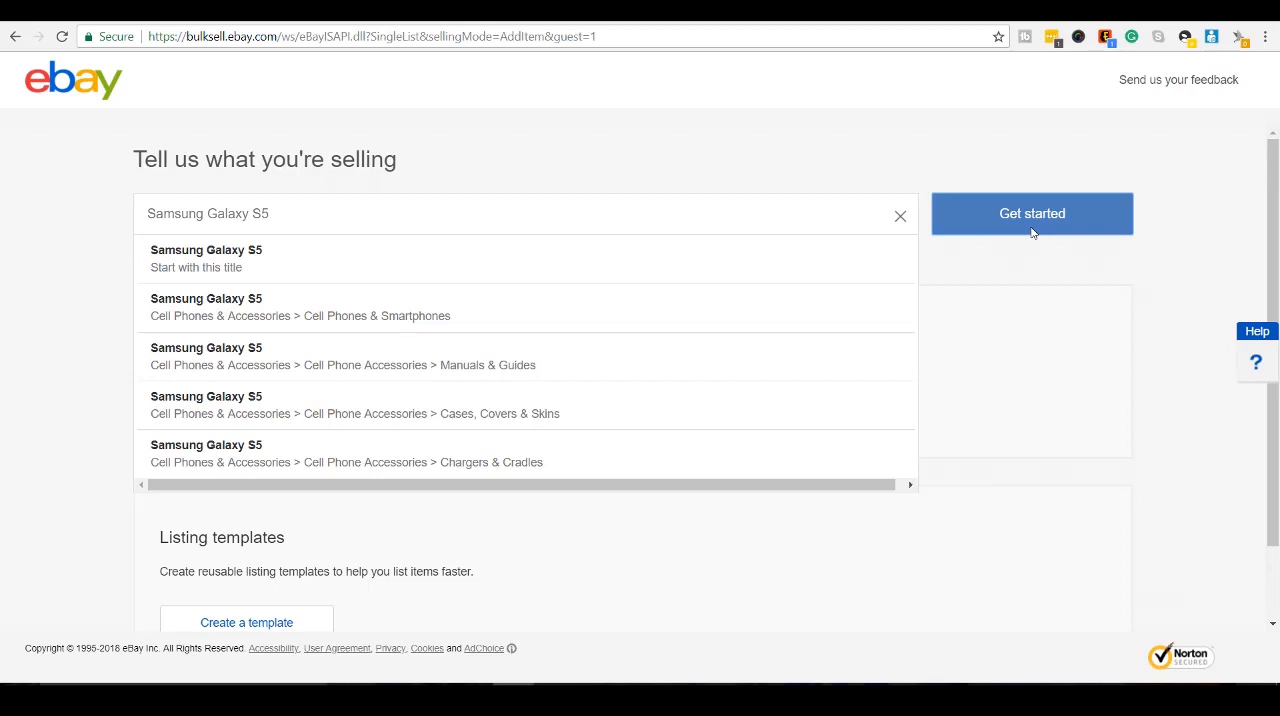
left_click(1032, 213)
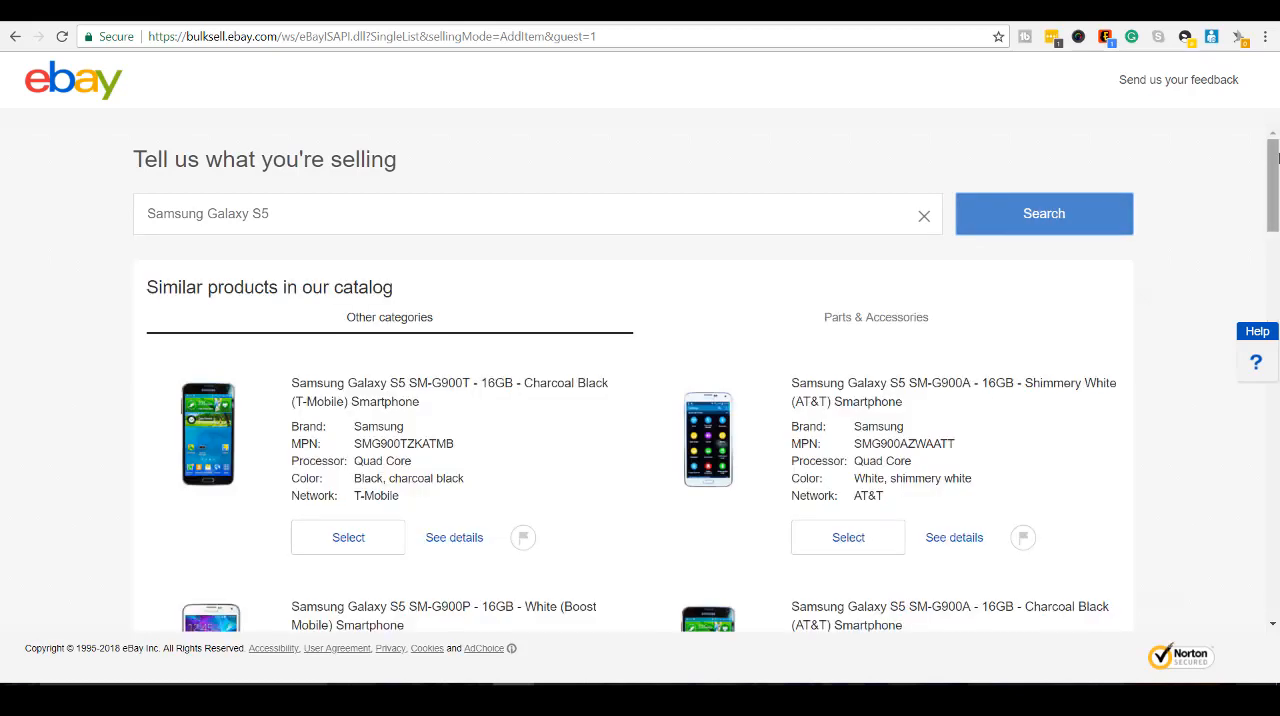
Step: Skip the suggested catalog products and create the draft without selecting one
scroll("down", 3)
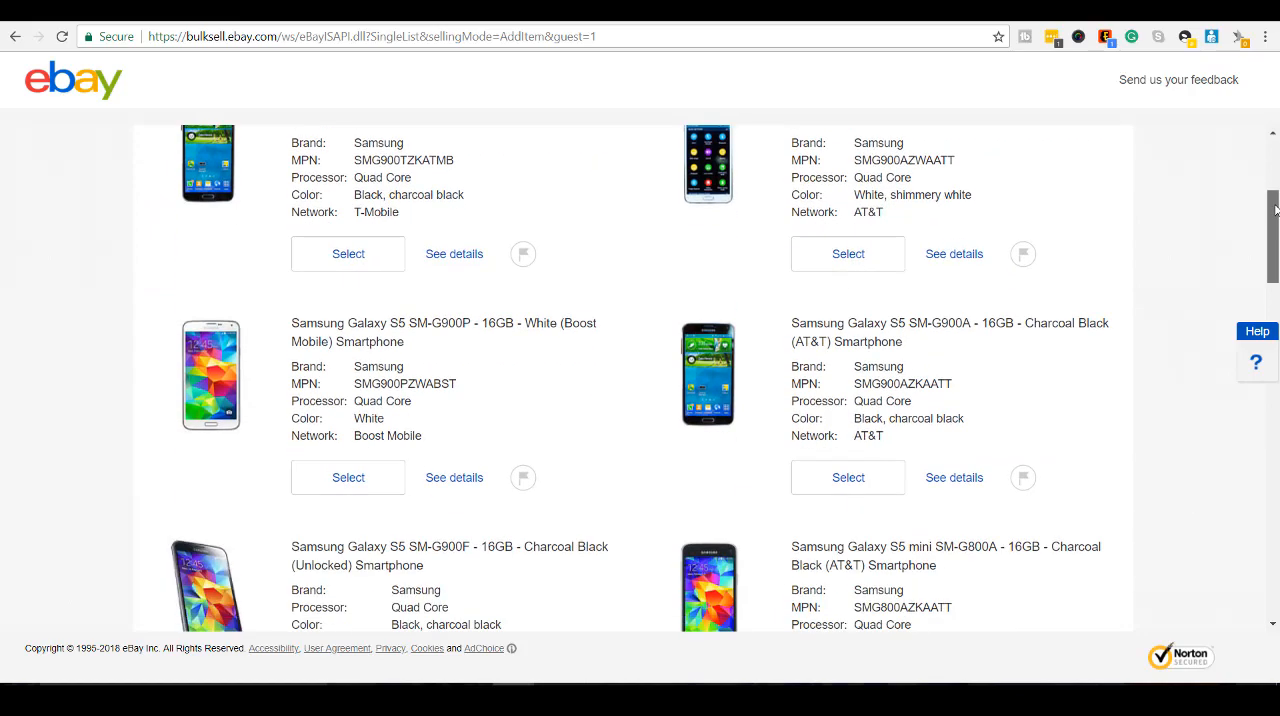
scroll("down", 3)
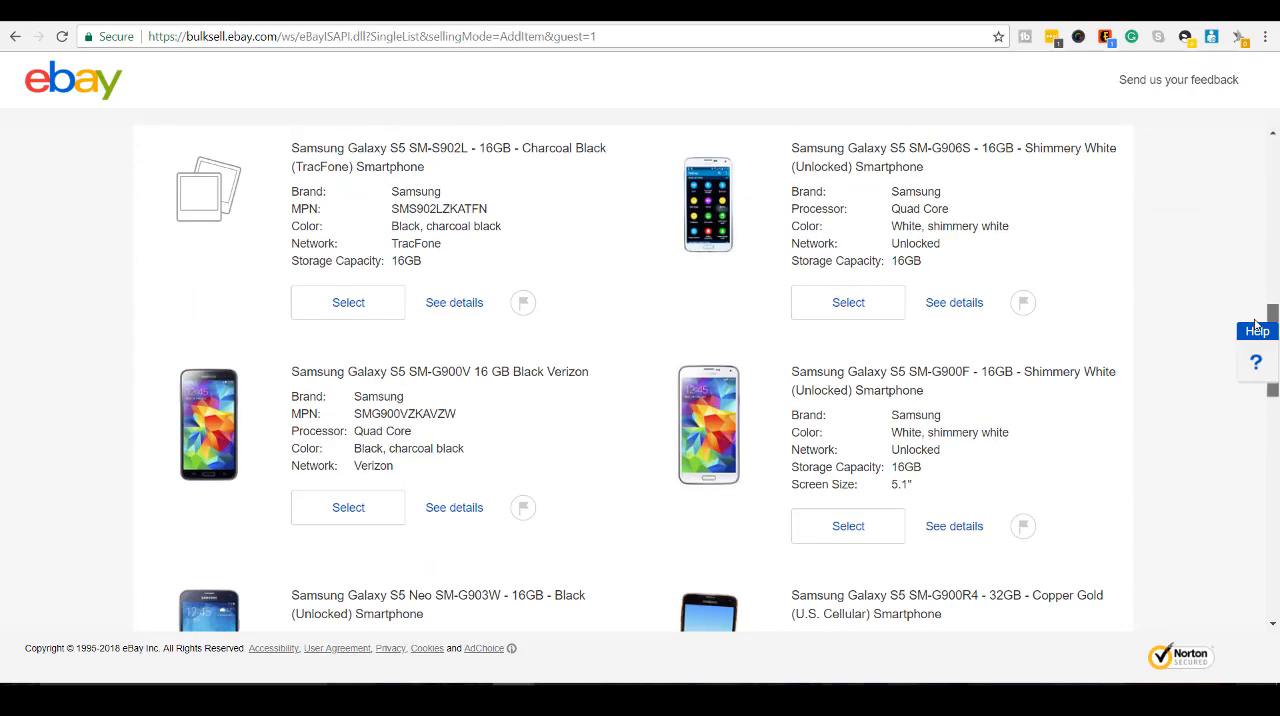
scroll("down", 3)
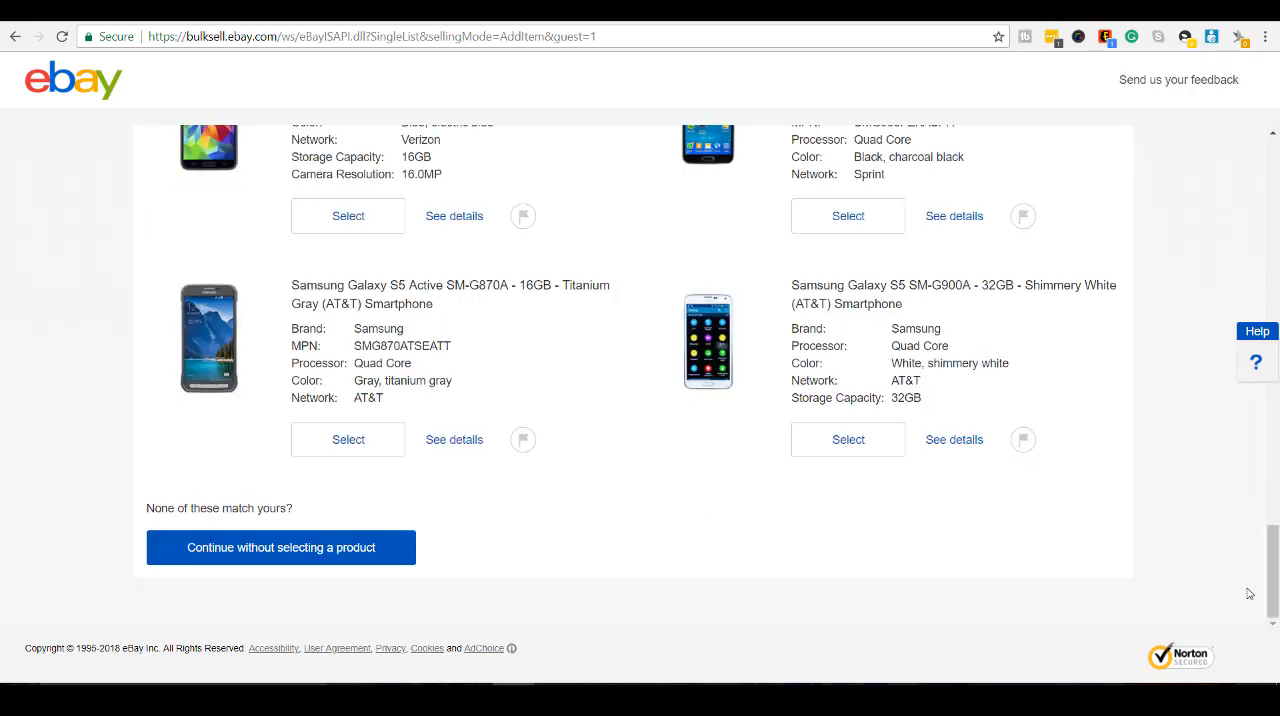
mouse_move(196, 584)
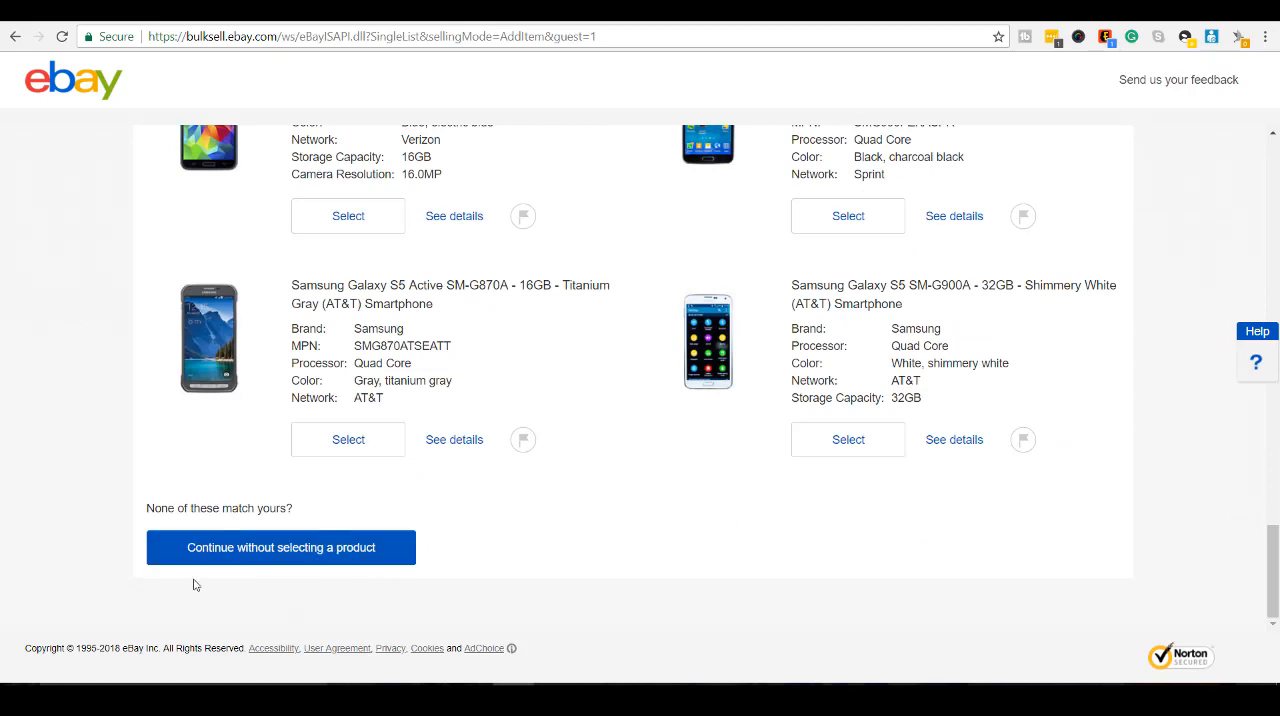
mouse_move(249, 551)
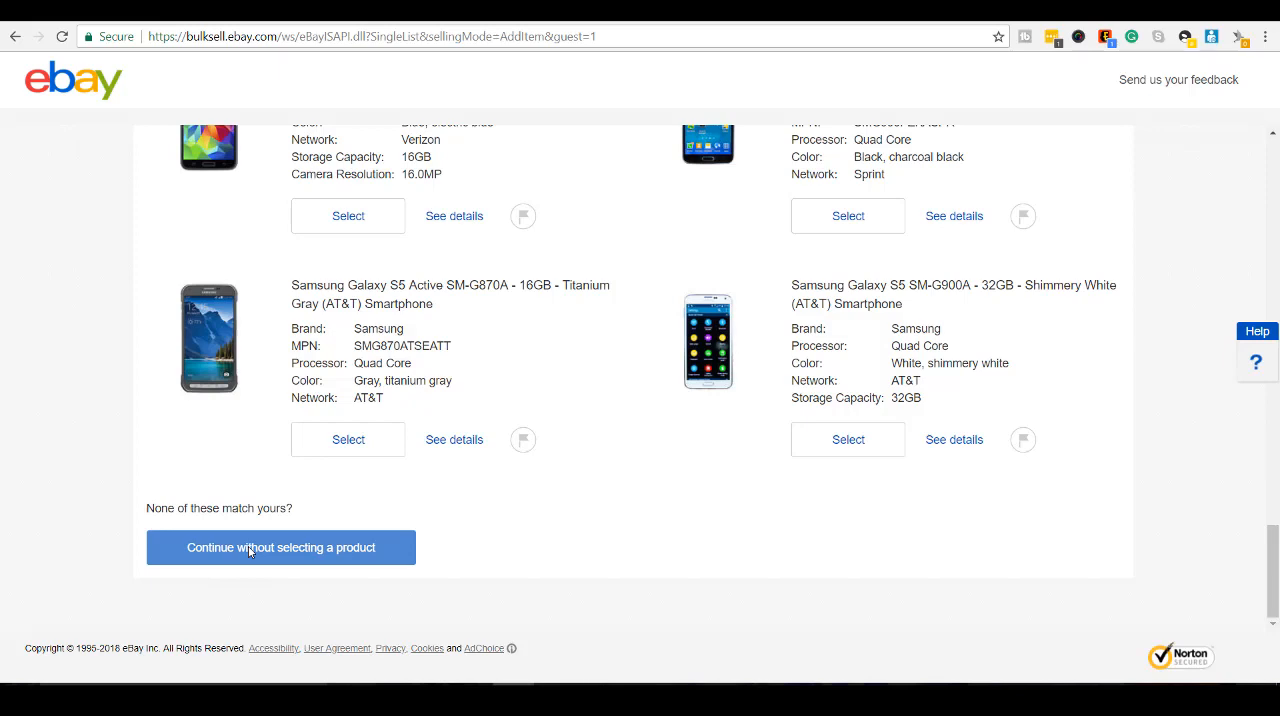
left_click(280, 547)
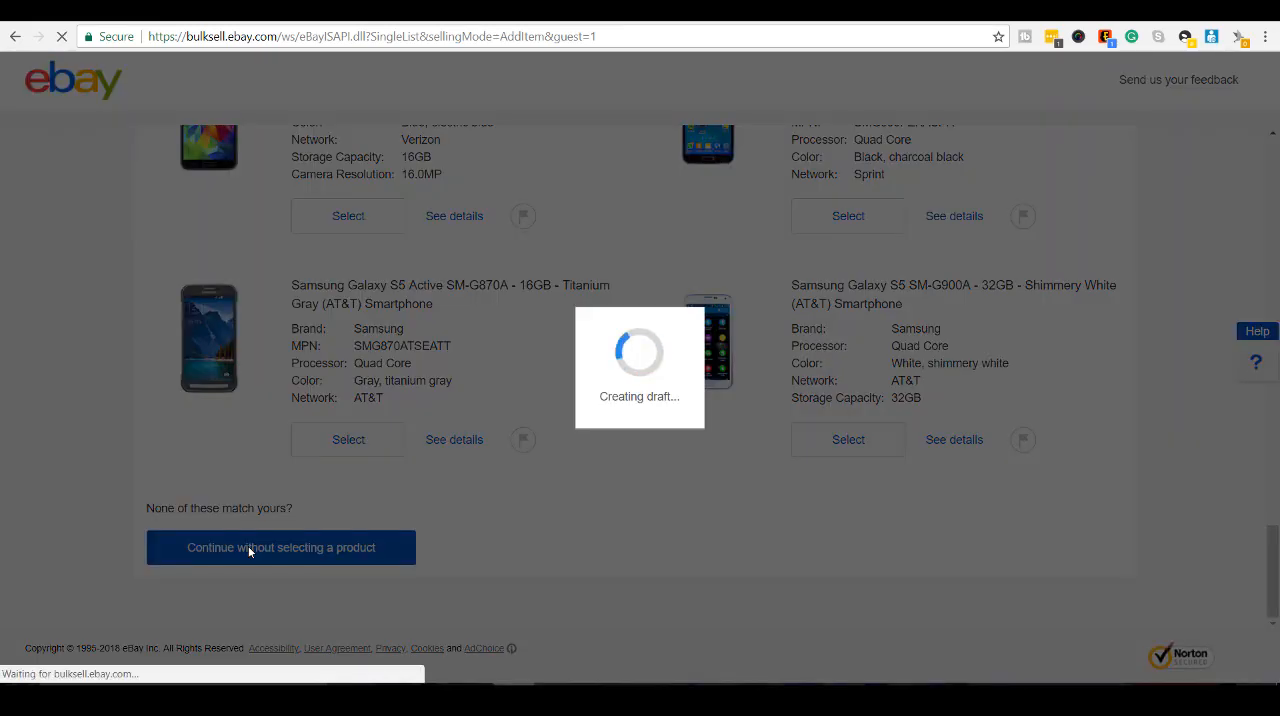
Step: Extend the listing title to 'Samsung Galaxy S5 Neo Smartphone Android'
left_click(280, 547)
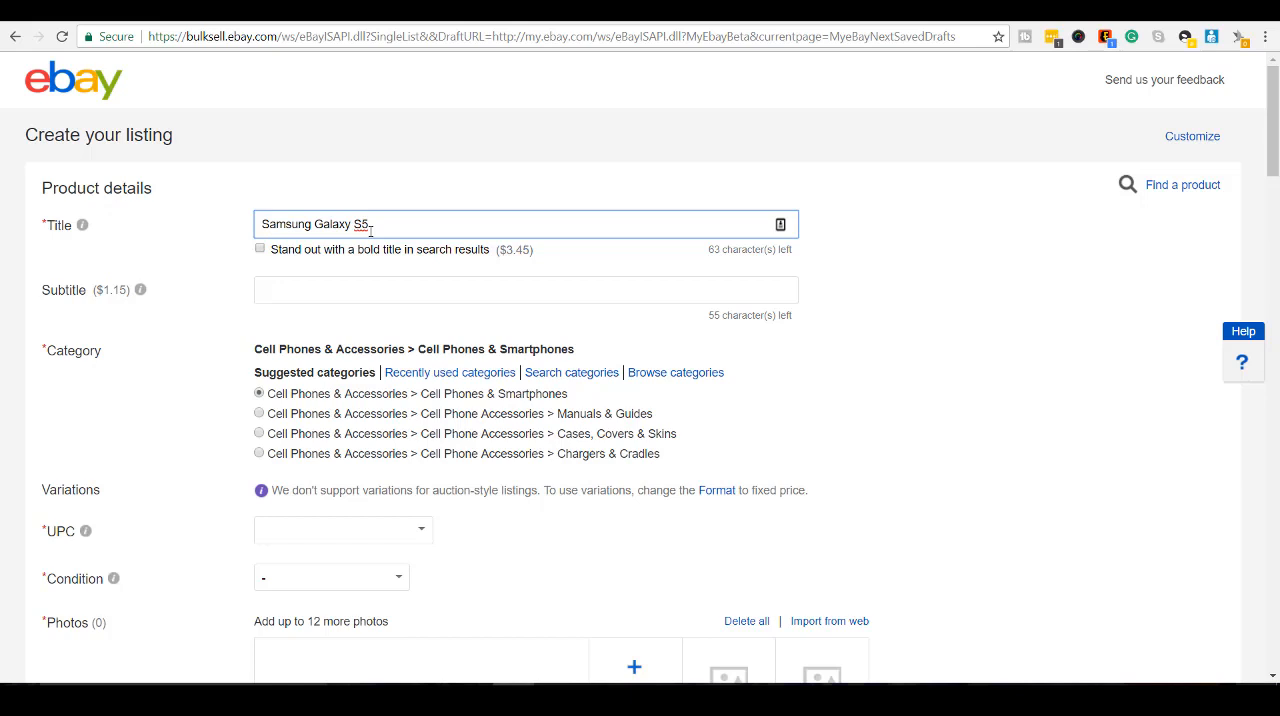
type("Neo")
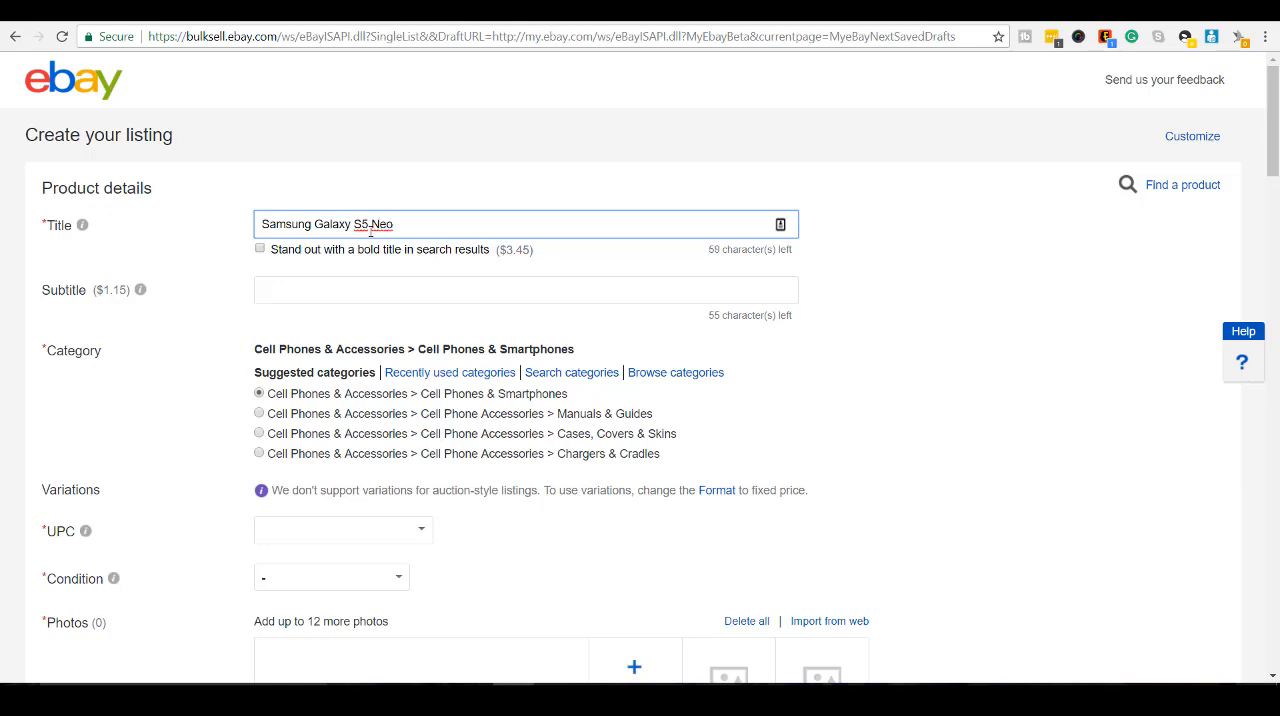
type("Smartphone")
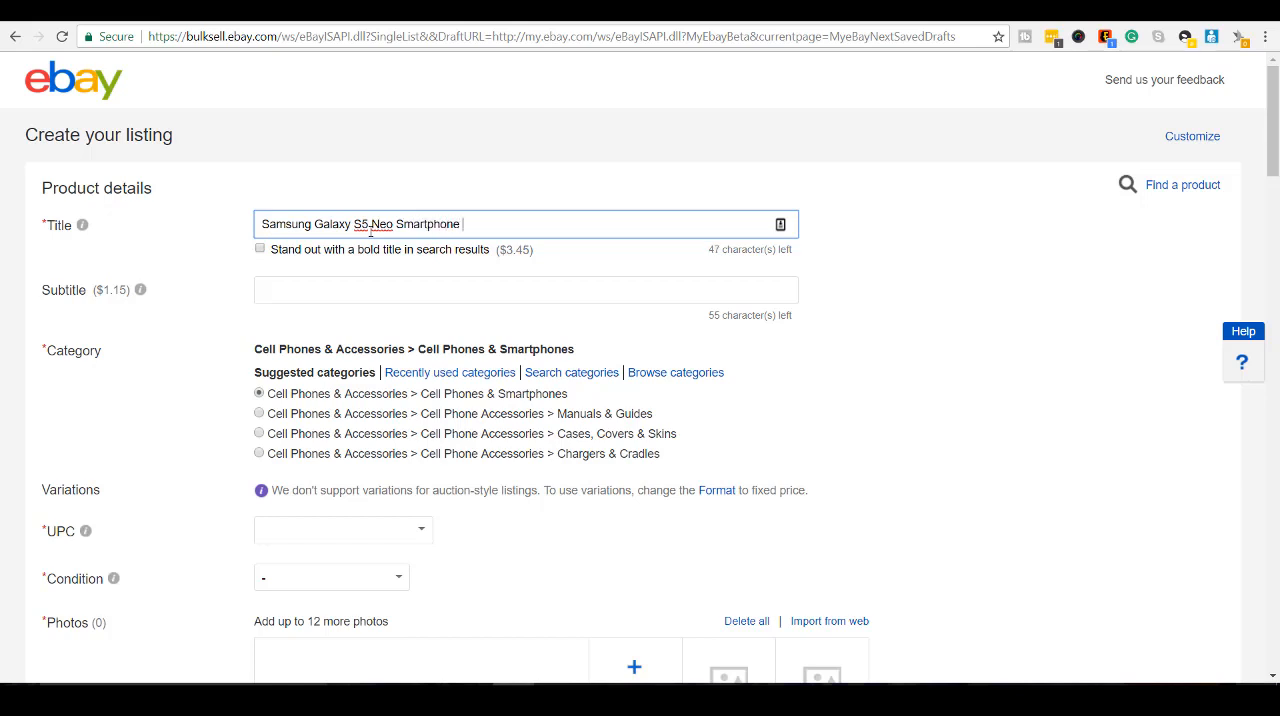
type("A")
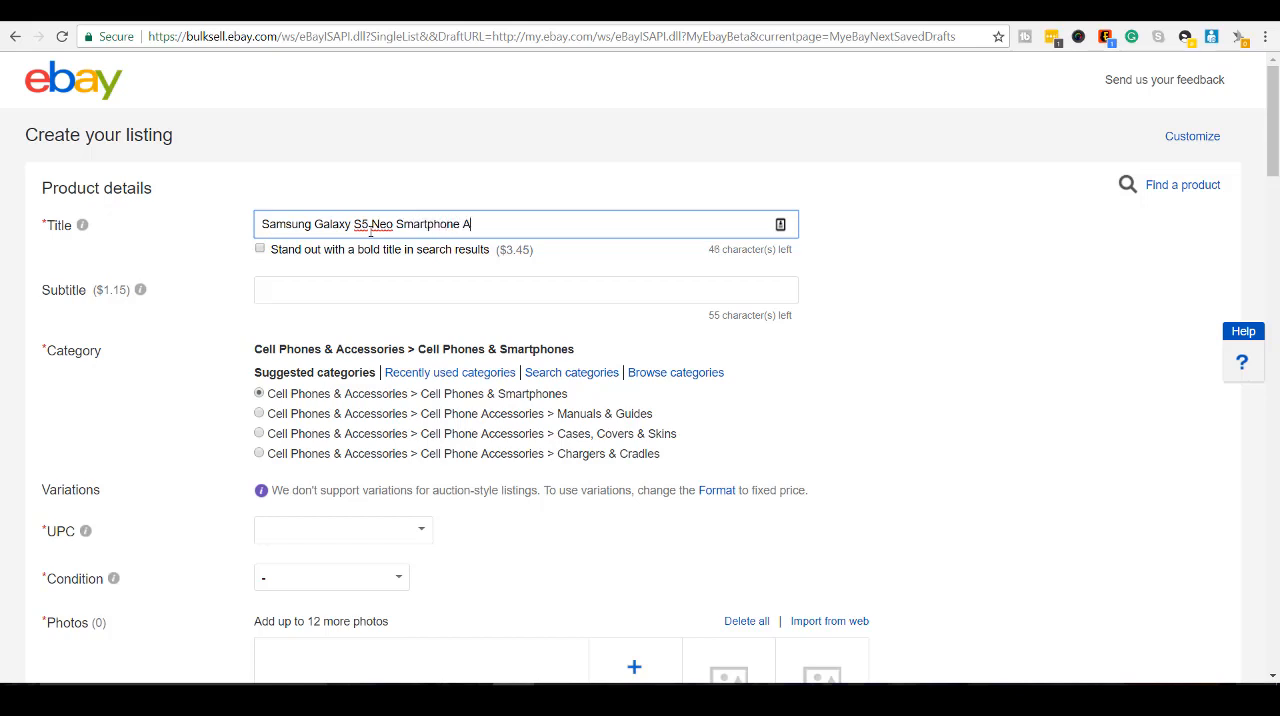
type("ndroid")
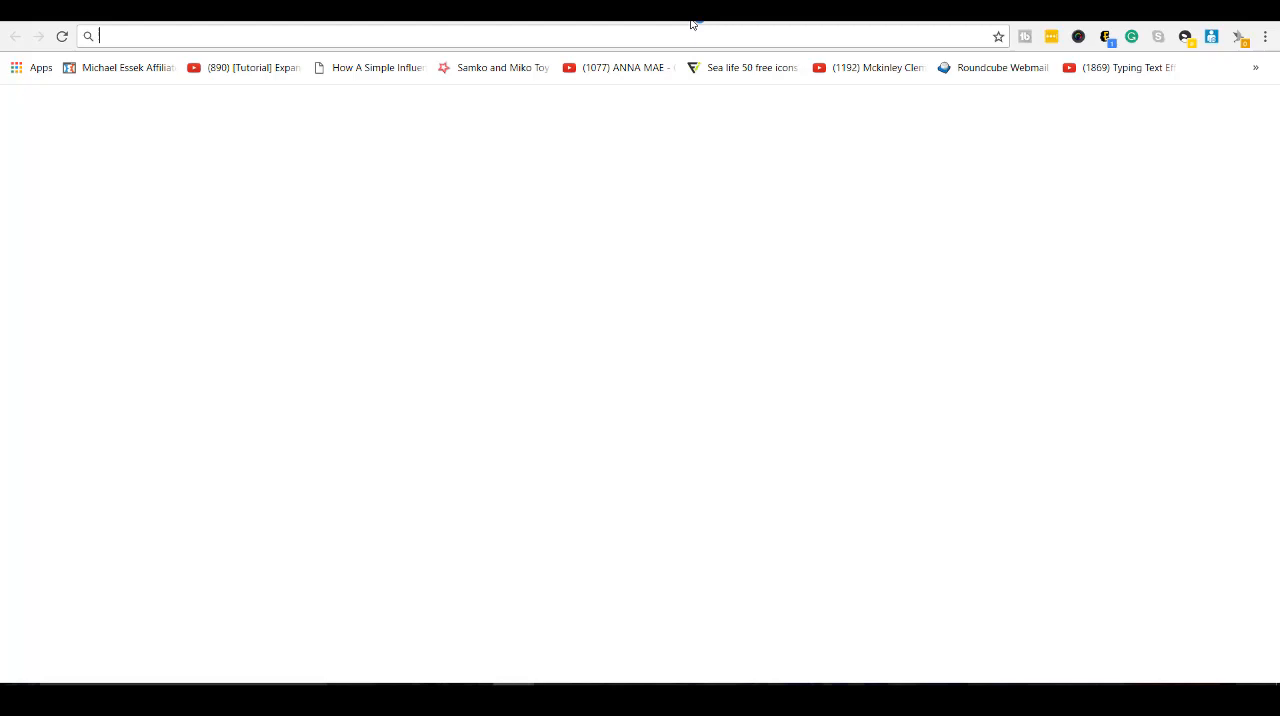
Step: In the new tab, search eBay for 'samsung galaxy s5' and browse the 2,747 results
type("www.amazon.com")
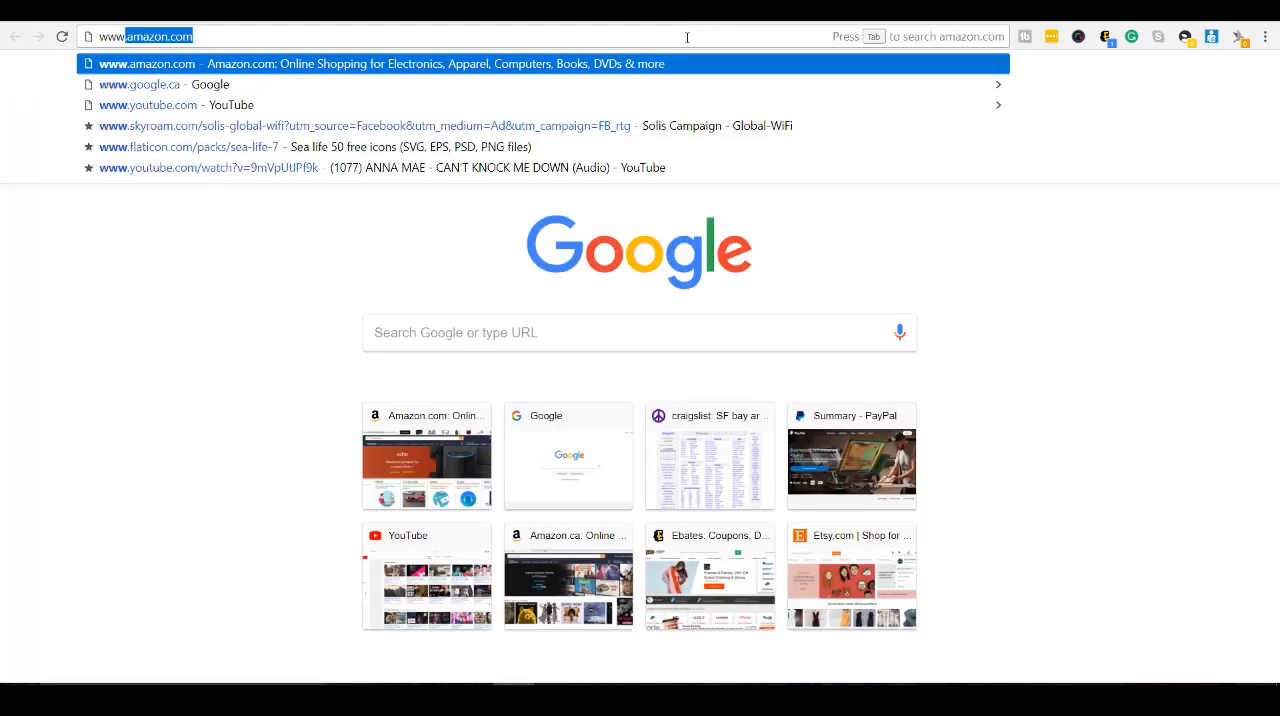
type("www.ebay.com")
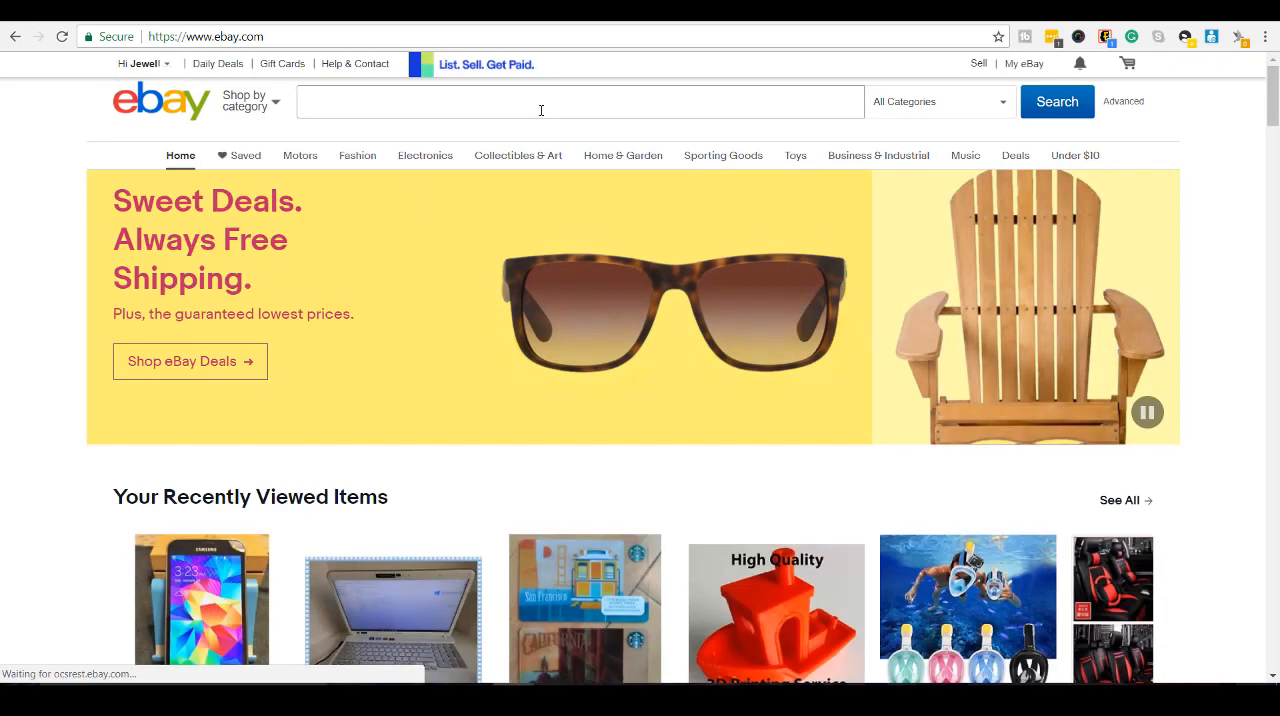
type("samsu")
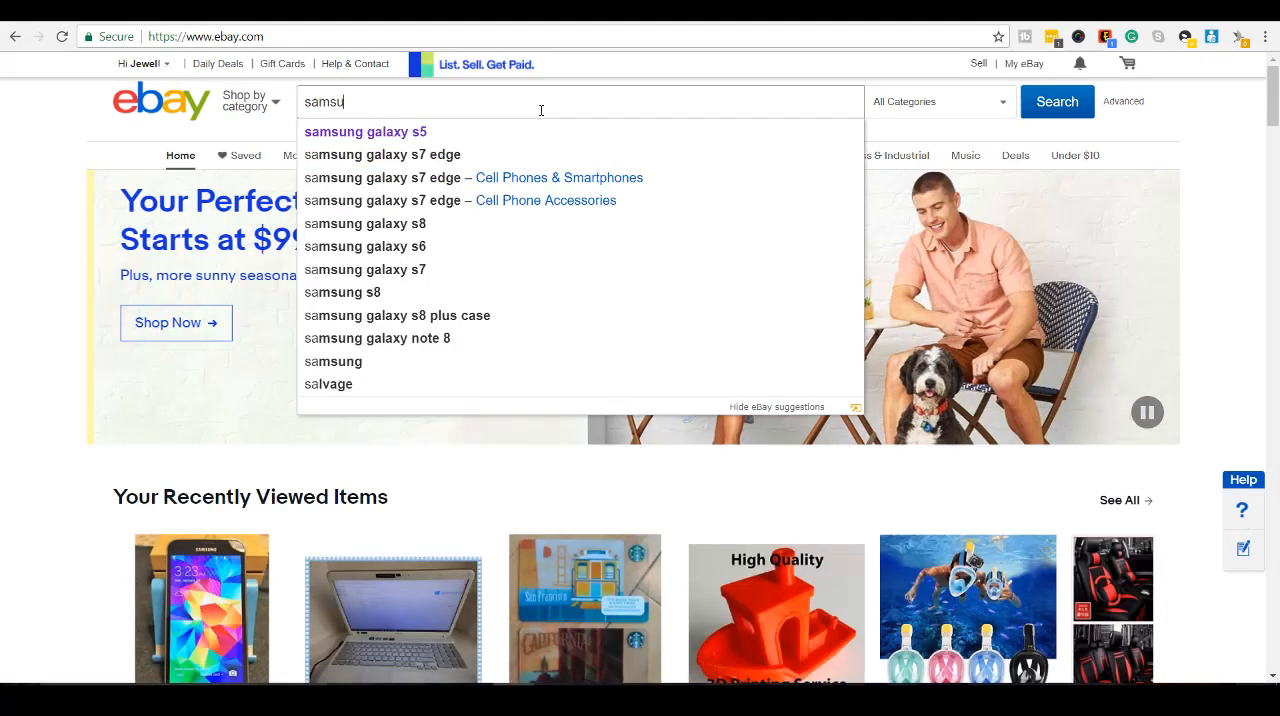
left_click(364, 131)
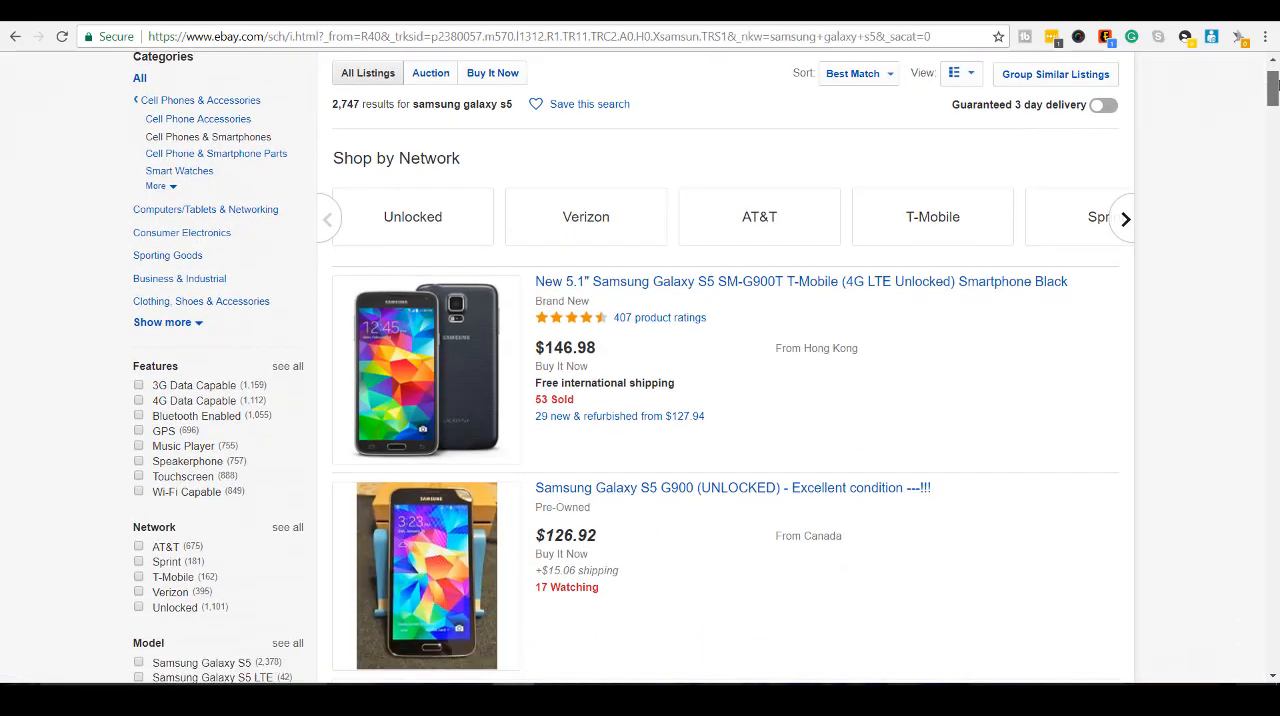
scroll("down", 3)
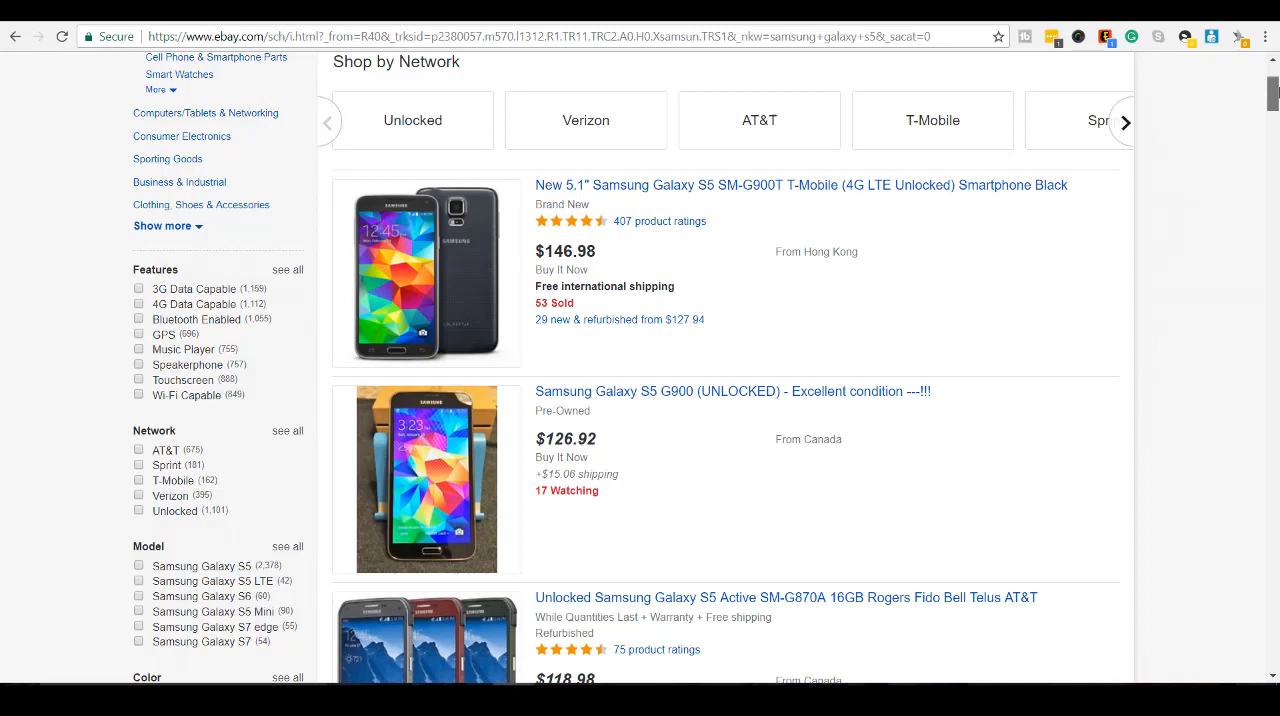
scroll("down", 3)
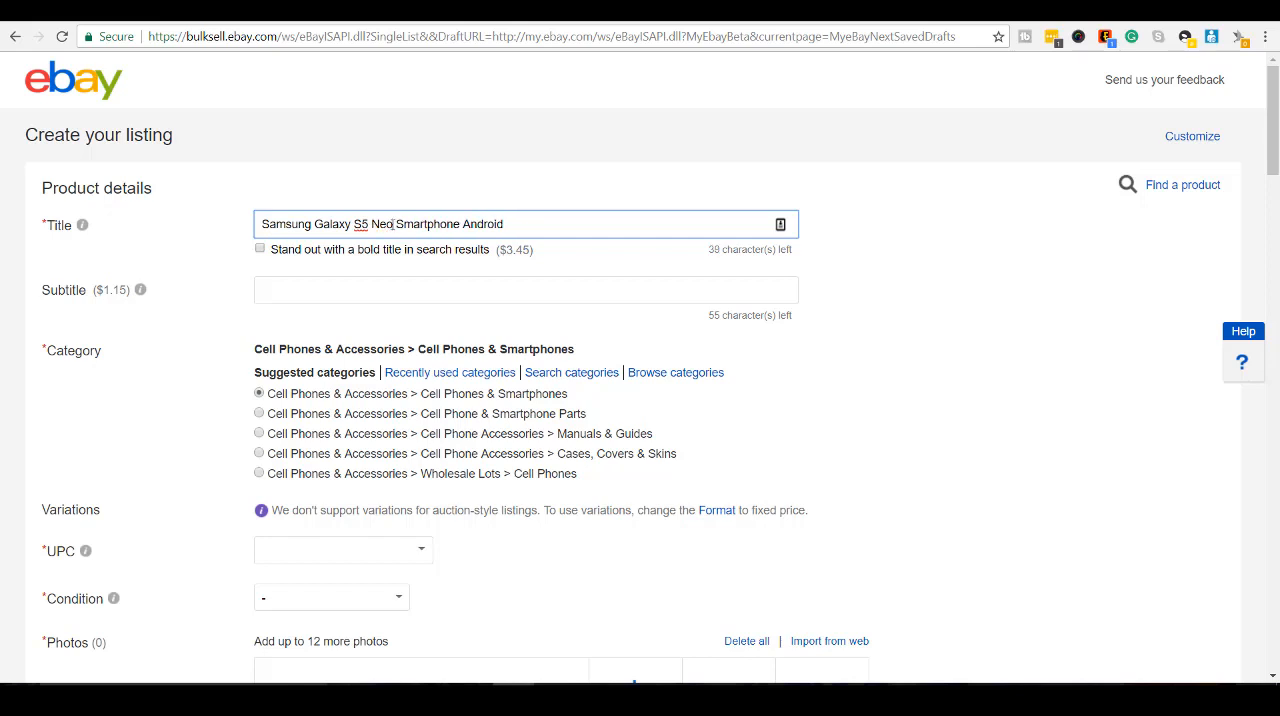
Step: Retitle the listing 'Samsung Galaxy S5 Neo Great Condition - Smartphone Android Rogers SM-G903W'
type("Great Condition")
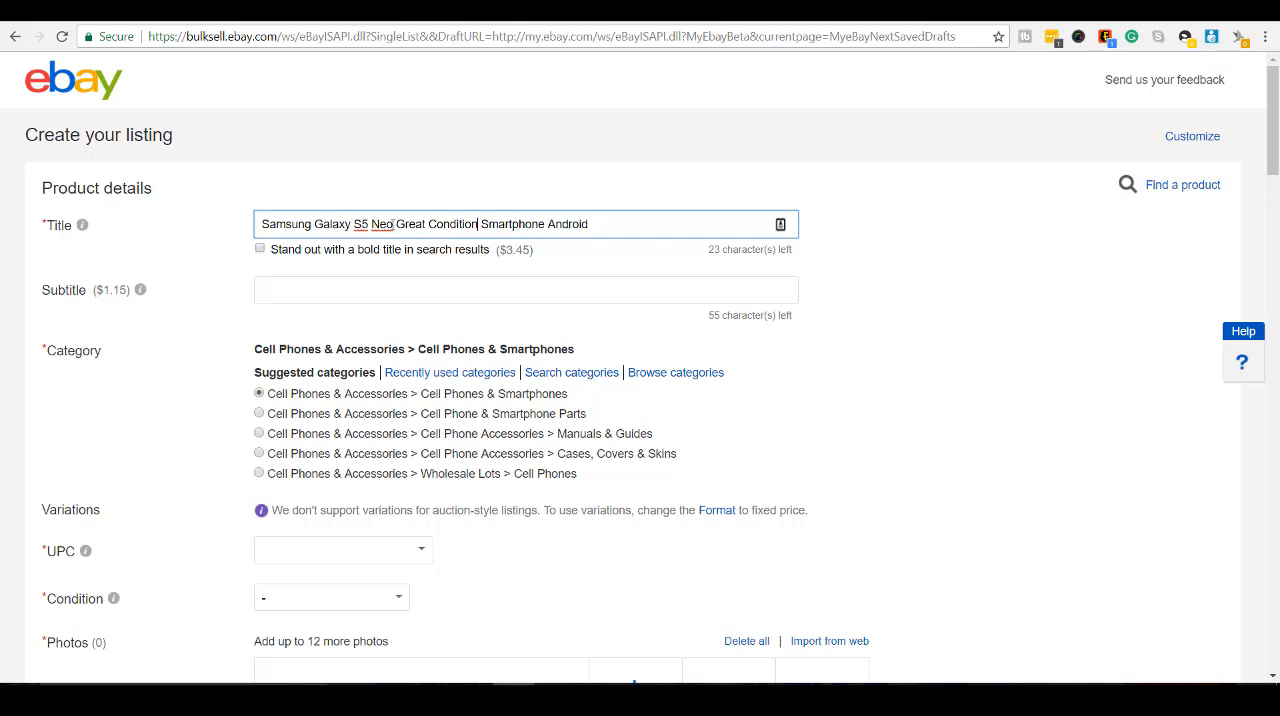
type("-")
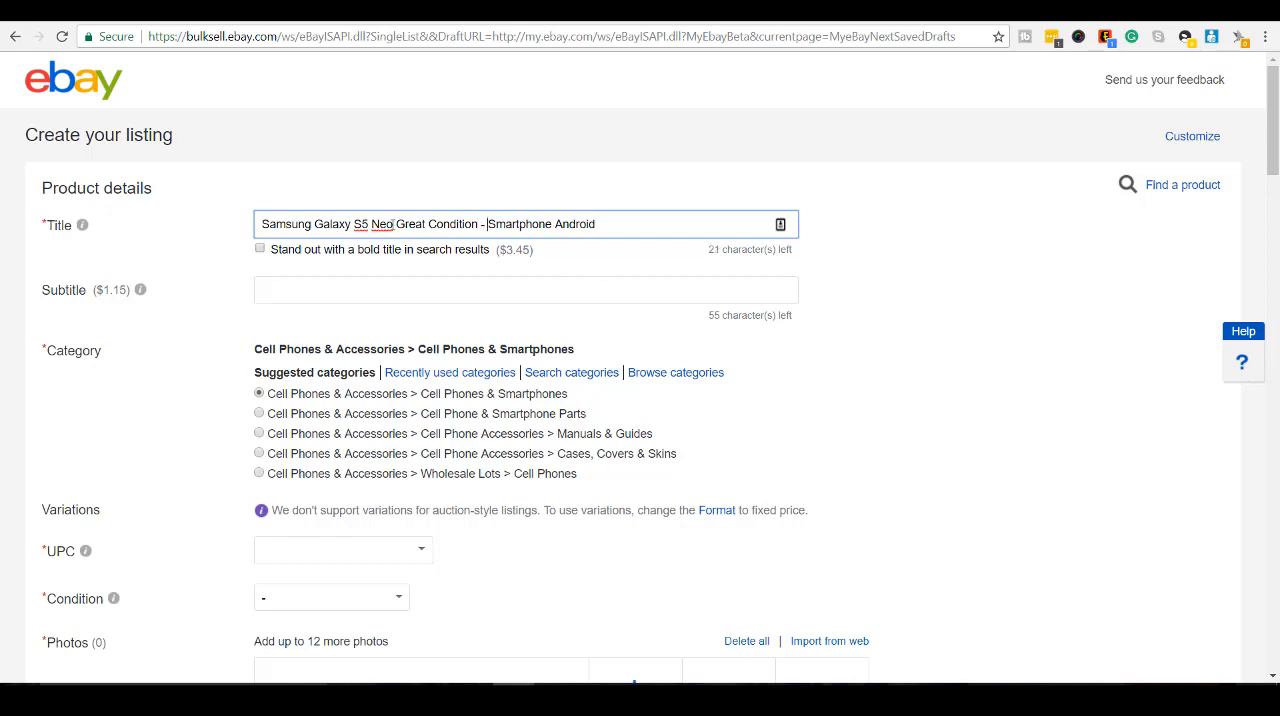
type("Rogers")
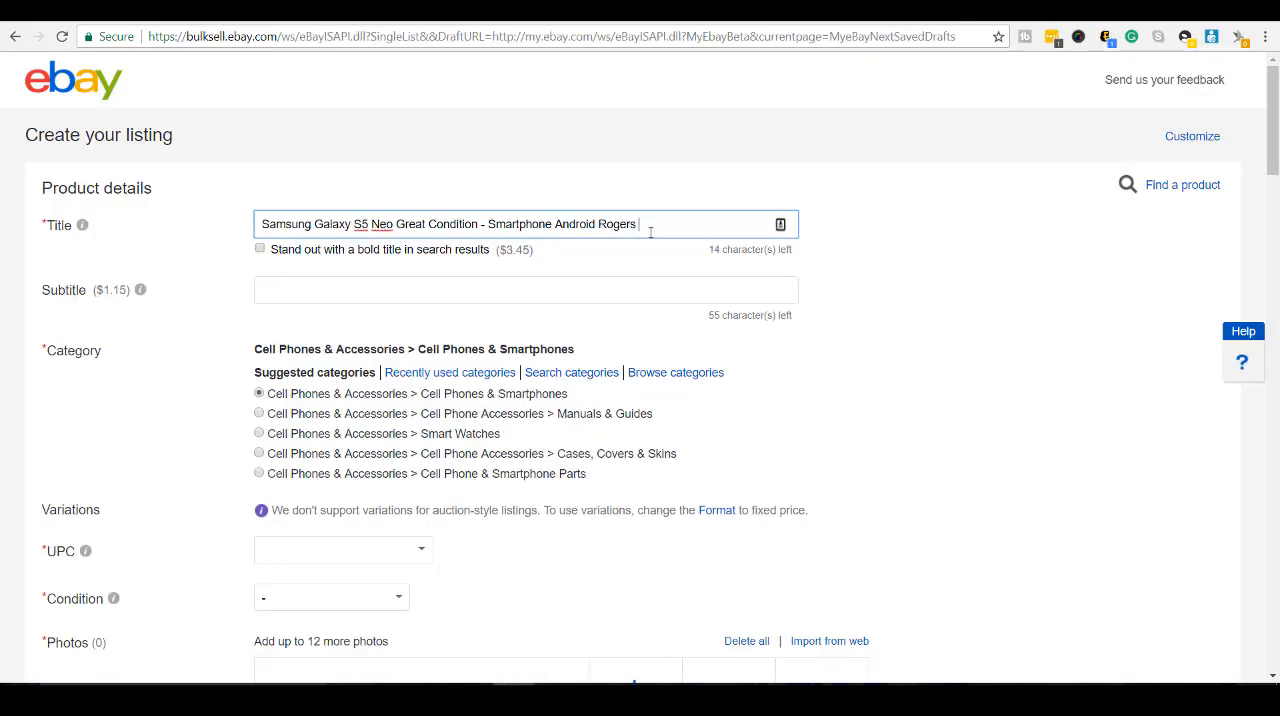
type("SM")
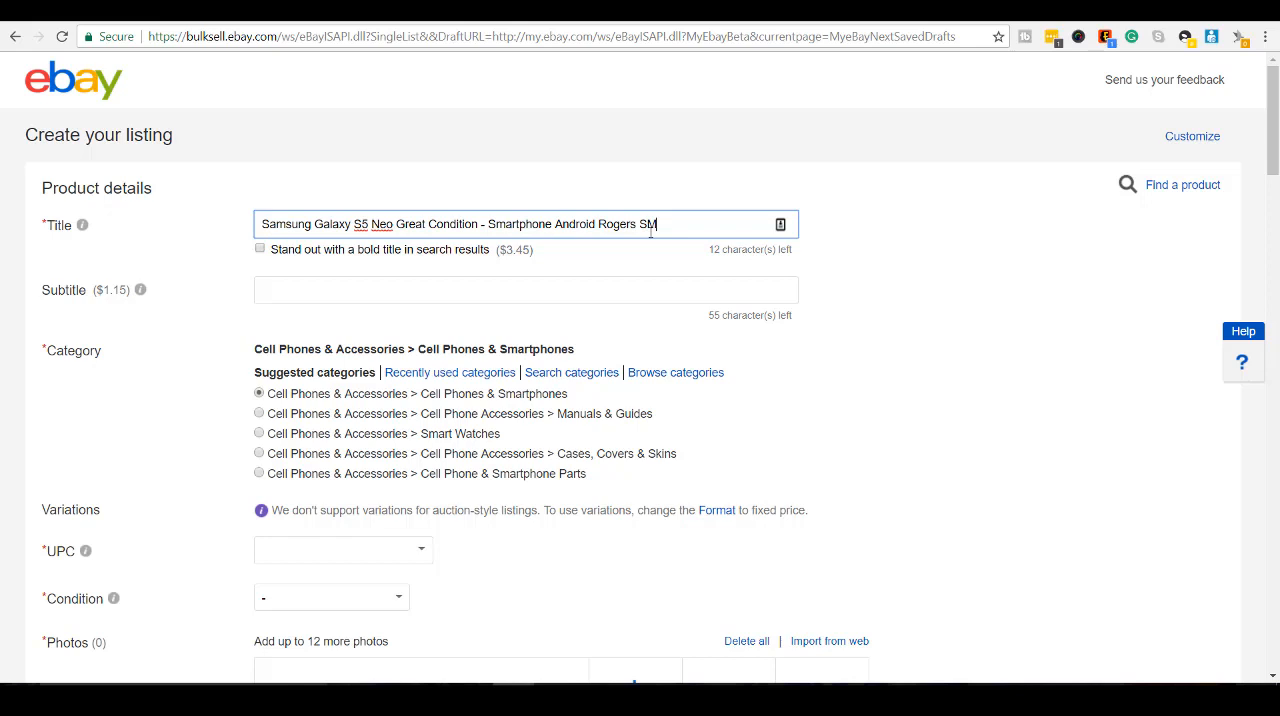
type("-")
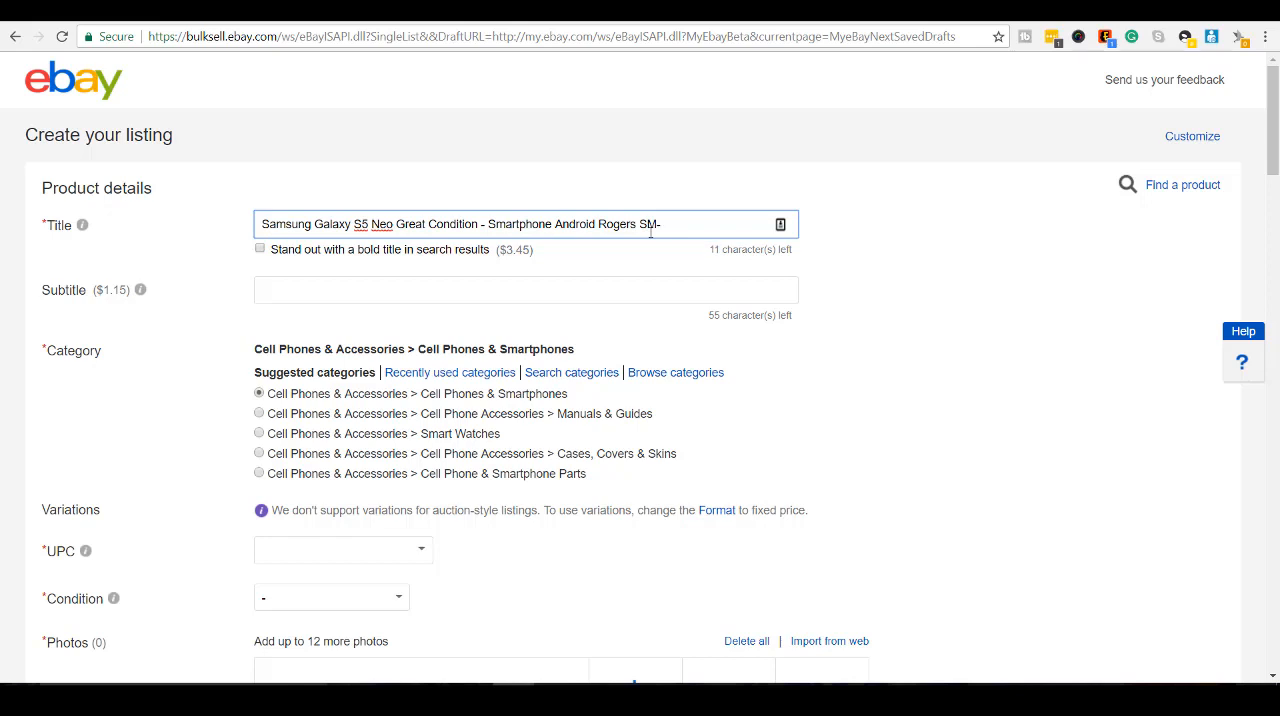
type("G")
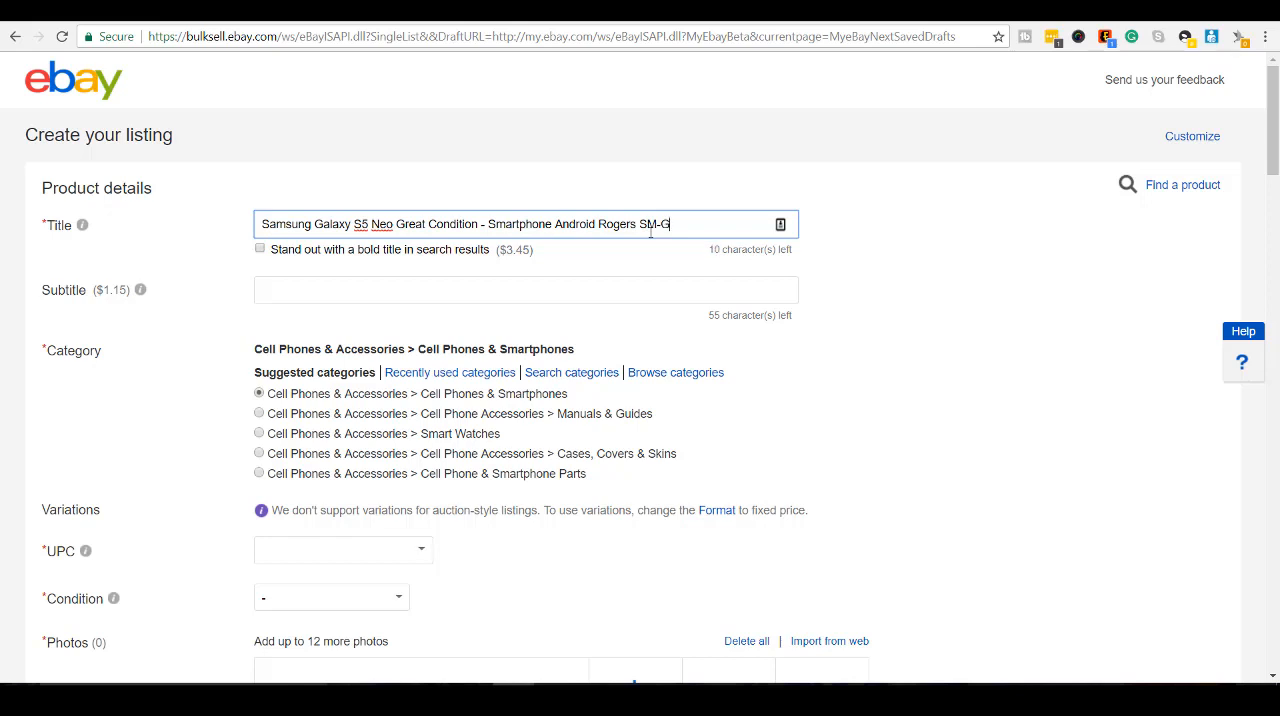
type("903")
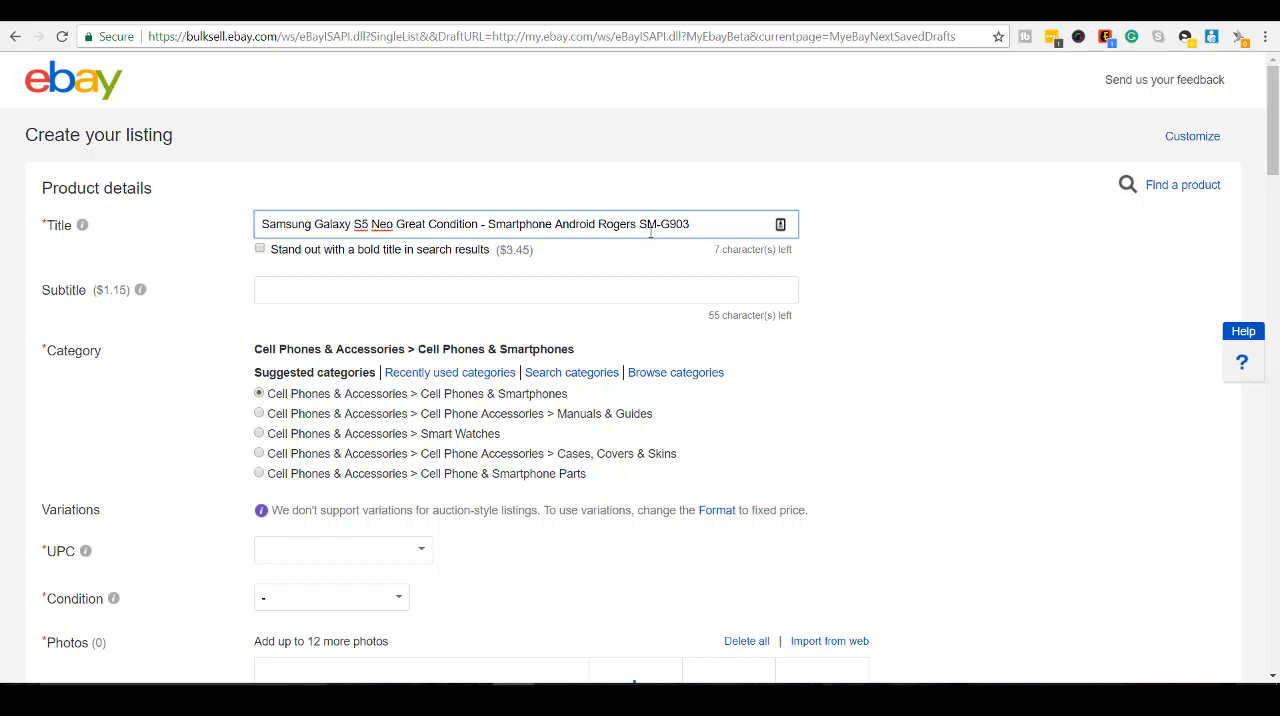
type("W")
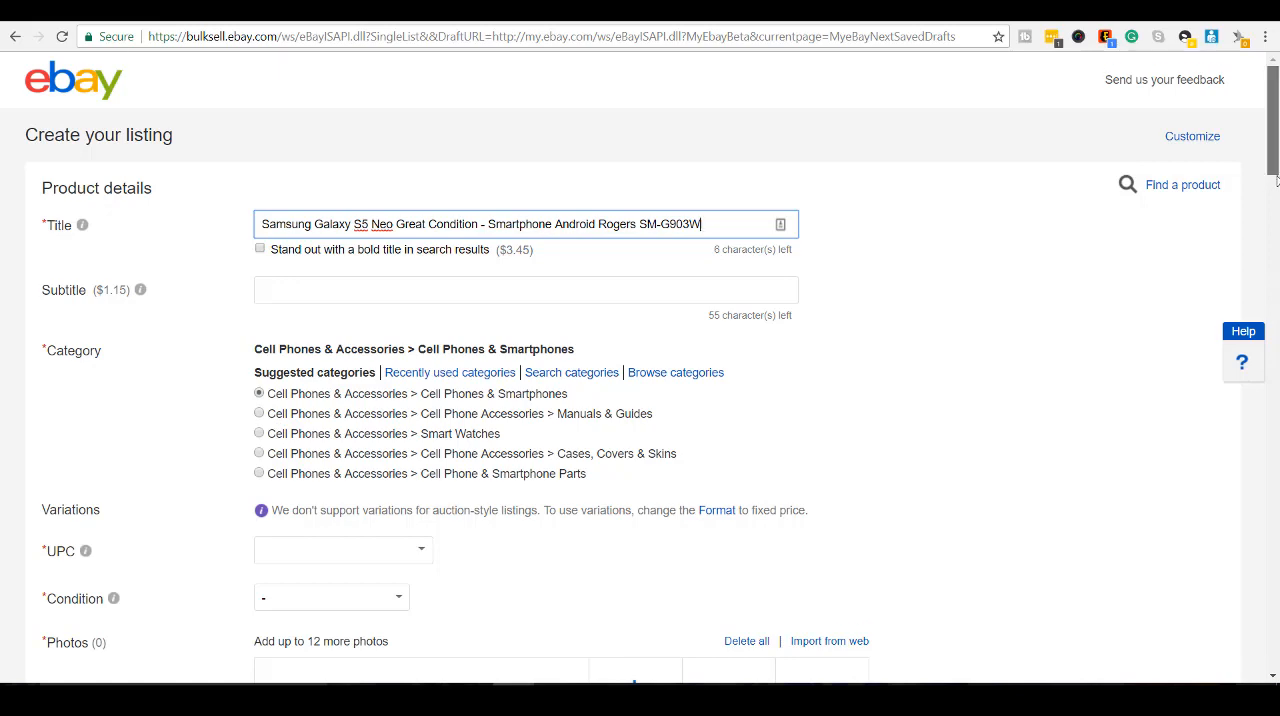
scroll("down", 3)
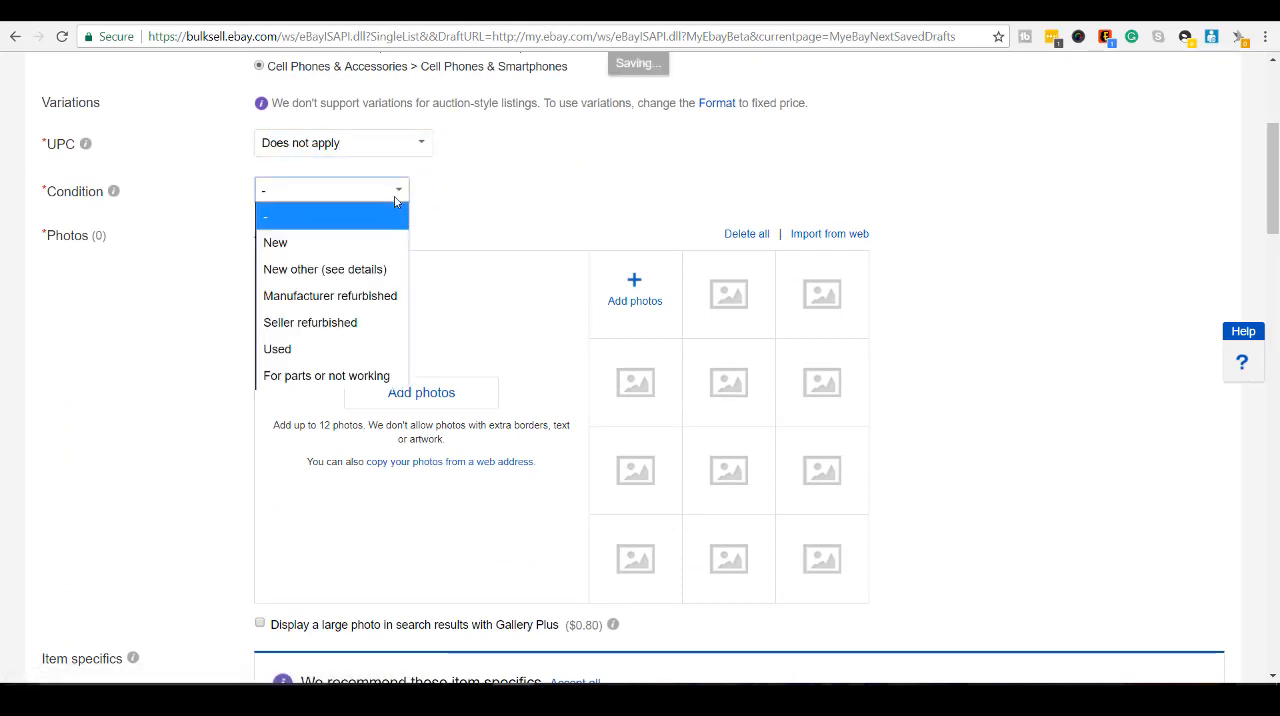
mouse_move(334, 349)
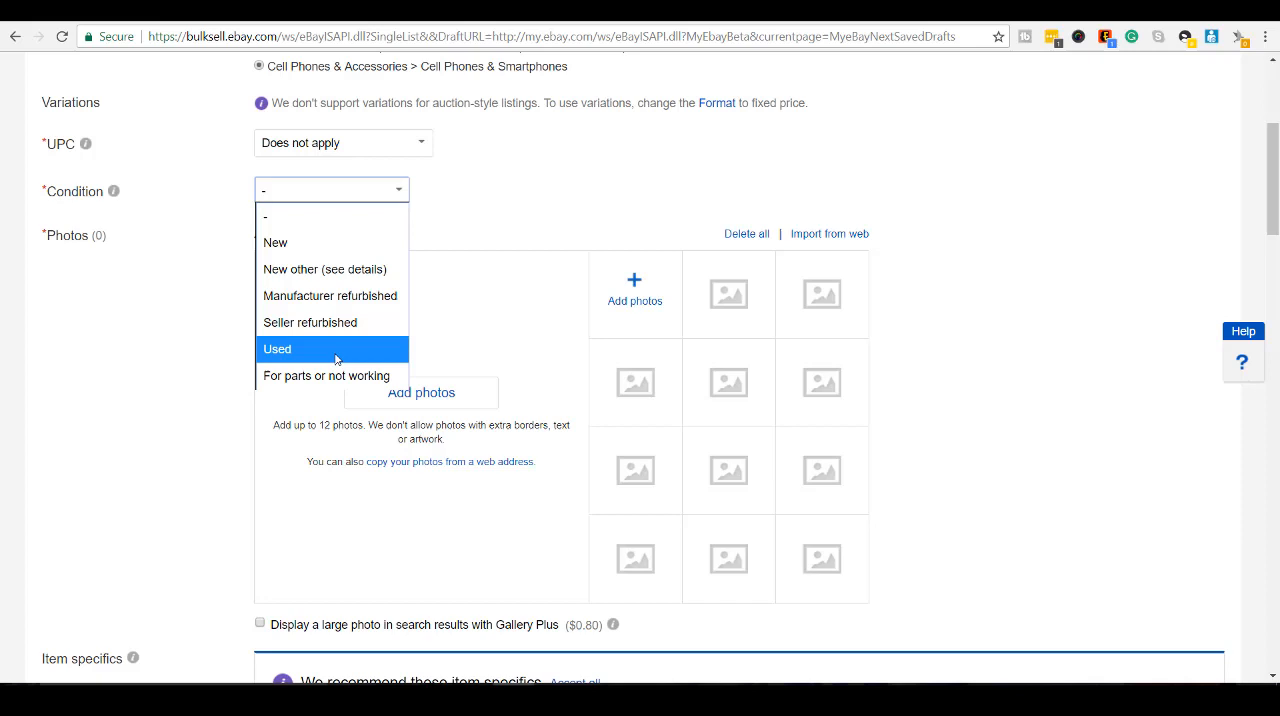
Step: Set the phone's condition to Used and focus the empty condition description box
left_click(277, 349)
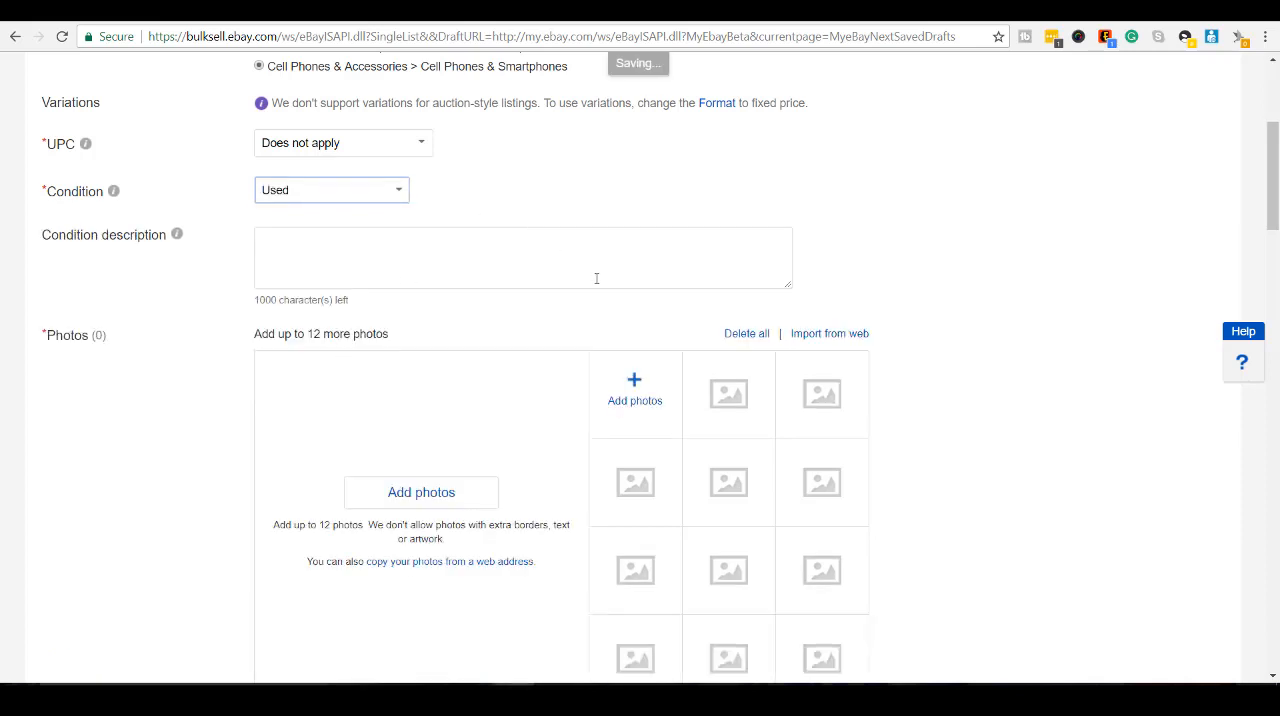
scroll("up", 3)
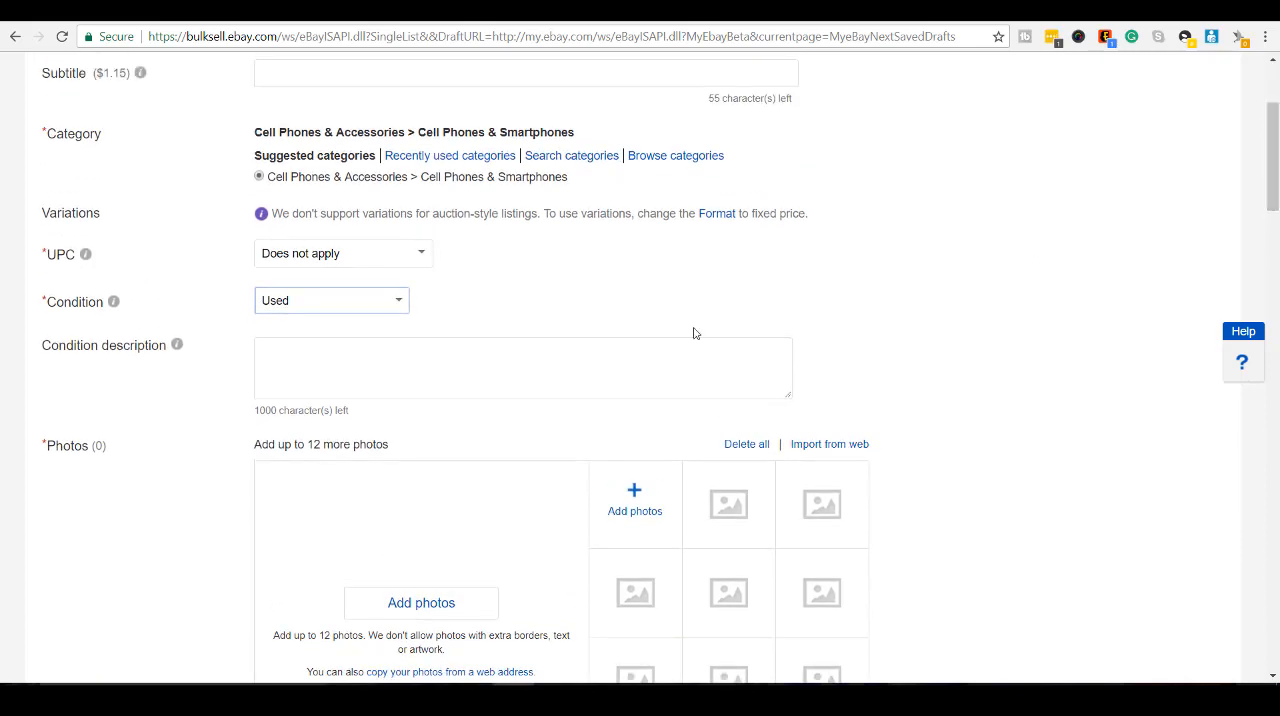
left_click(522, 365)
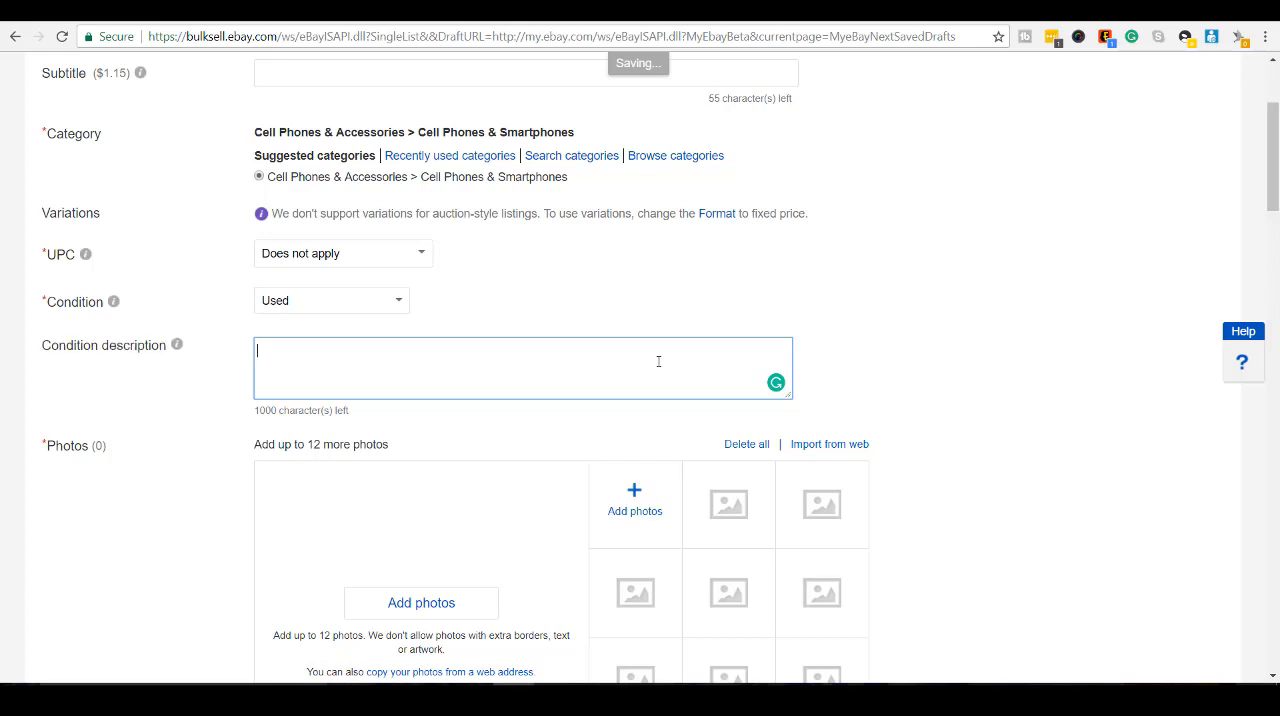
Step: Describe the condition: 'Great working condition, comes with case and 10ft long charging cord w/ wall adapter'
type("Great working")
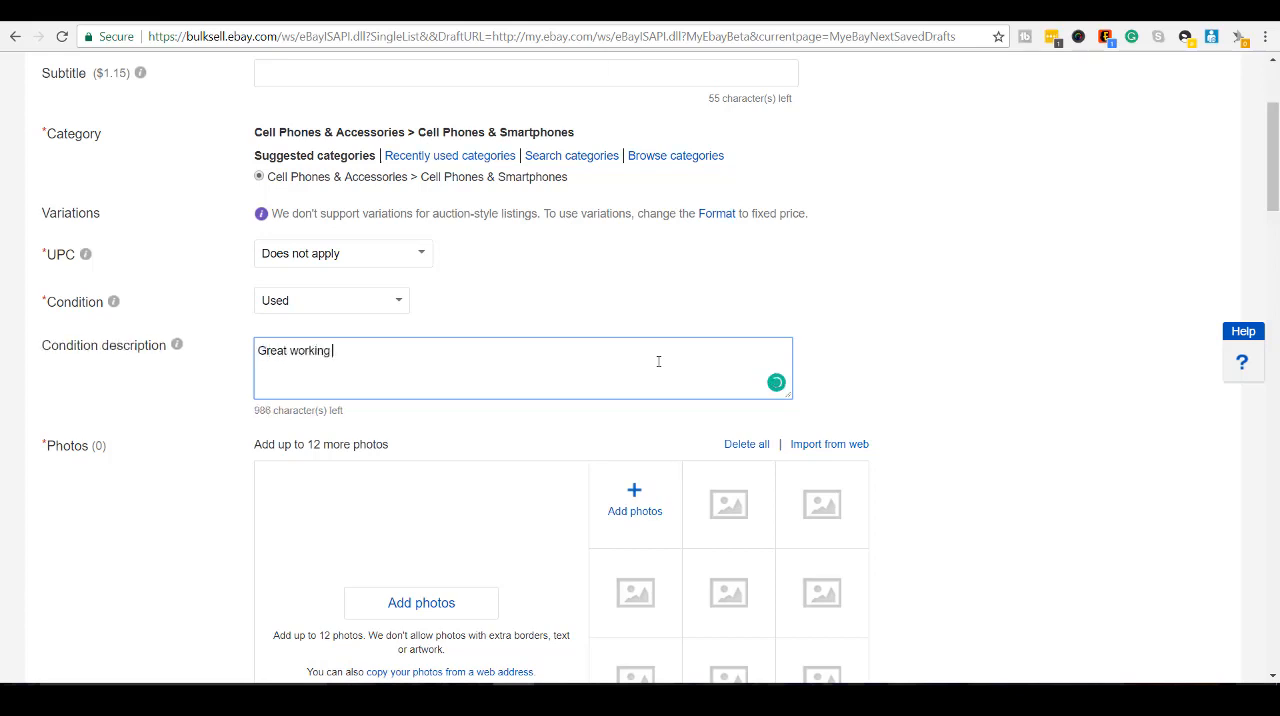
type("co")
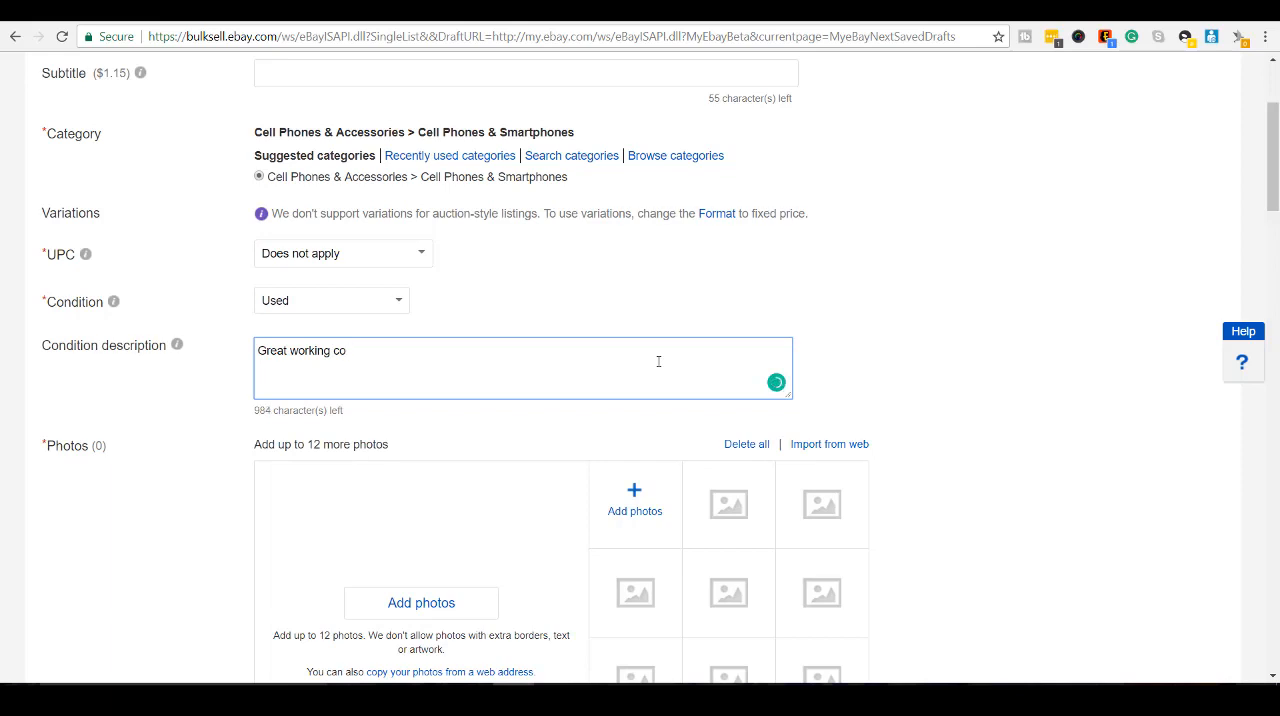
type("ndition, co")
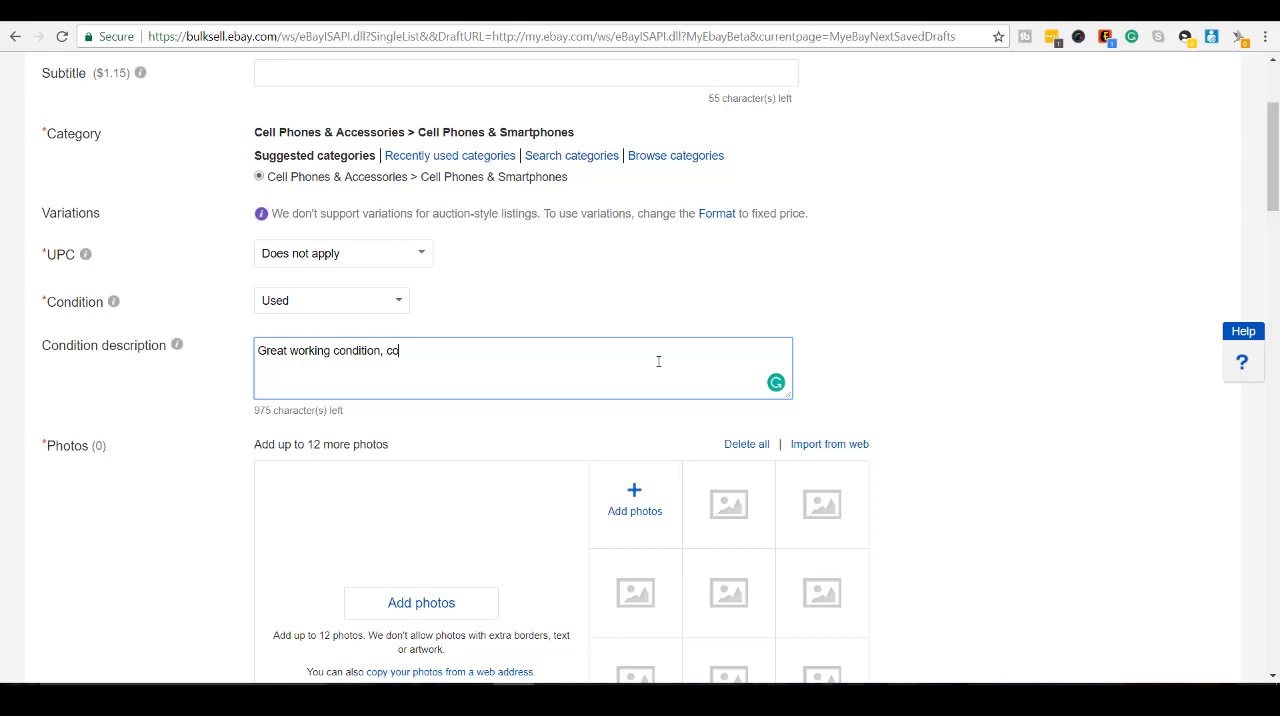
type("mes with")
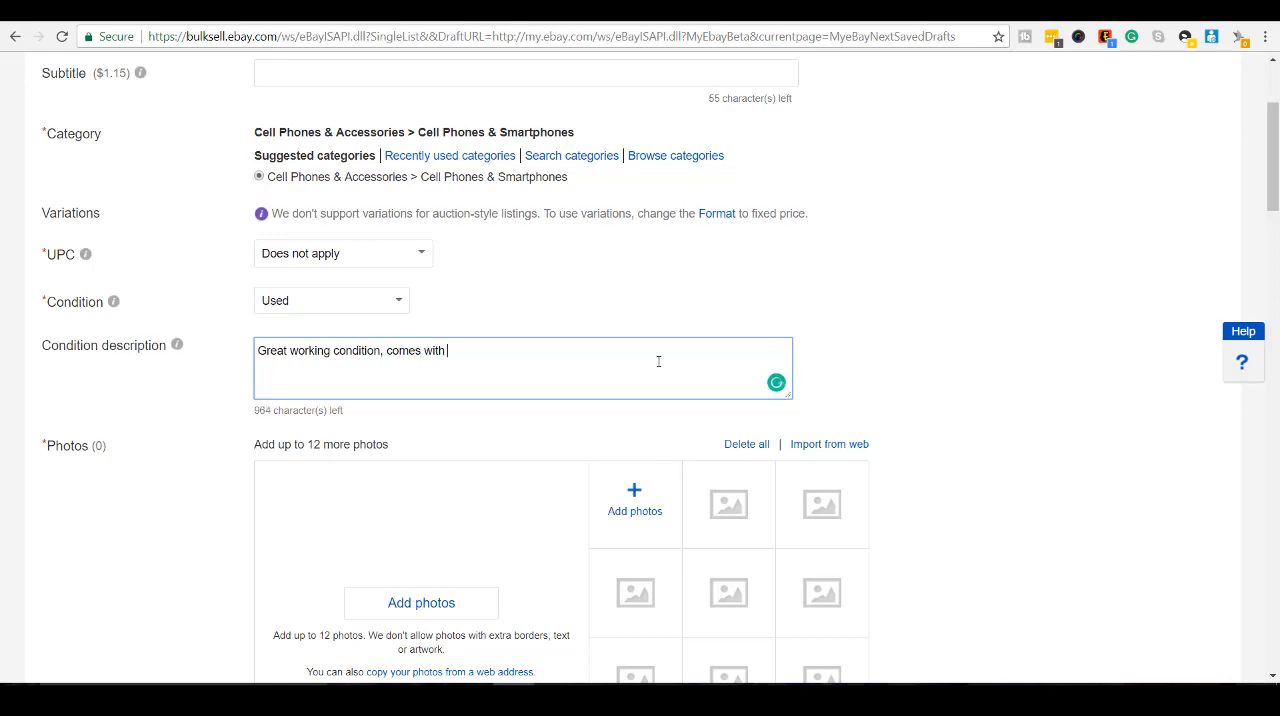
type("case and")
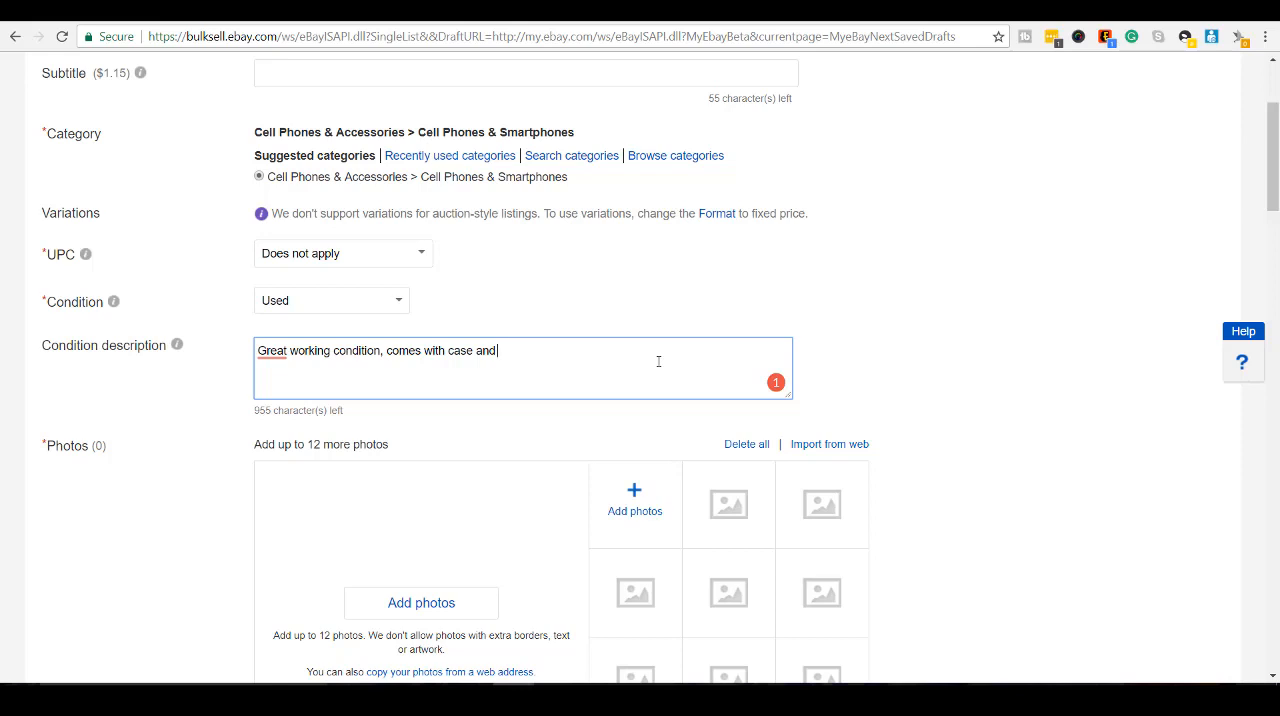
type("10ft long")
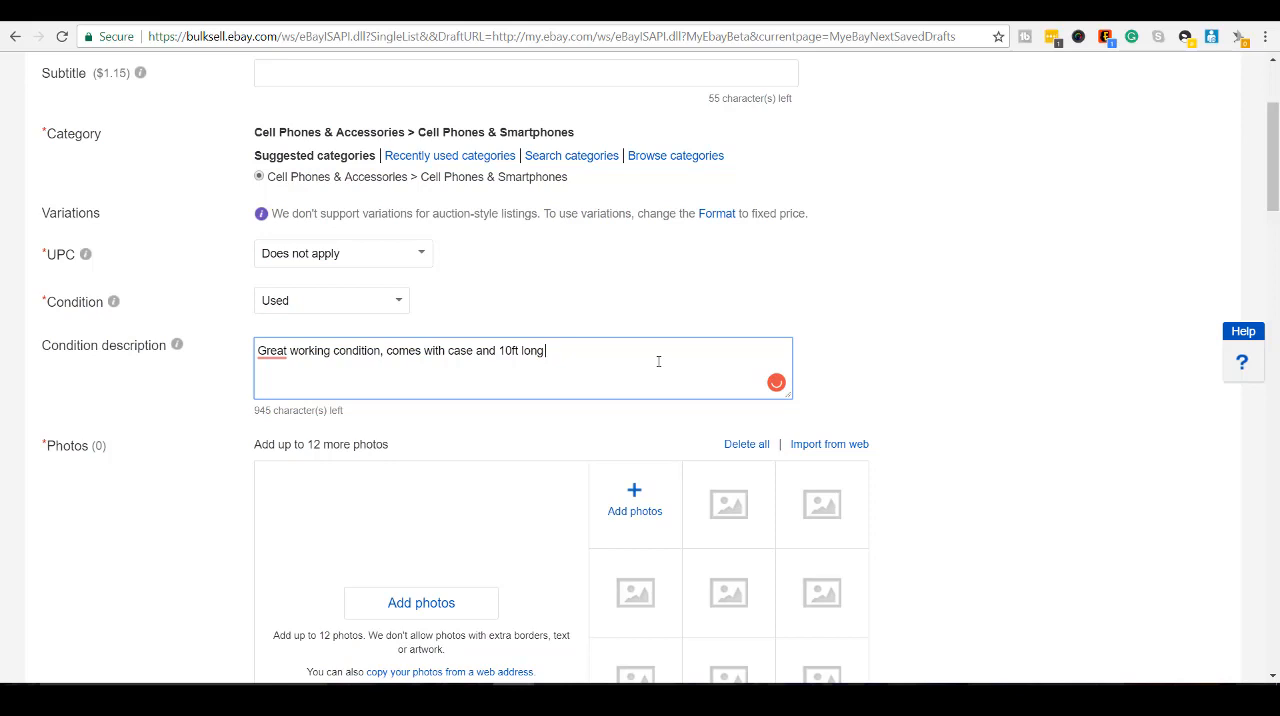
type("charging")
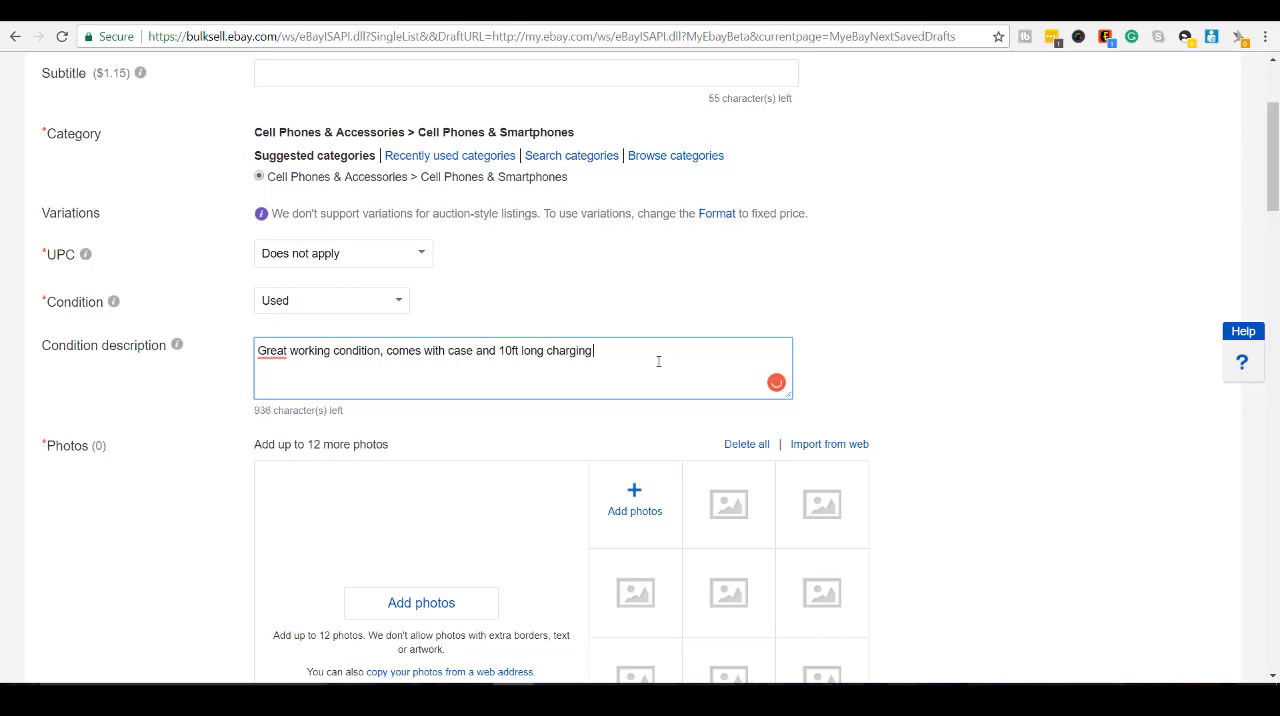
type("cord")
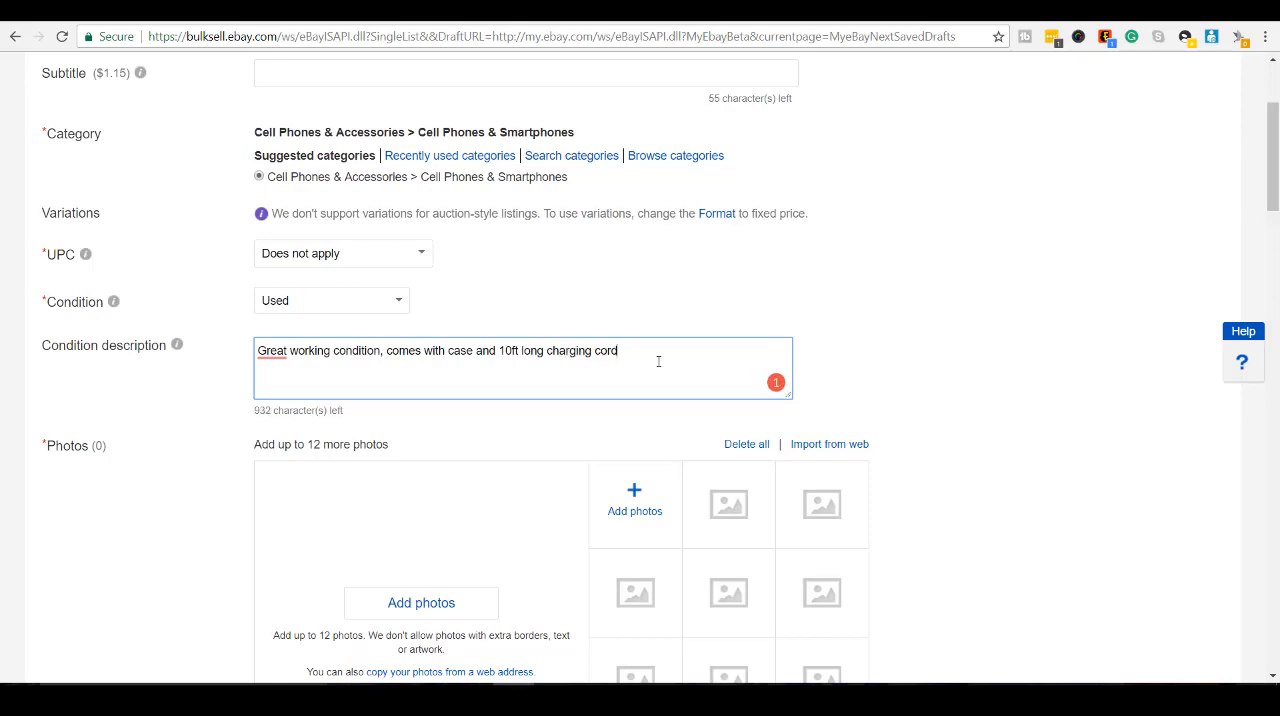
type("w/ wall")
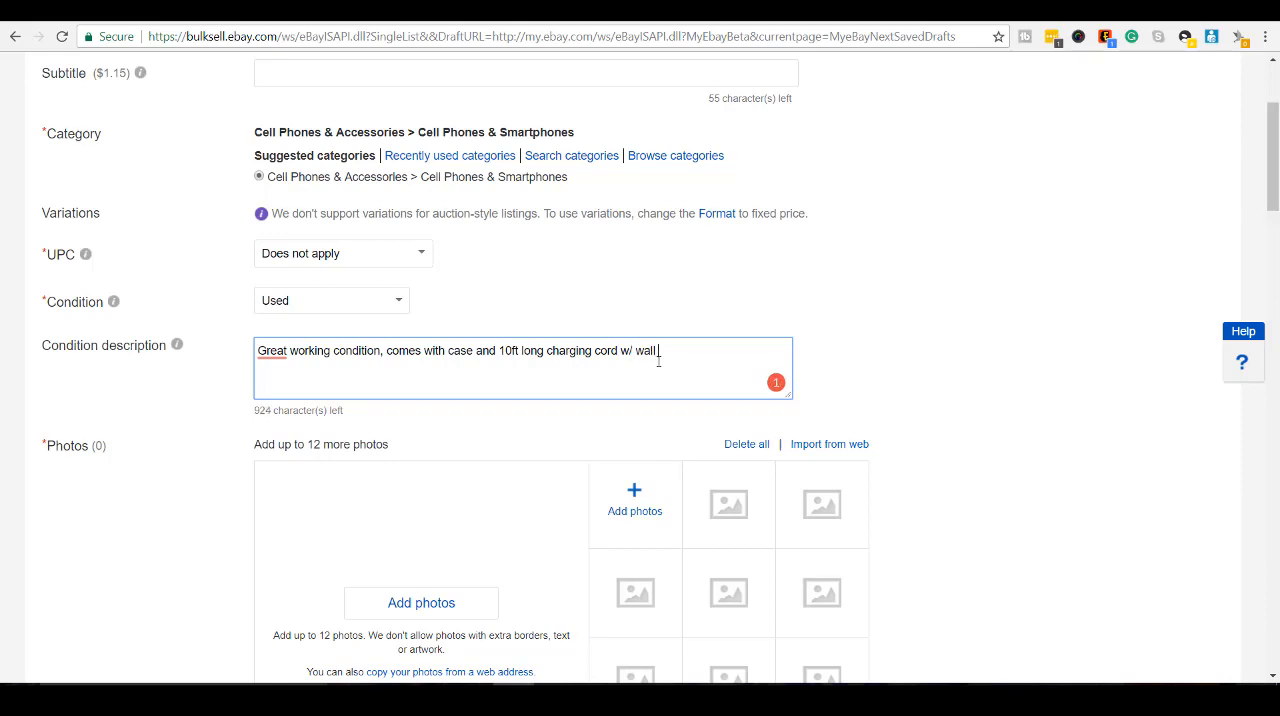
type("adap")
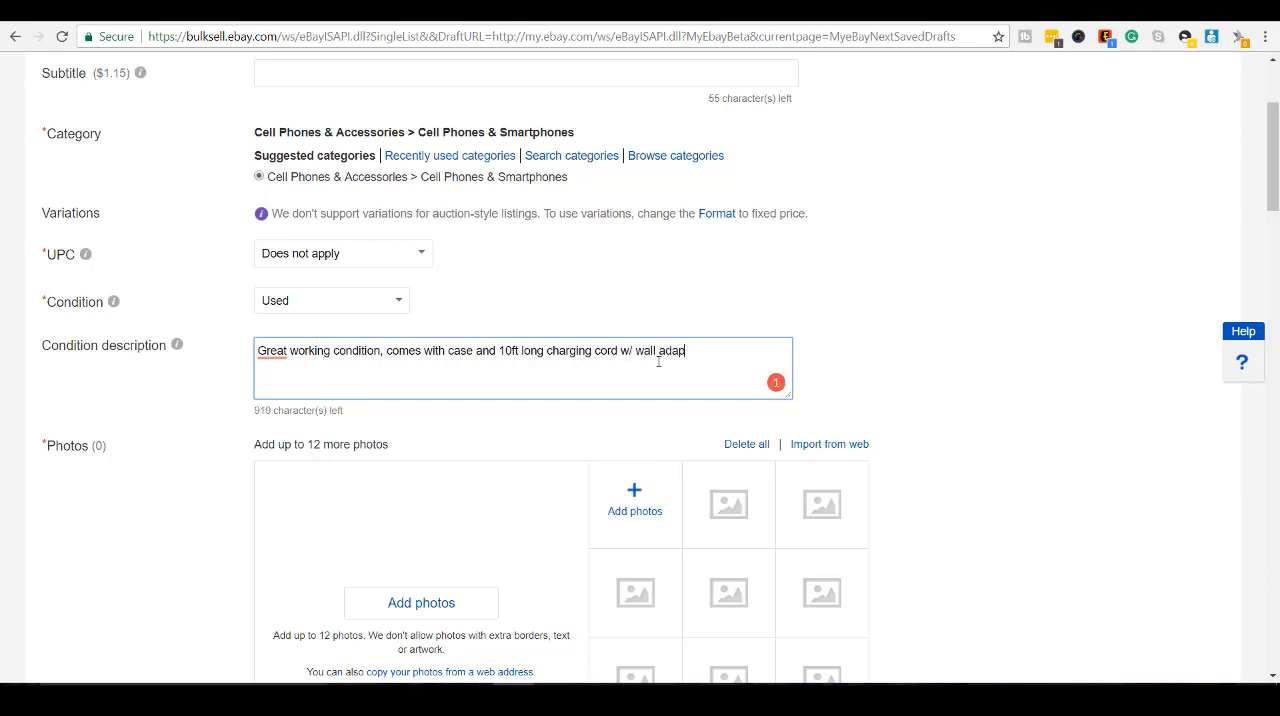
type("ter")
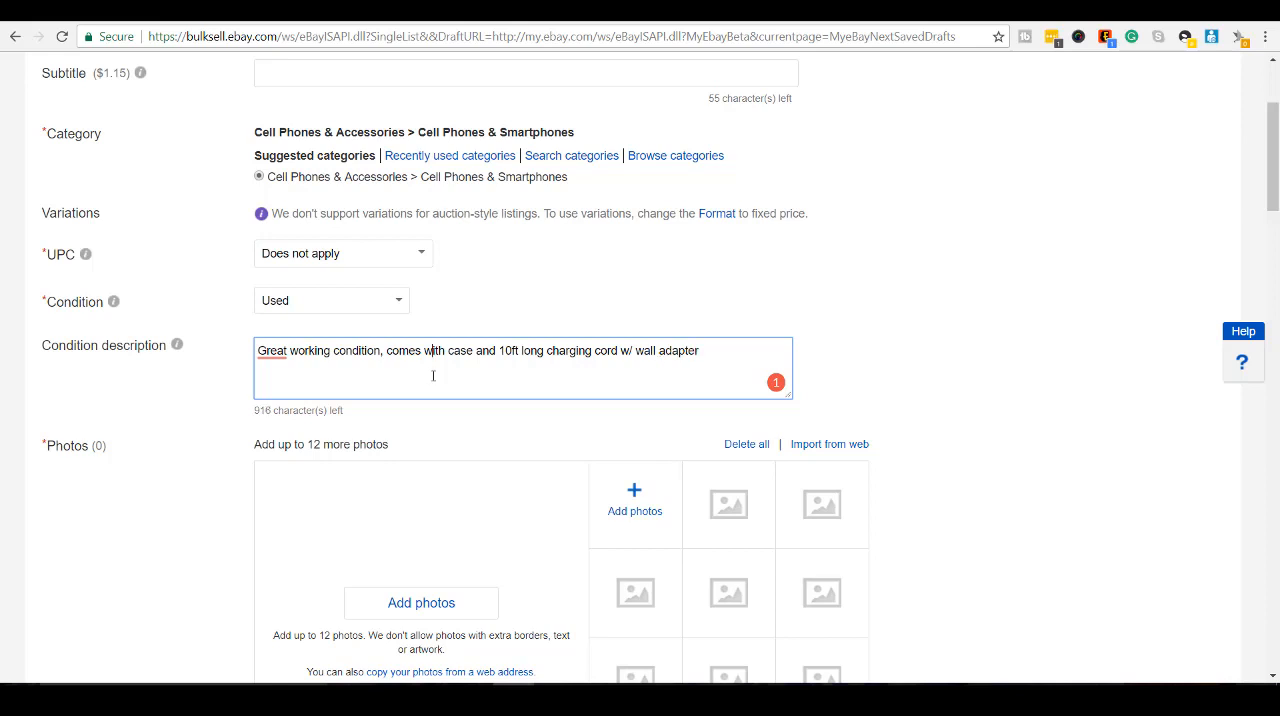
scroll("down", 3)
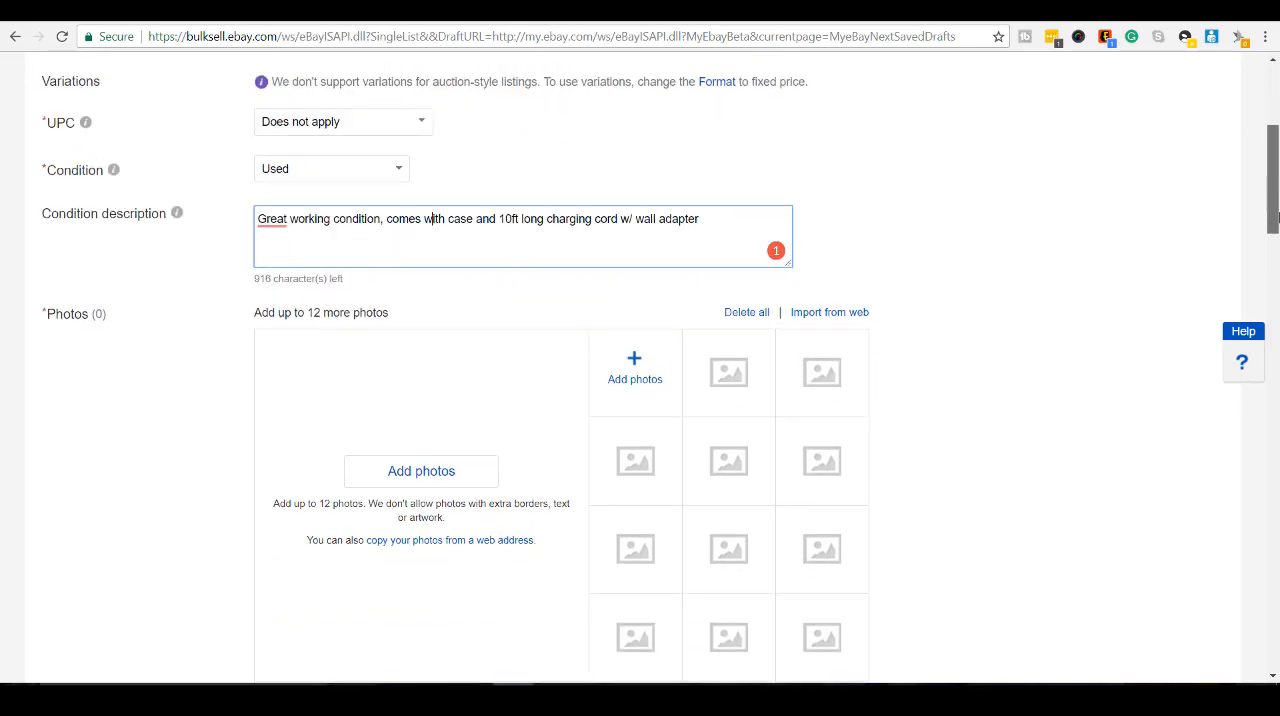
scroll("down", 3)
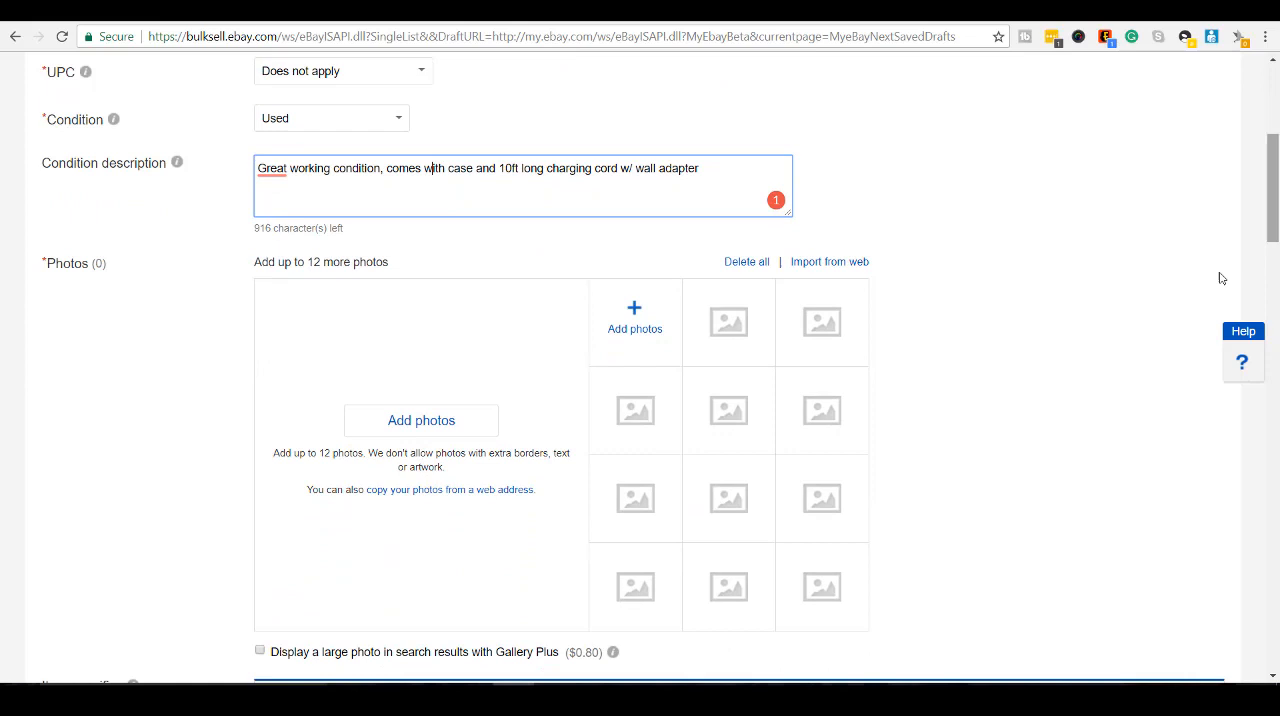
mouse_move(460, 346)
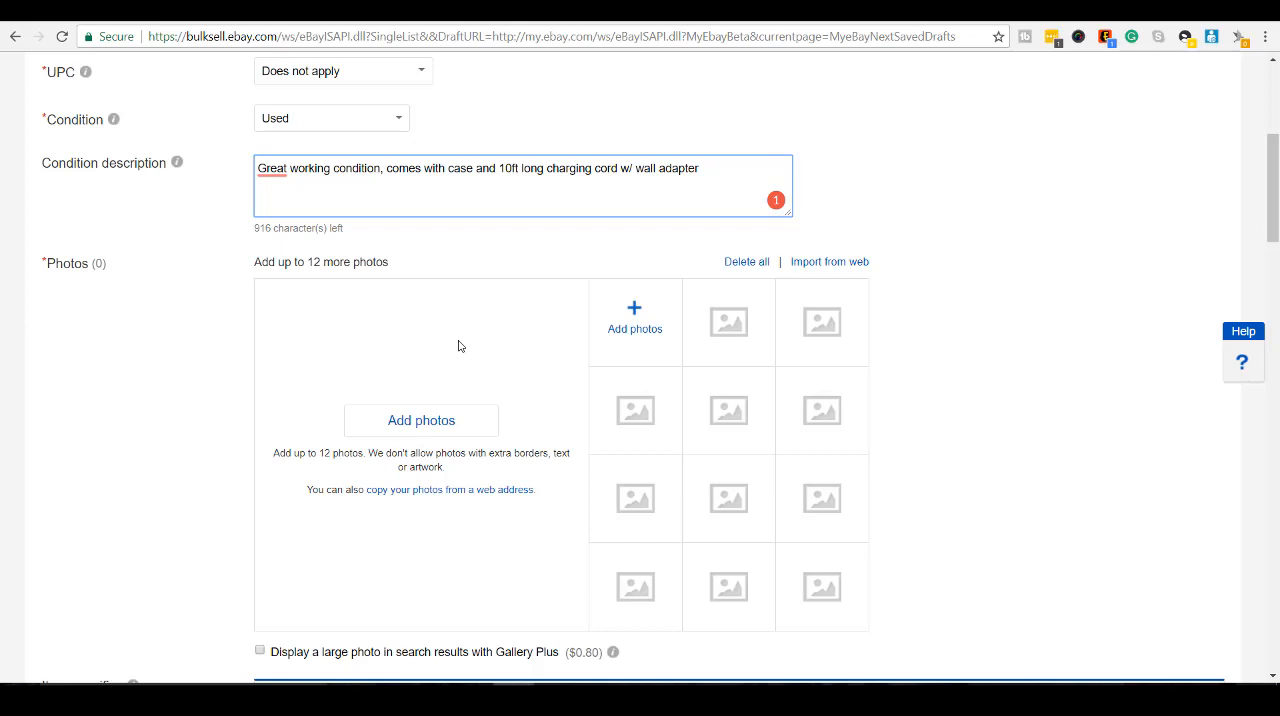
mouse_move(457, 374)
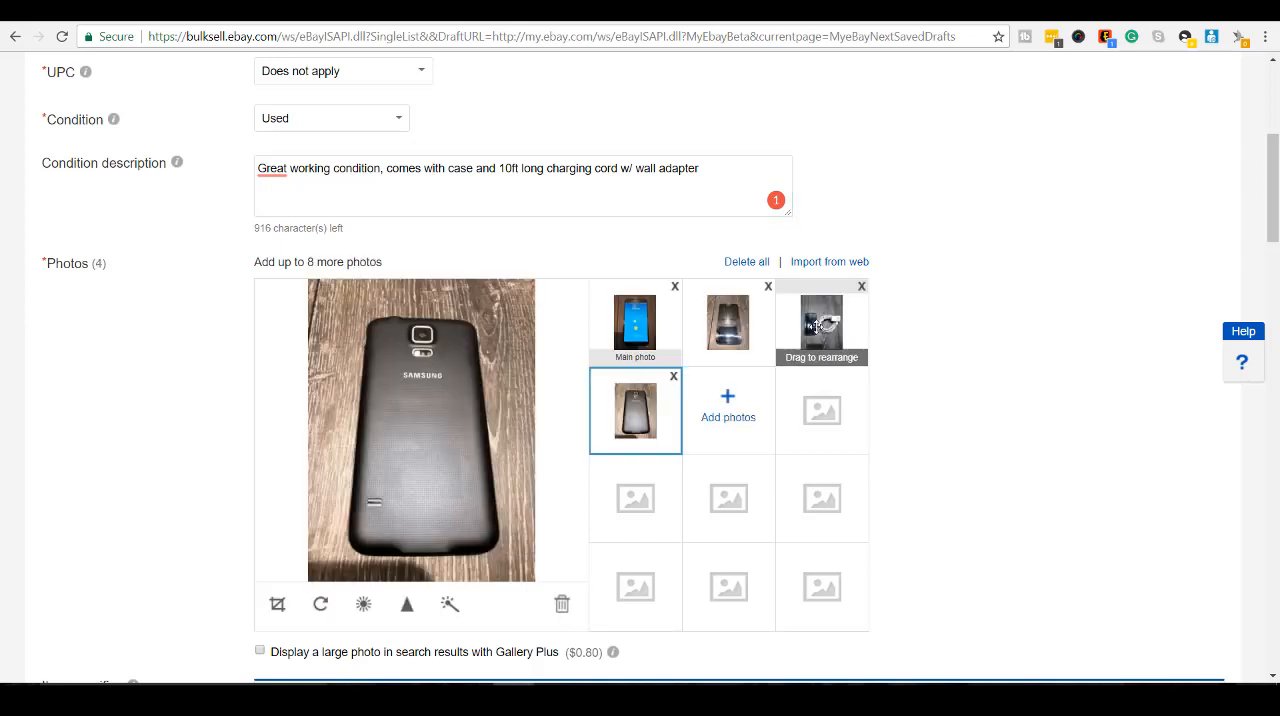
Step: Drag the phone-with-charging-cord photo into the second photo slot
left_click_drag(821, 322, 708, 322)
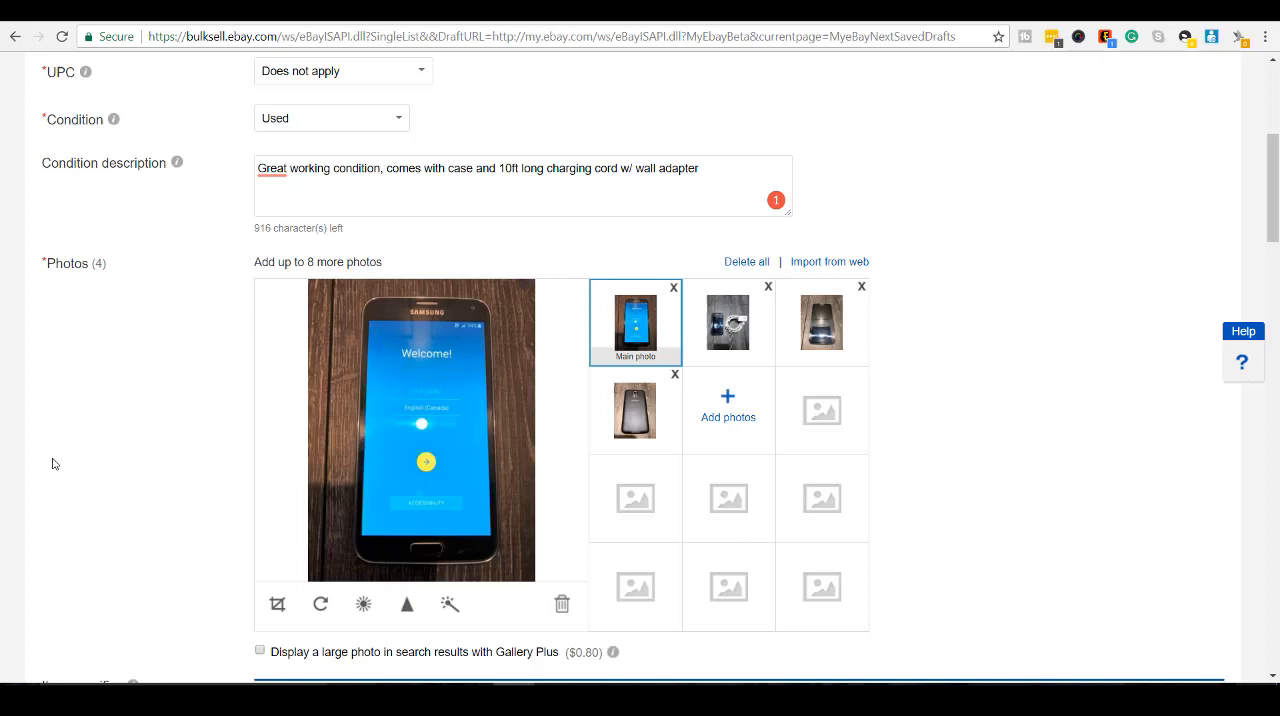
mouse_move(483, 397)
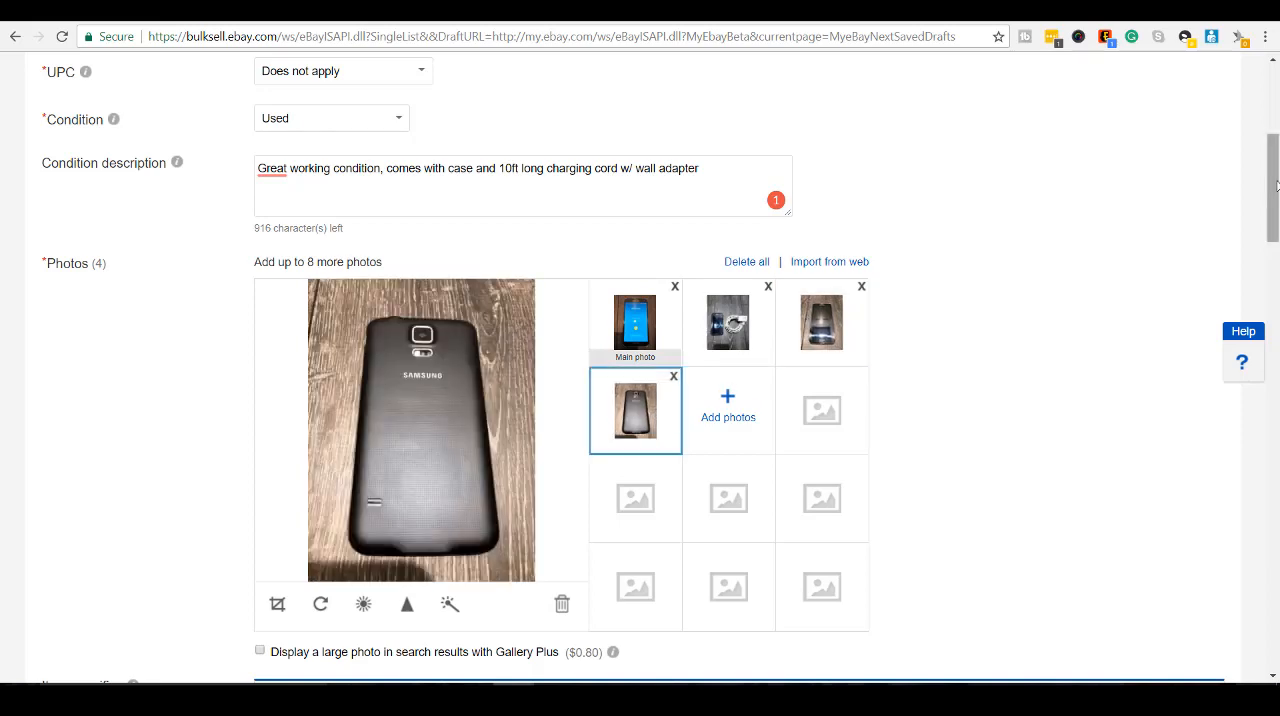
scroll("down", 3)
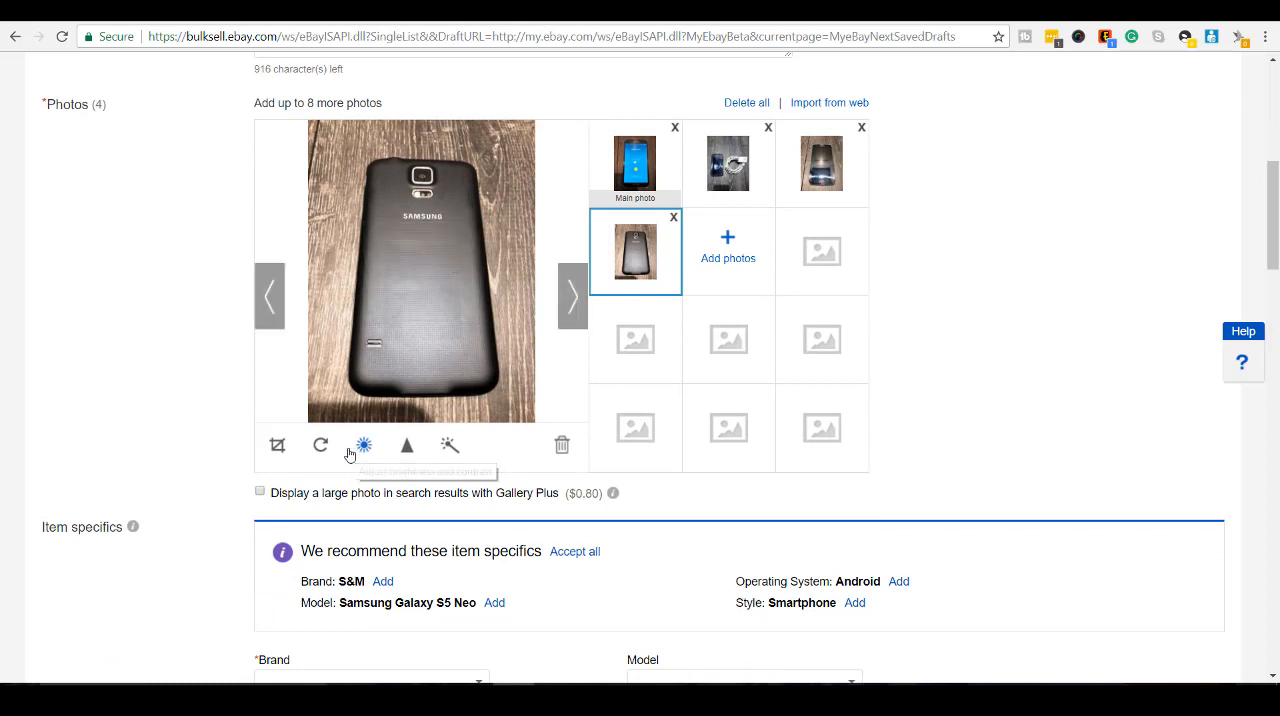
mouse_move(284, 447)
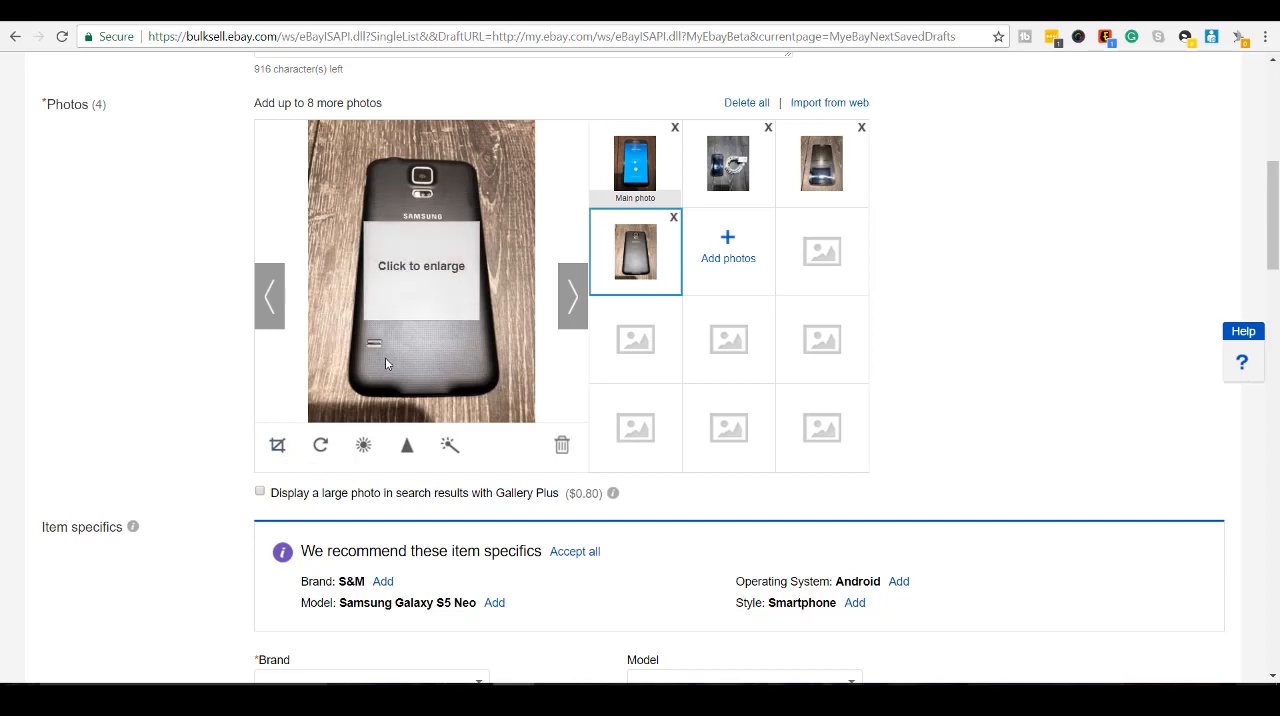
scroll("down", 3)
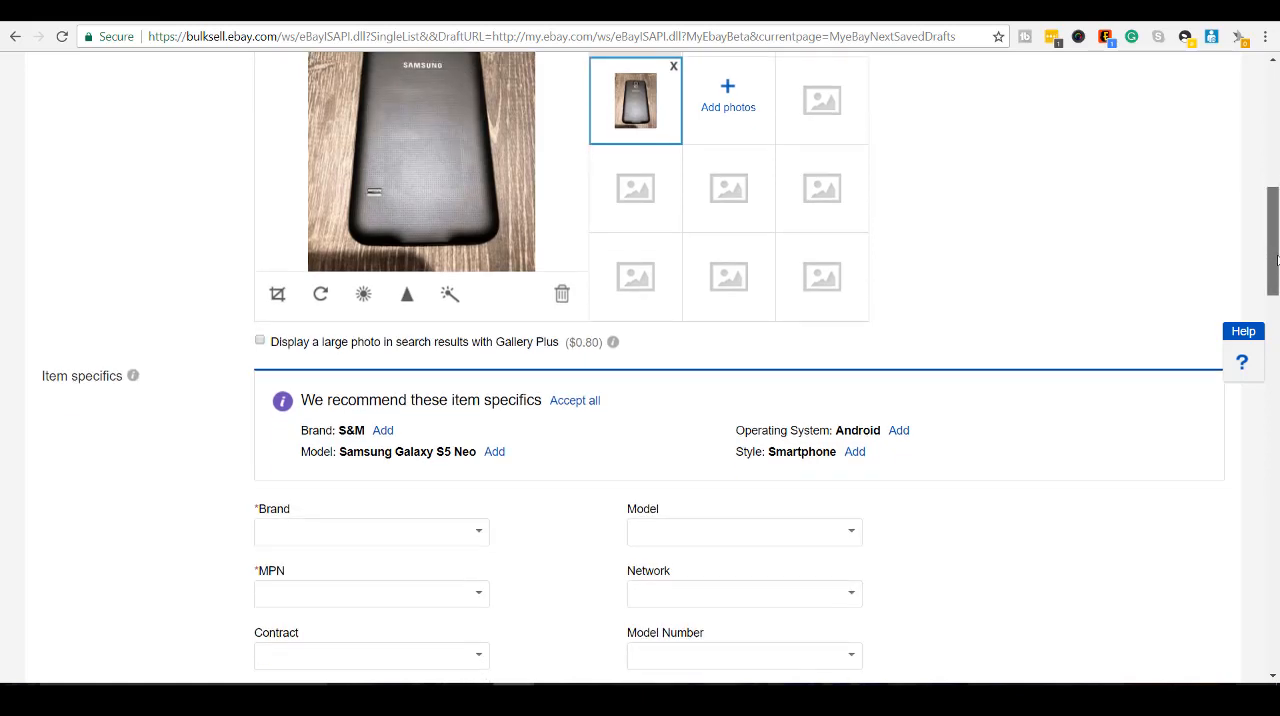
Step: Set the item specifics Brand to Samsung and Network to Rogers Wireless
scroll("down", 3)
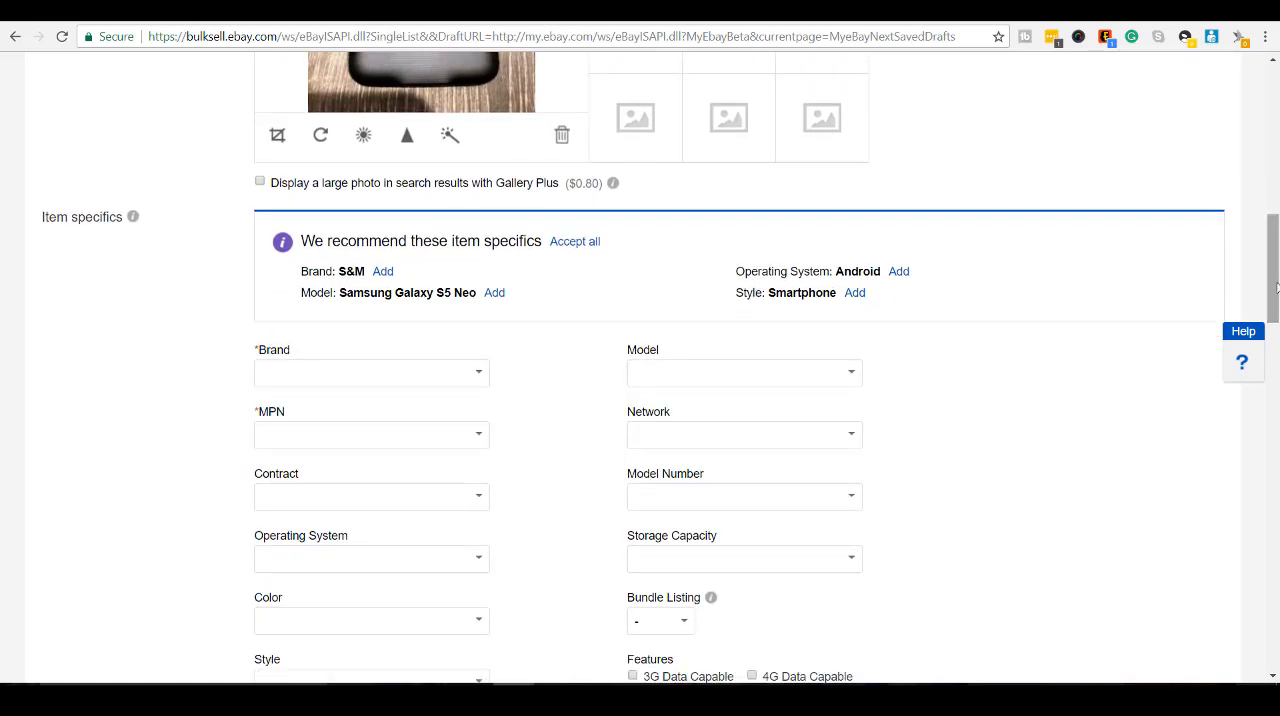
mouse_move(470, 377)
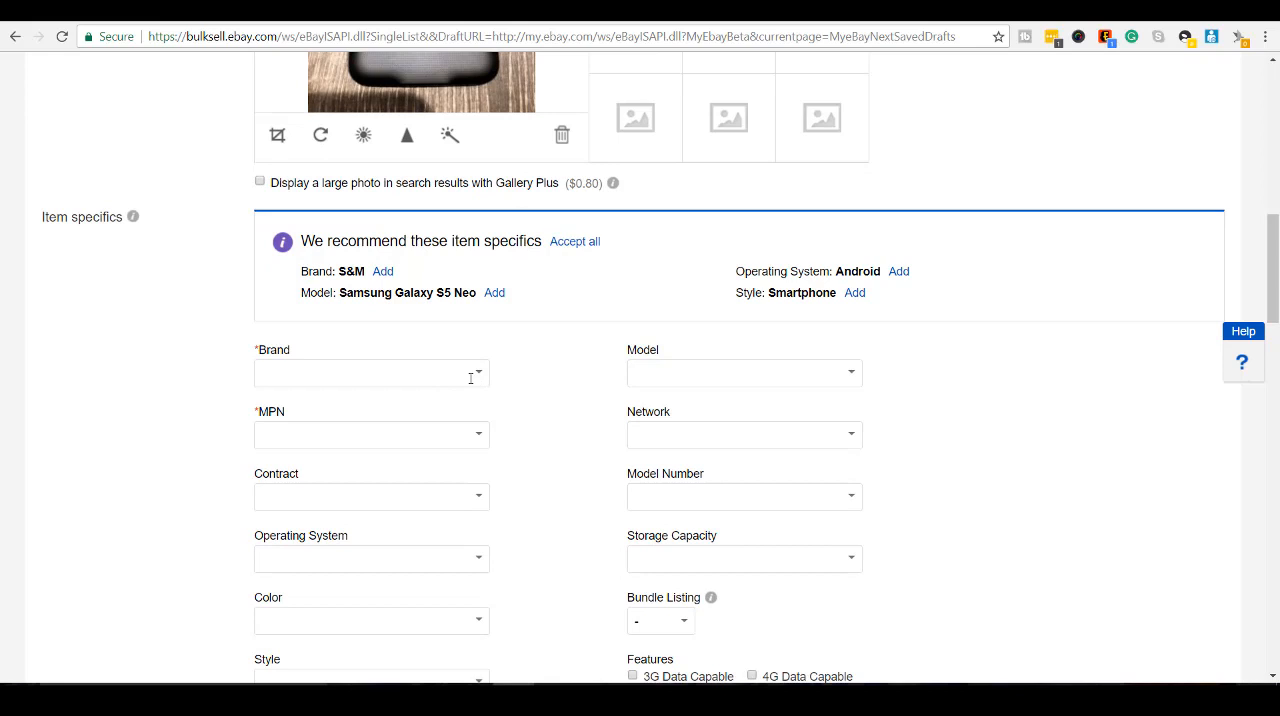
left_click(371, 373)
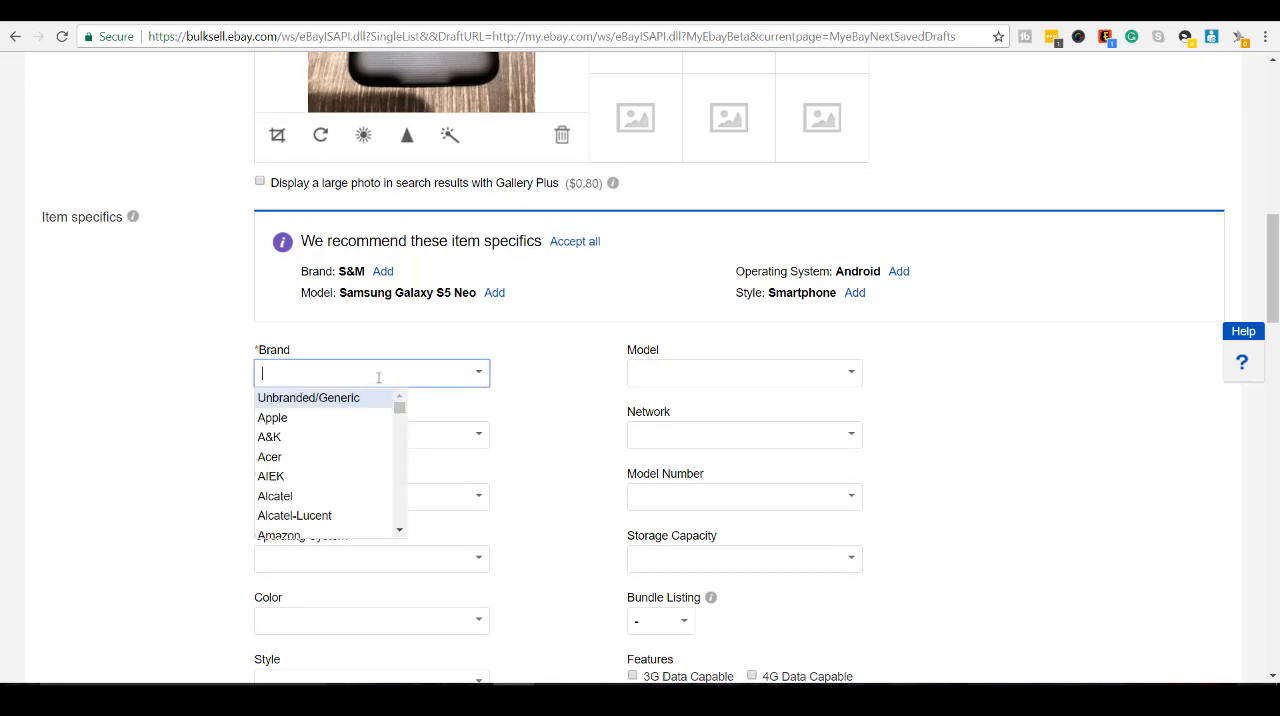
type("Sam")
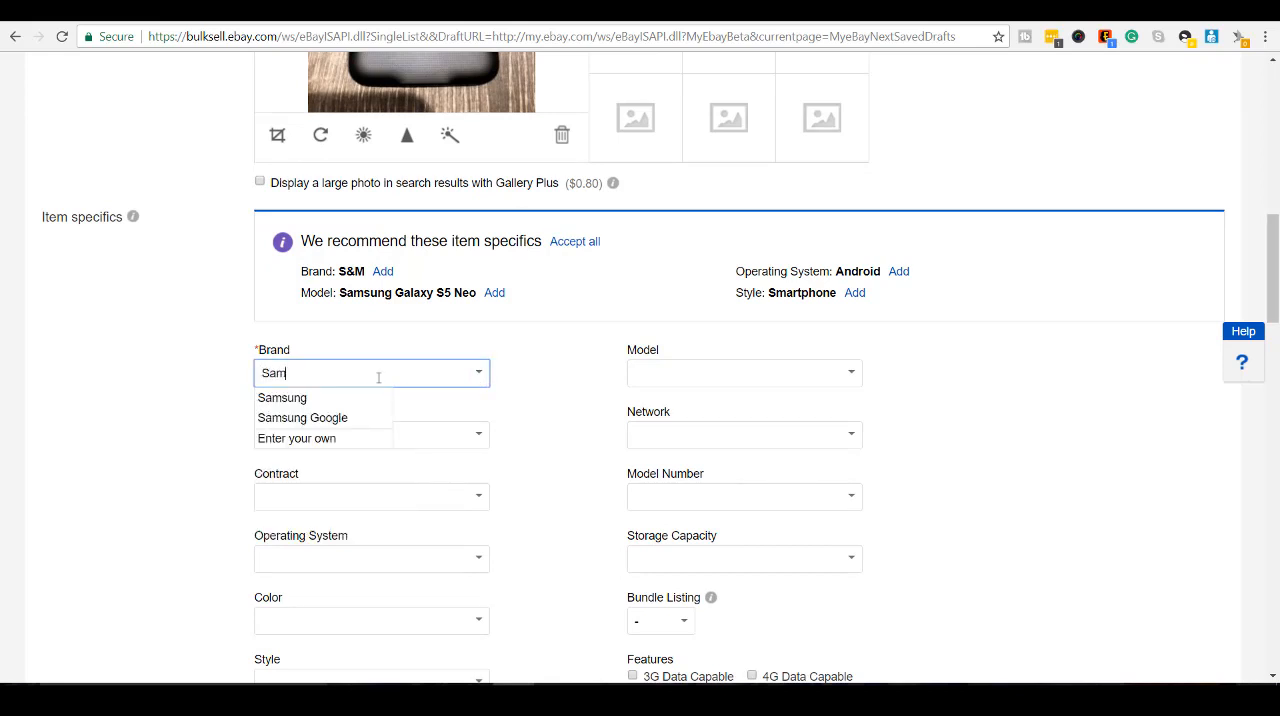
left_click(282, 397)
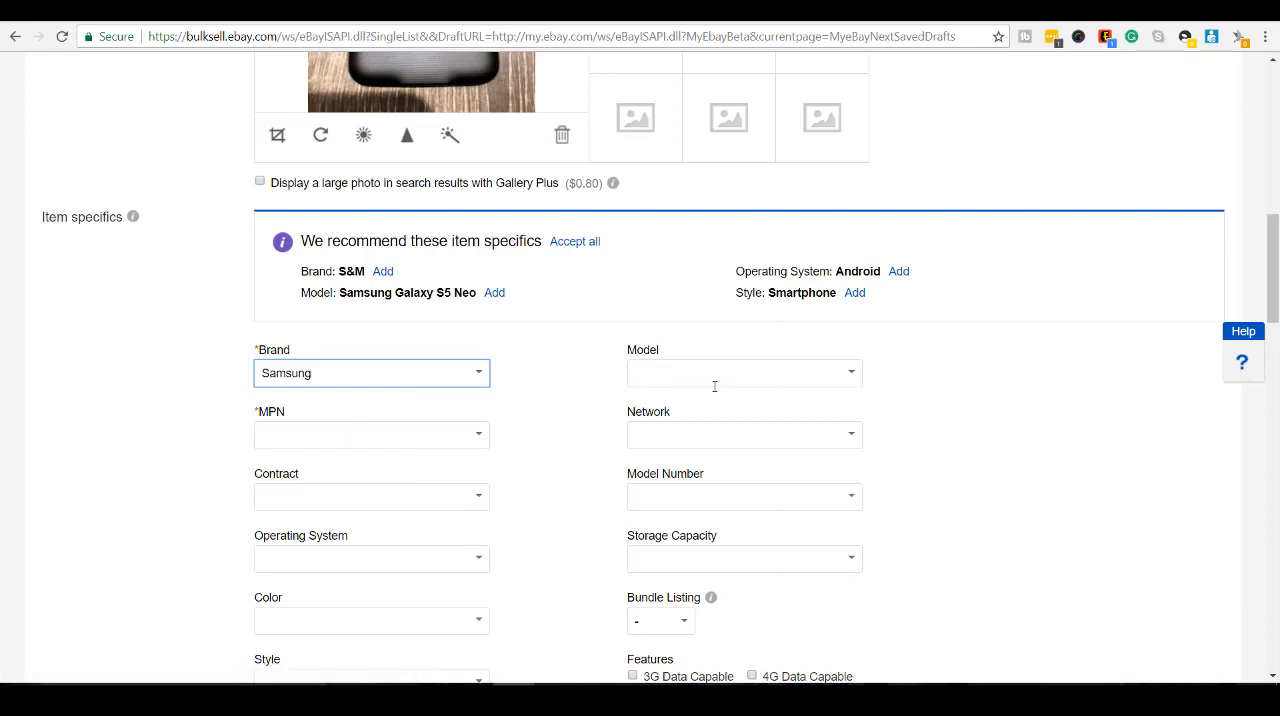
left_click(730, 373)
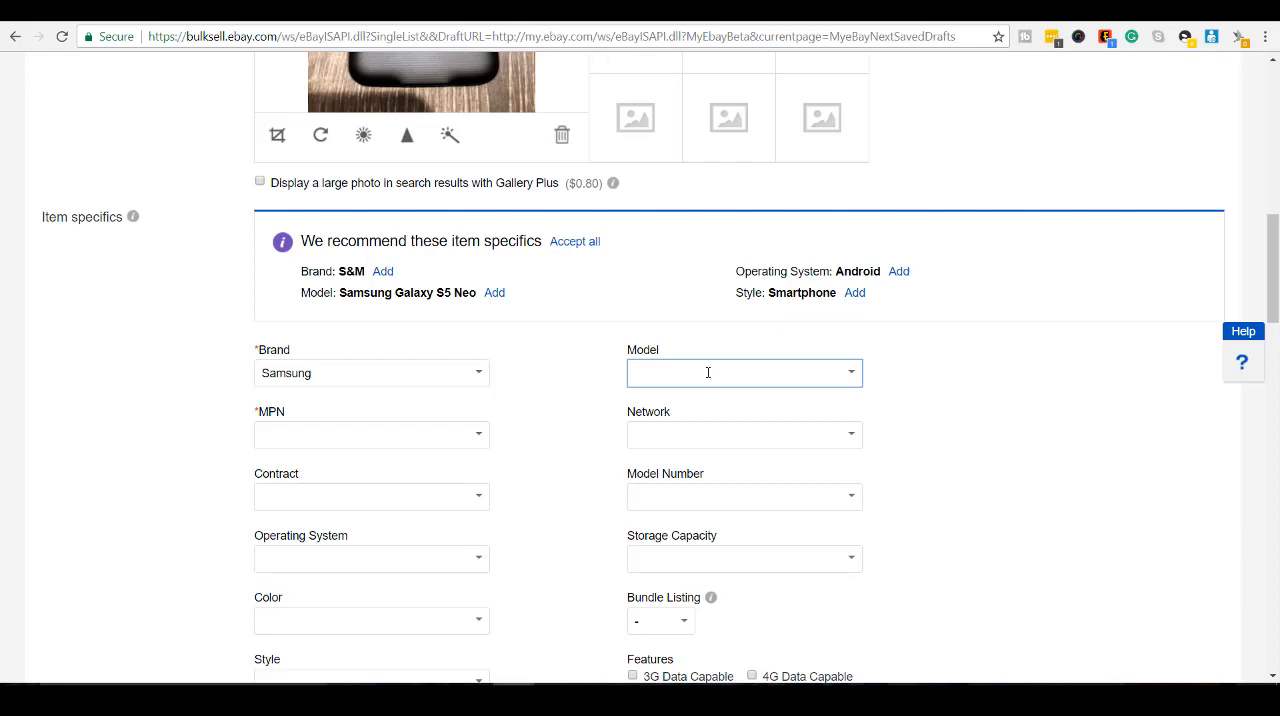
type("SM-G903W")
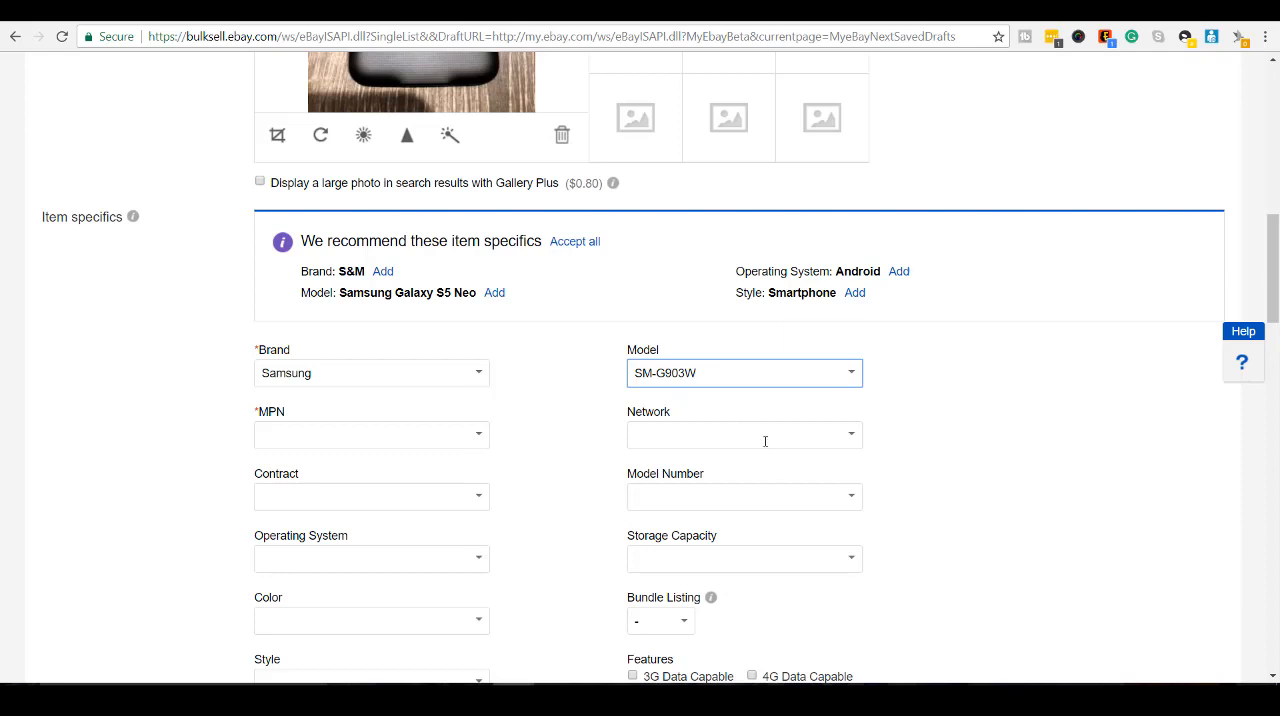
type("R")
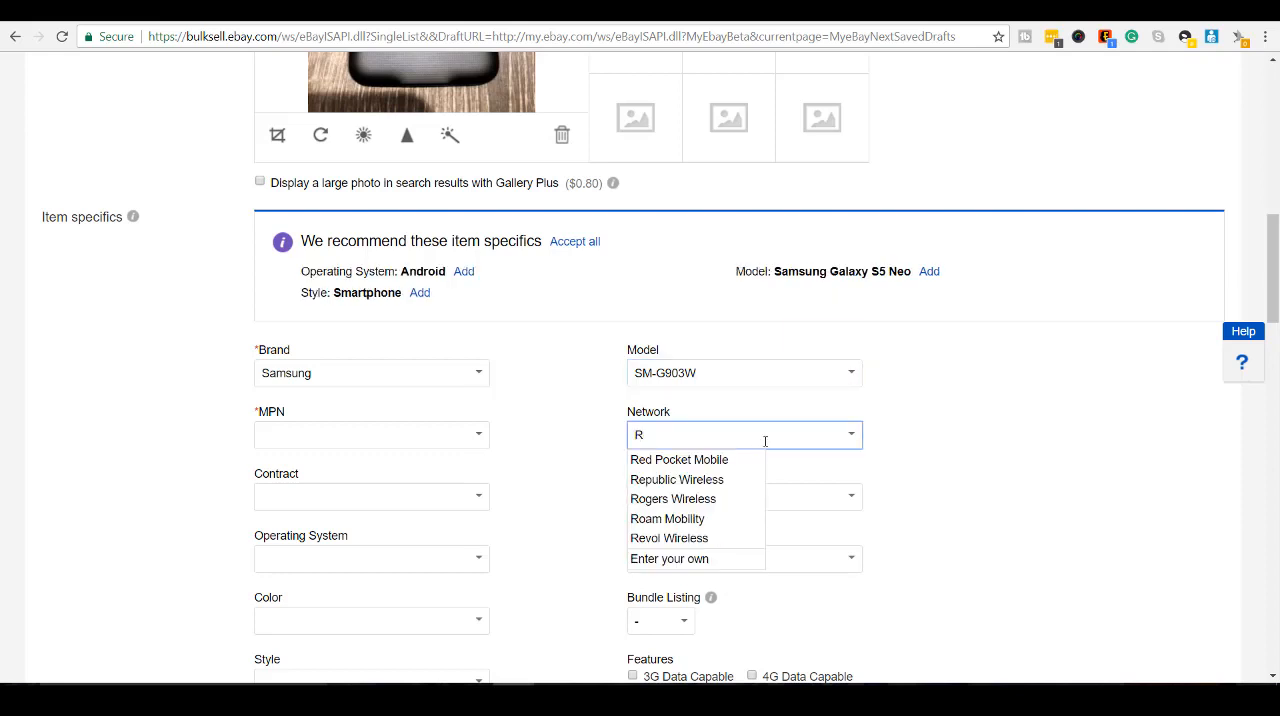
mouse_move(673, 499)
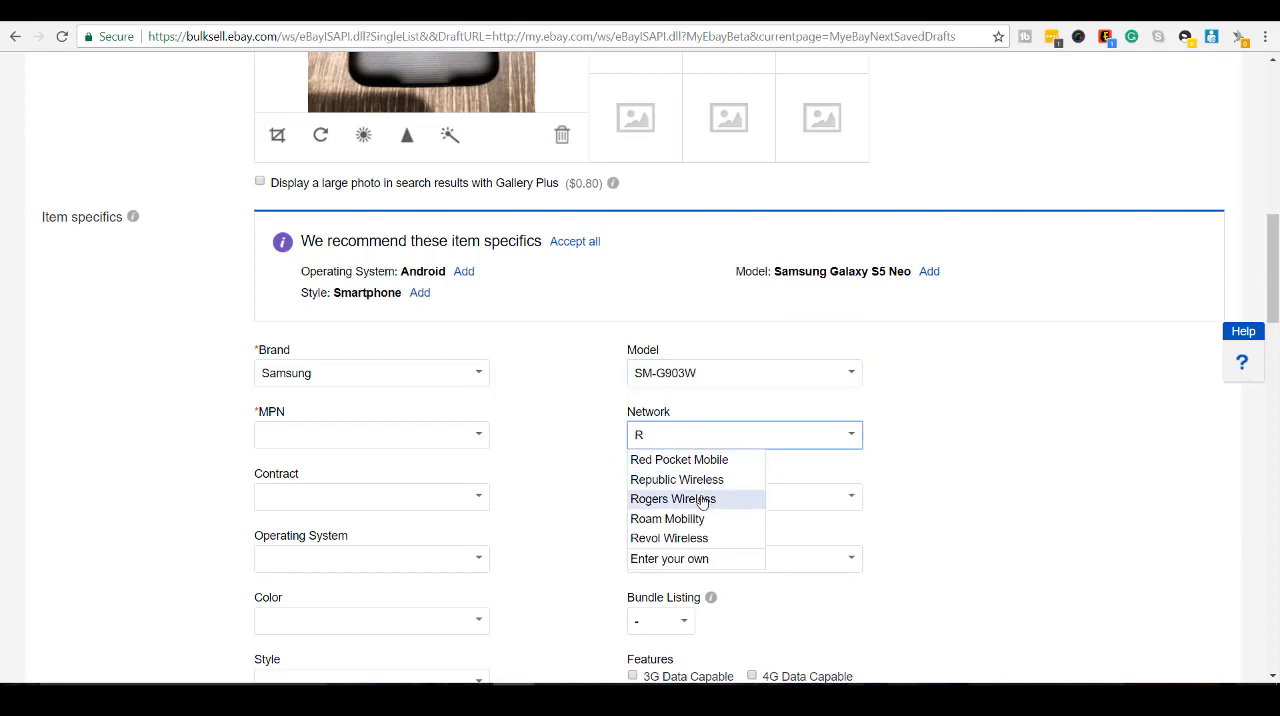
left_click(673, 498)
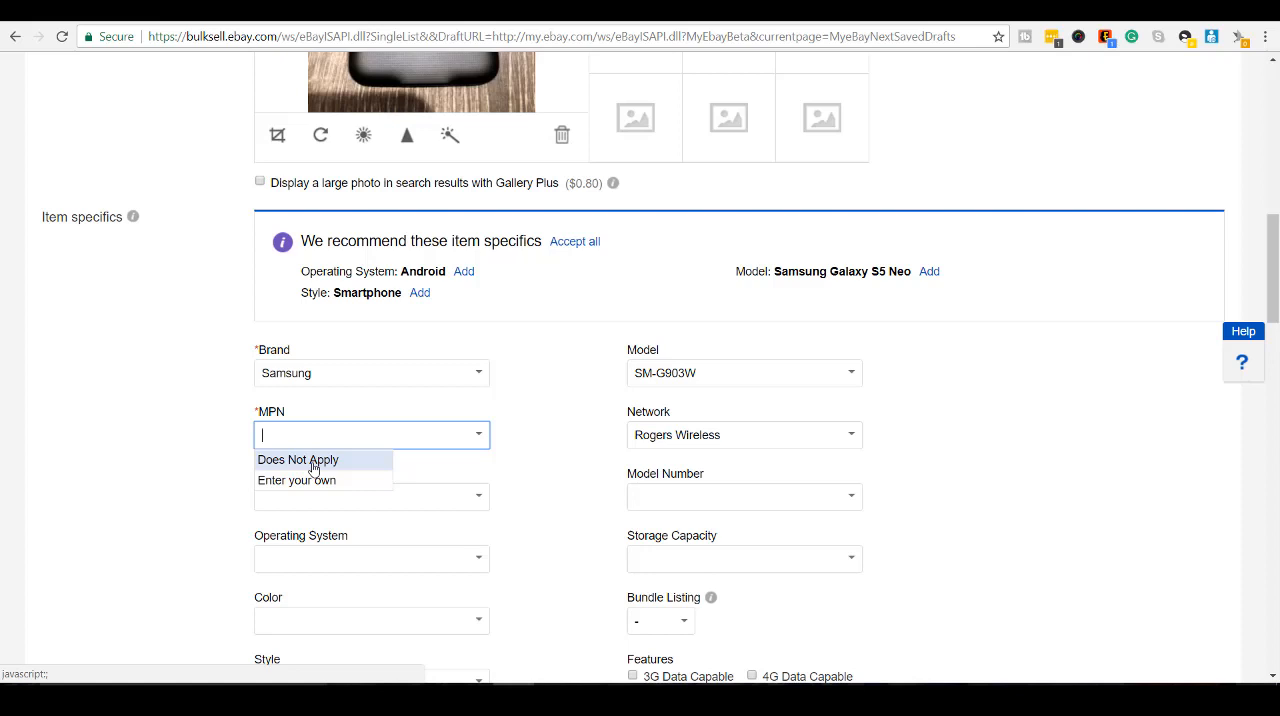
Step: Set MPN to Does Not Apply, Model Number SM-G903W, and Model Samsung Galaxy S5 Neo
left_click(298, 460)
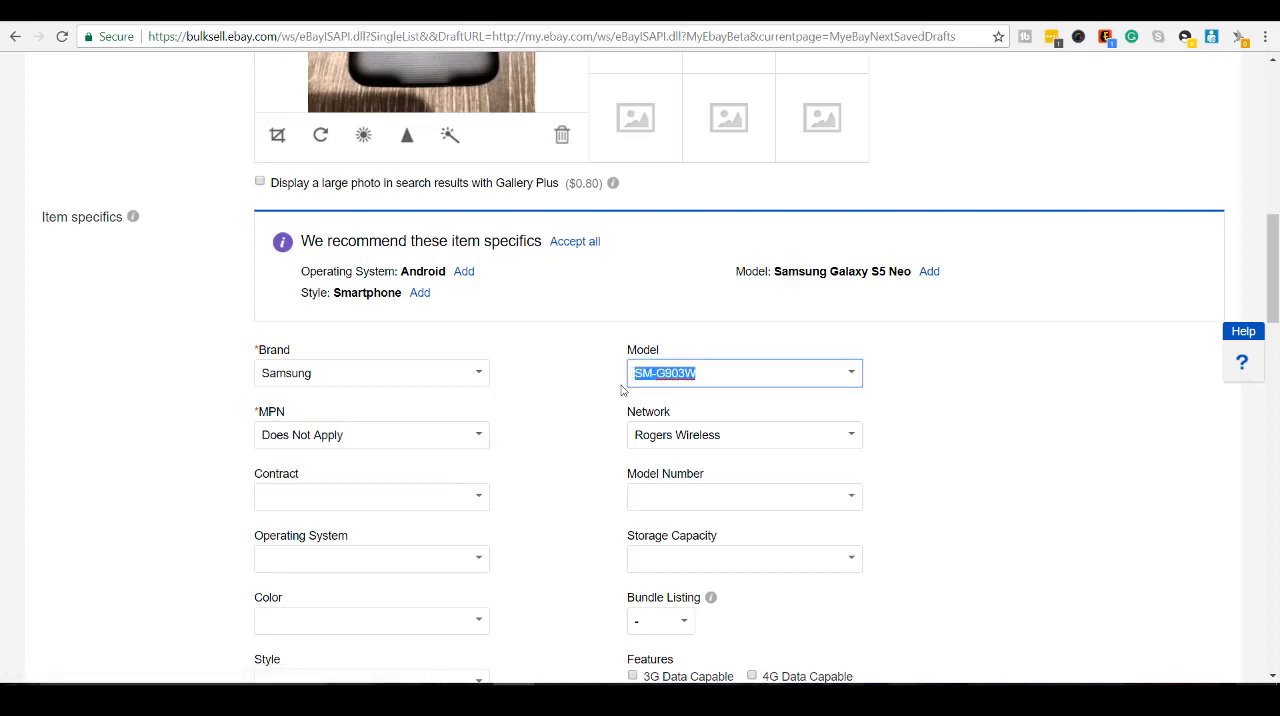
left_click(734, 497)
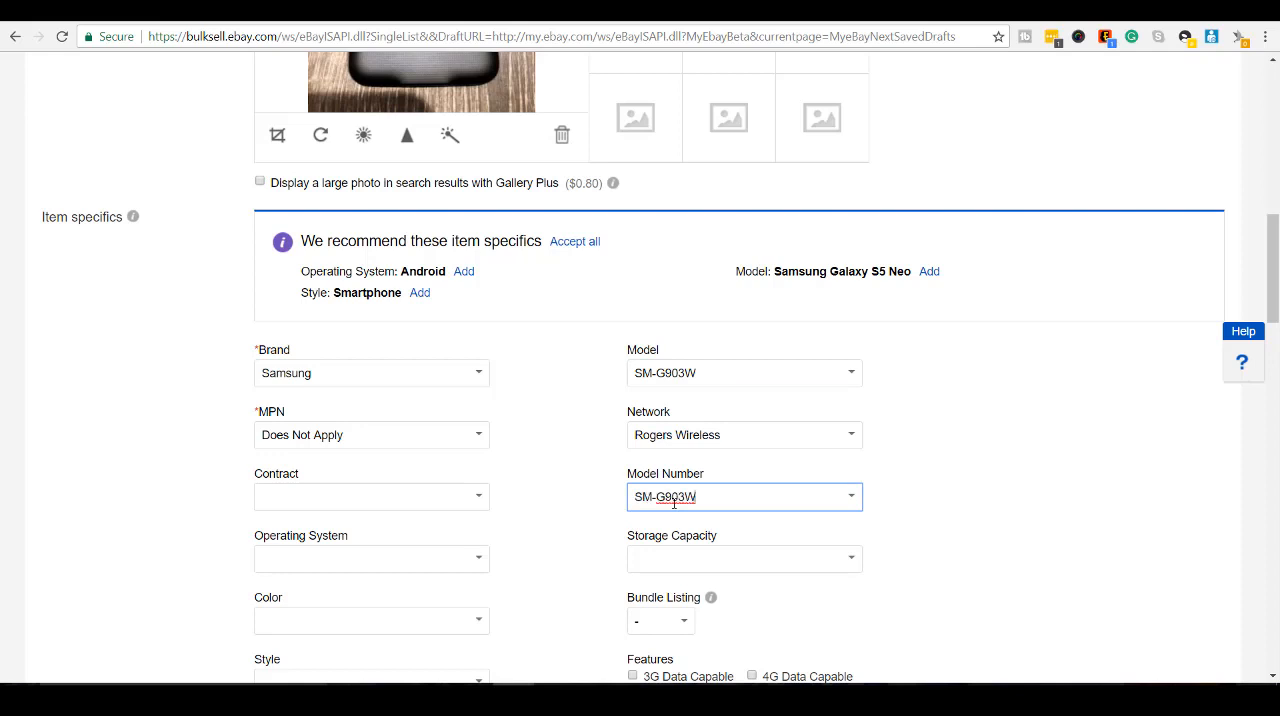
mouse_move(710, 372)
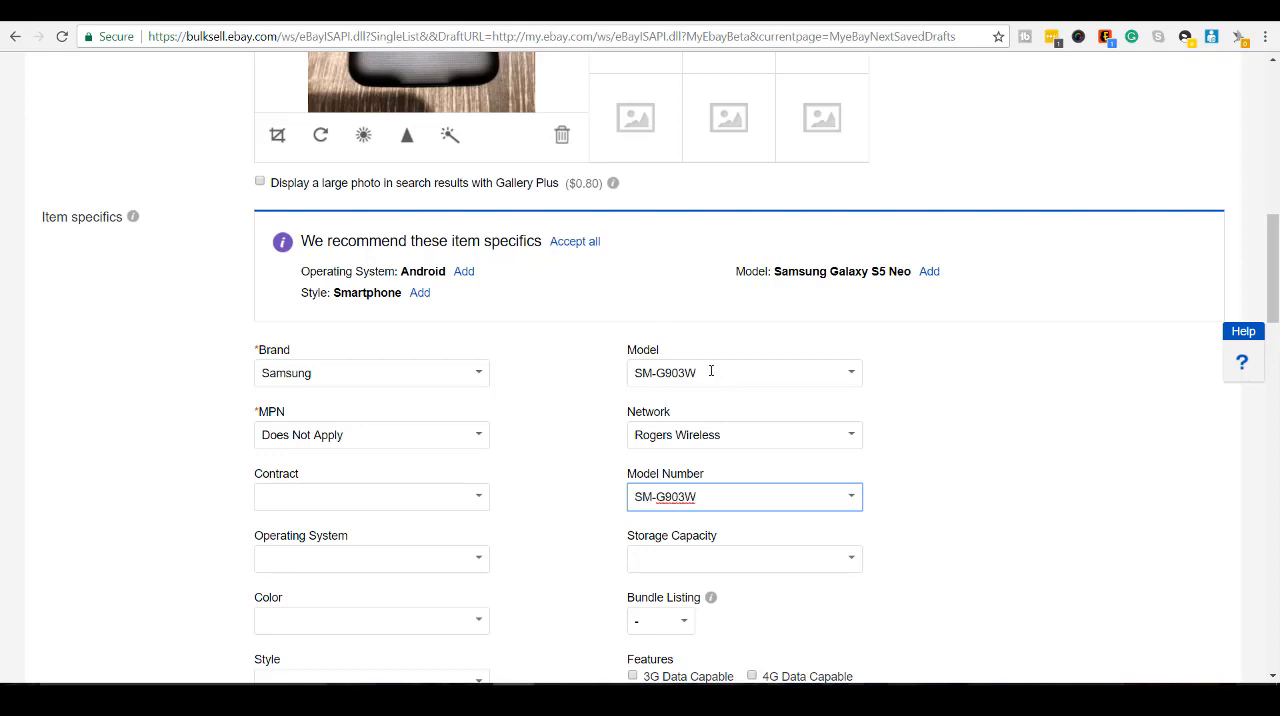
type("Ga")
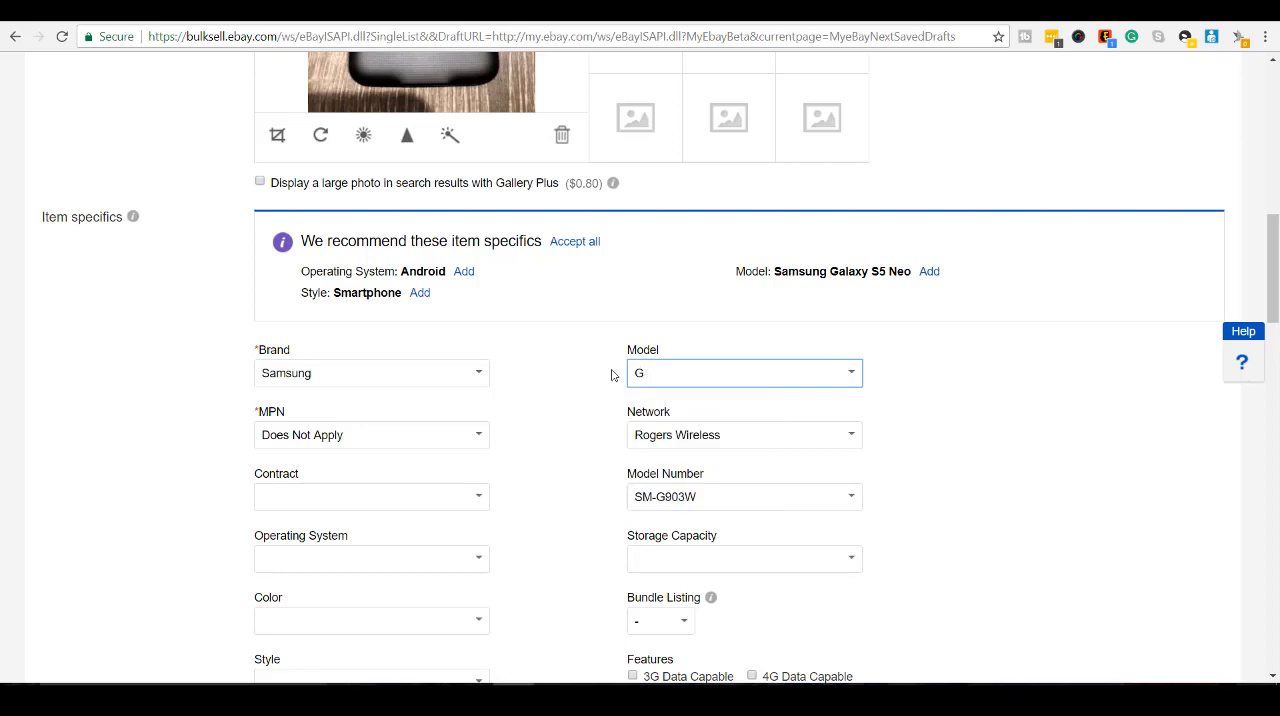
type("S")
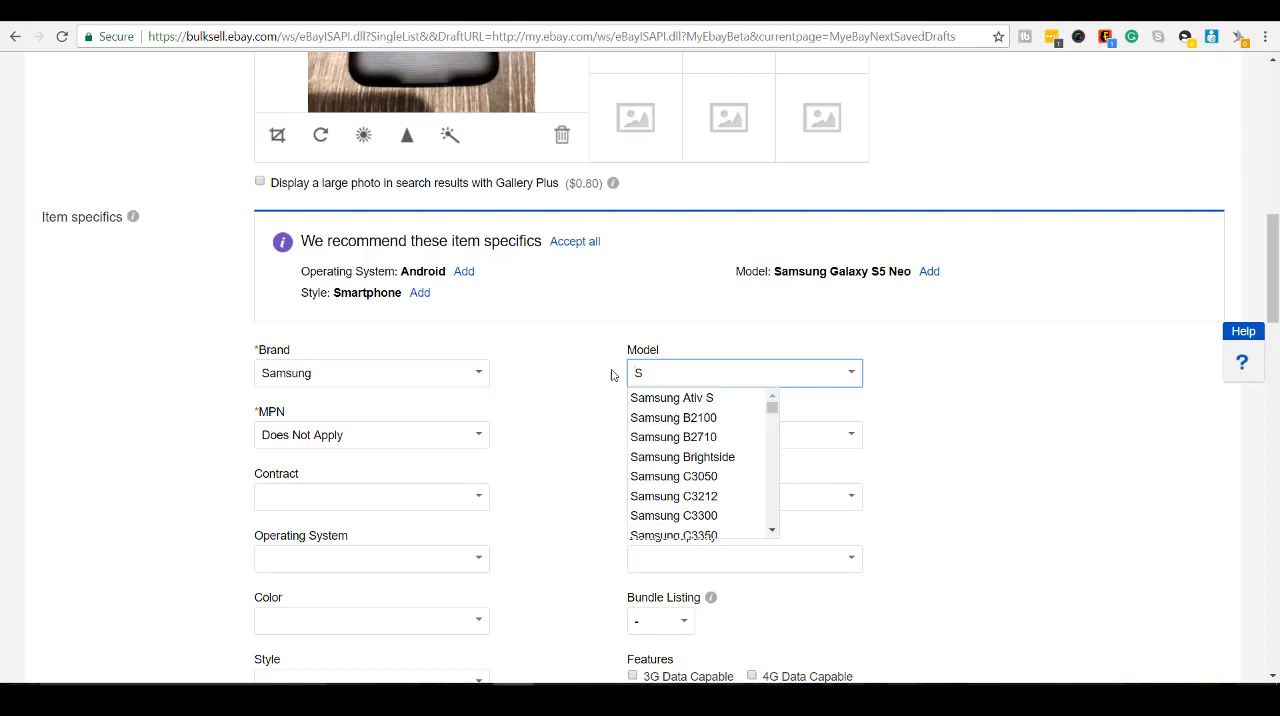
type("5")
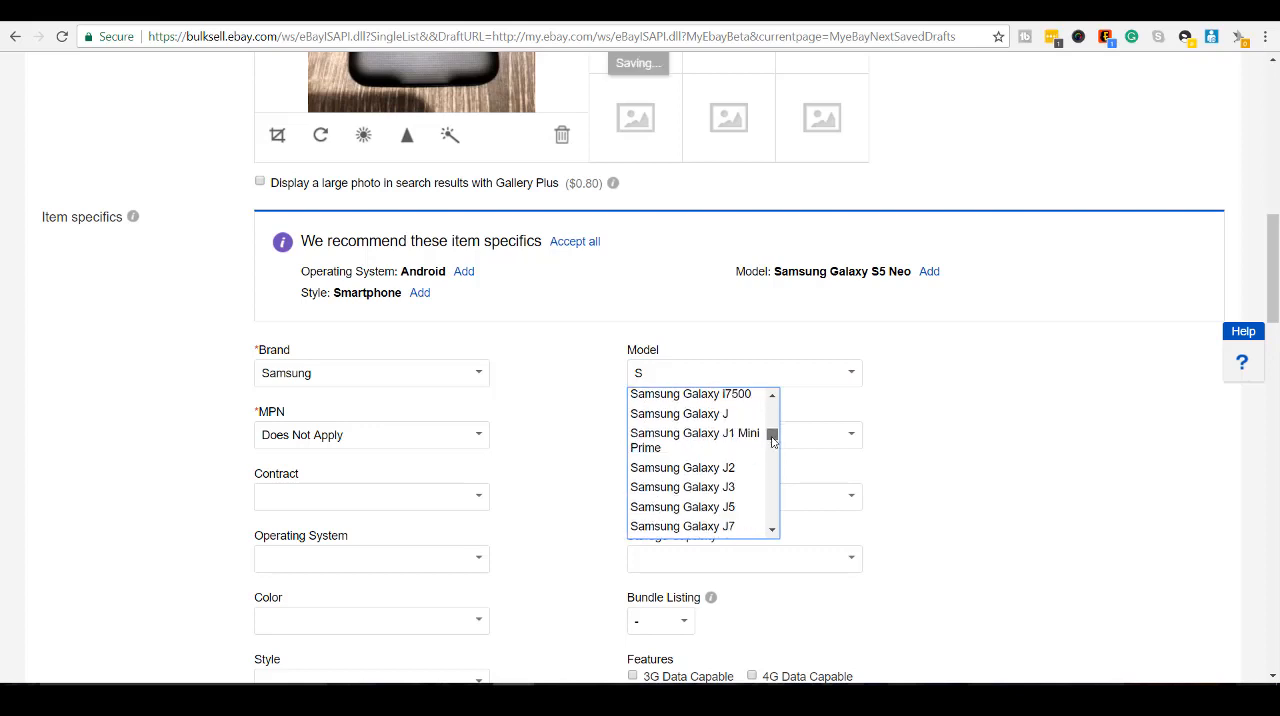
scroll("down", 3)
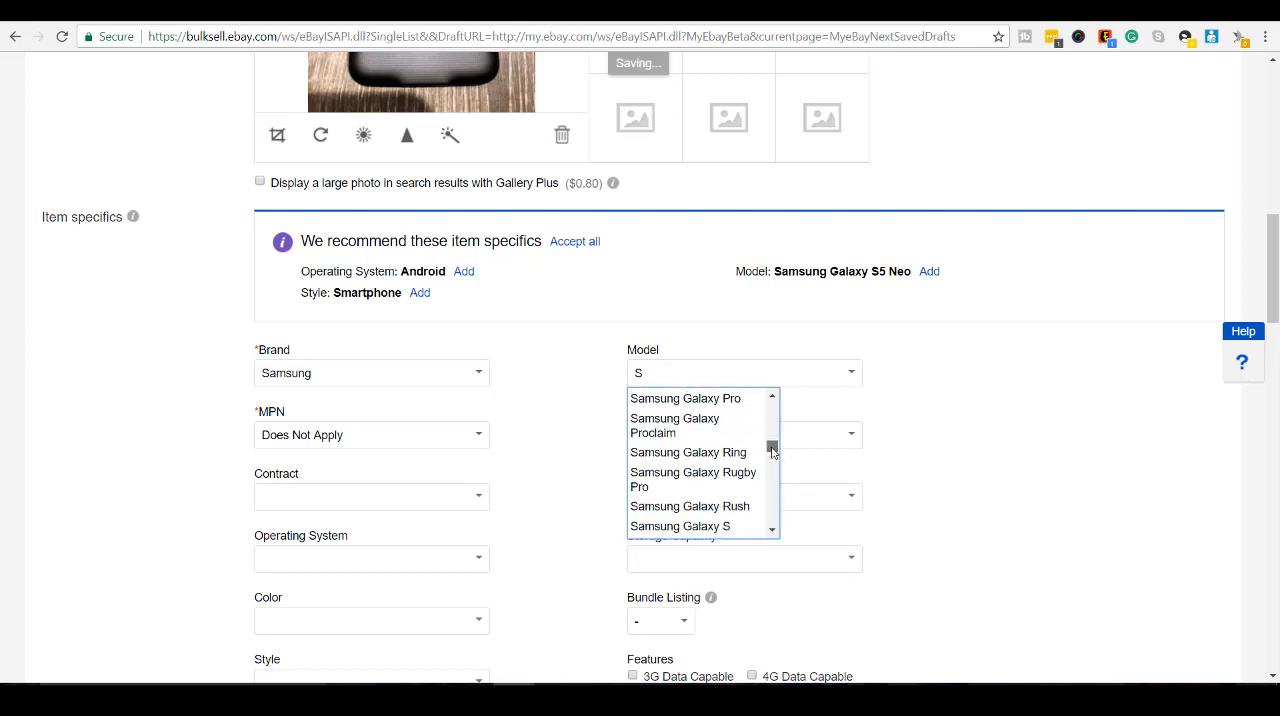
scroll("down", 3)
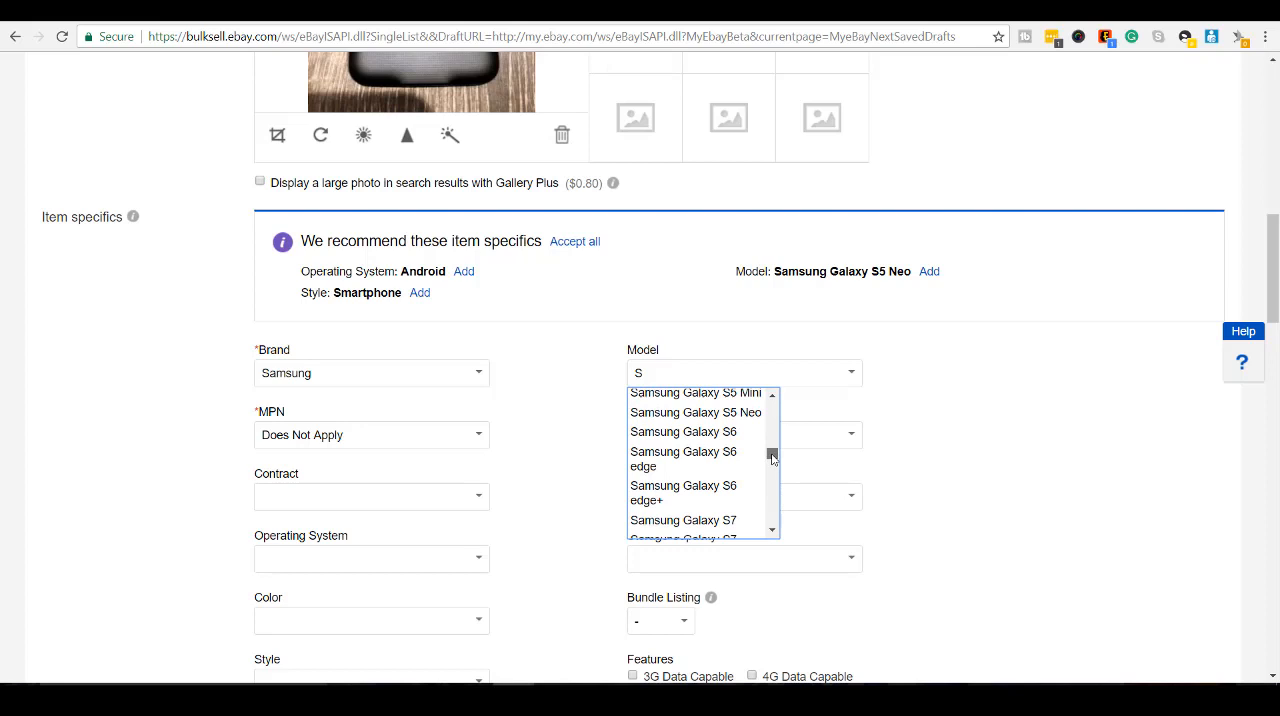
left_click(695, 412)
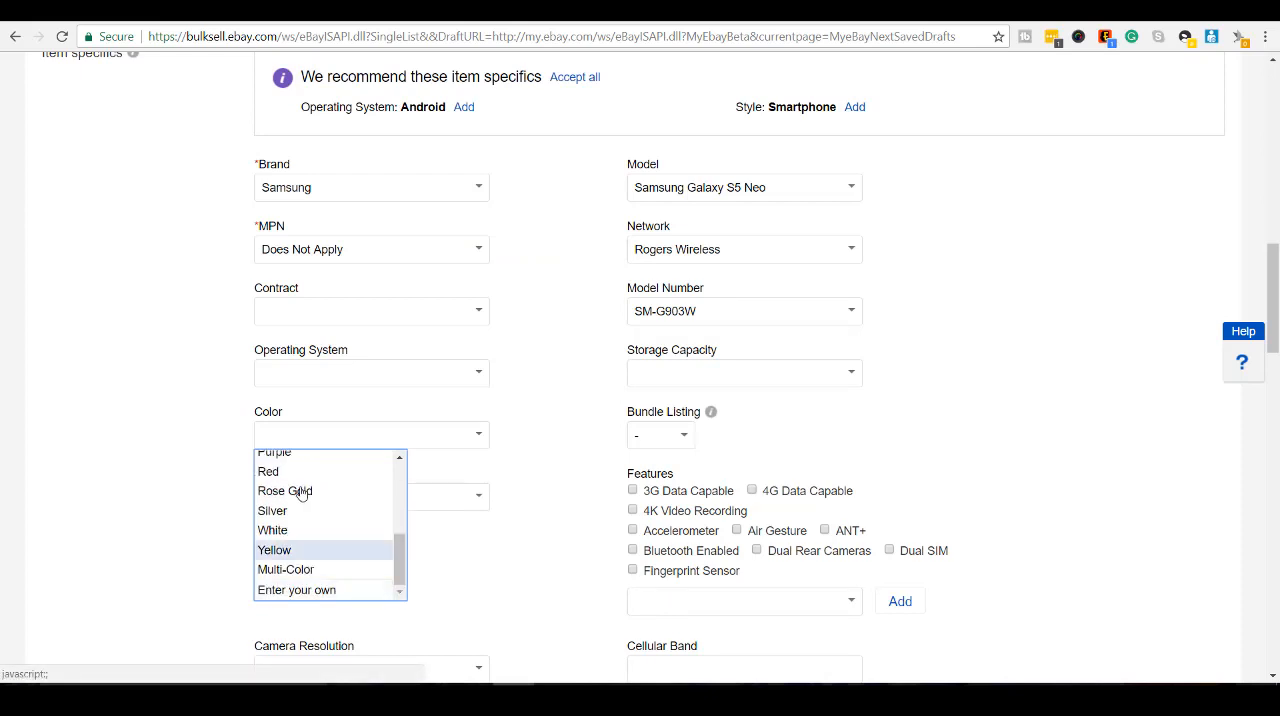
Step: Set Color to Charcoal Black, Storage Capacity to 16GB, and Style to Smartphone
left_click(371, 434)
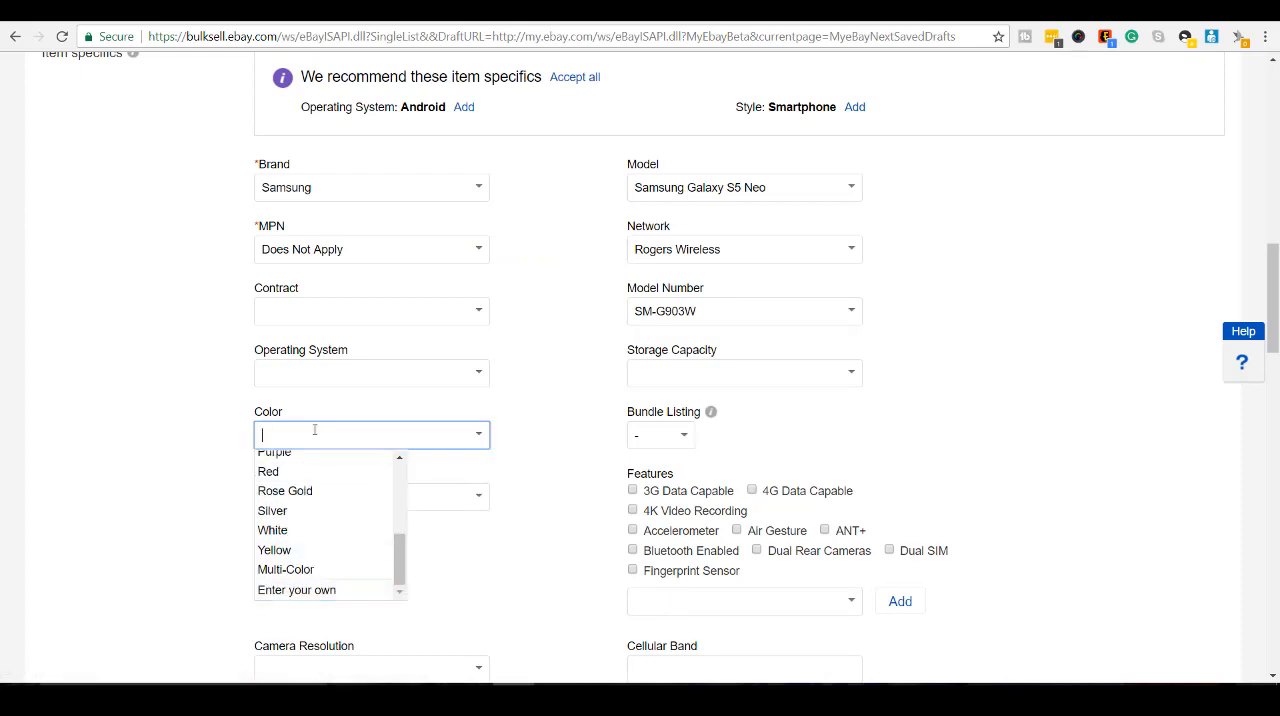
type("Charc")
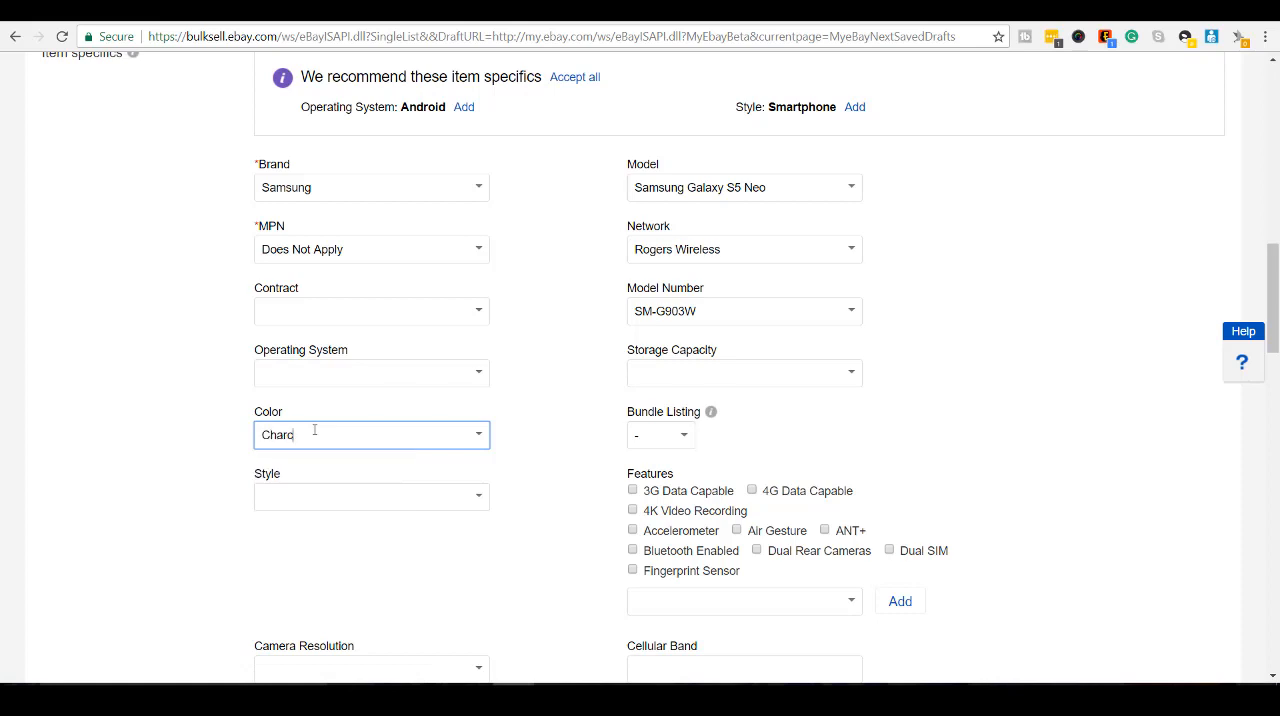
left_click(744, 373)
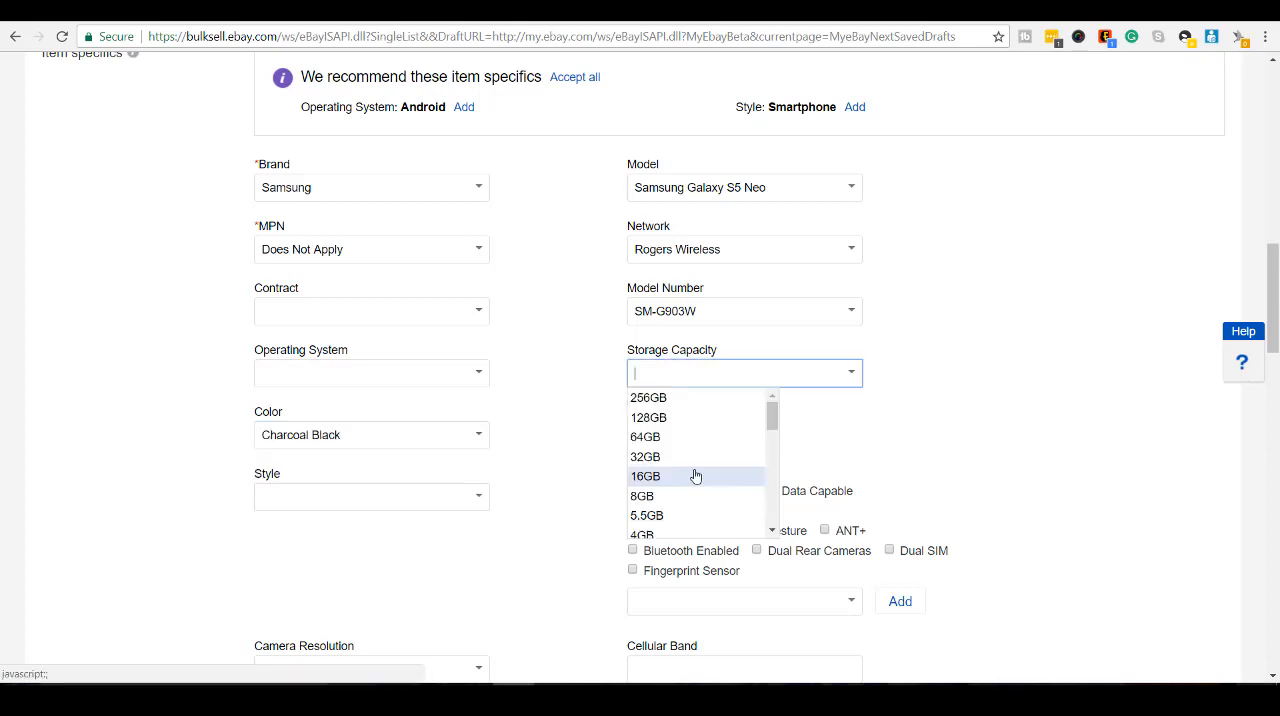
left_click(642, 476)
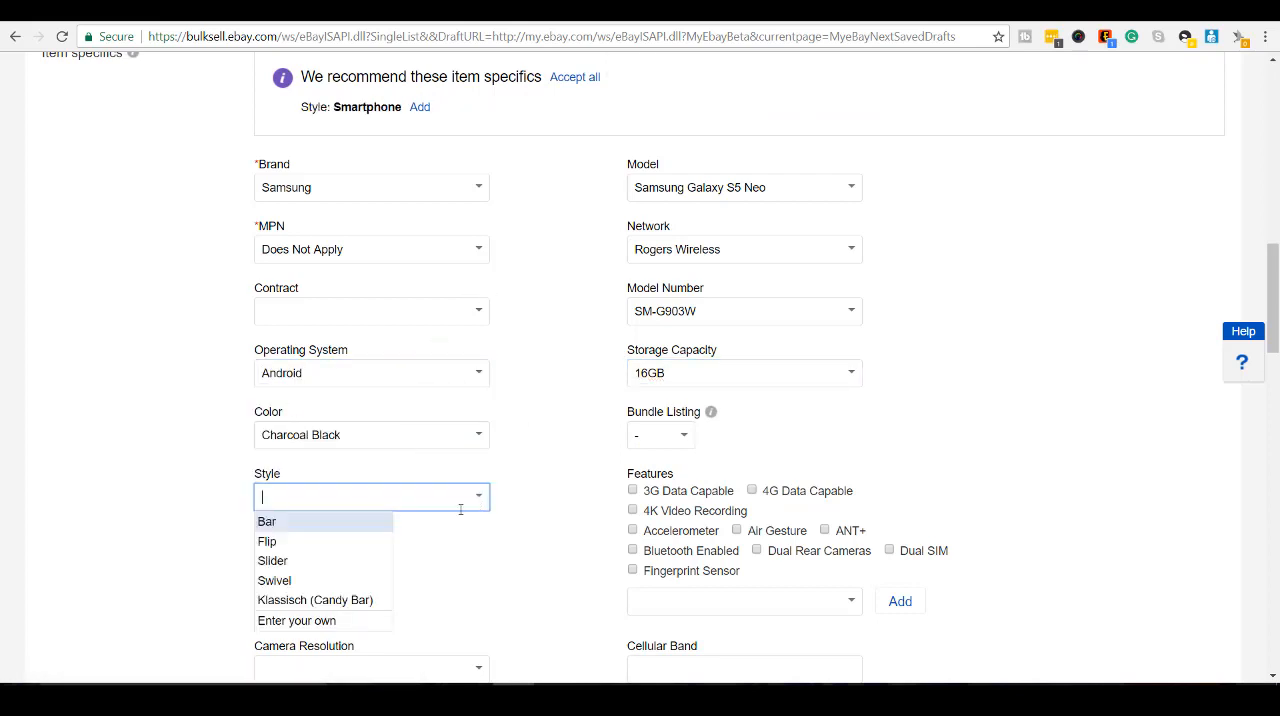
type("St")
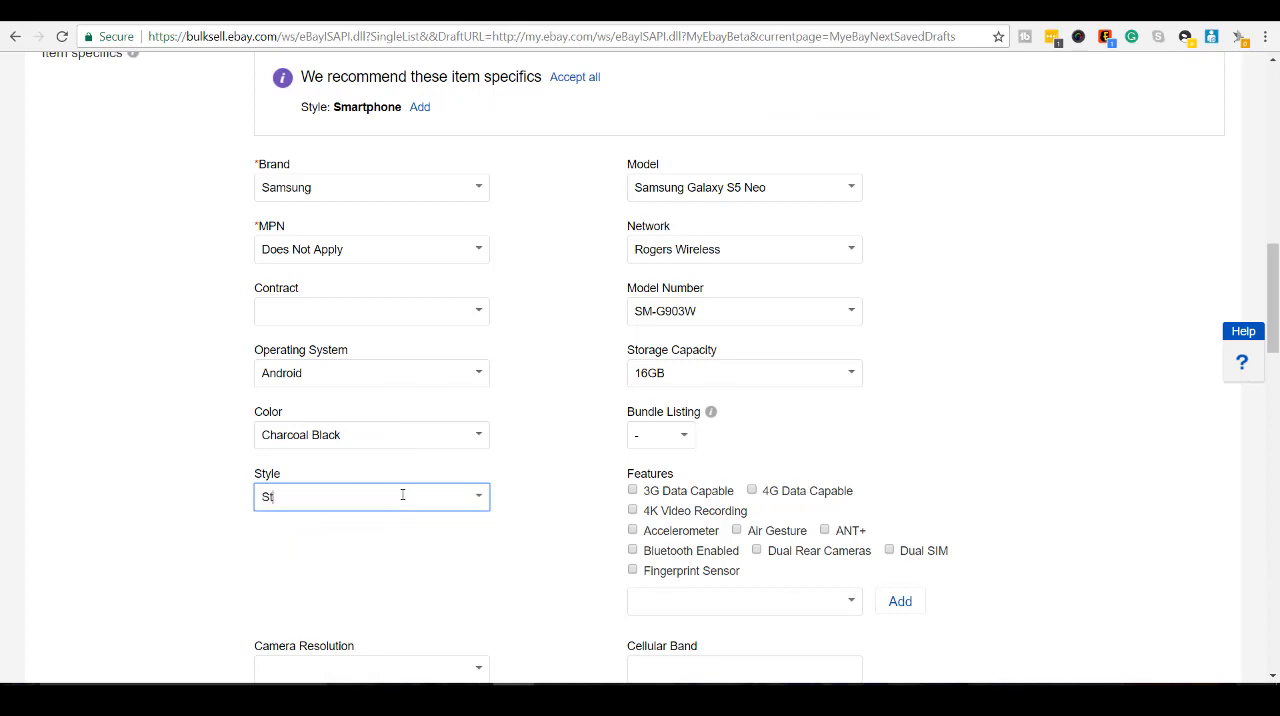
type("mar")
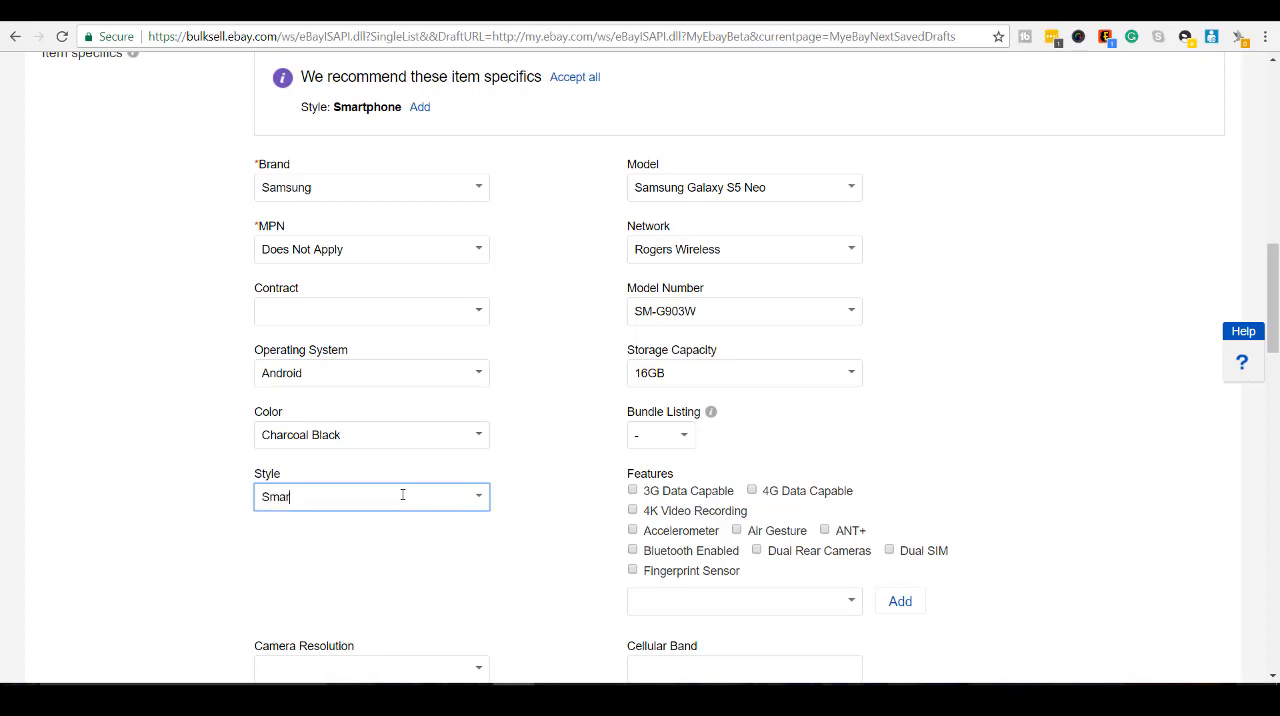
type("tphon")
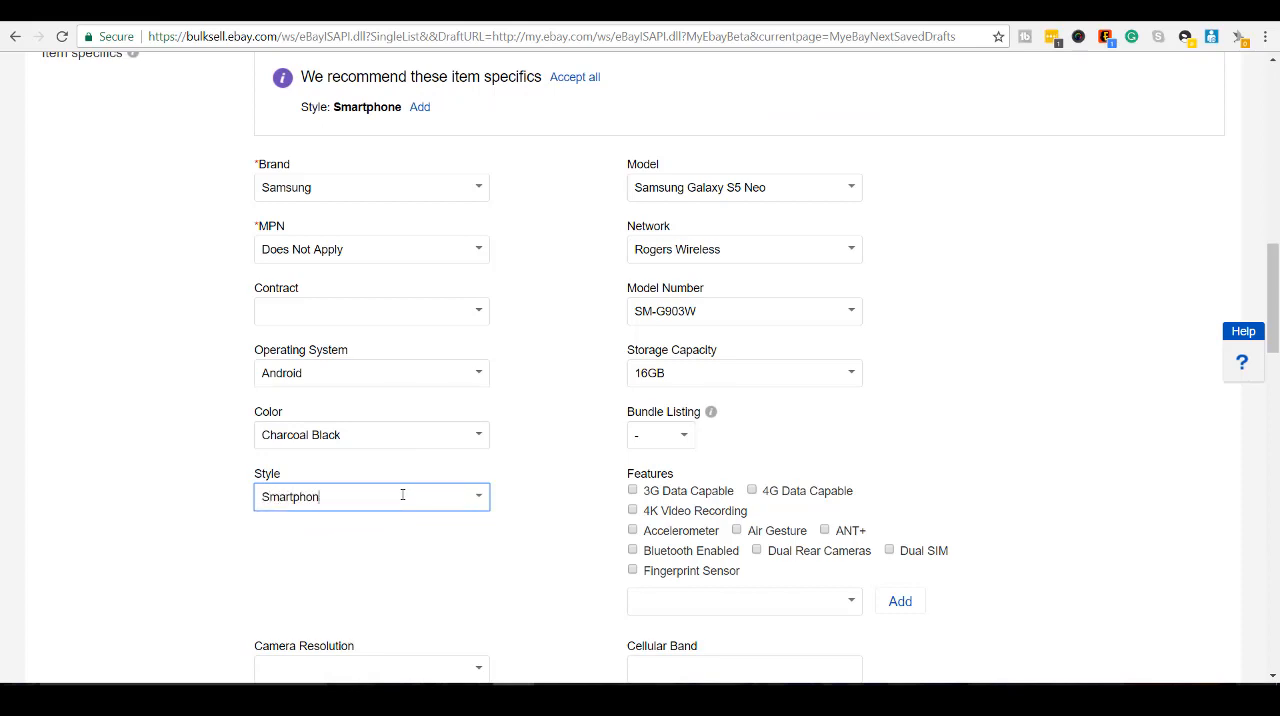
scroll("down", 3)
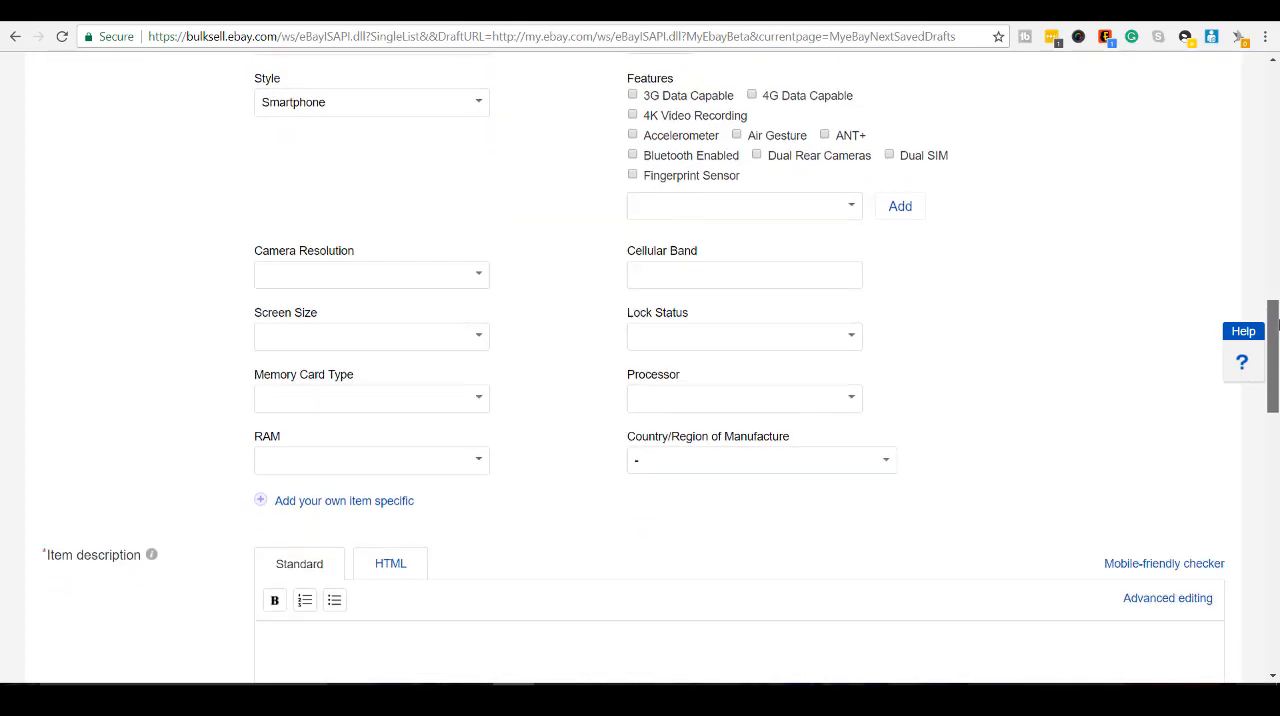
scroll("down", 3)
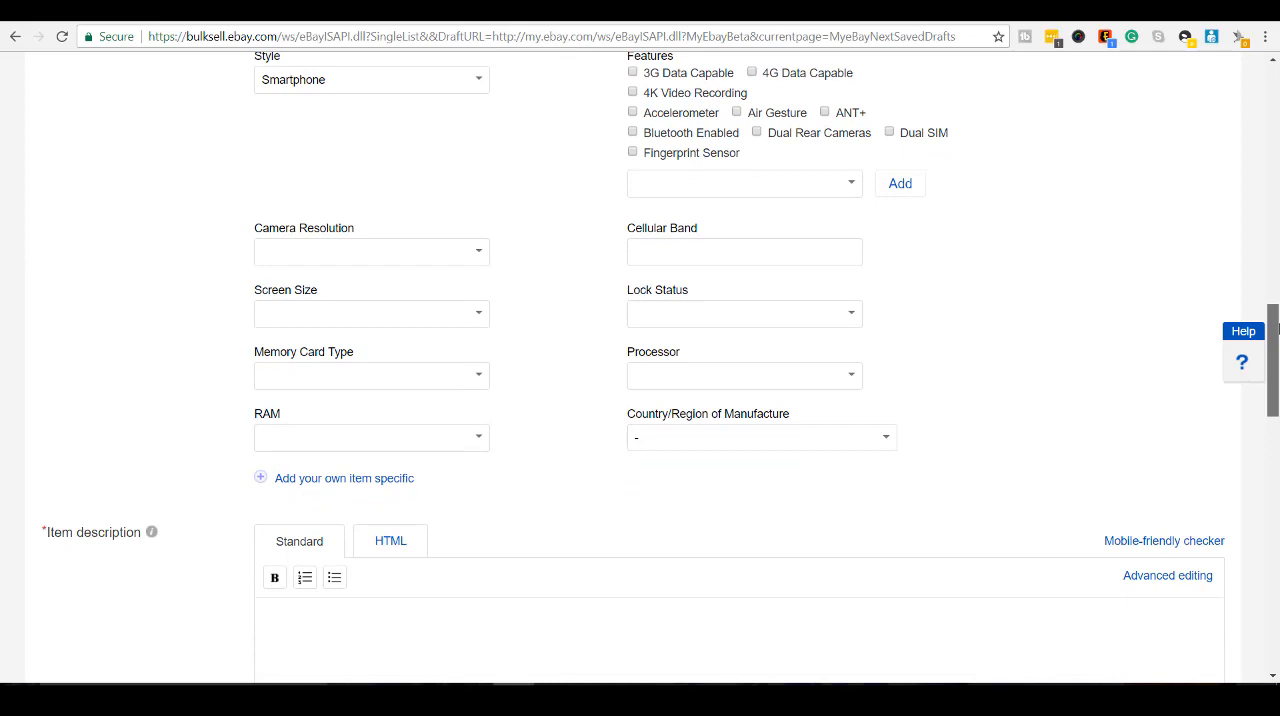
scroll("down", 3)
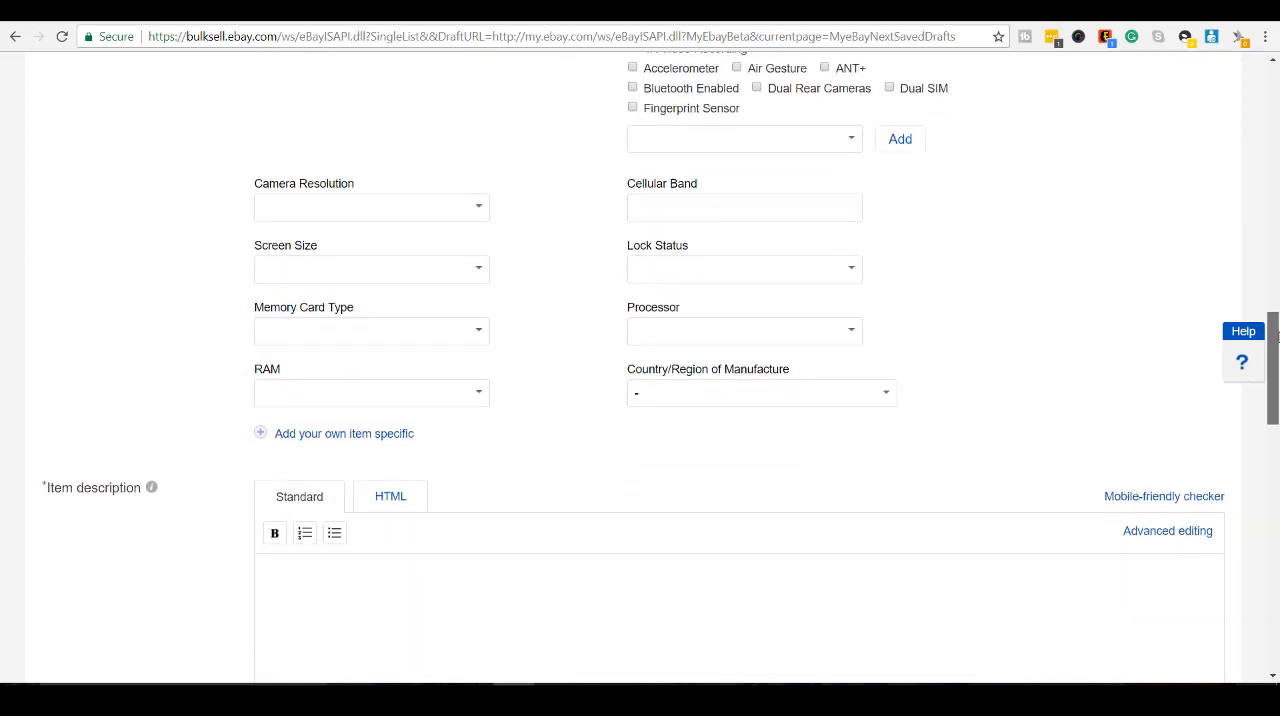
scroll("down", 3)
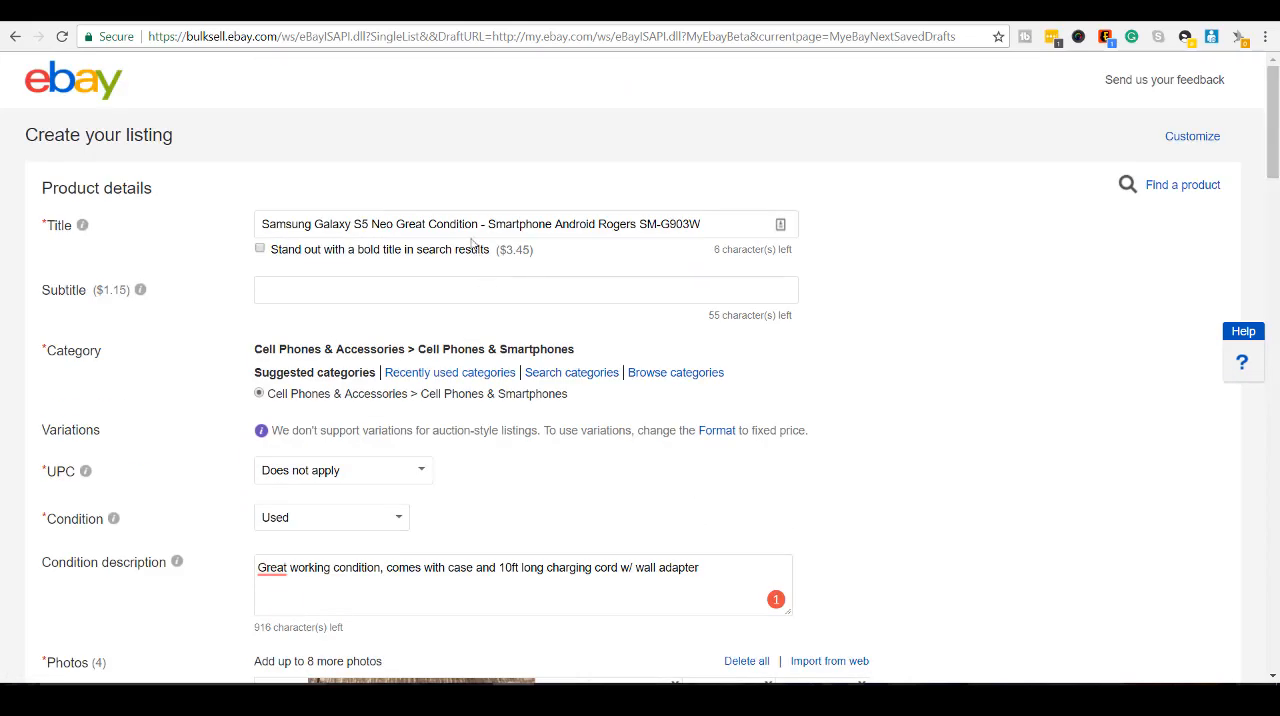
triple_click(470, 223)
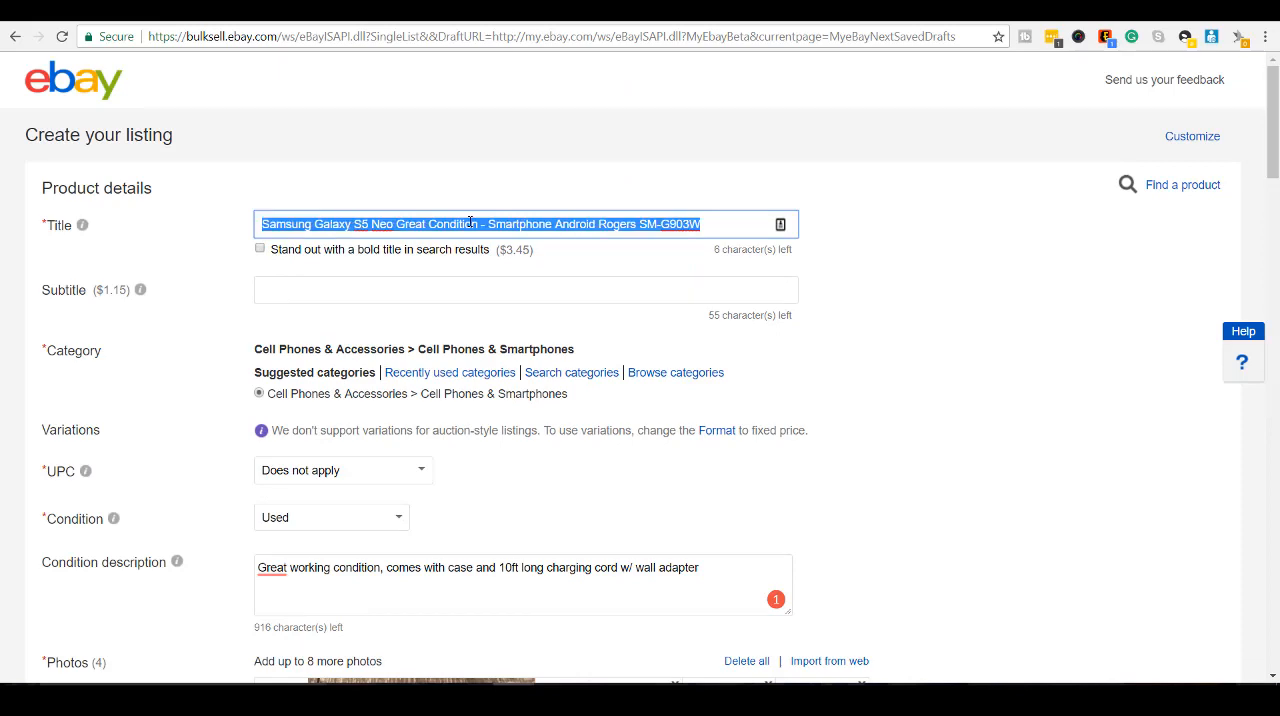
scroll("down", 3)
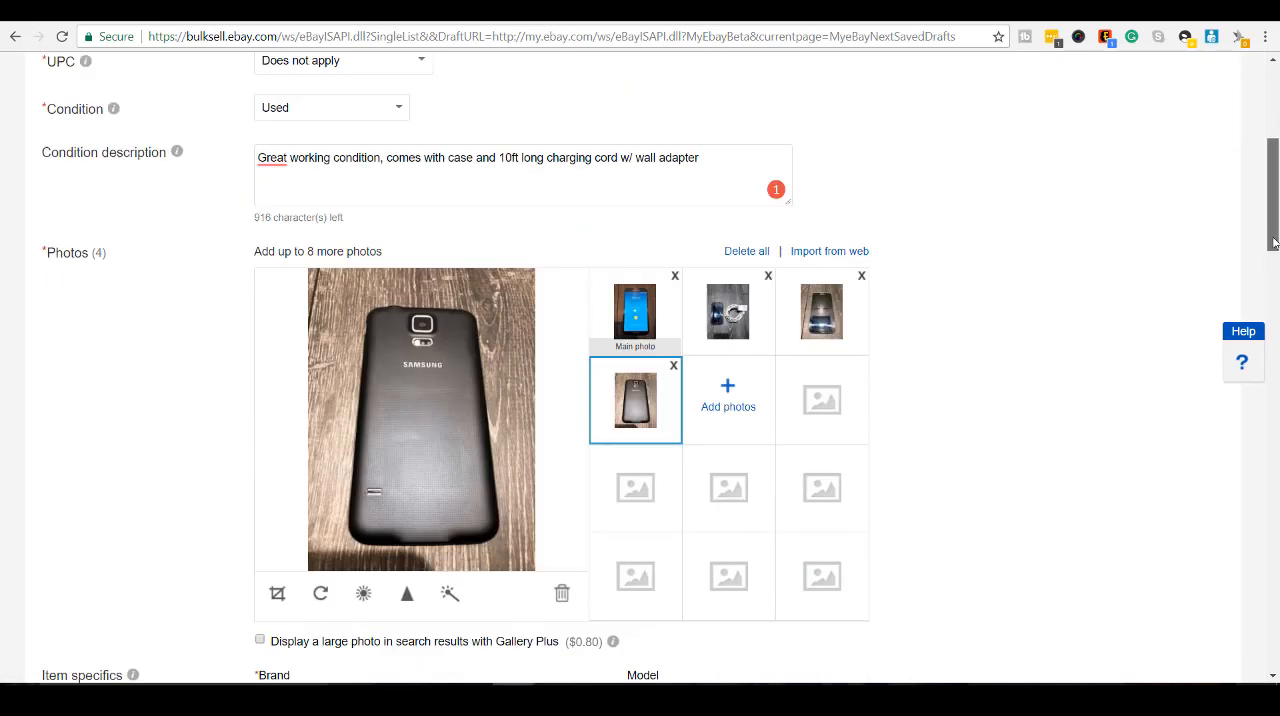
scroll("down", 3)
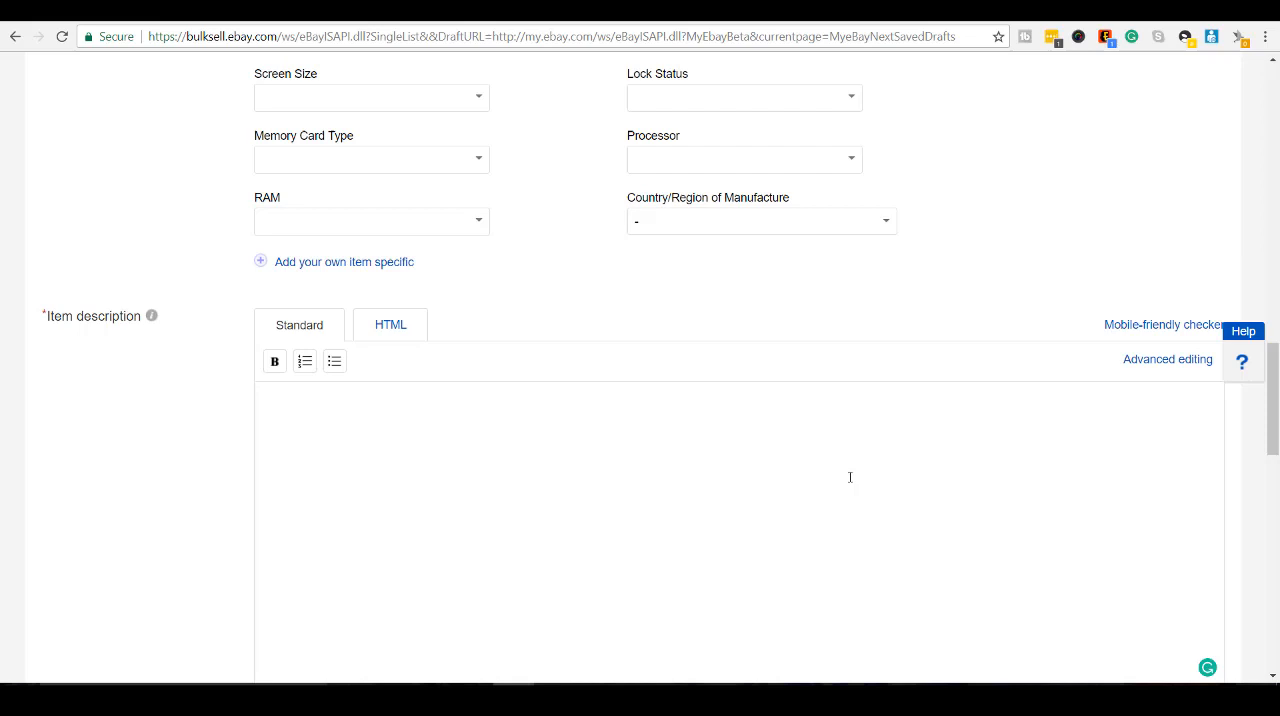
Step: Enter the Samsung Galaxy S5 Neo title line and a 'Comes with case' bullet
type("Samsung Galaxy S5 Neo Great Condition - Smartphone Android Rogers SM-G903W")
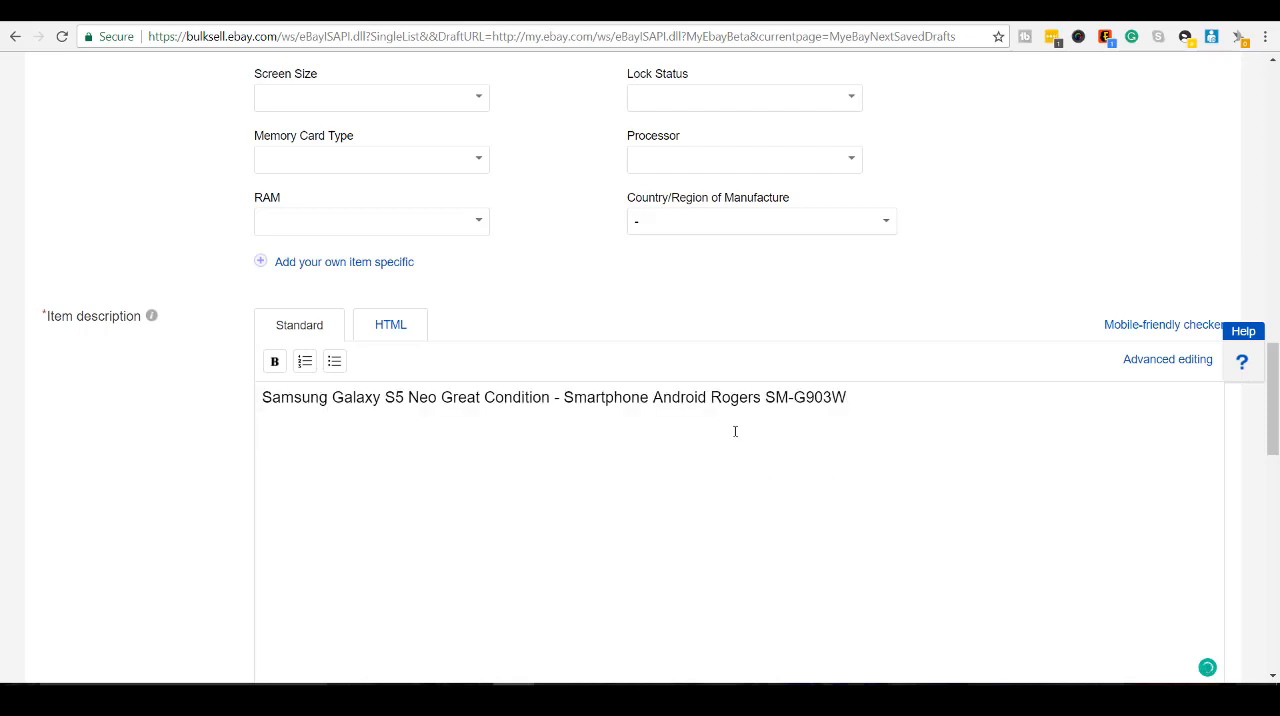
triple_click(553, 398)
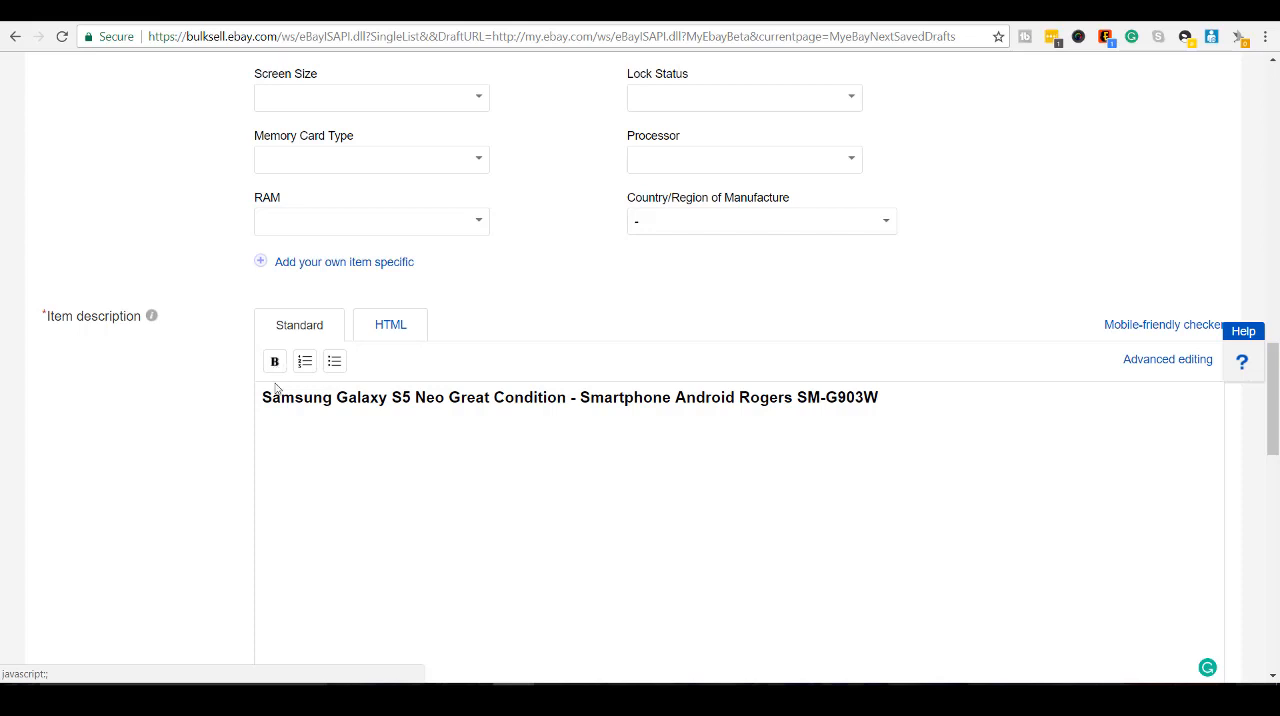
type("- Come")
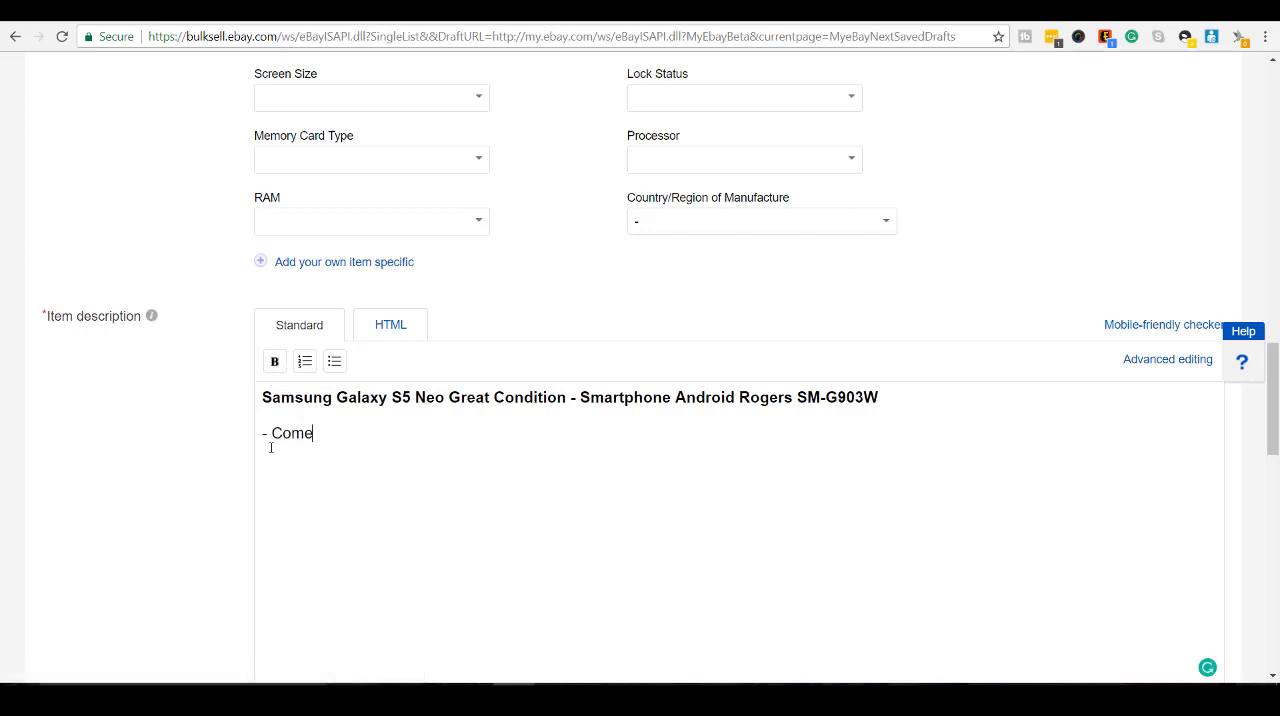
type("s with ca")
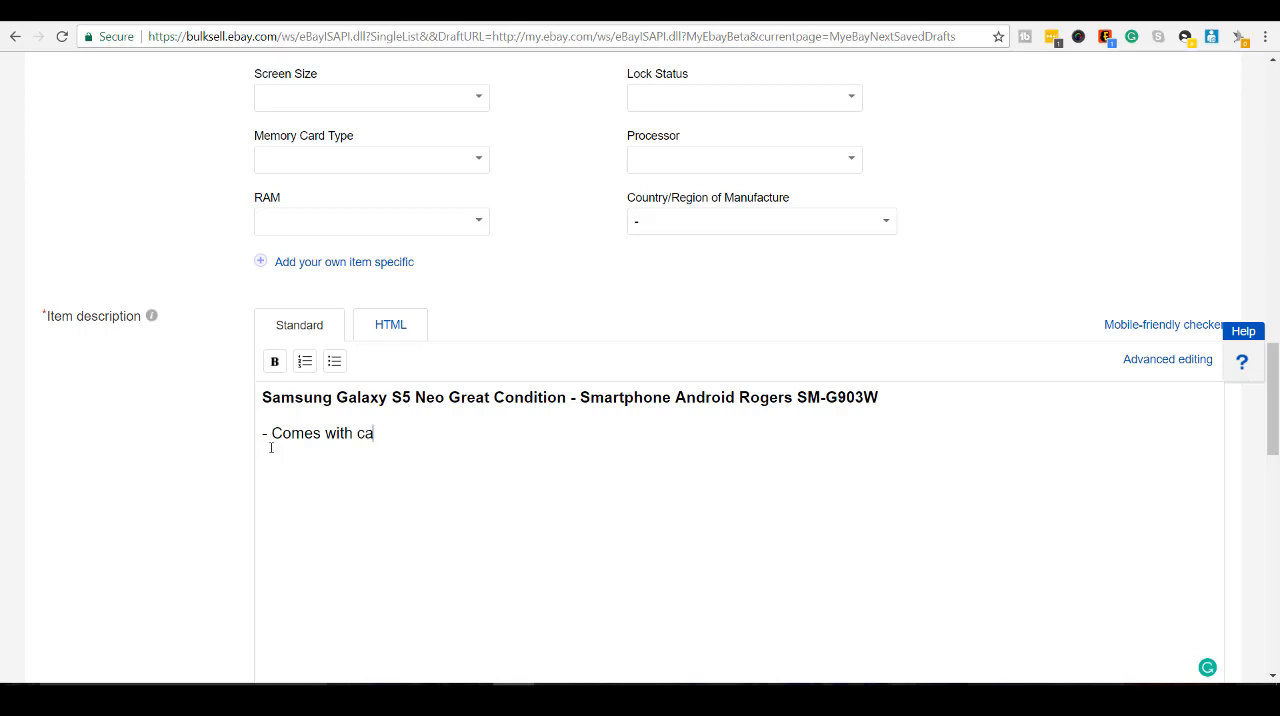
type("se")
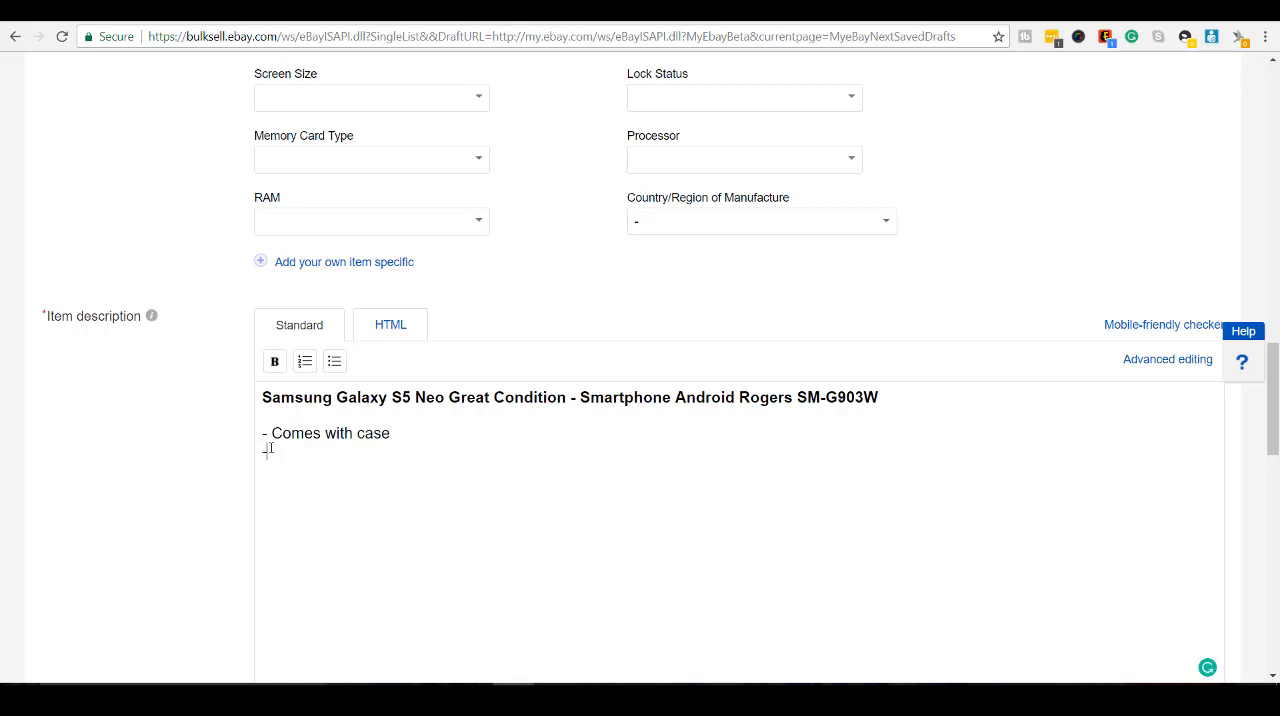
Step: Add the bullet 'Comes with 10ft long charging cord w/ wall adapter'
type("- come")
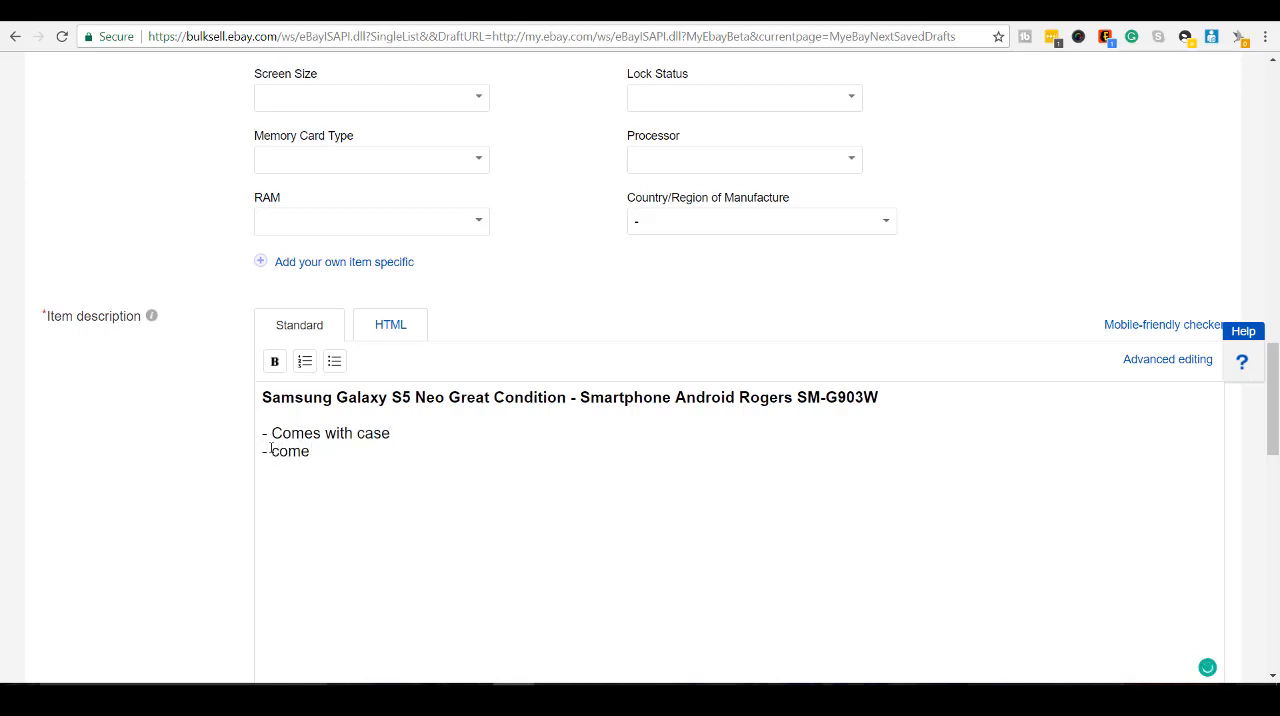
type("Comes with")
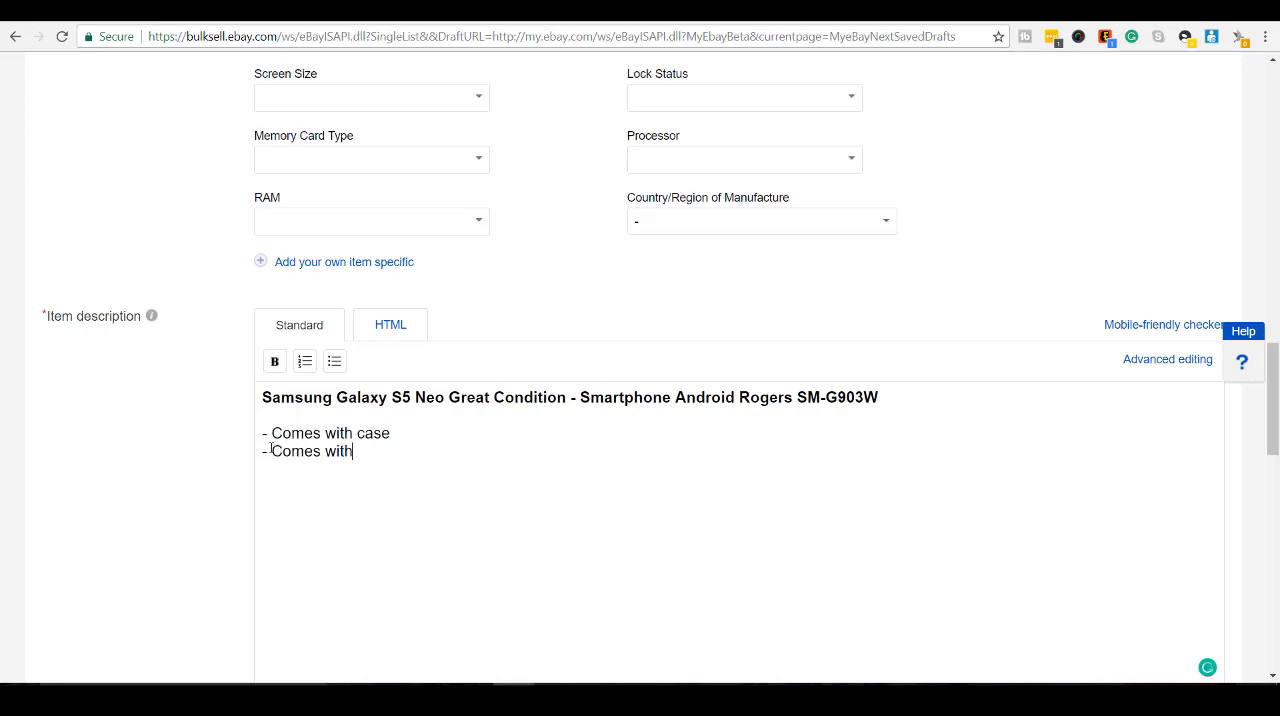
type("10")
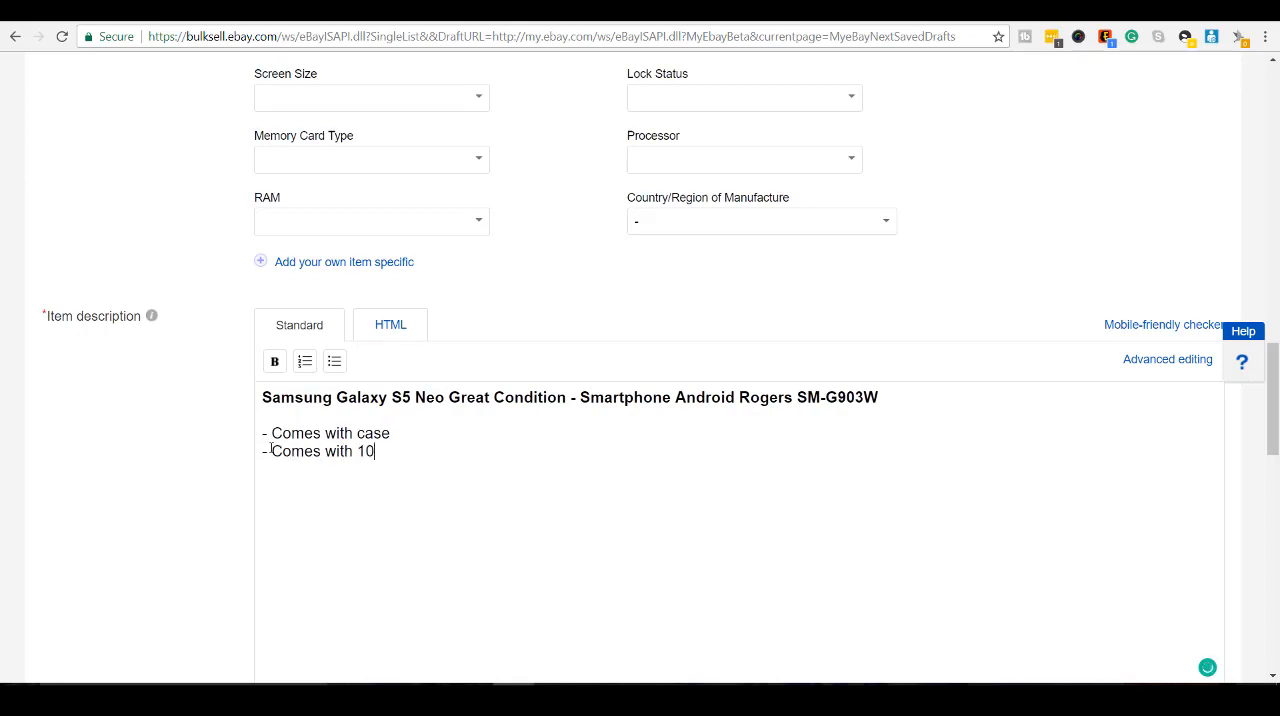
type("ft long")
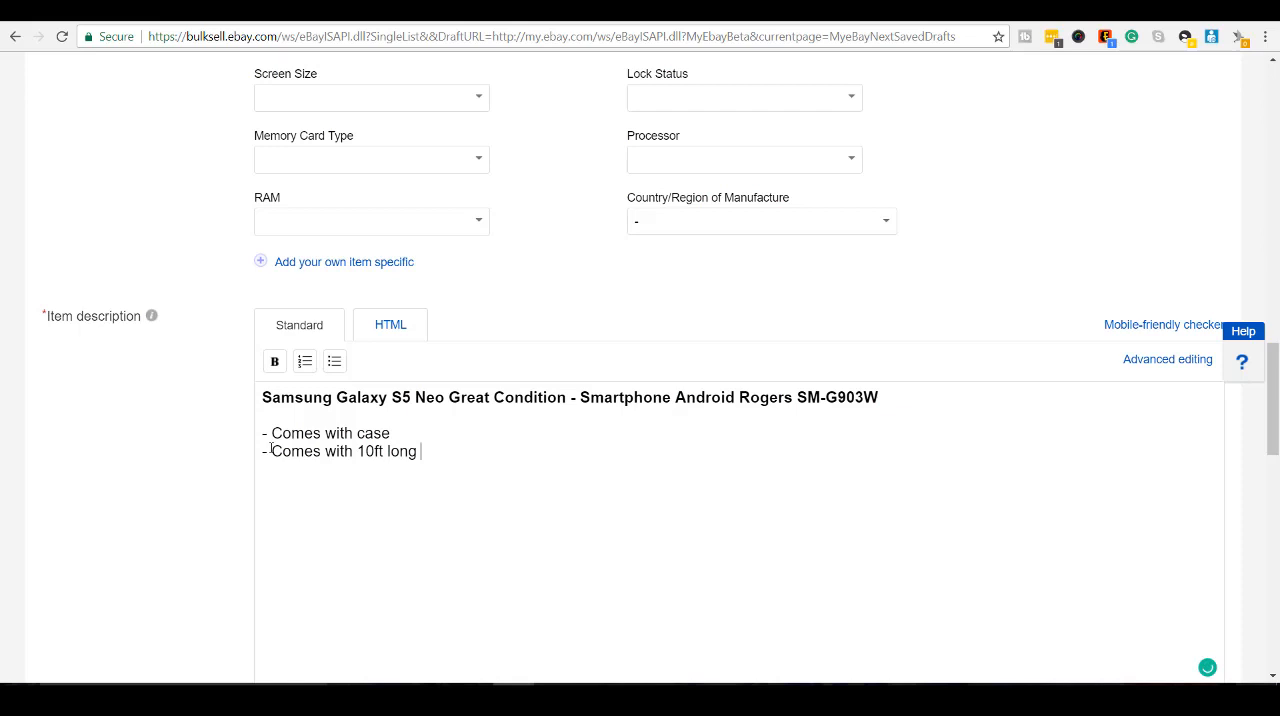
type("charging")
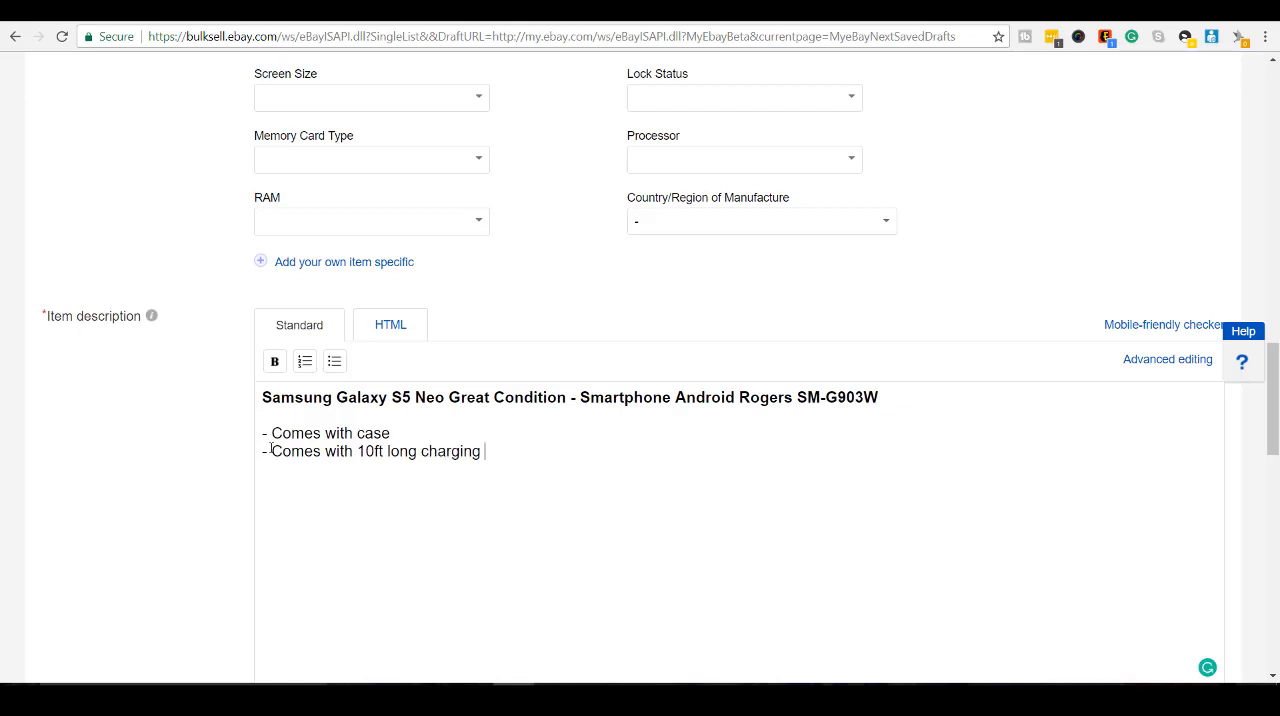
type("cord w")
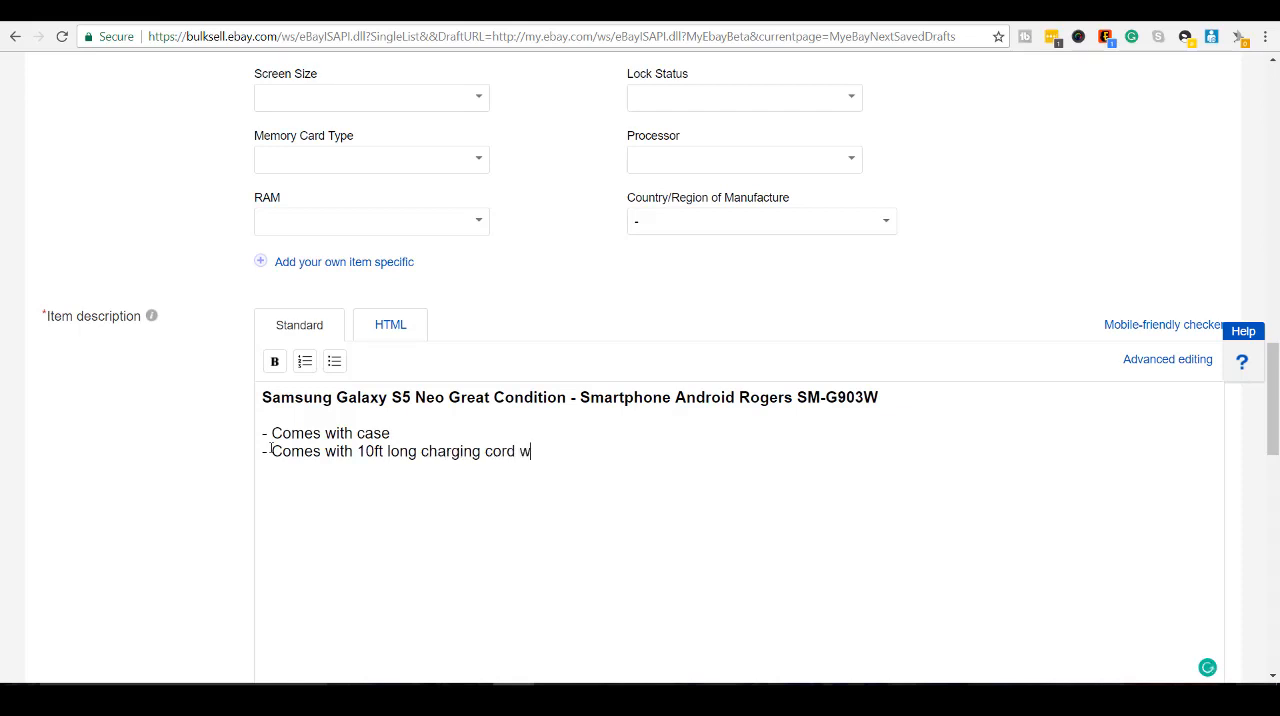
type("/")
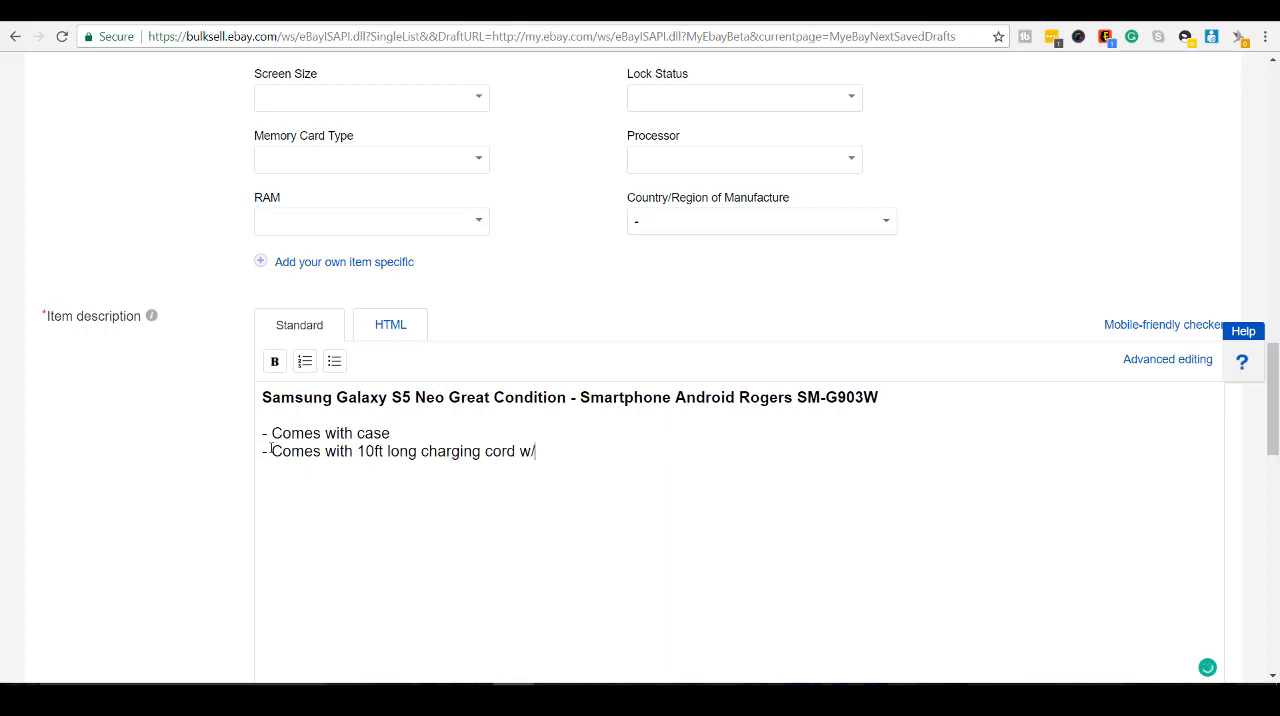
type("wall ad")
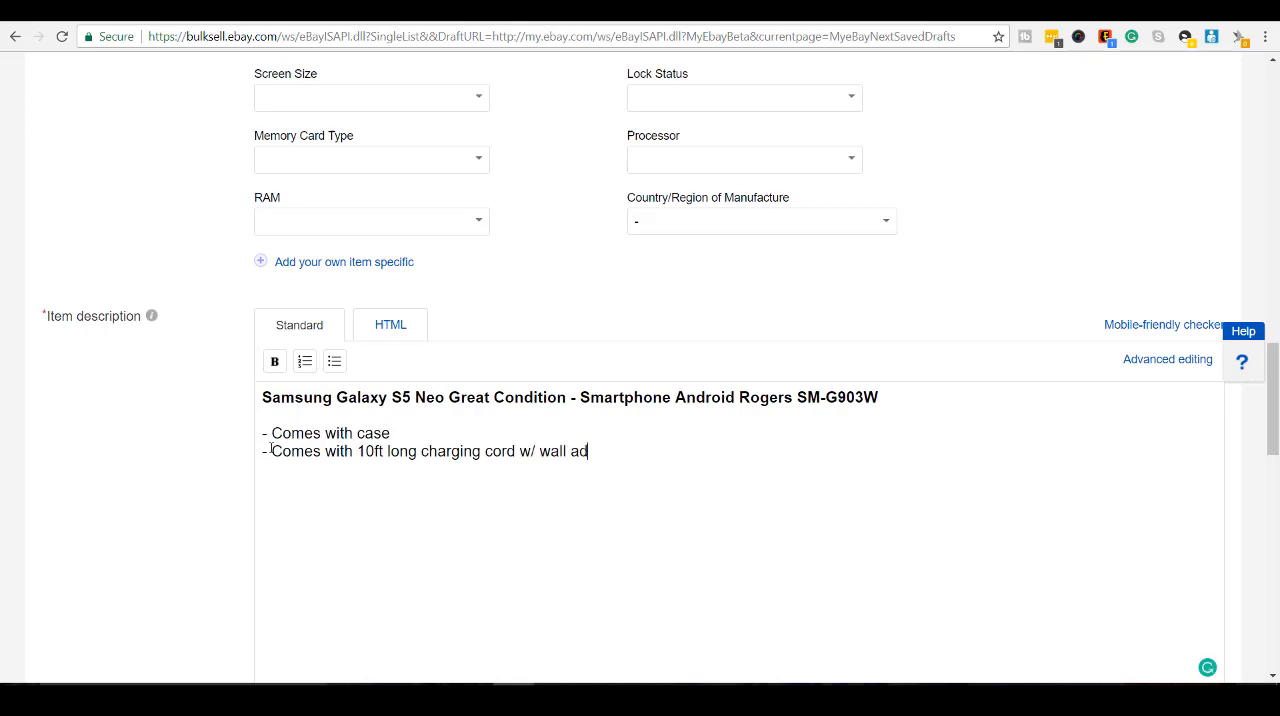
type("apter")
type("- Great condition")
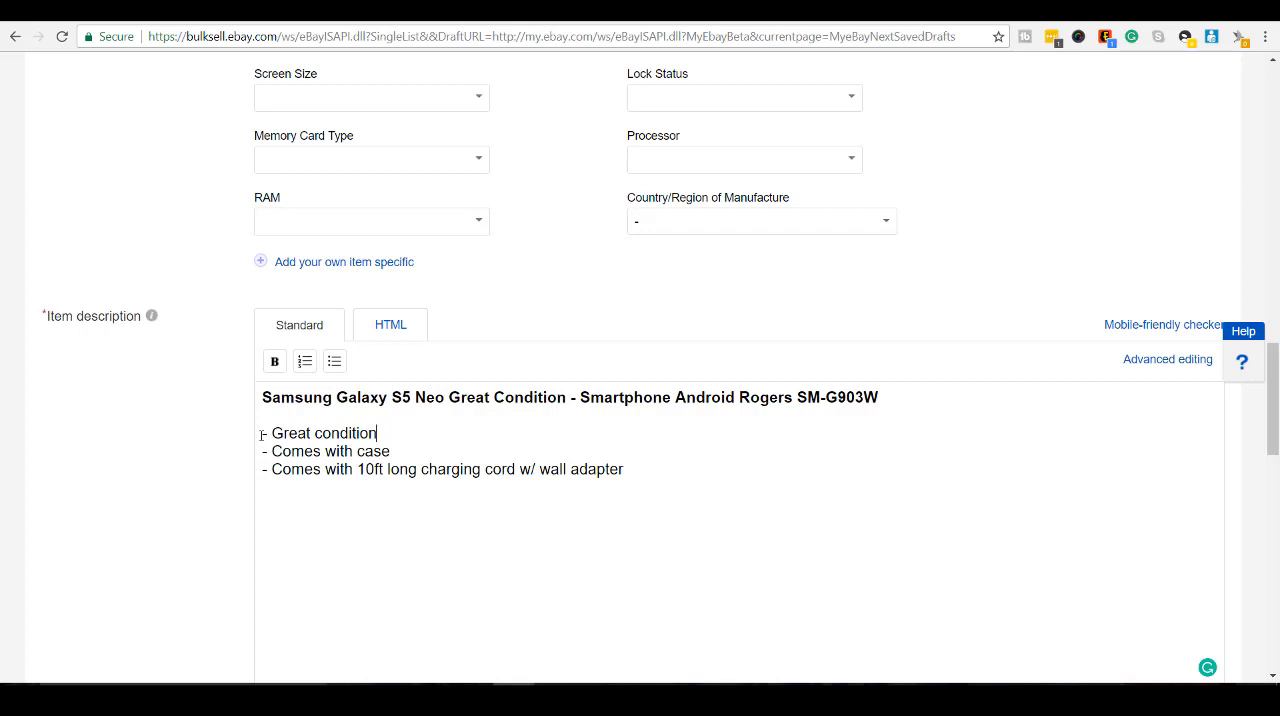
Step: Add bullets for Carrier: Roger and Model Number: SM-G903W
key("Enter")
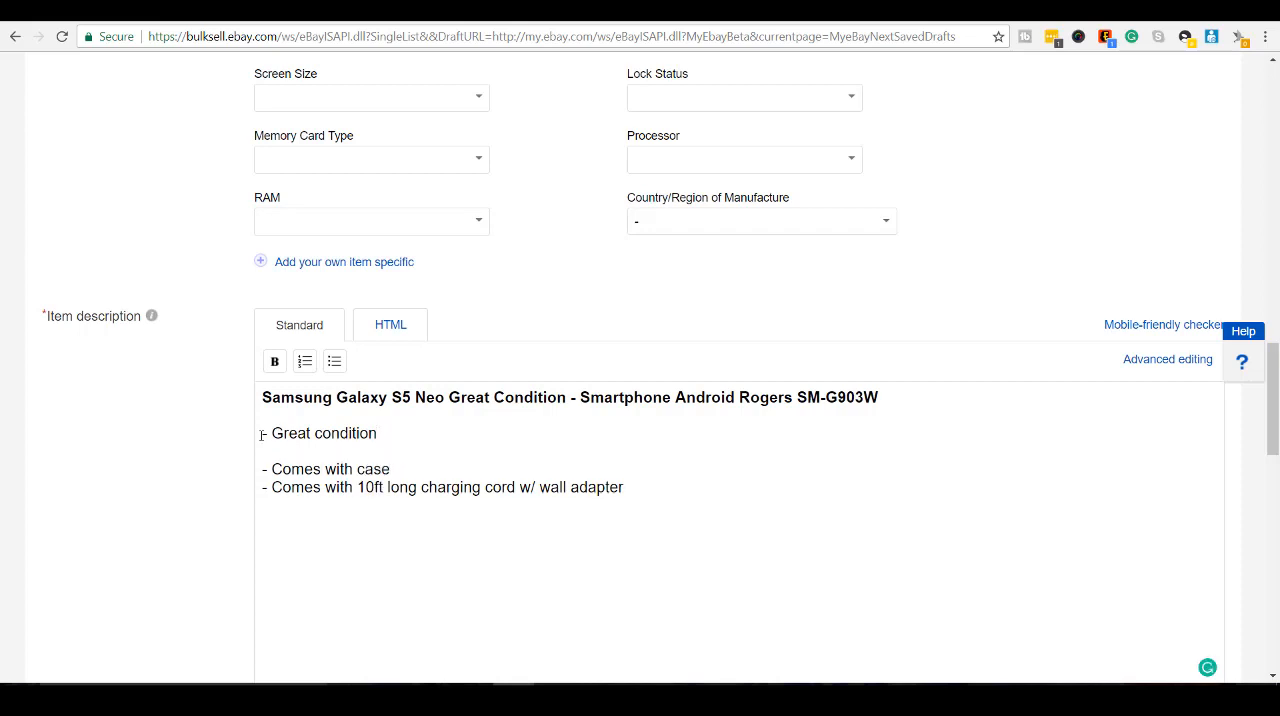
type("- Carrier")
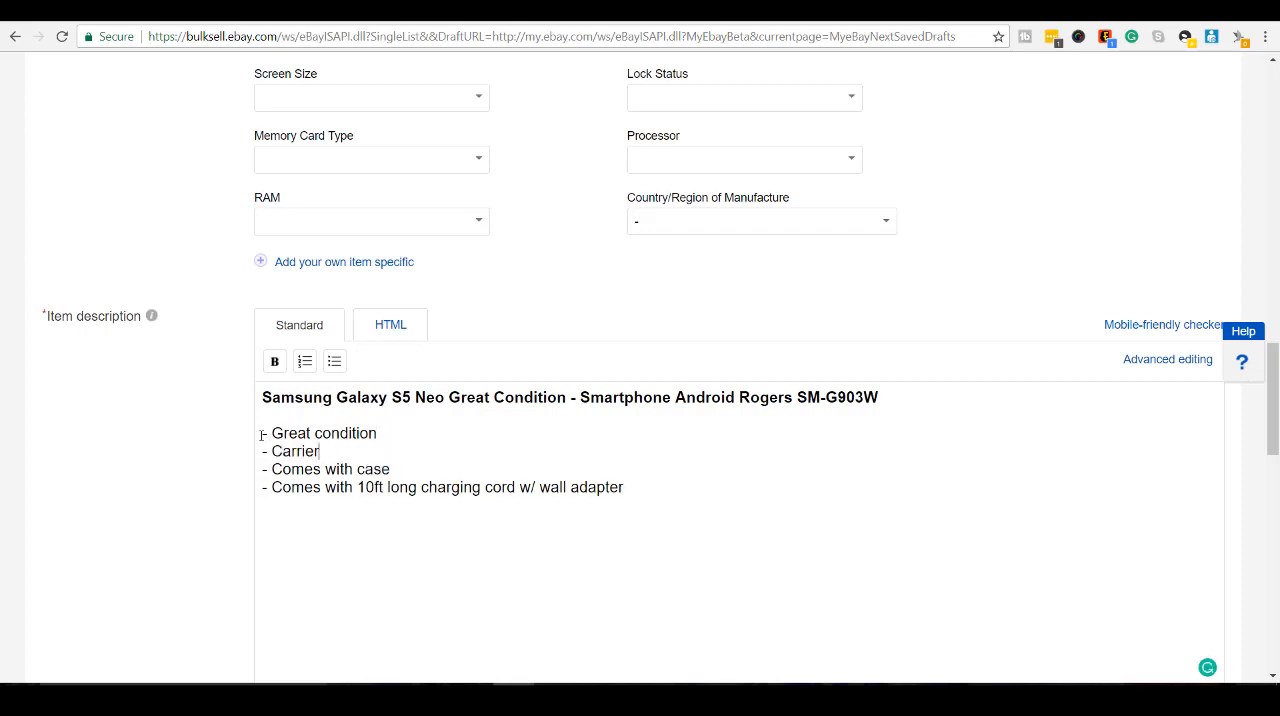
type(": Ro")
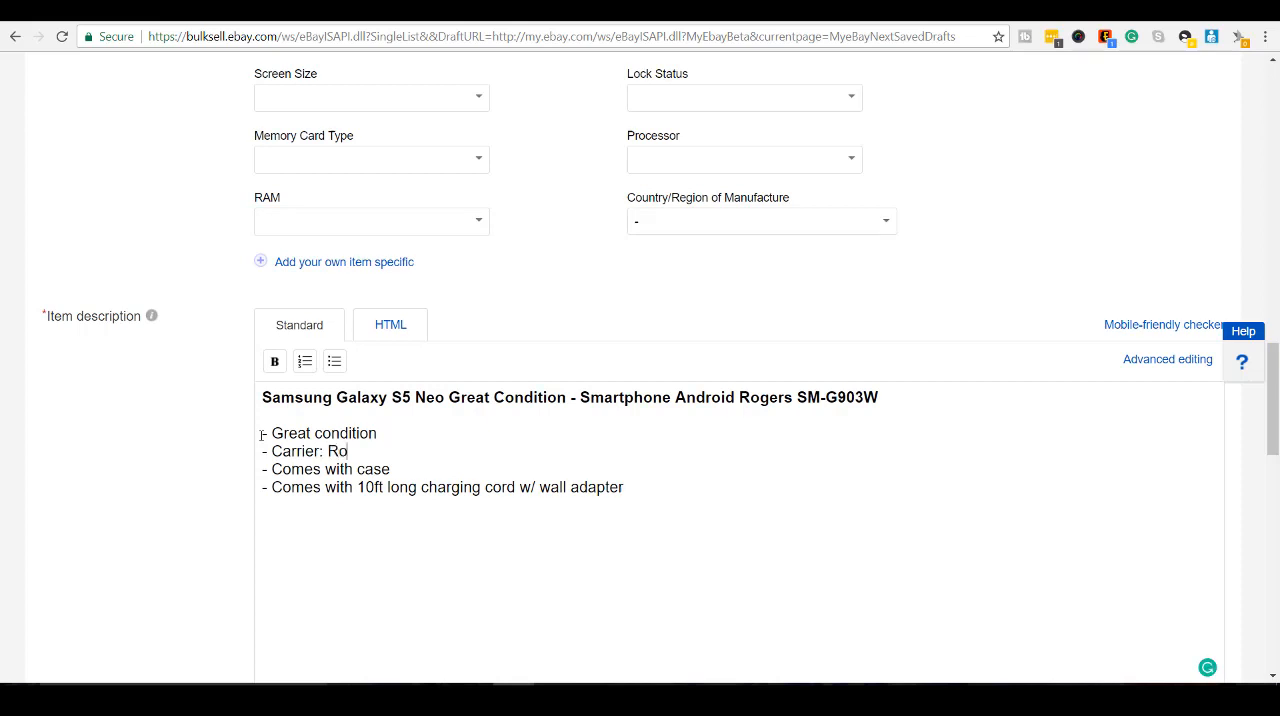
type("ger")
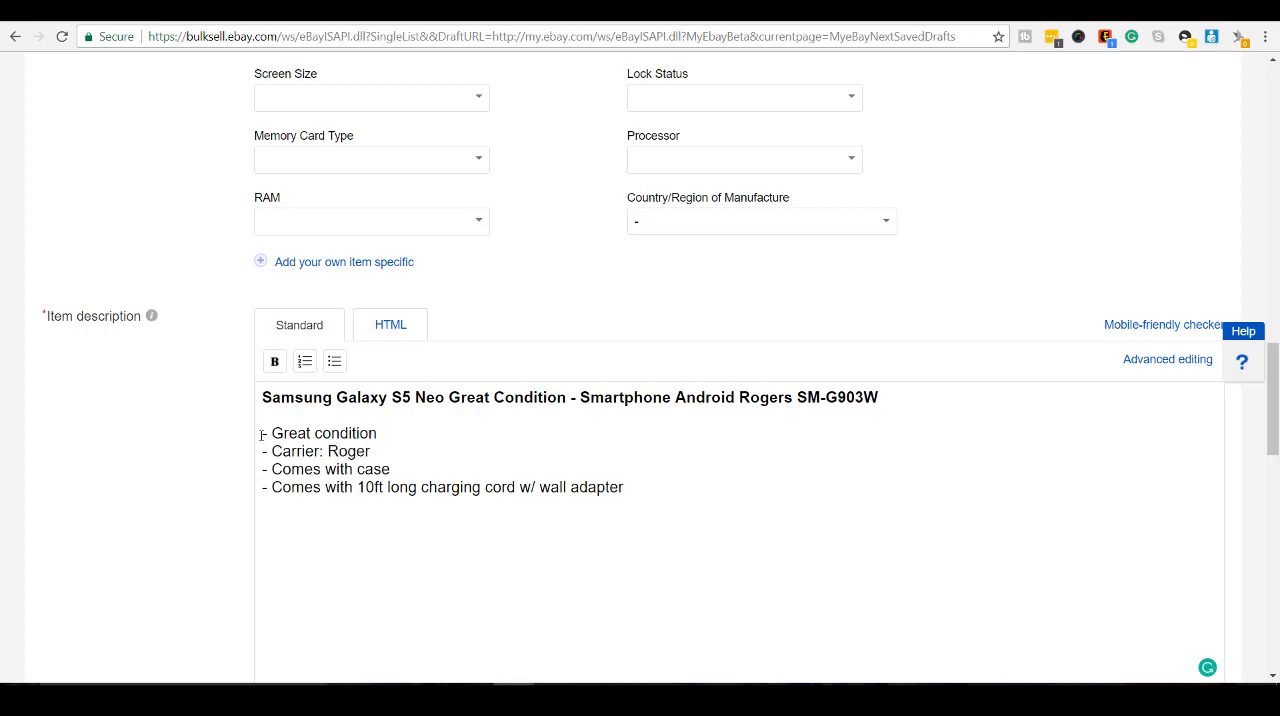
type("- Model Number")
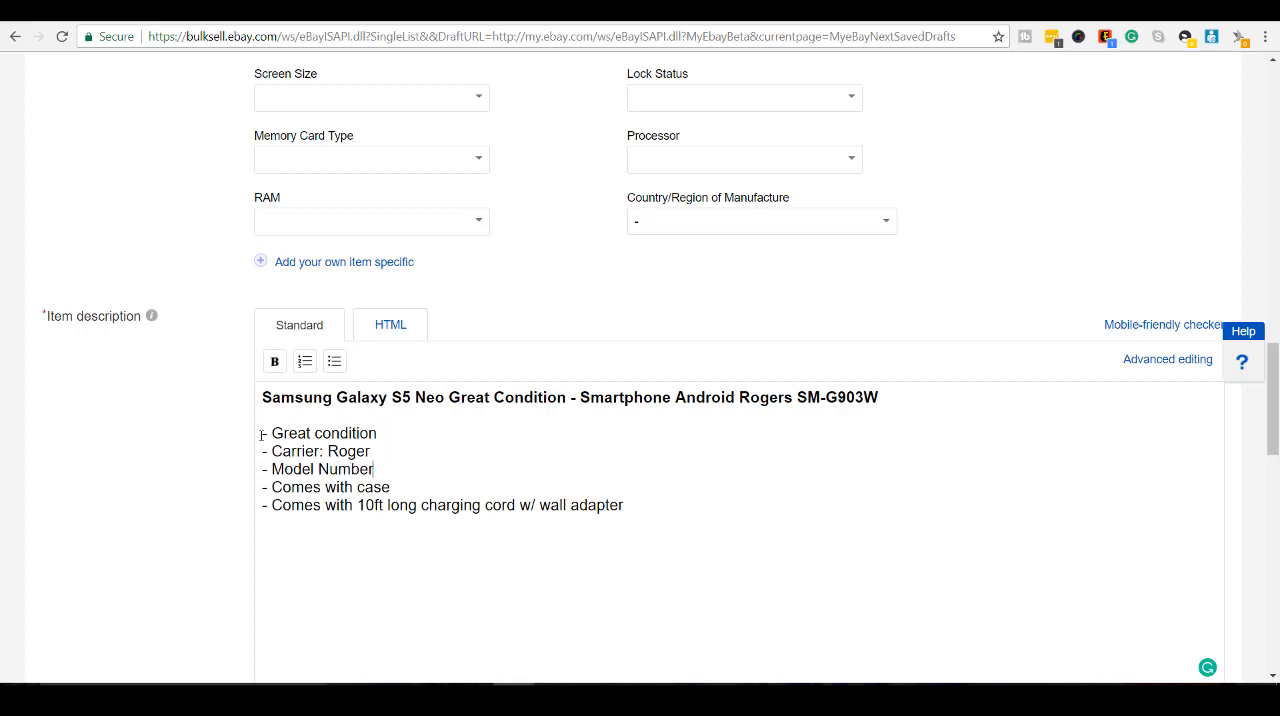
type(": SM")
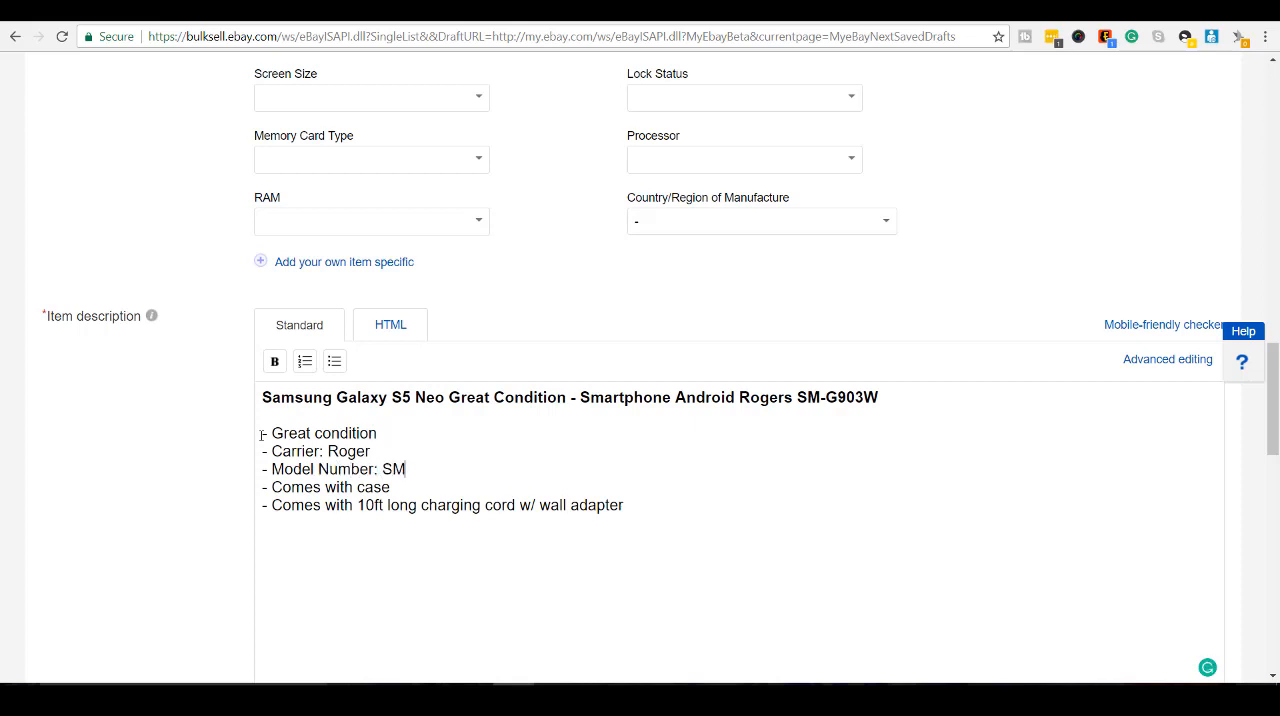
type("-G903W")
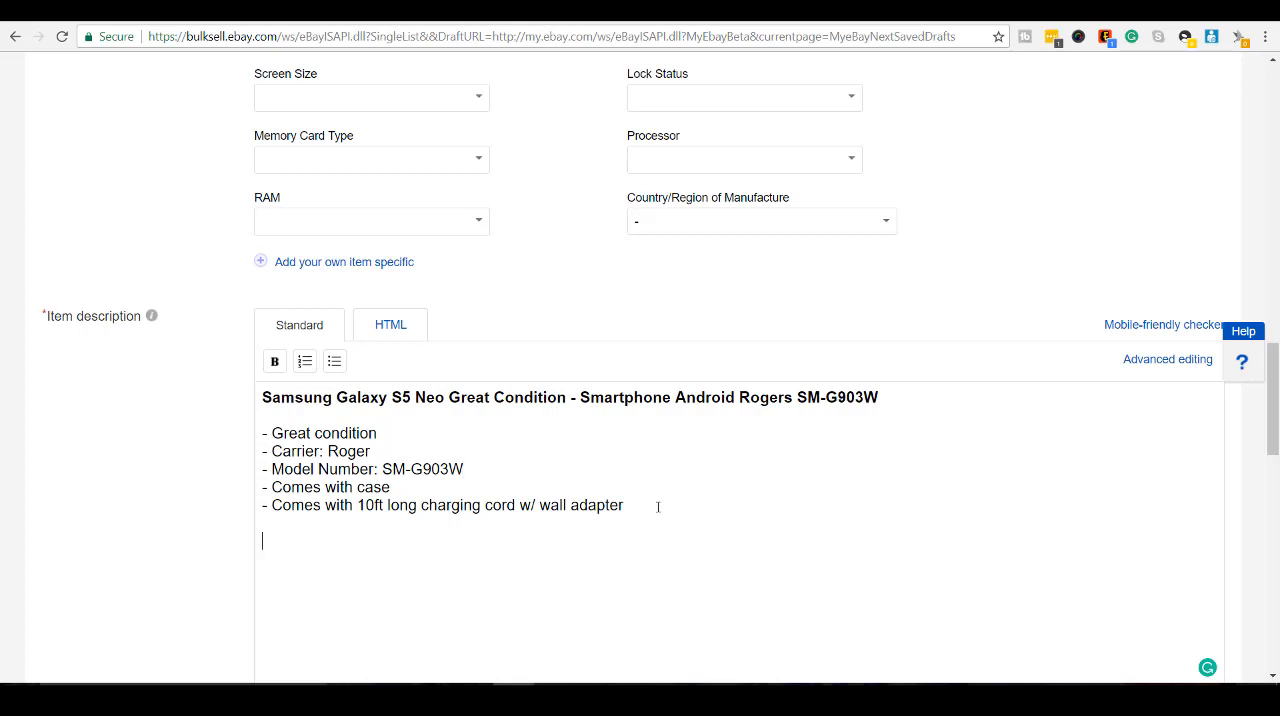
Step: Write the note that the phone ships as soon as payment is made
type("As soon as")
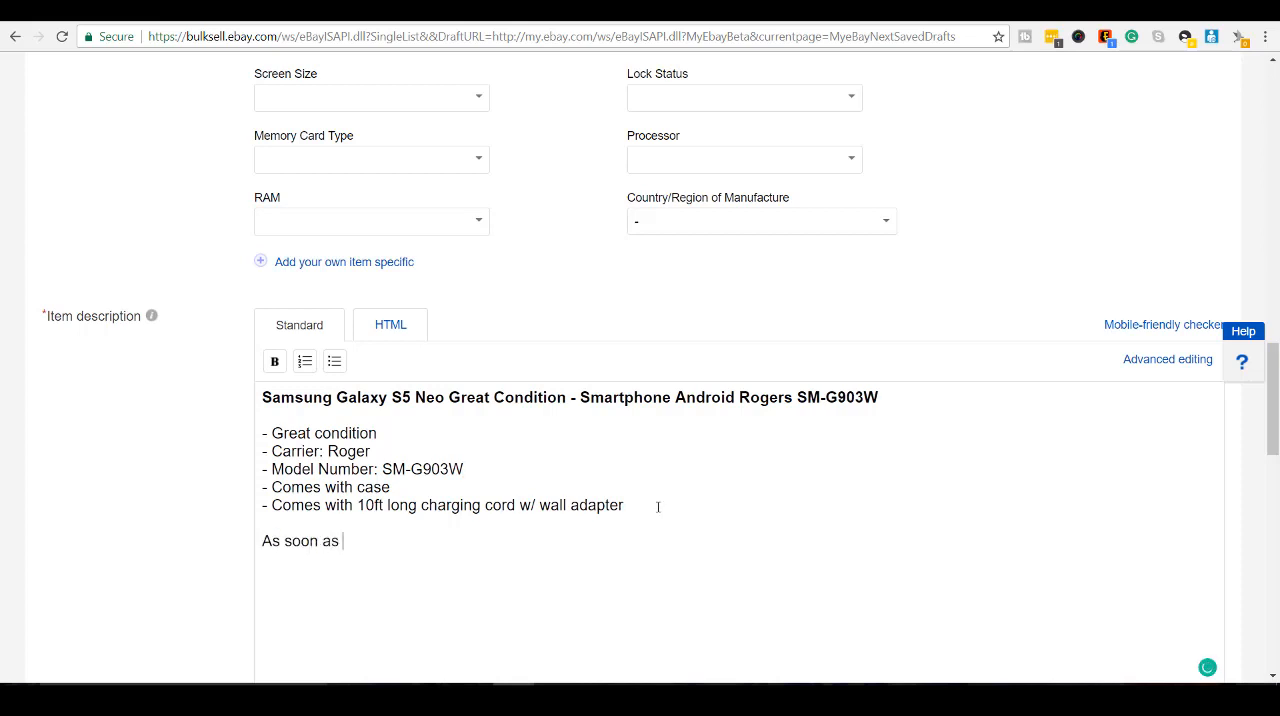
type("payment has b")
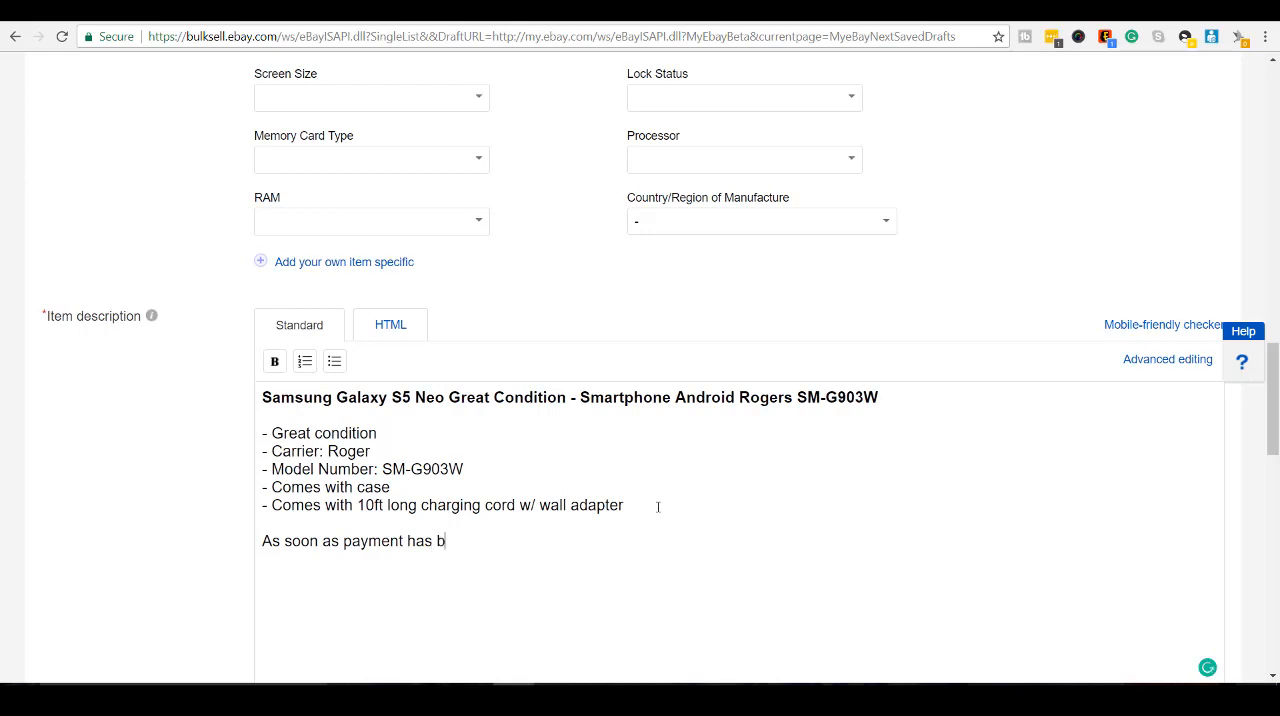
type("een pay")
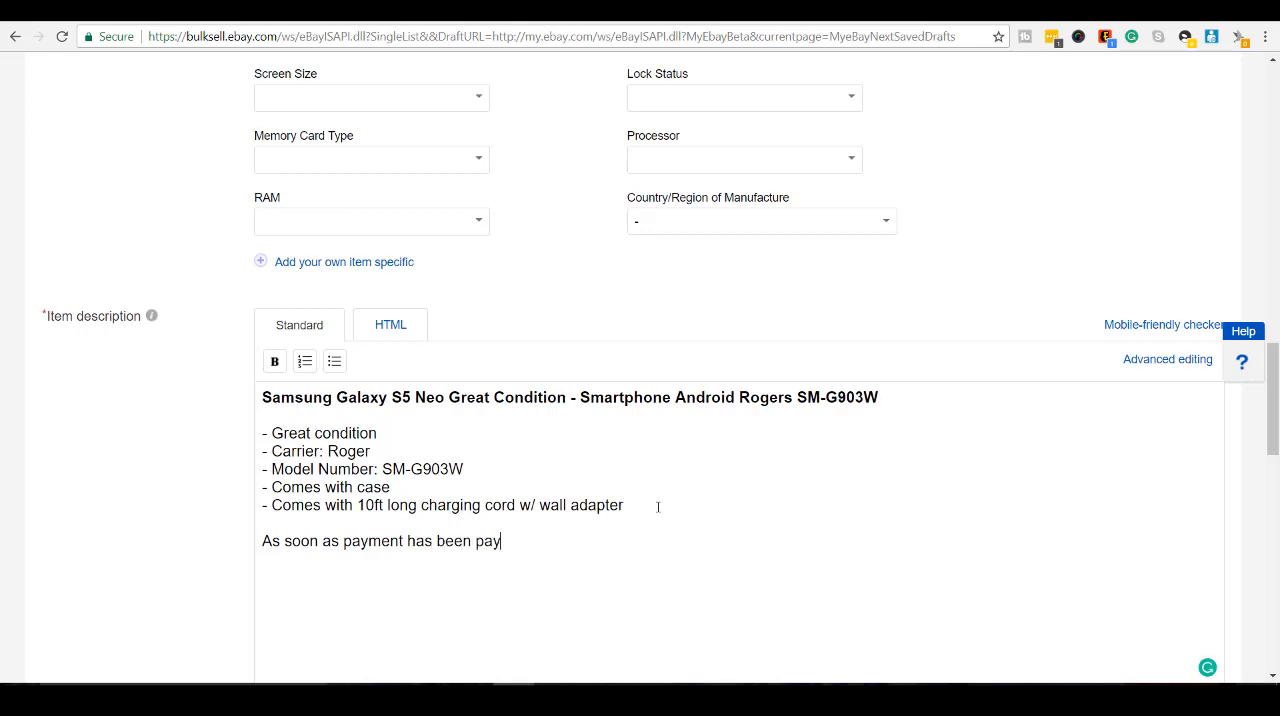
key("Backspace")
type("made,")
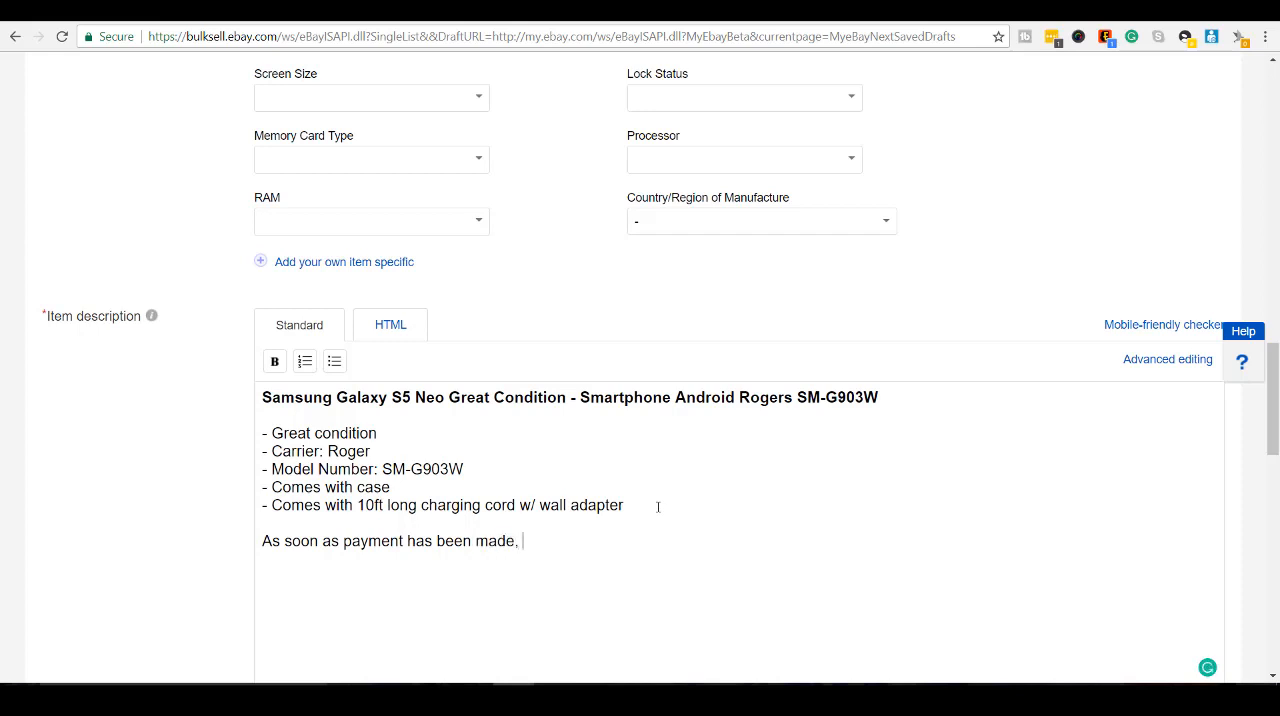
type("I will shop")
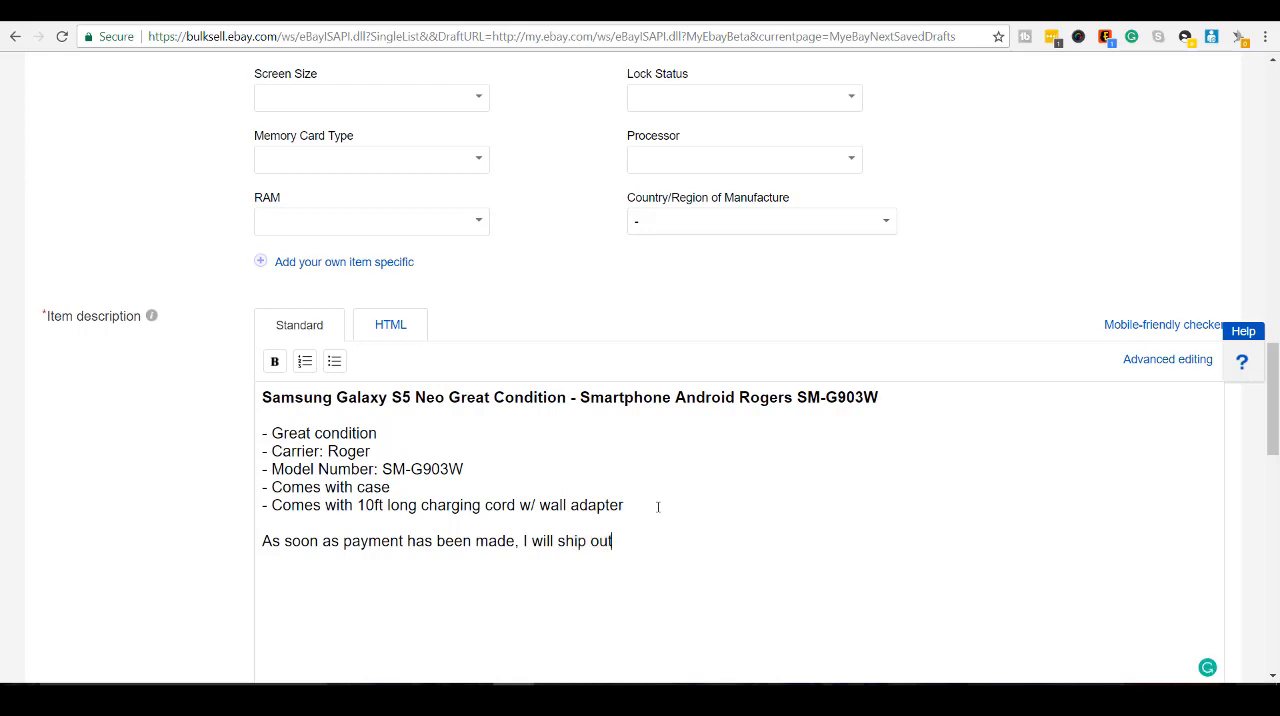
type("your phone")
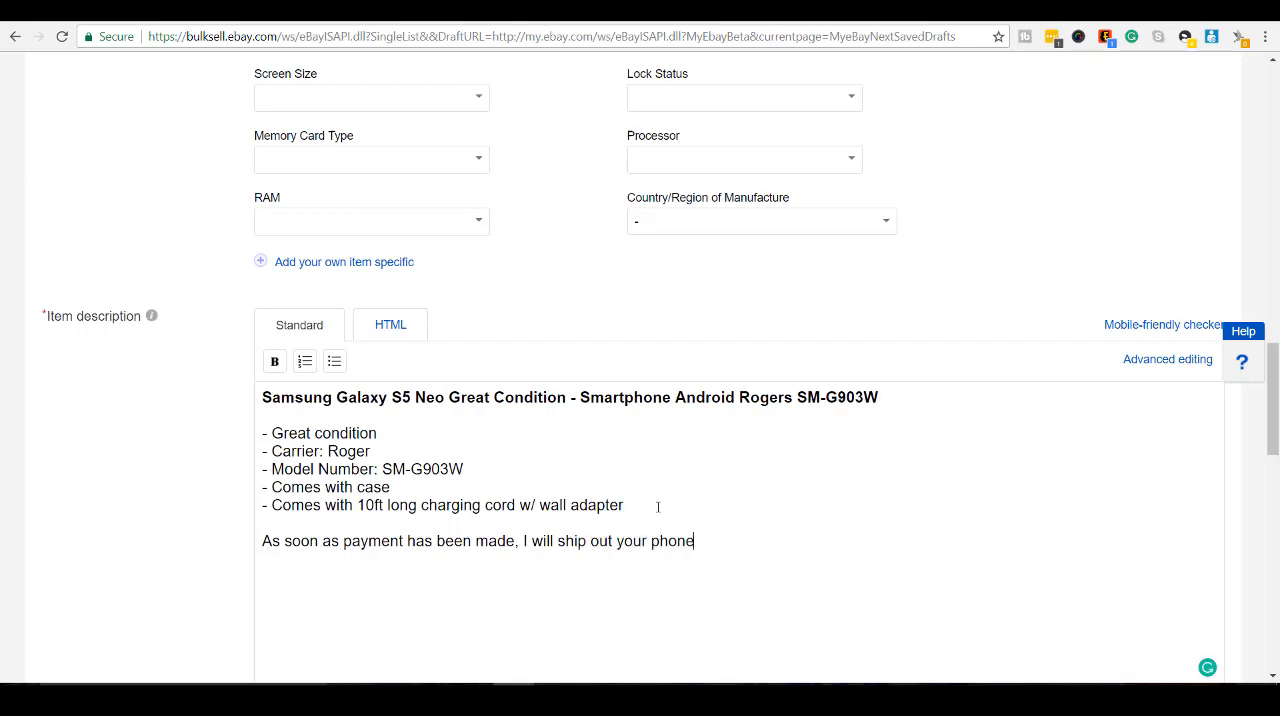
type(":)")
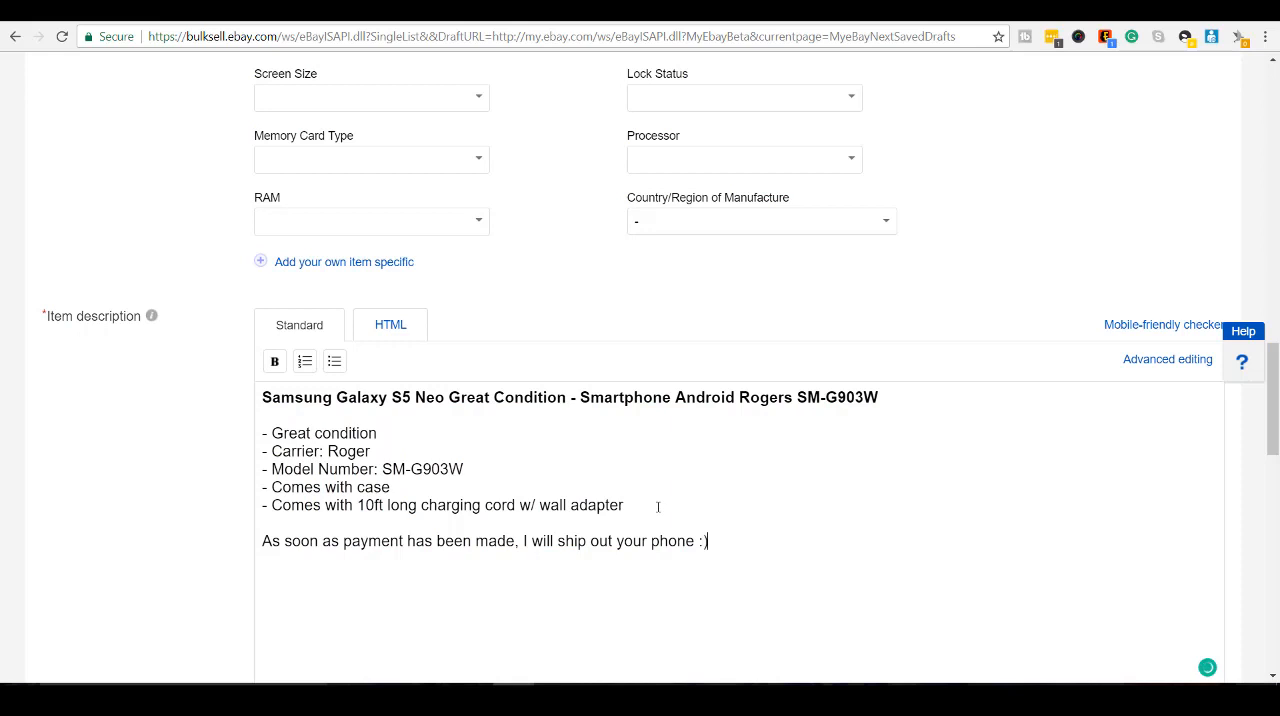
Step: Add 'This phone is coming from Vancouver, British Columbia Canada' above the shipping note
key("Enter")
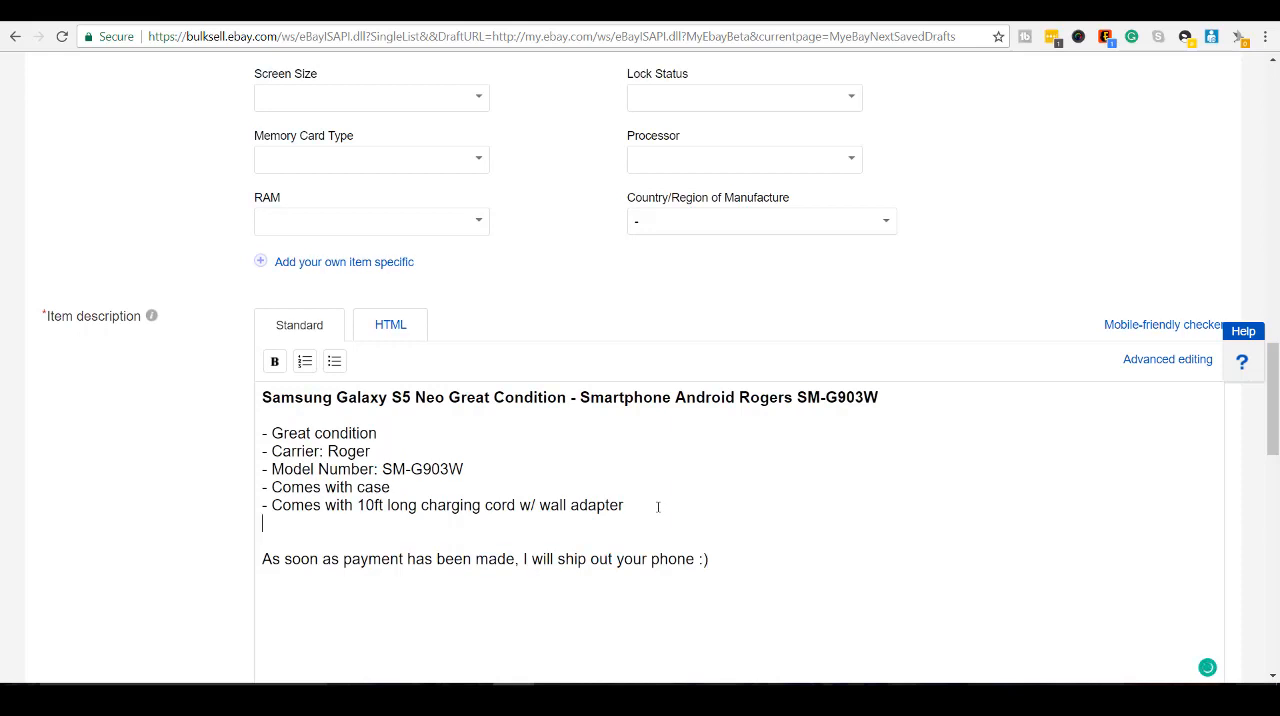
type("This pho")
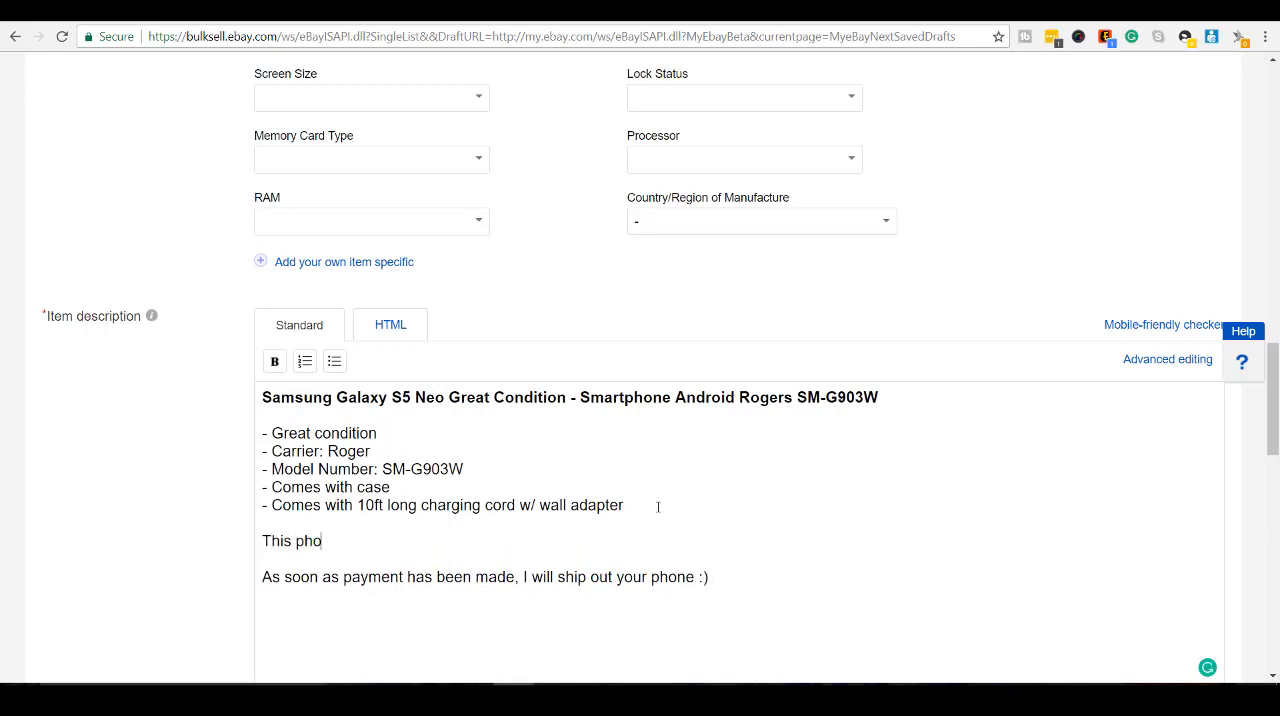
type("ne is")
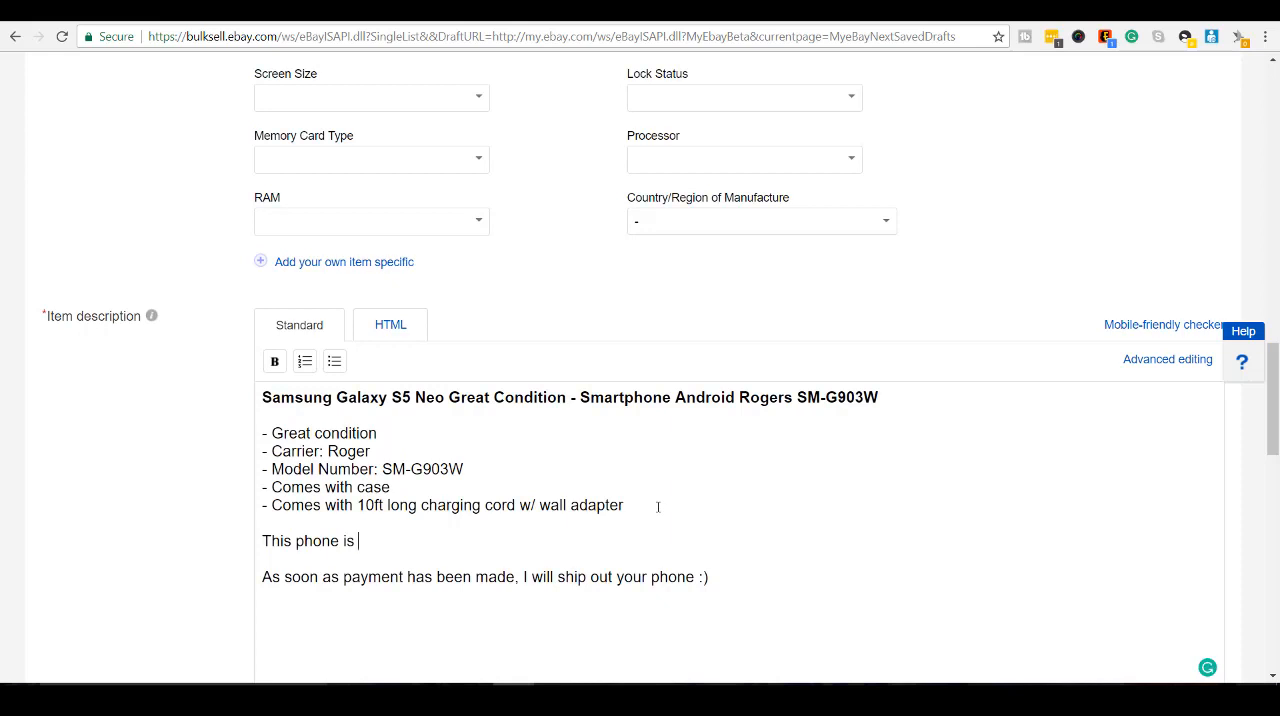
type("coming")
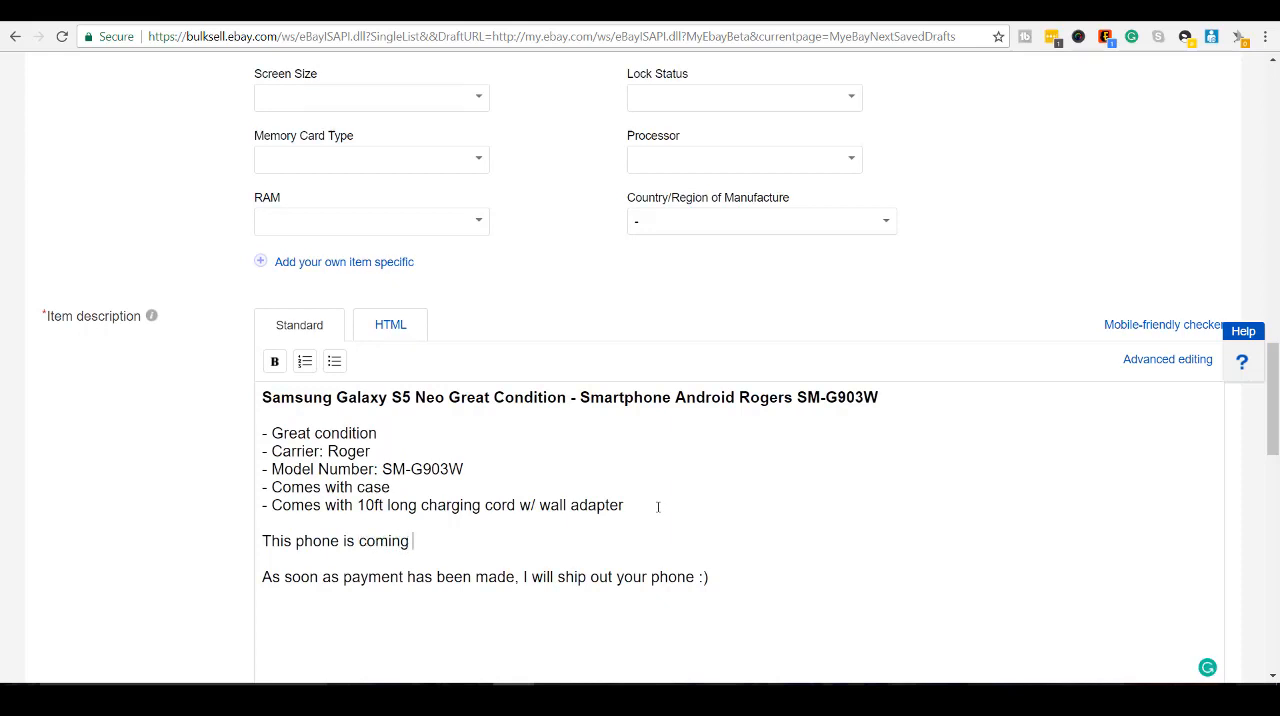
type("from V")
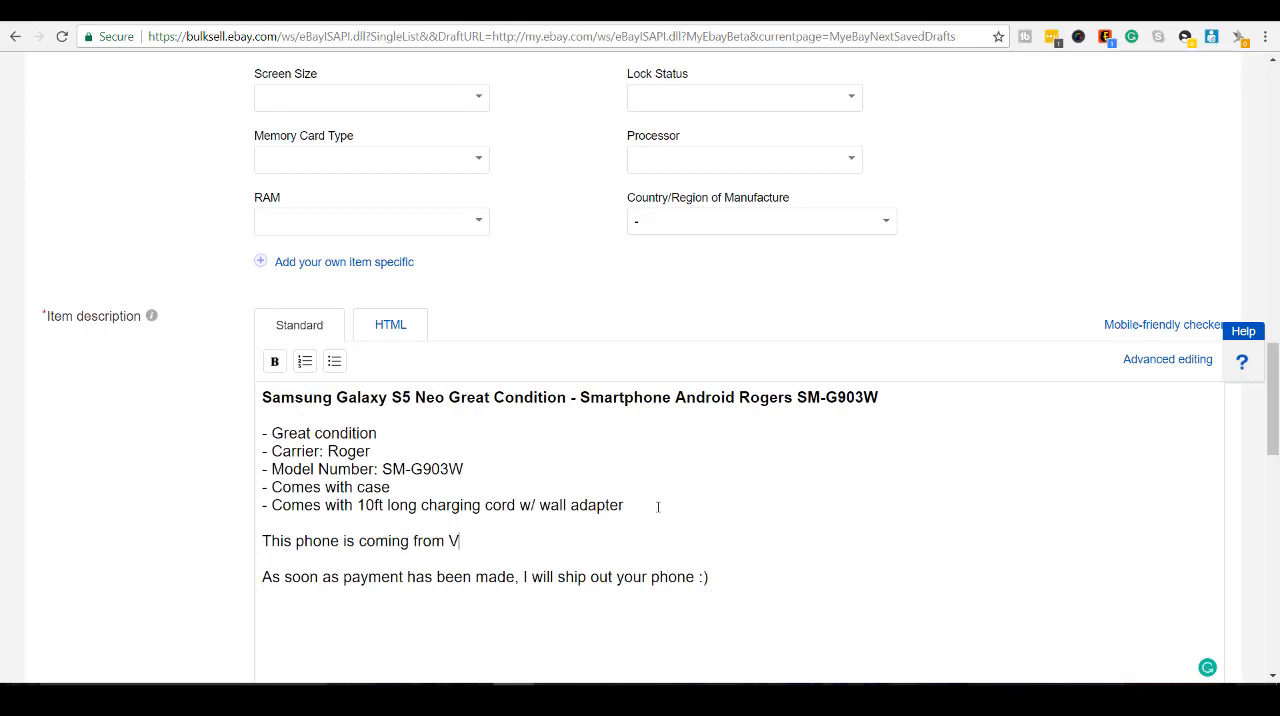
type("ancouver,")
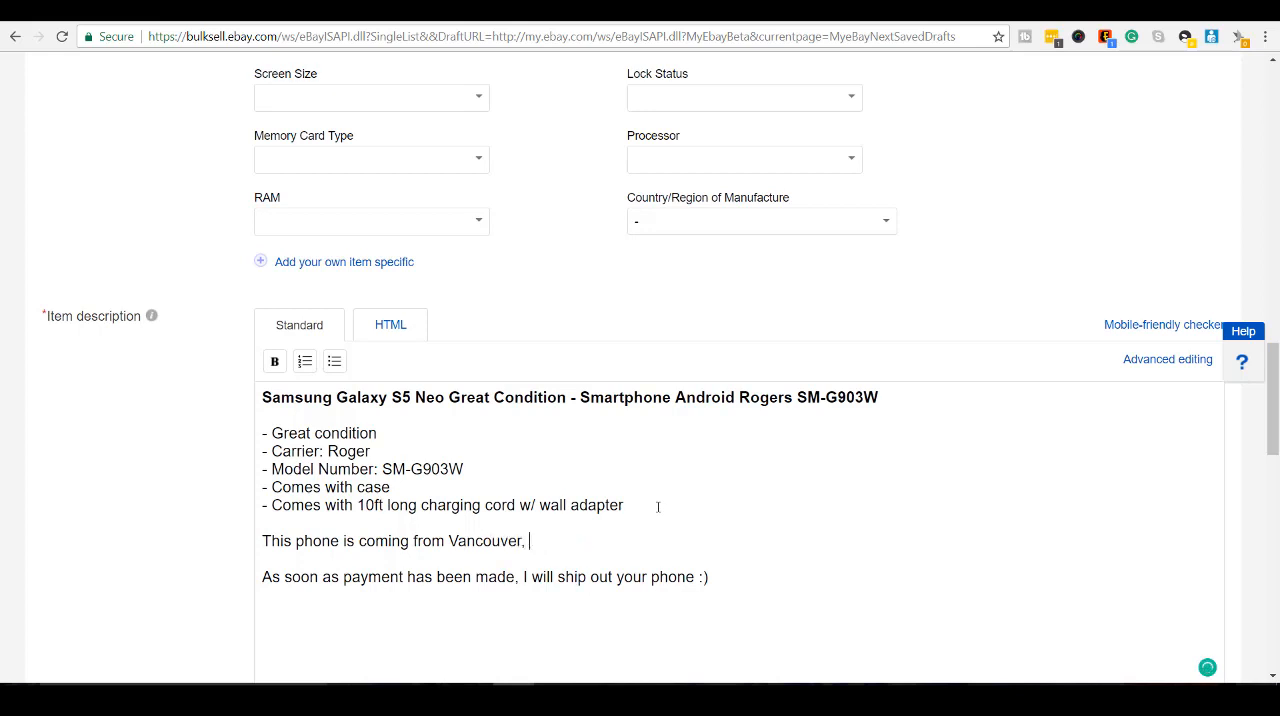
type("British")
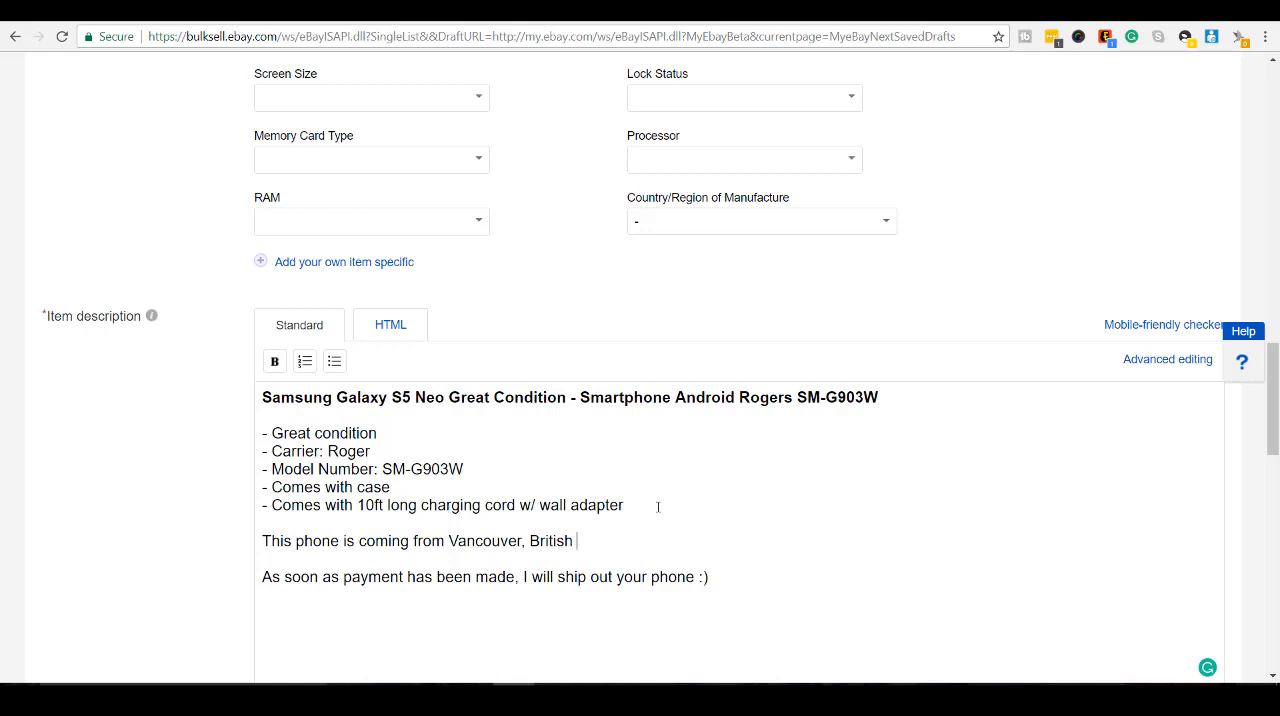
type("Columbua")
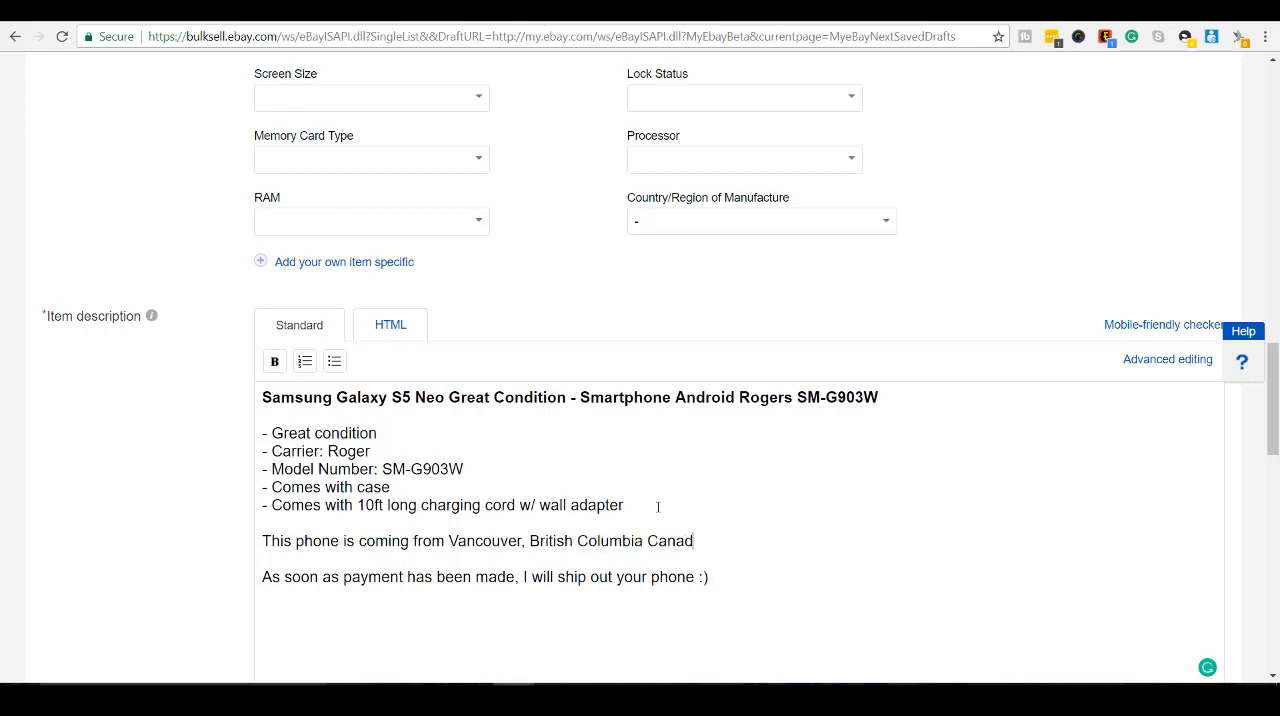
type("a")
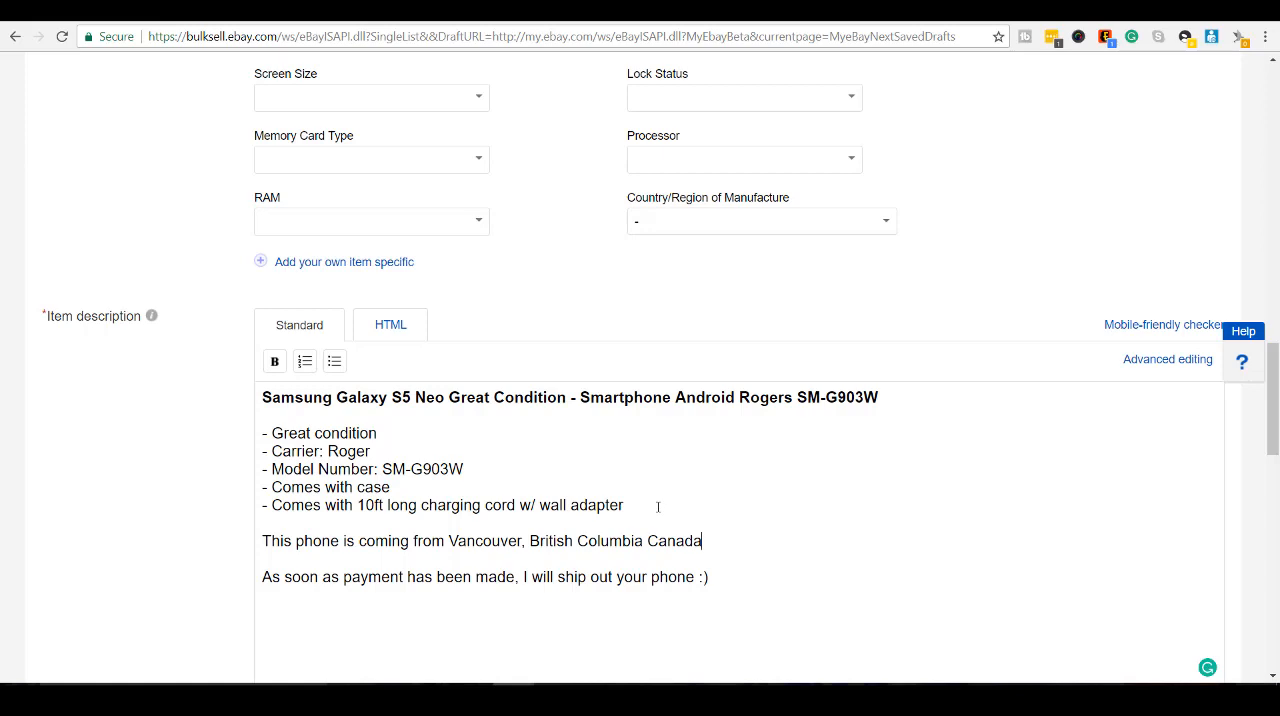
Step: Keep Auction-style format with a $59.99 starting price and $129.95 Buy It Now price
scroll("down", 3)
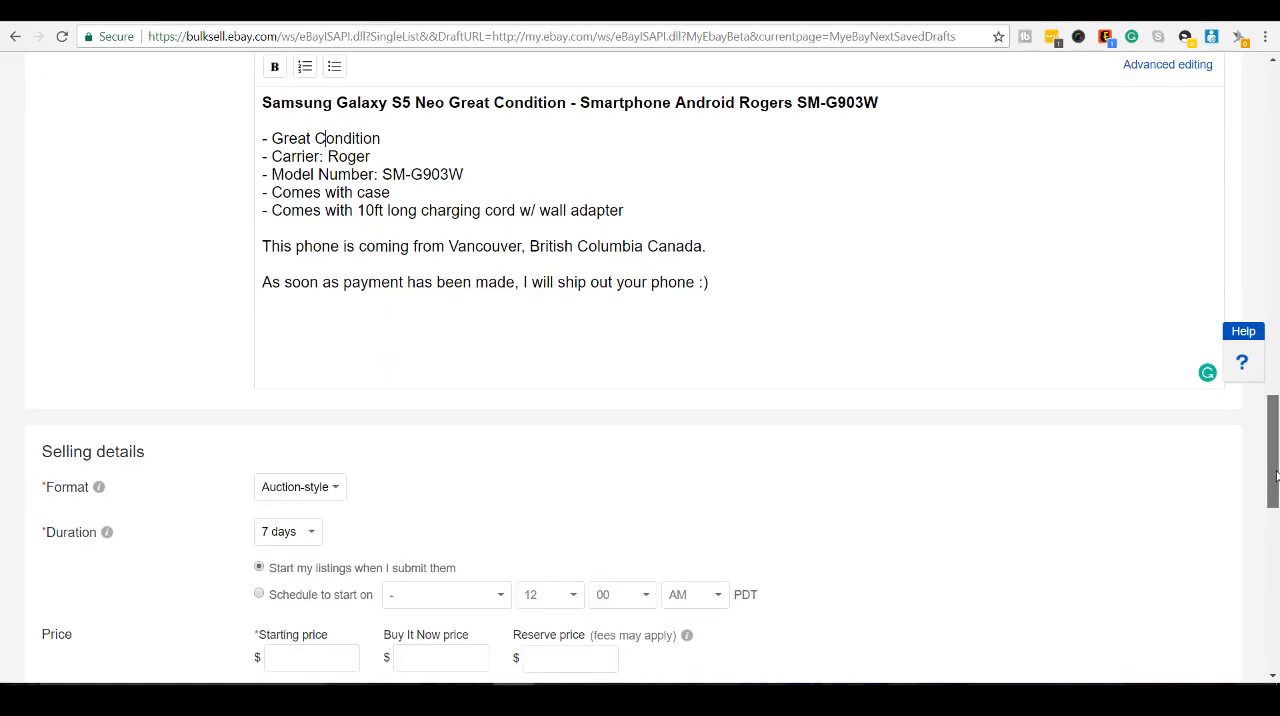
scroll("down", 3)
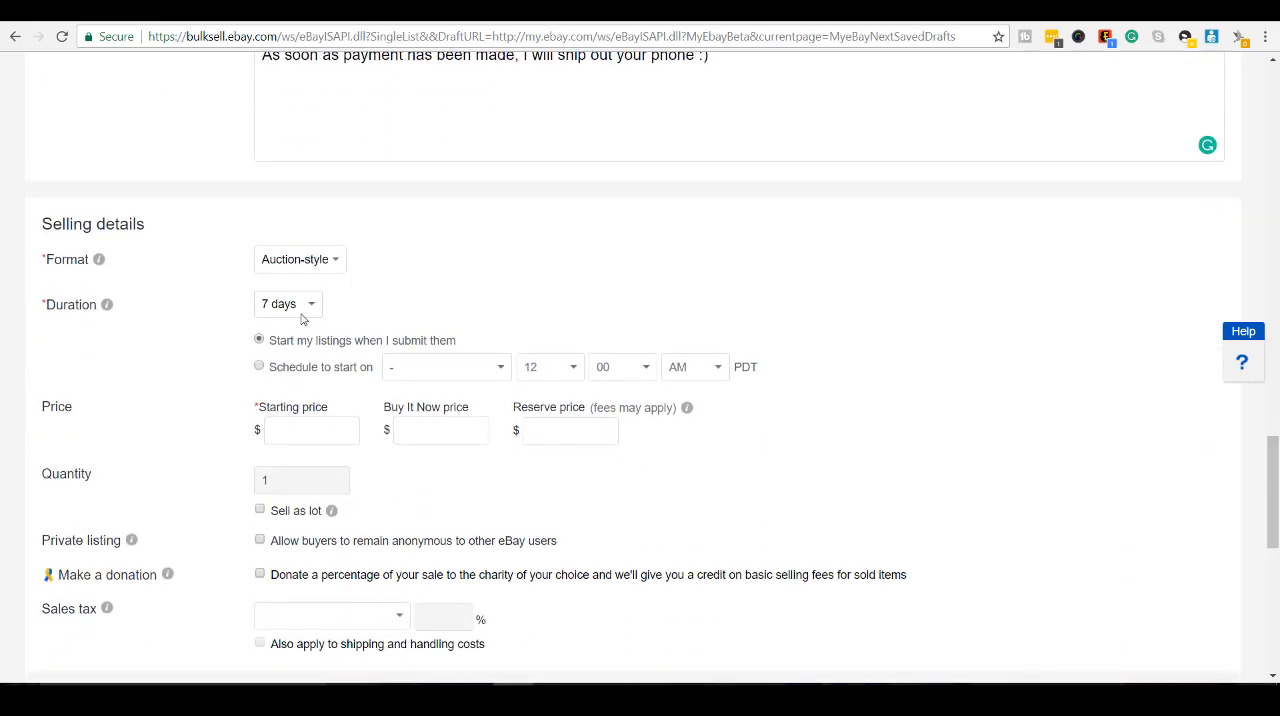
left_click(299, 259)
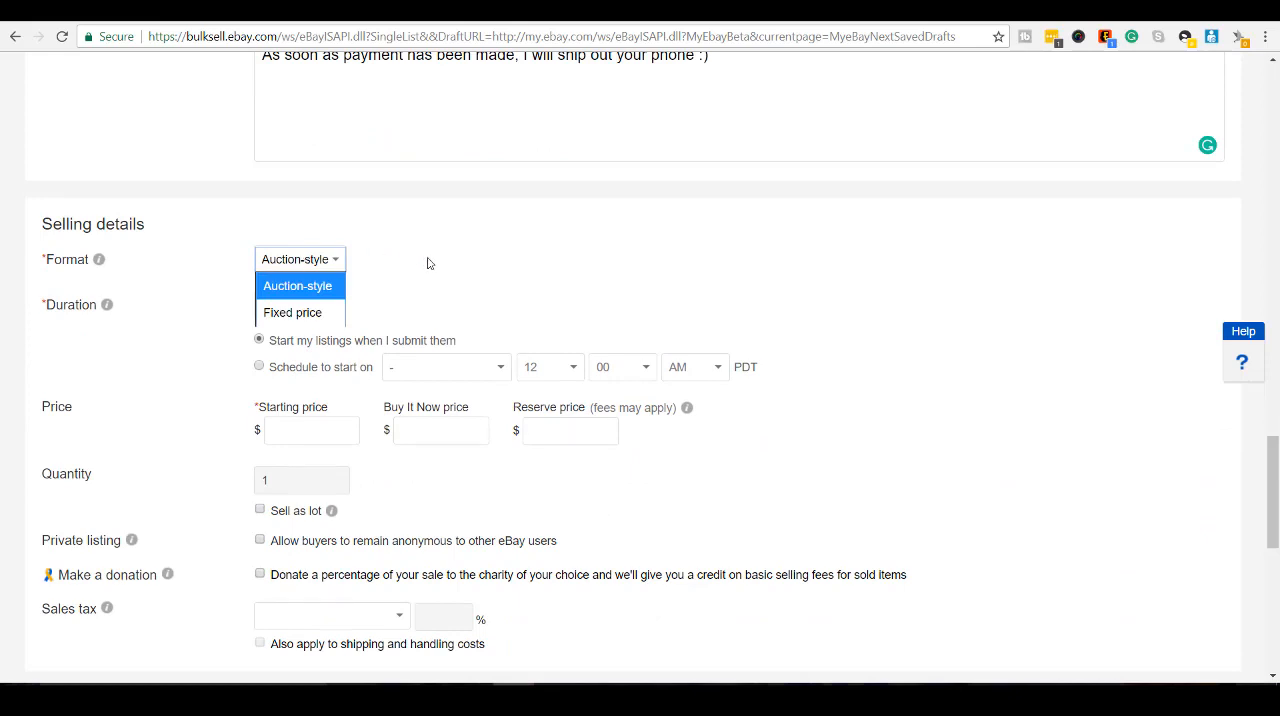
left_click(297, 285)
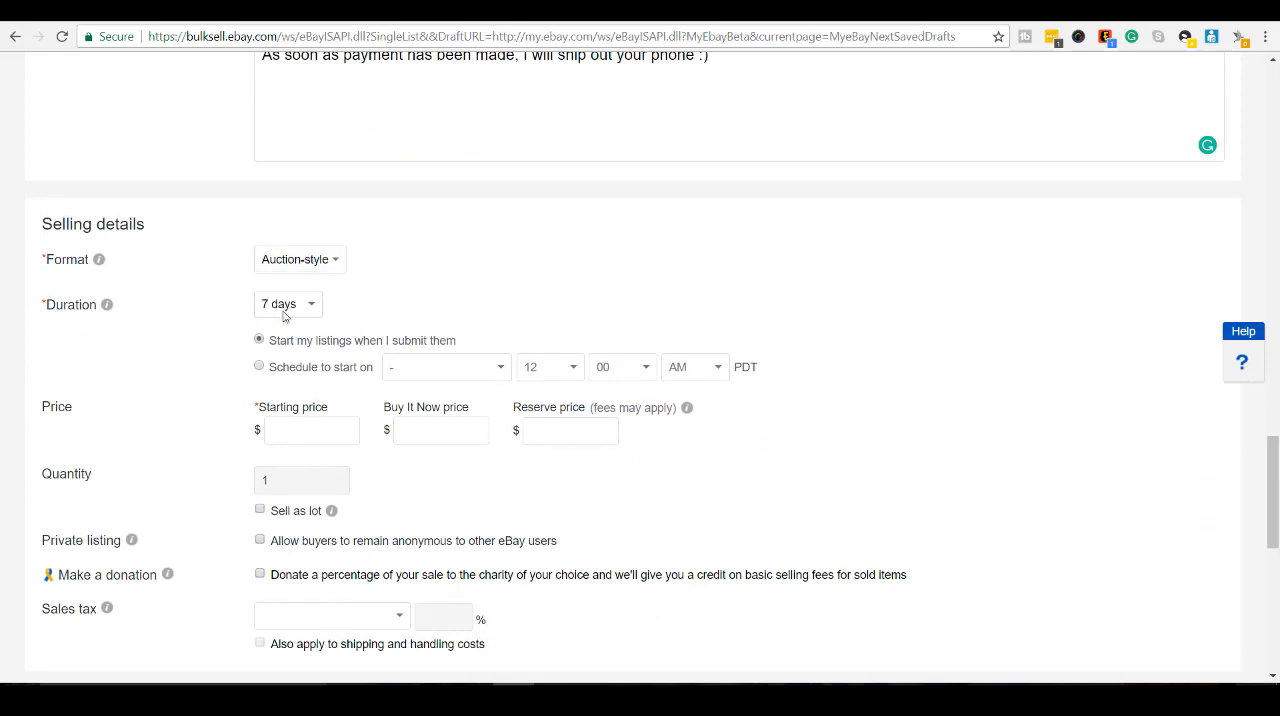
mouse_move(266, 413)
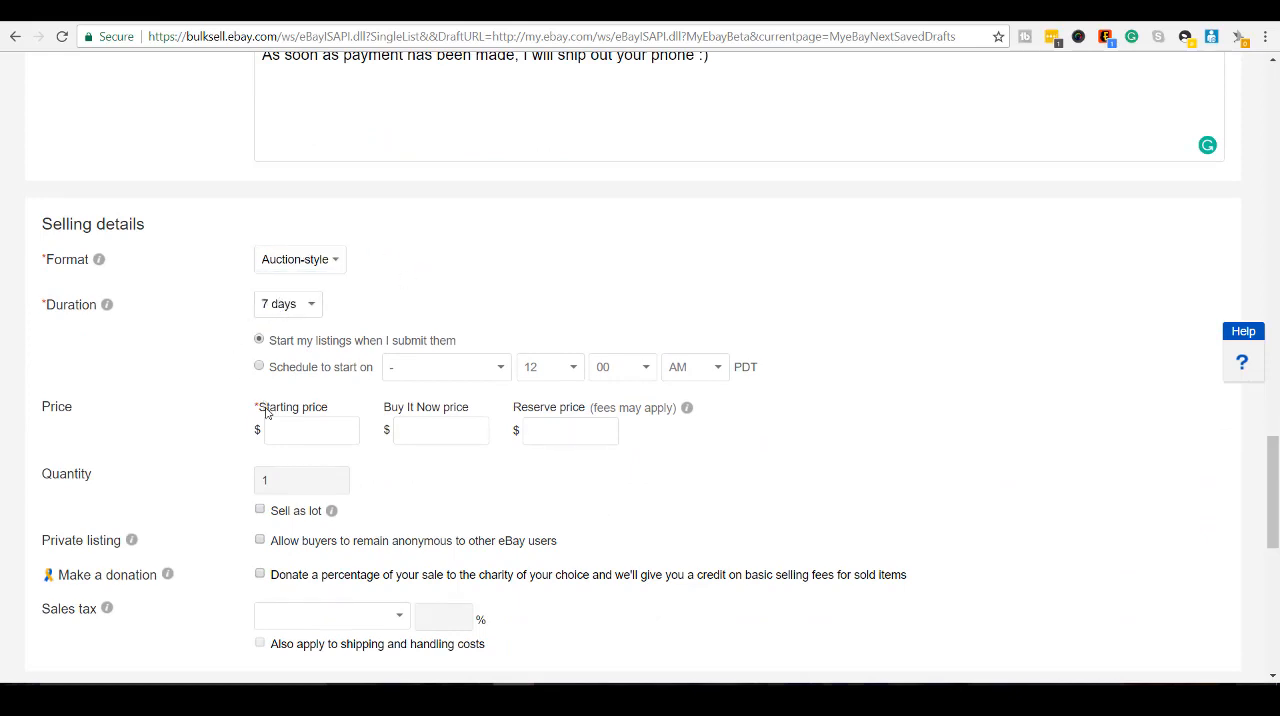
left_click(311, 430)
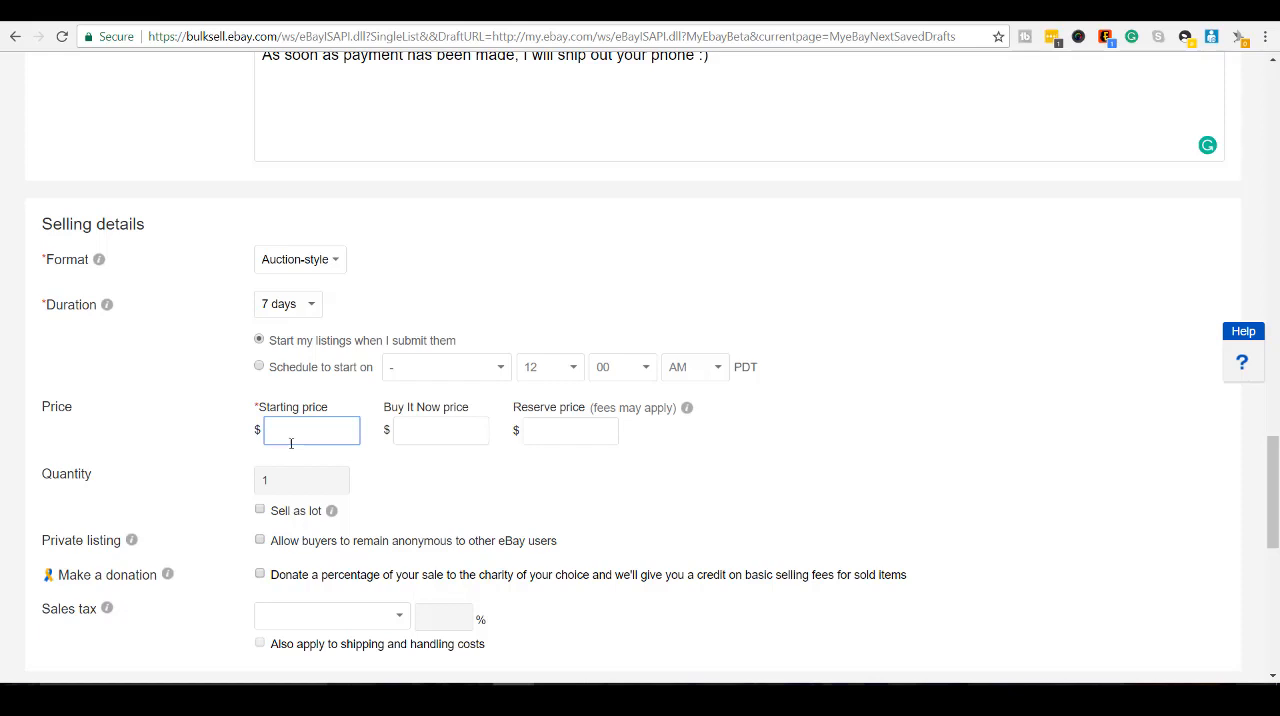
type("55")
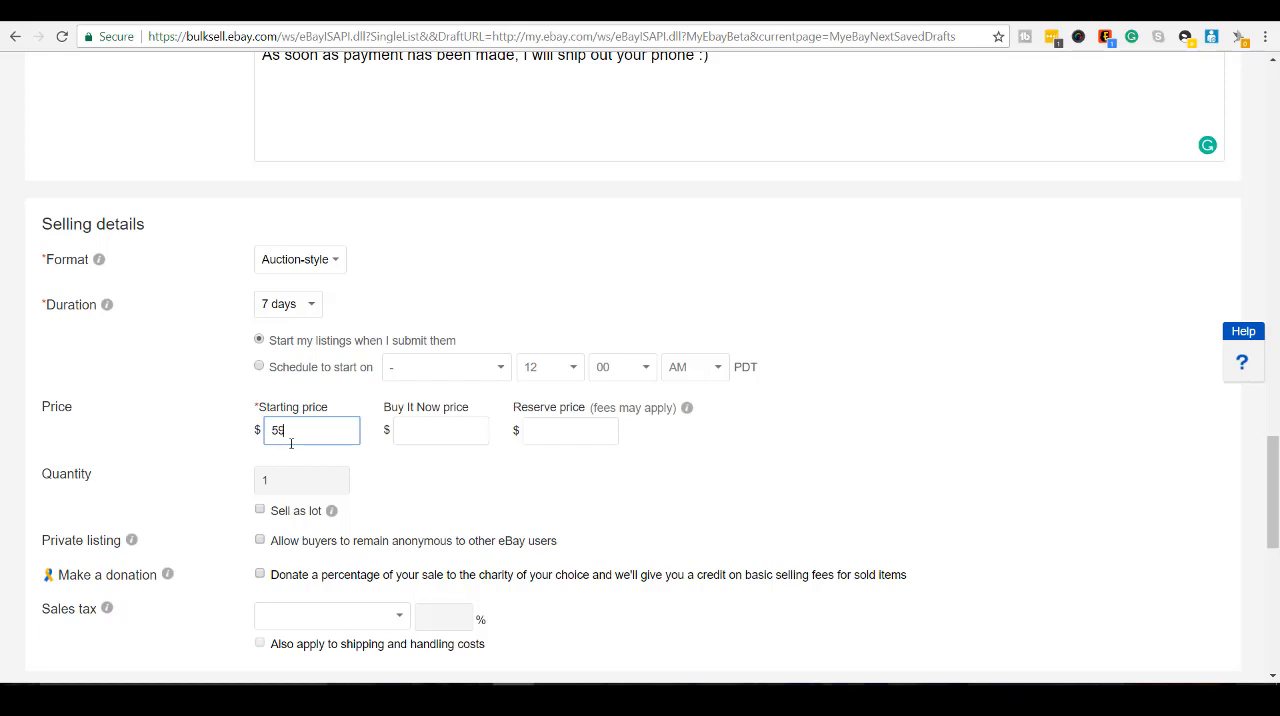
type("9.99")
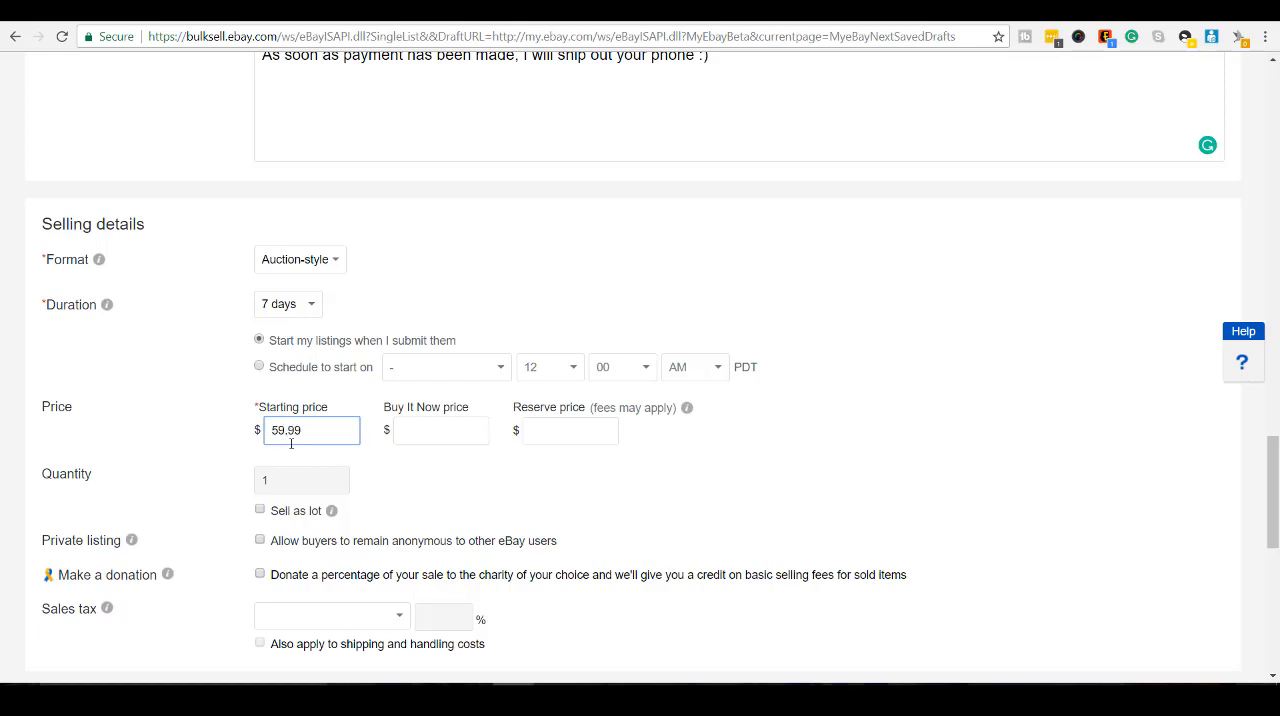
left_click(441, 430)
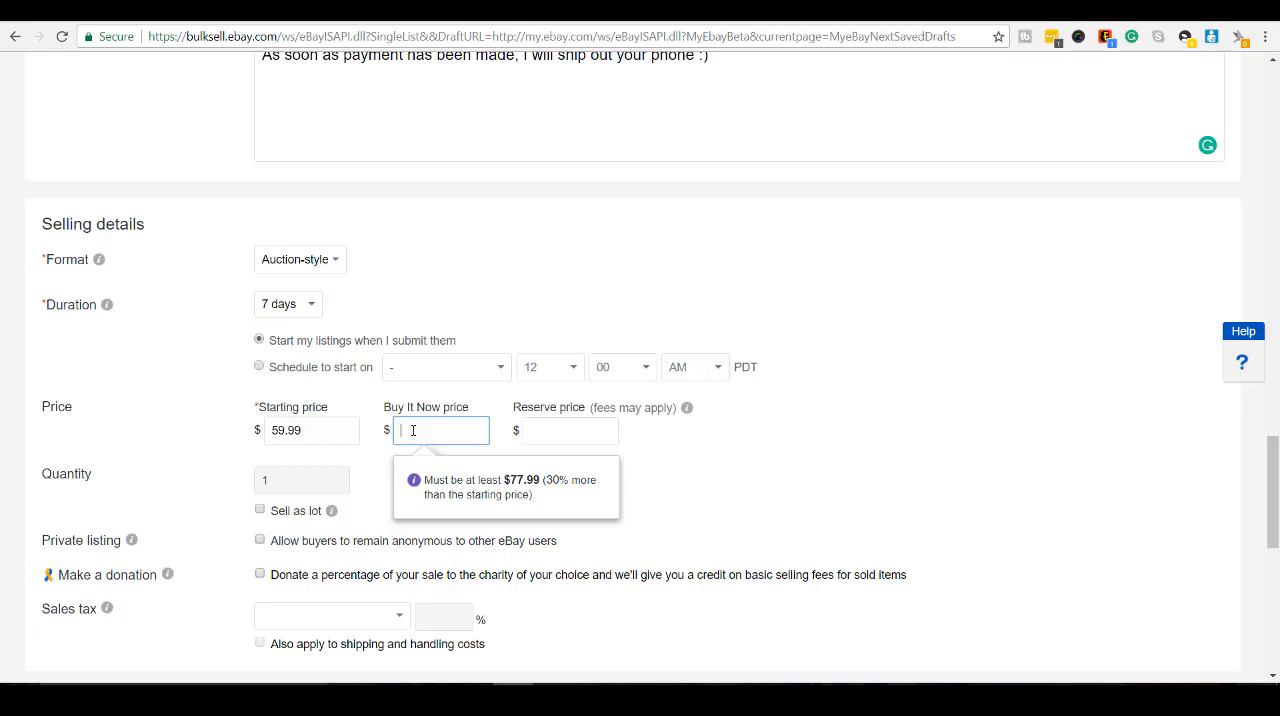
type("129.95")
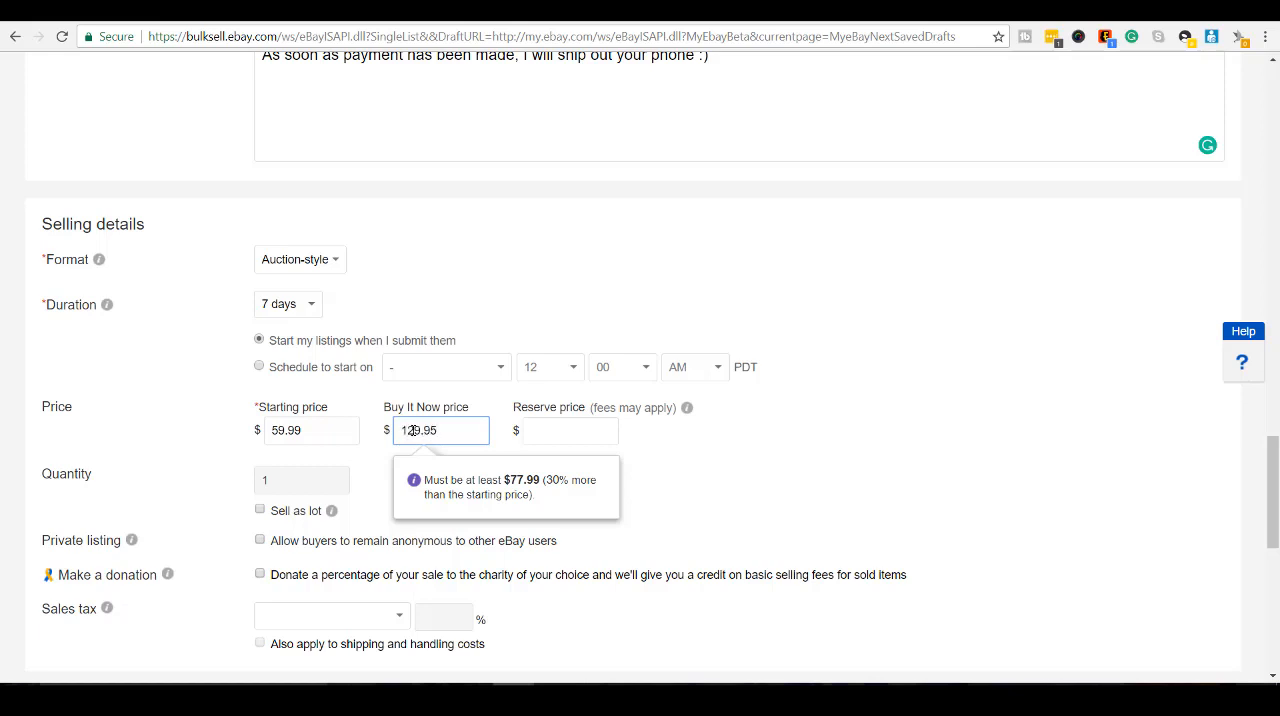
type("129.95")
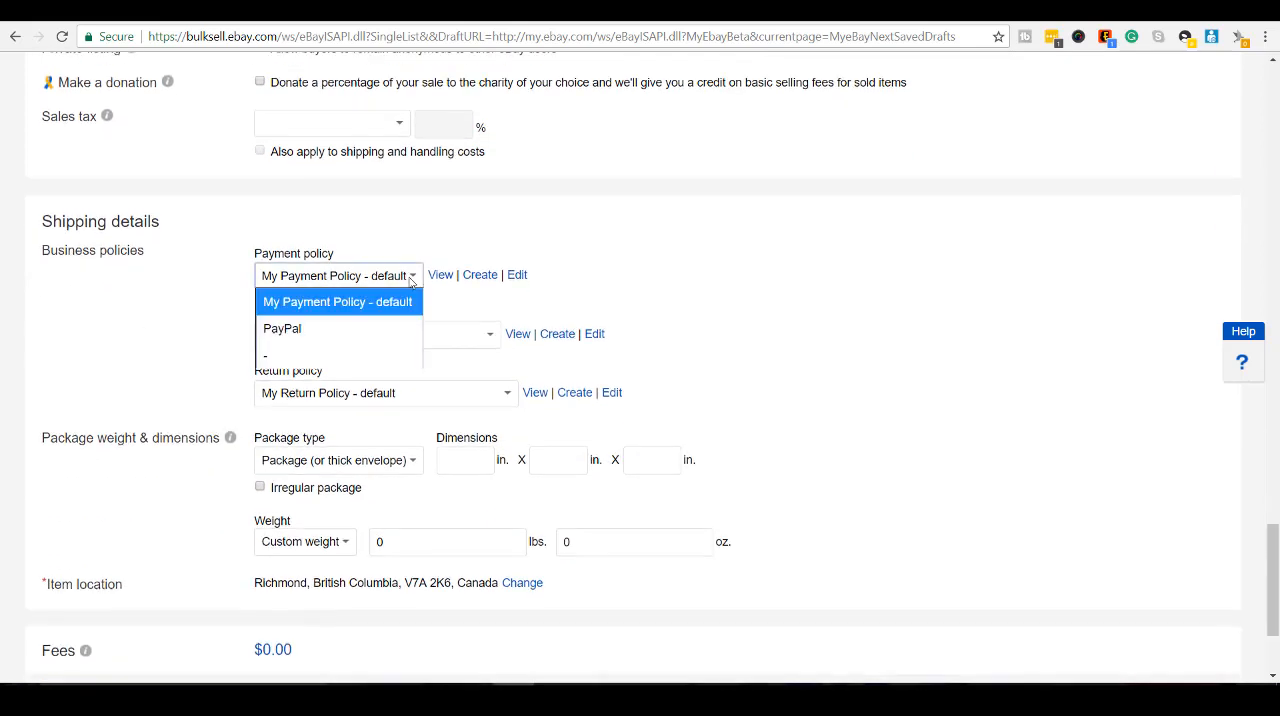
Step: Choose PayPal as the payment policy and begin a new shipping policy
left_click(283, 328)
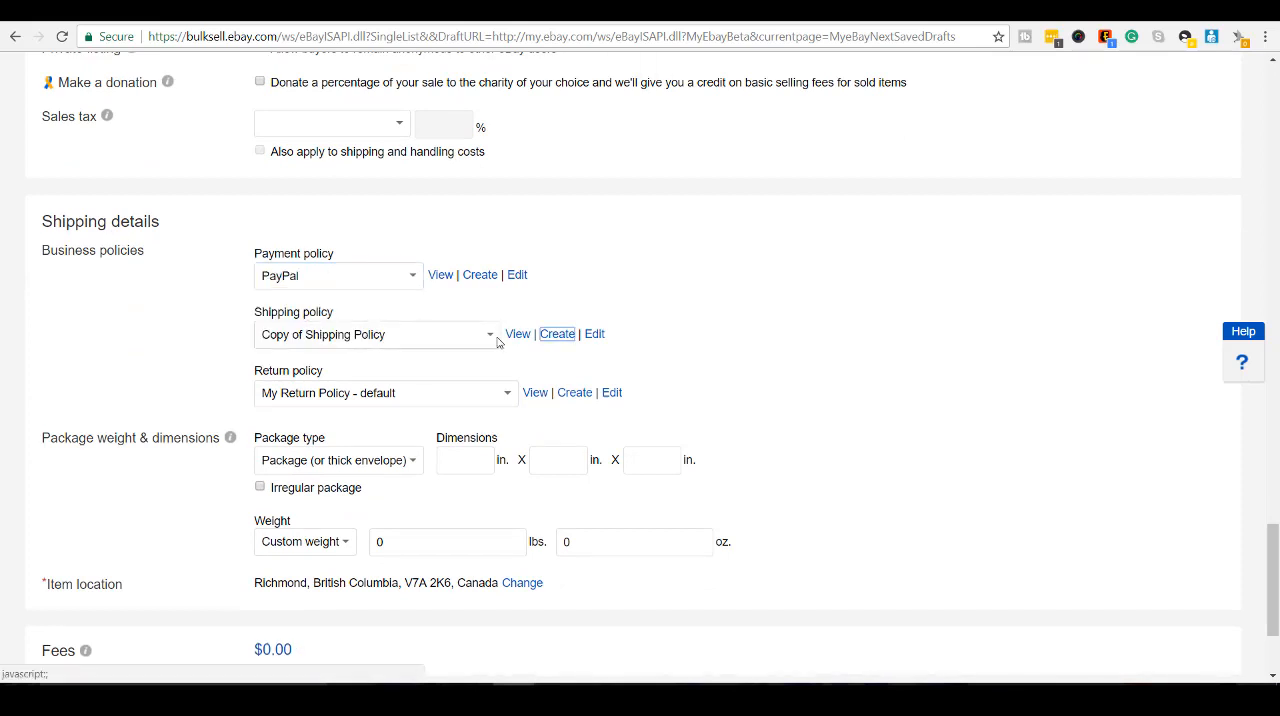
left_click(557, 334)
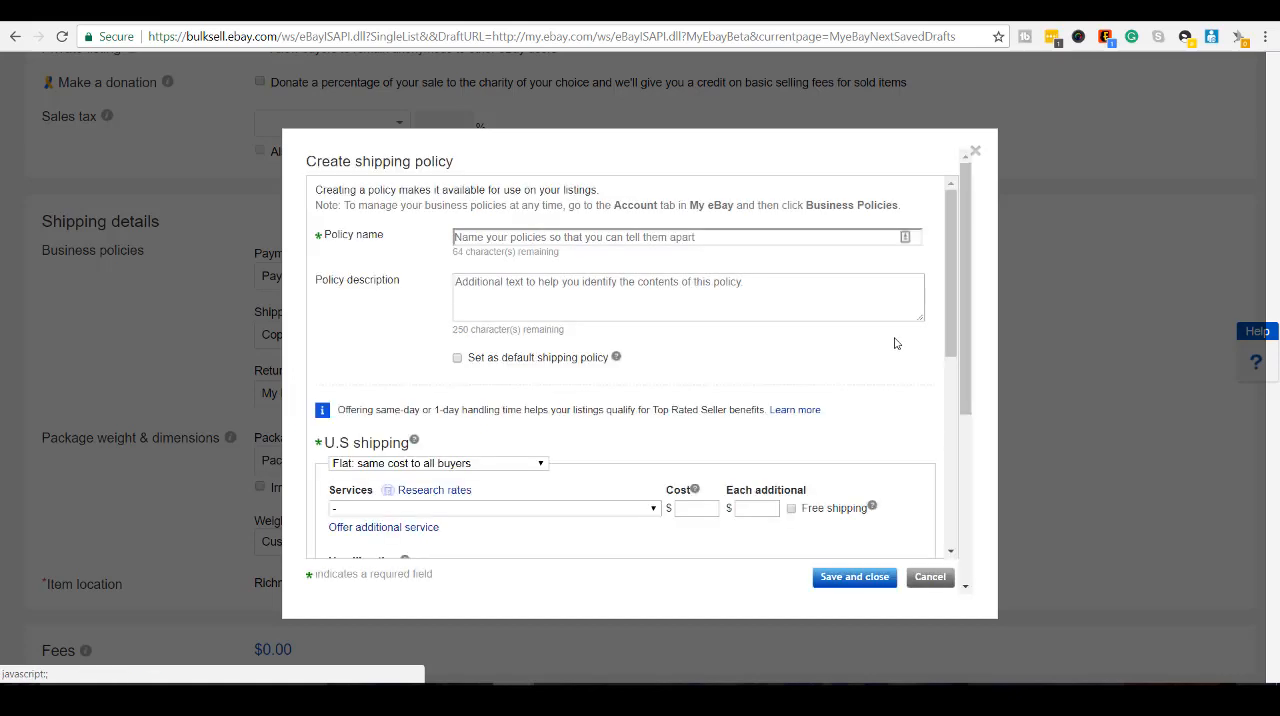
Step: Name the policy Cell Phone Shipping with Economy Shipping at $17.99 and 2-day handling
type("Cell Phone Shipping")
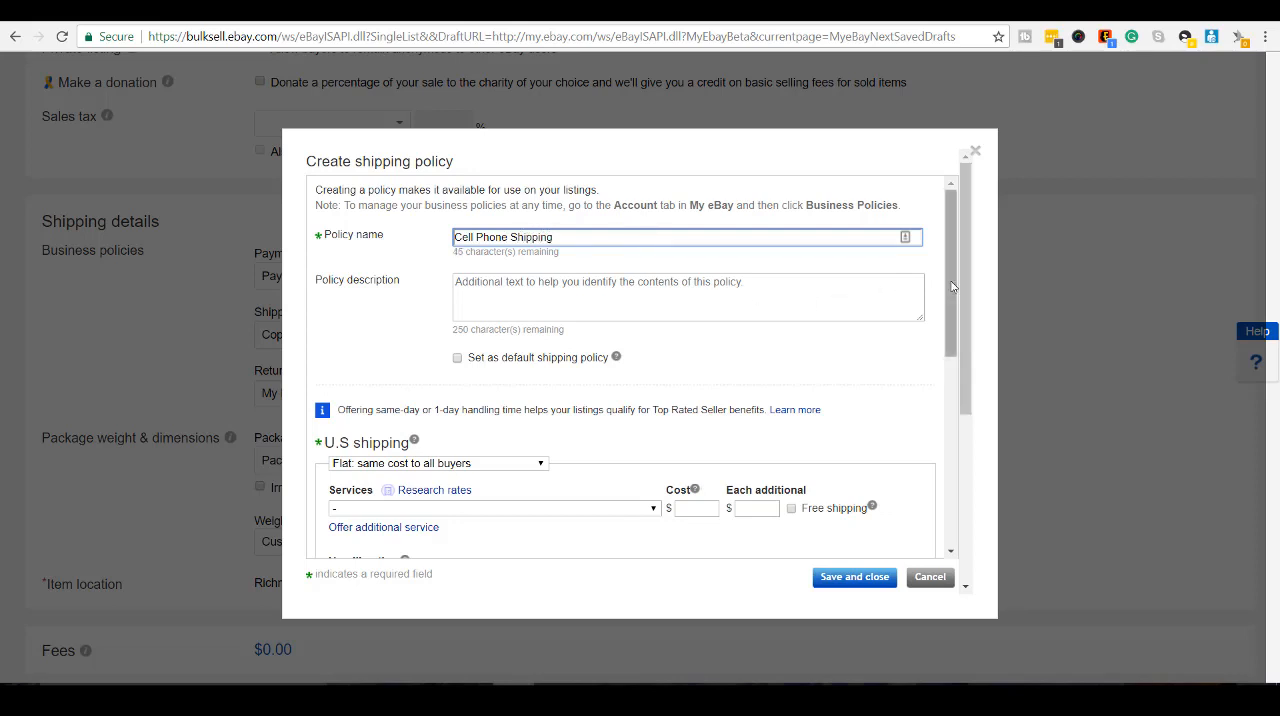
scroll("down", 3)
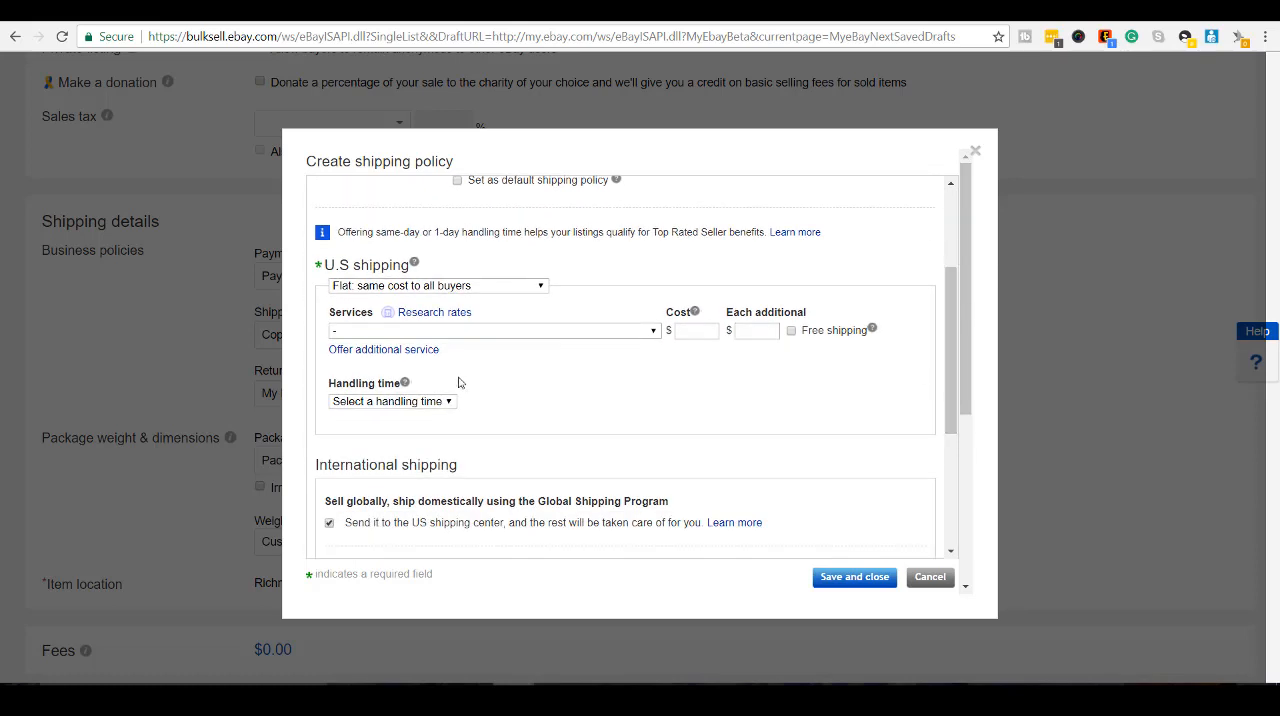
left_click(490, 330)
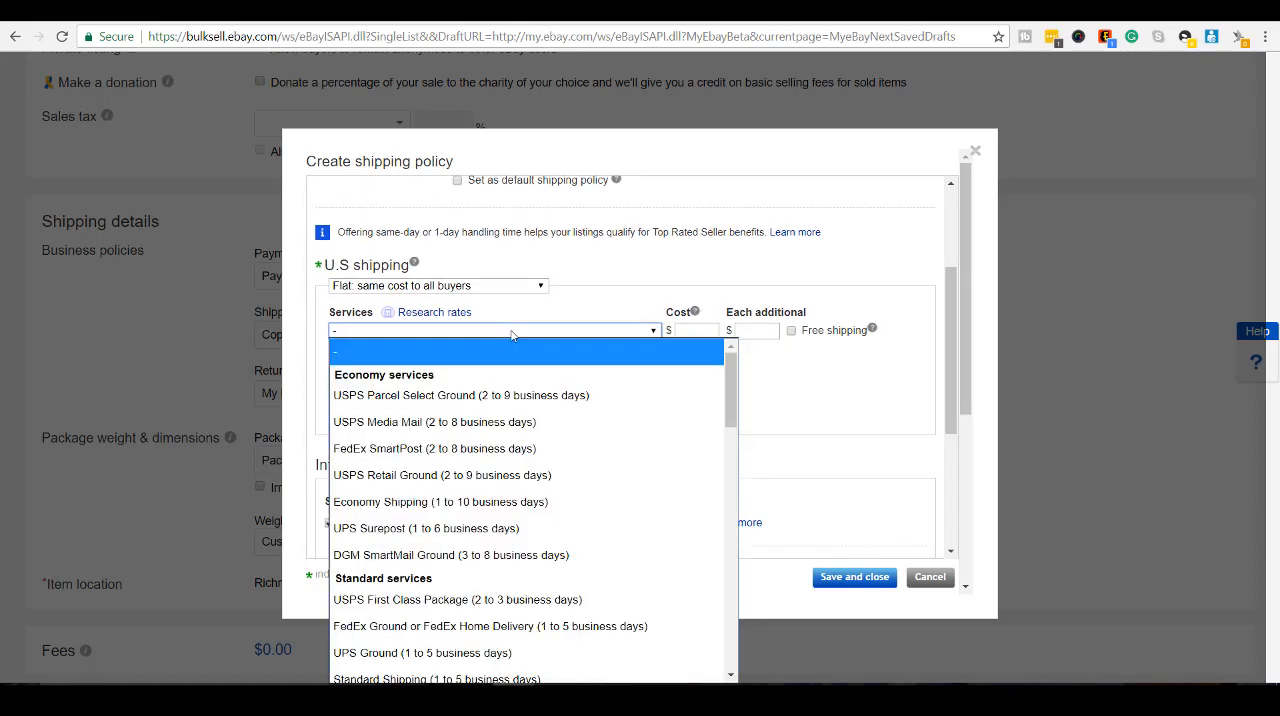
mouse_move(590, 505)
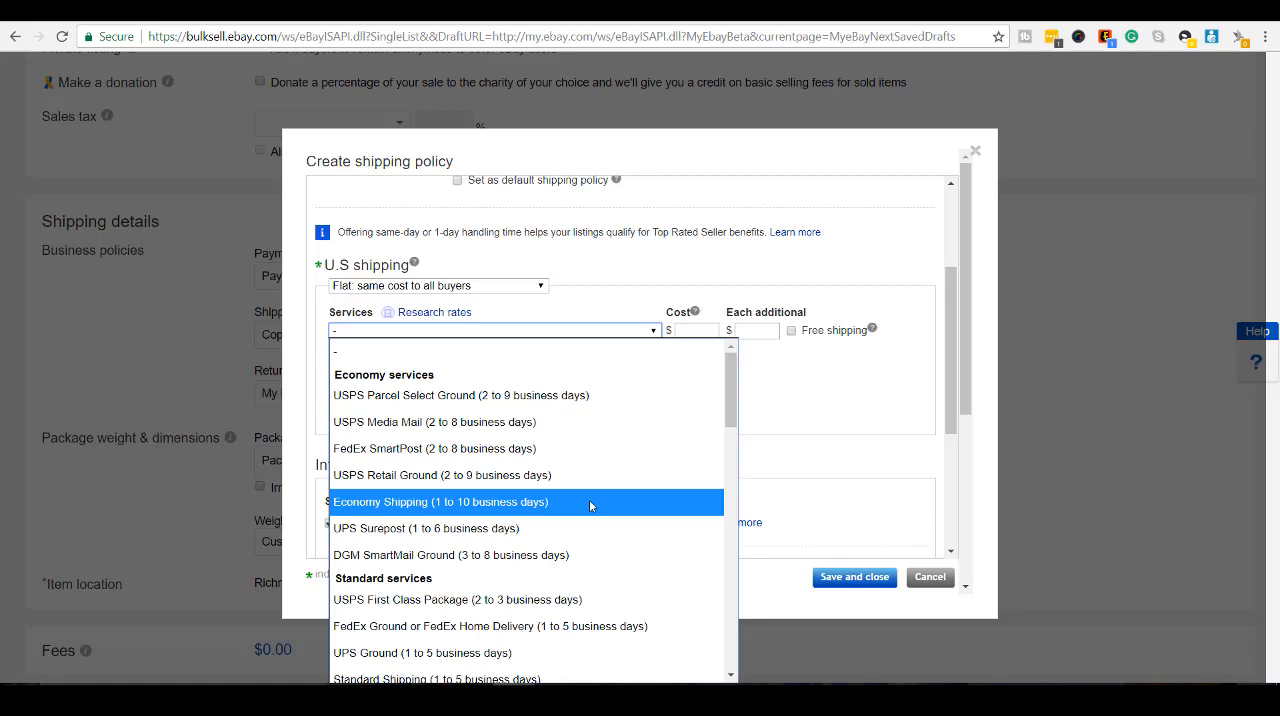
left_click(441, 502)
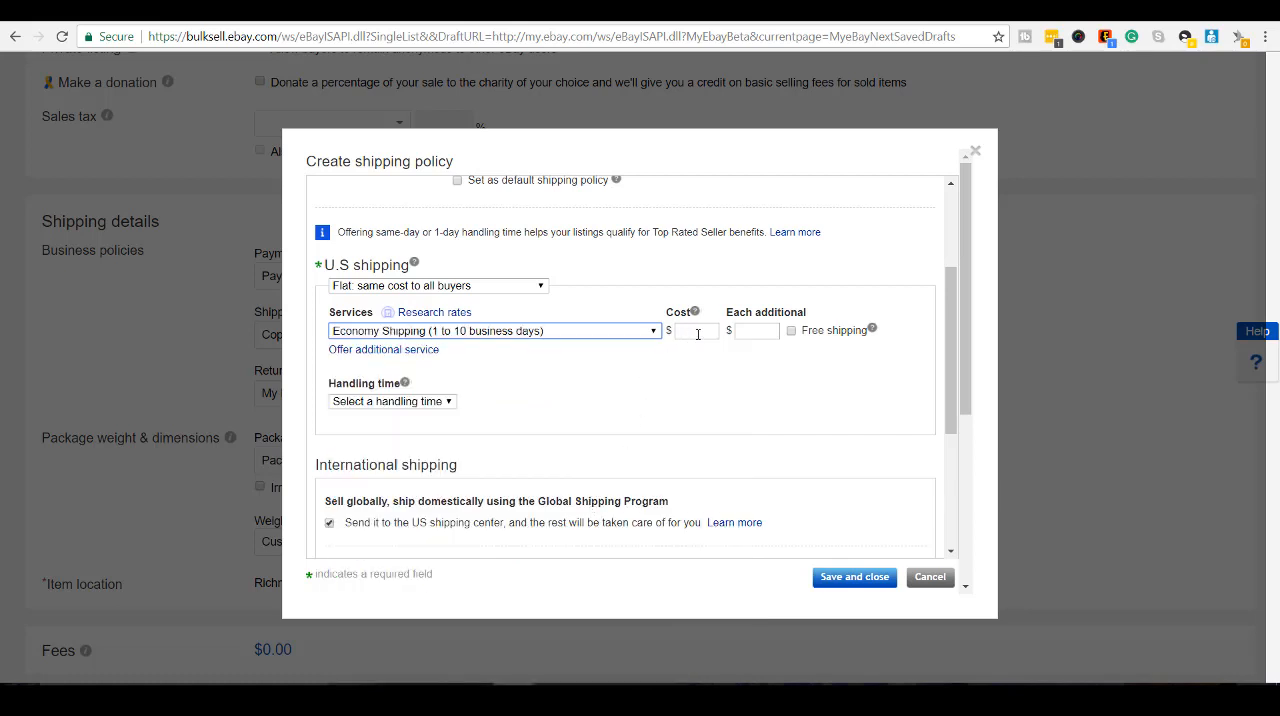
left_click(696, 331)
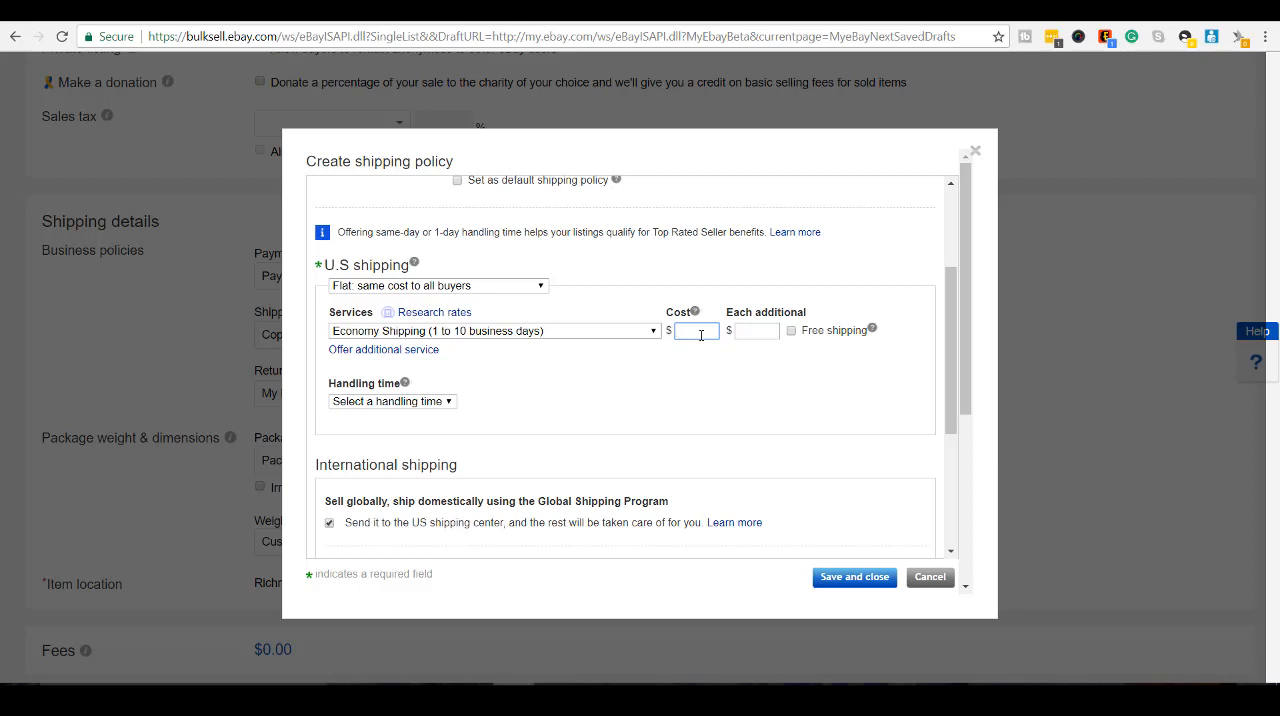
type("1")
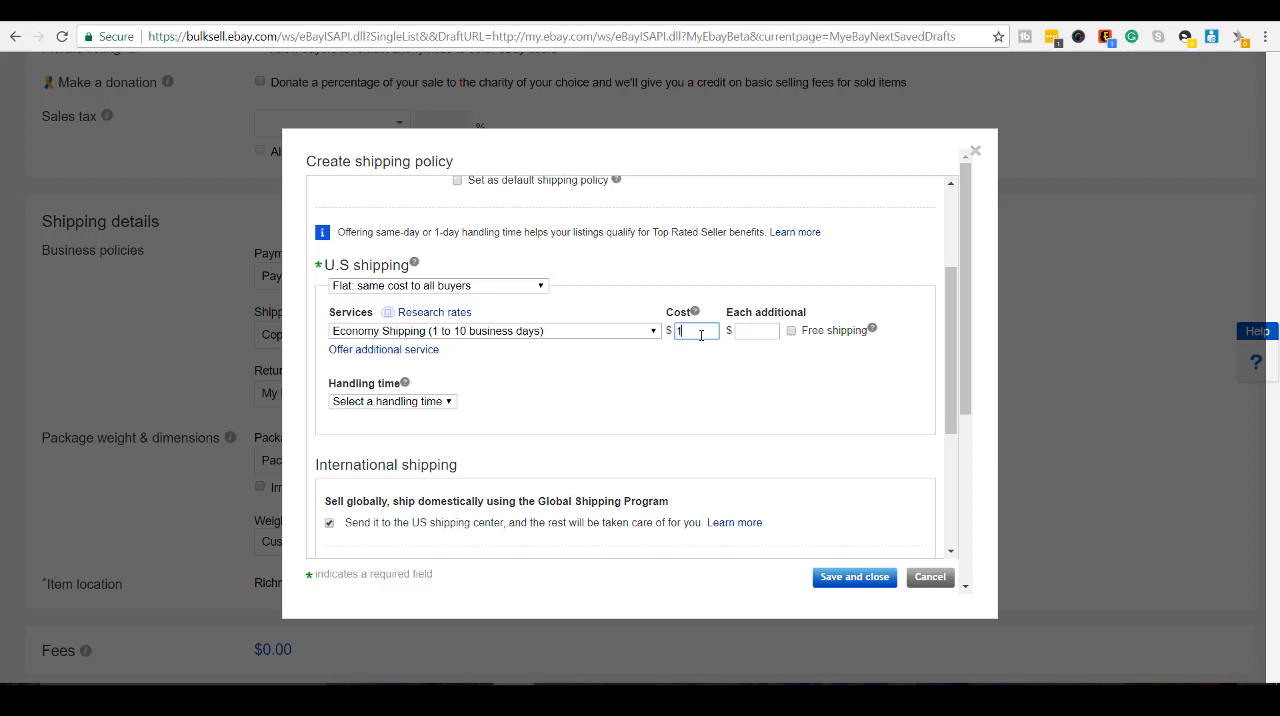
type("17.99")
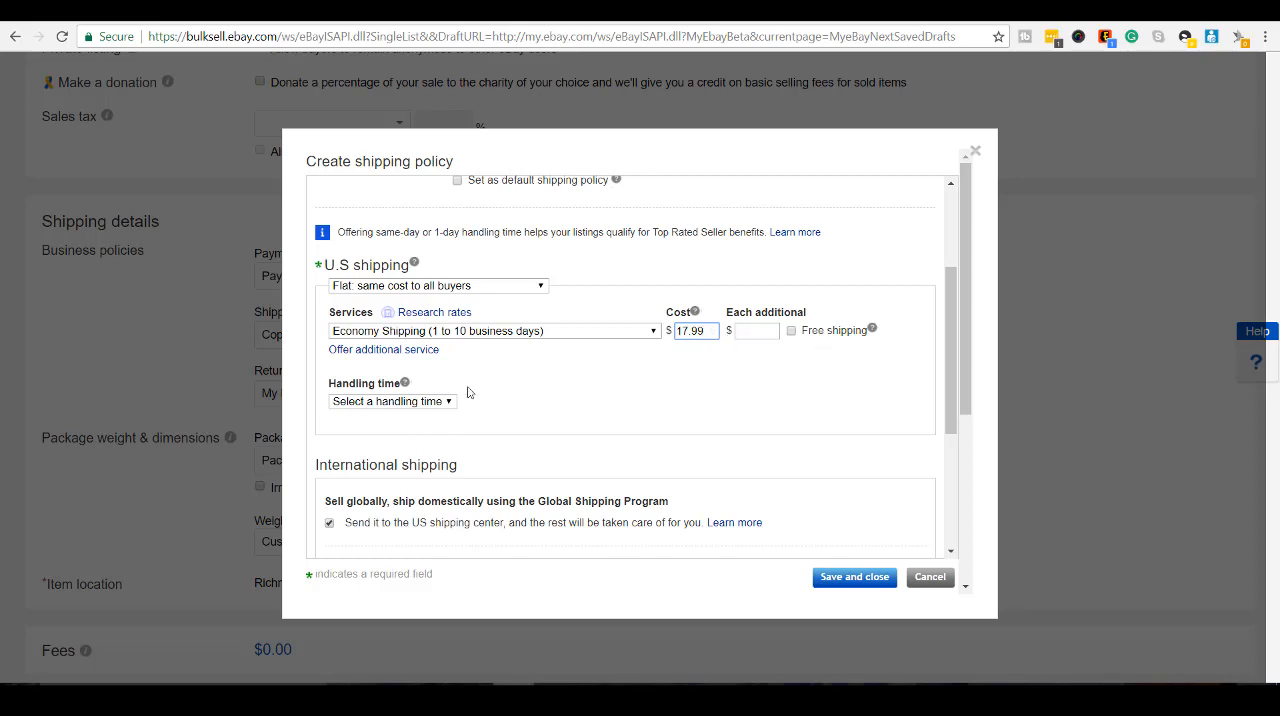
left_click(391, 401)
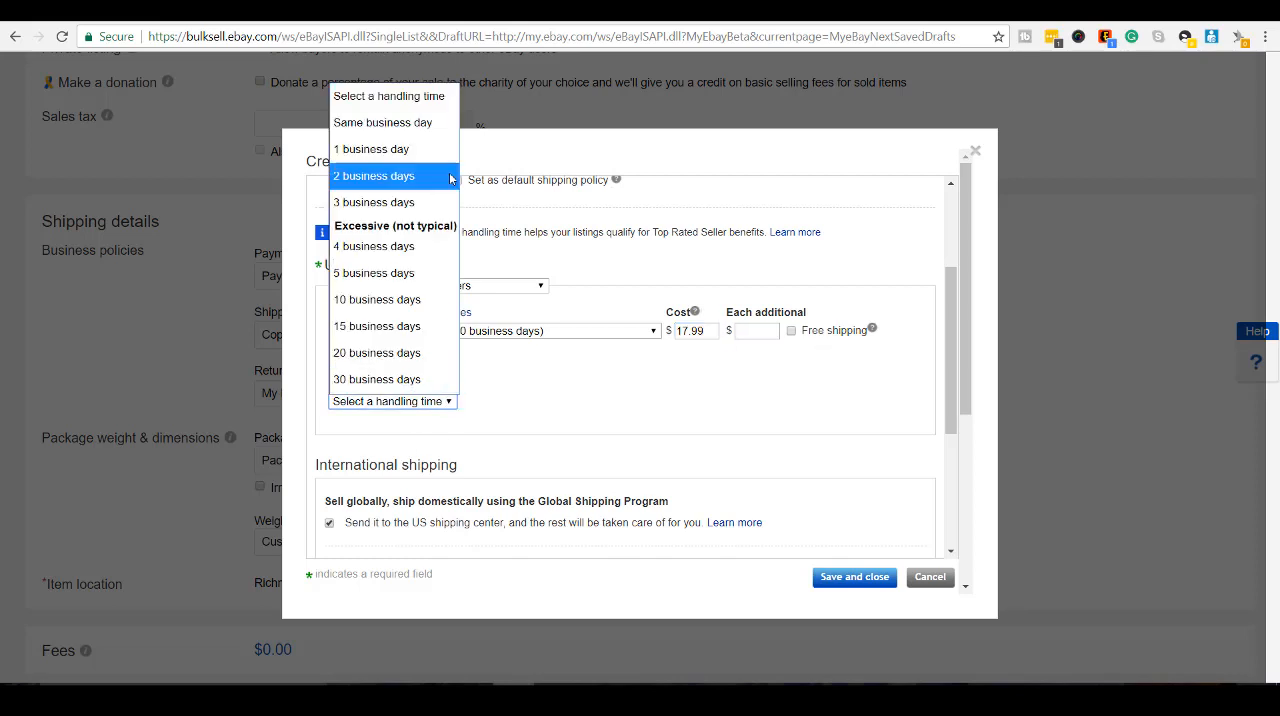
mouse_move(433, 175)
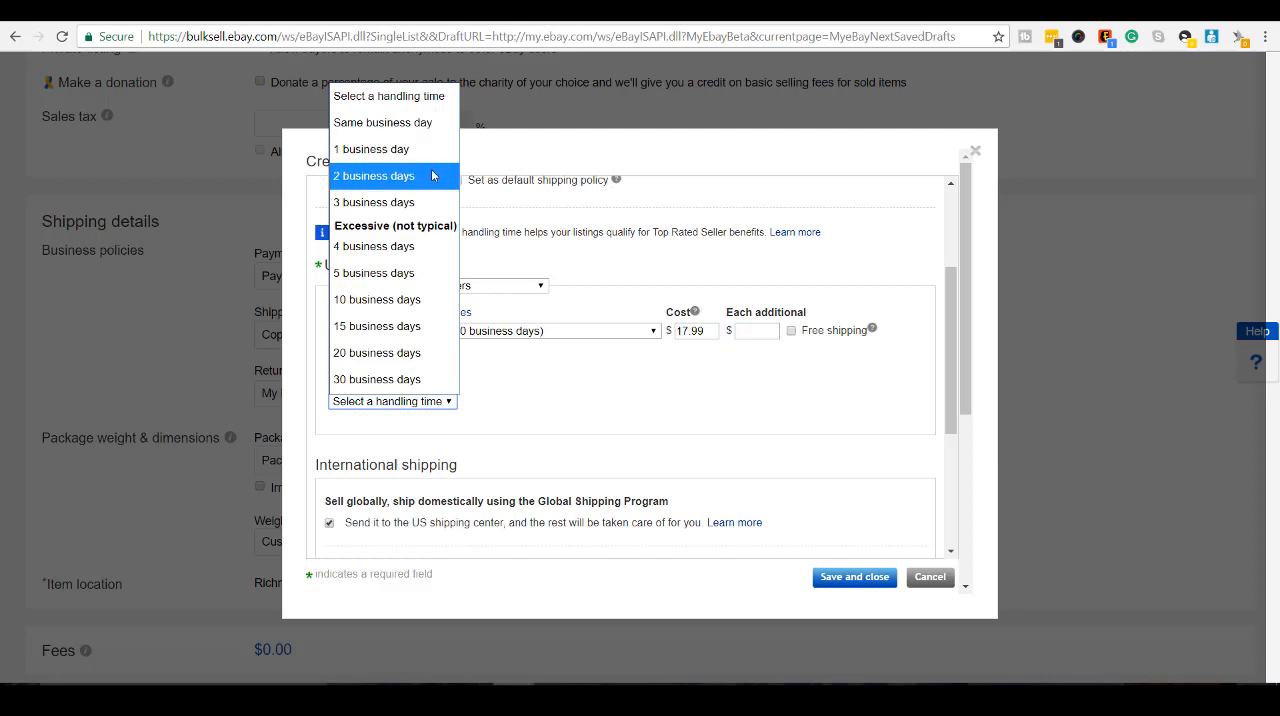
left_click(374, 175)
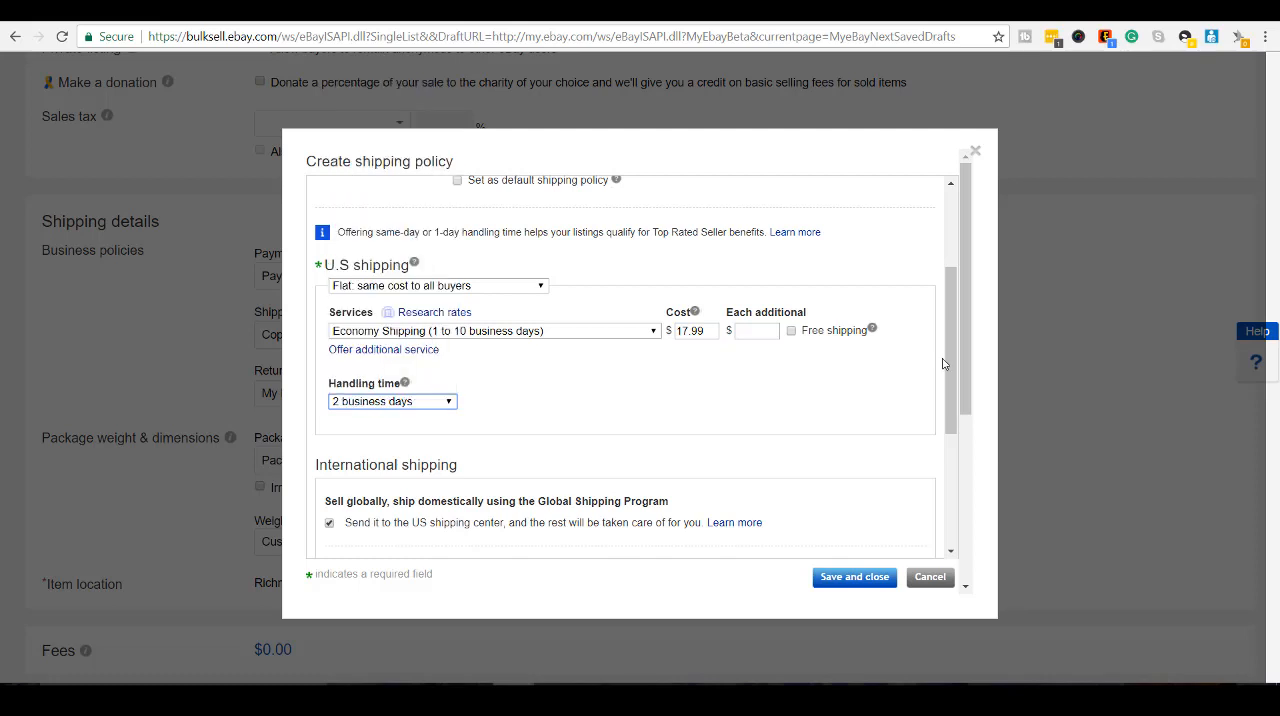
scroll("down", 3)
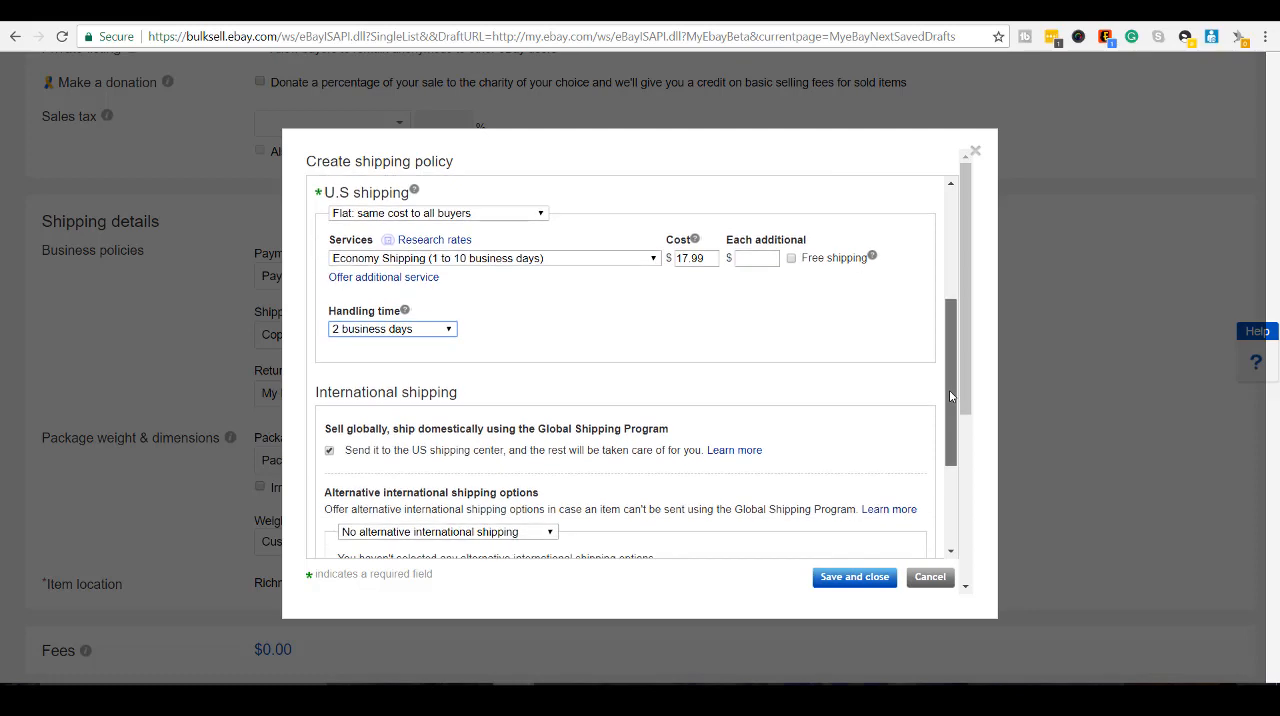
Step: Add flat-rate alternative international shipping to Canada, the United Kingdom and France
scroll("down", 3)
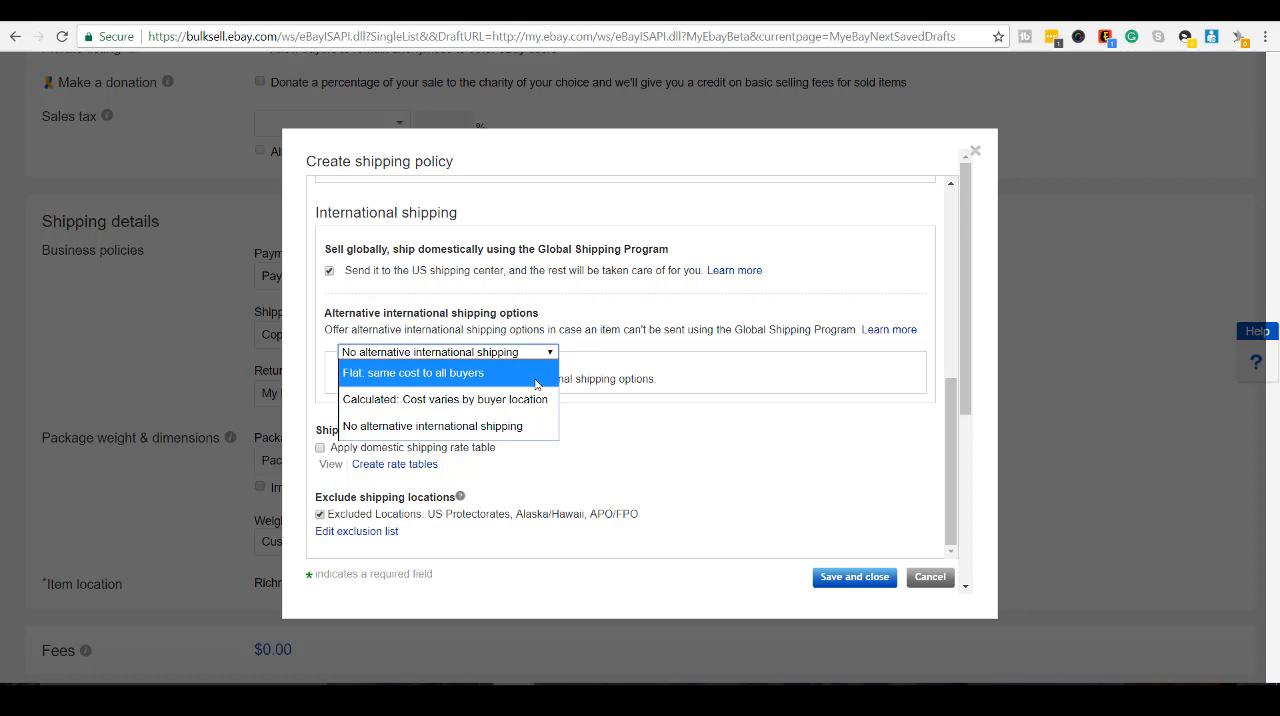
left_click(413, 373)
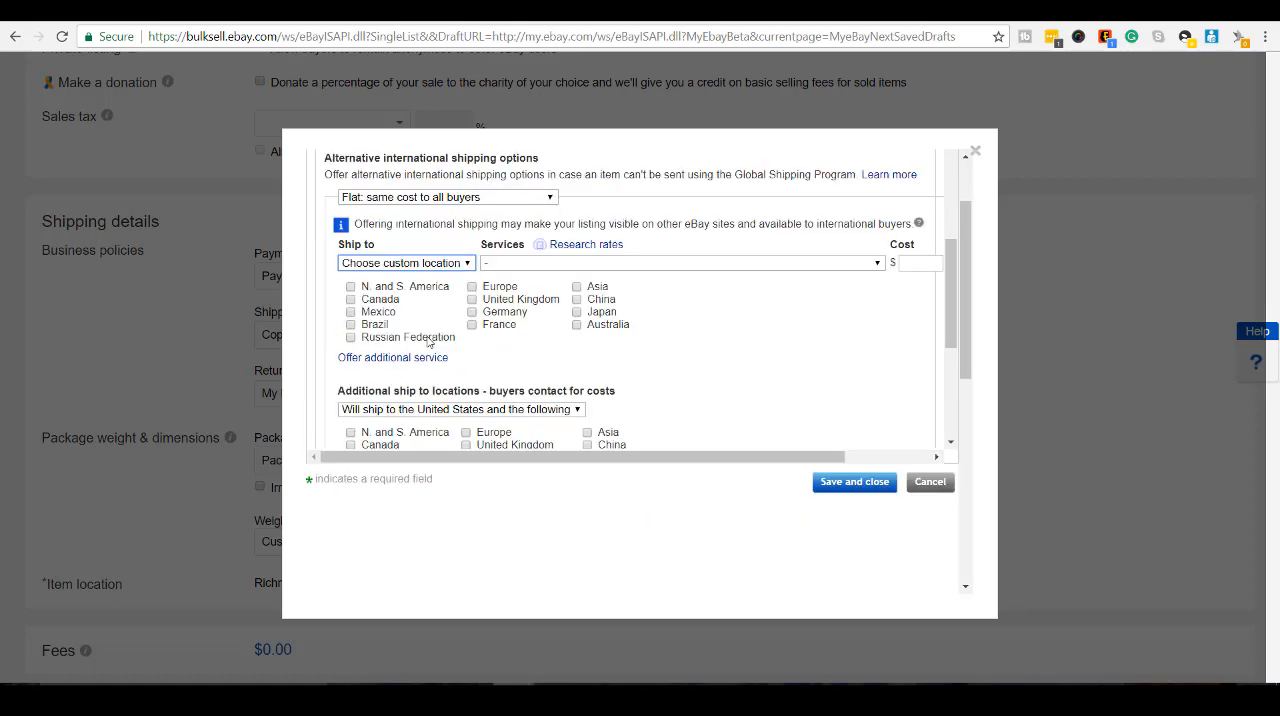
mouse_move(420, 357)
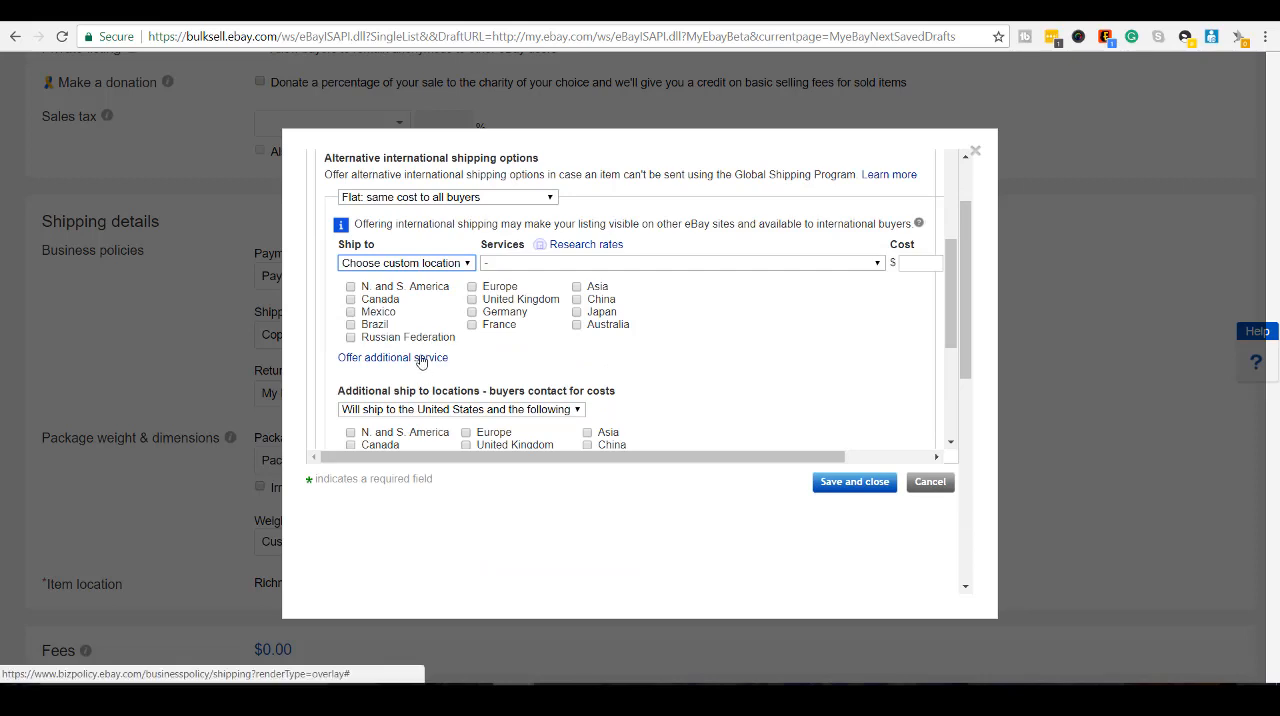
left_click(350, 299)
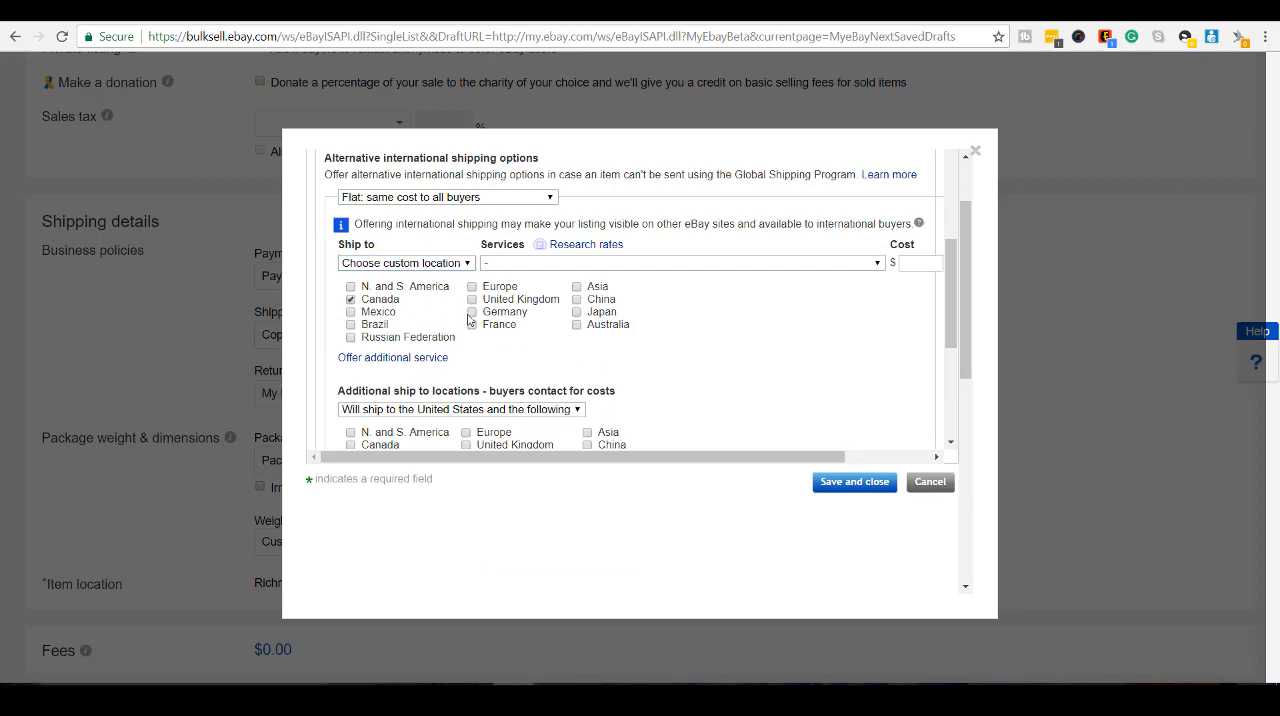
left_click(472, 299)
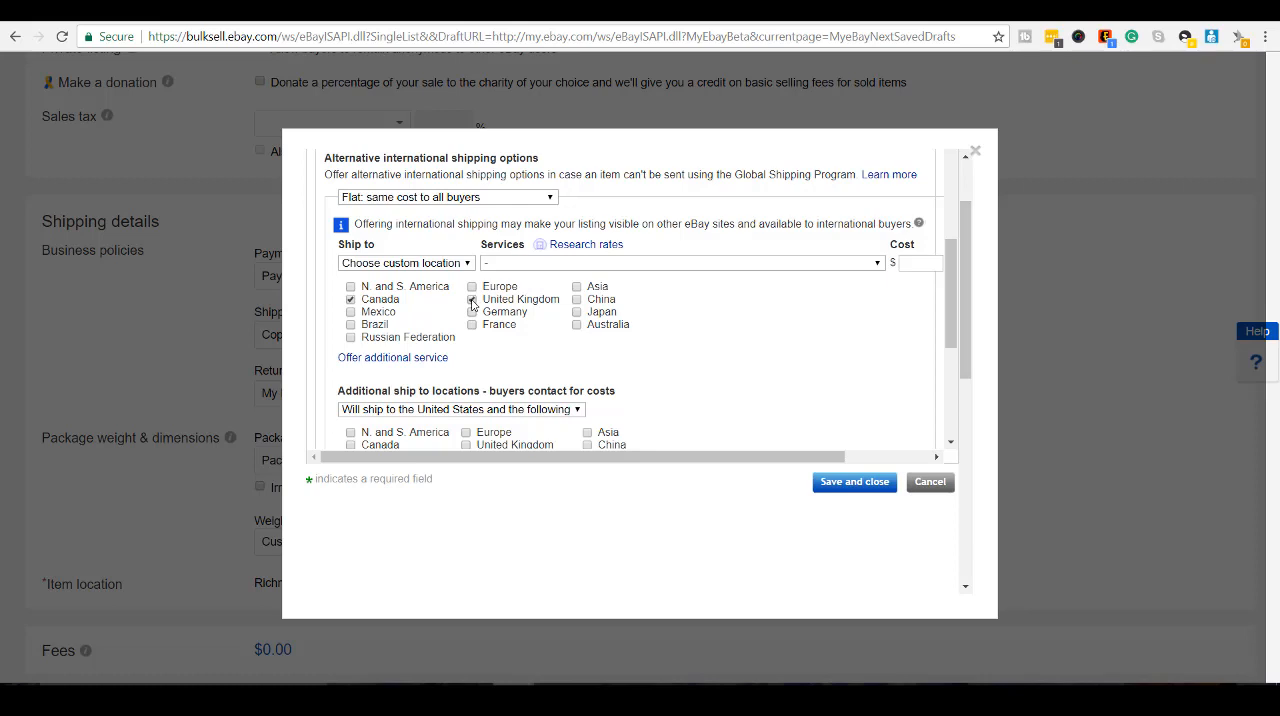
left_click(472, 324)
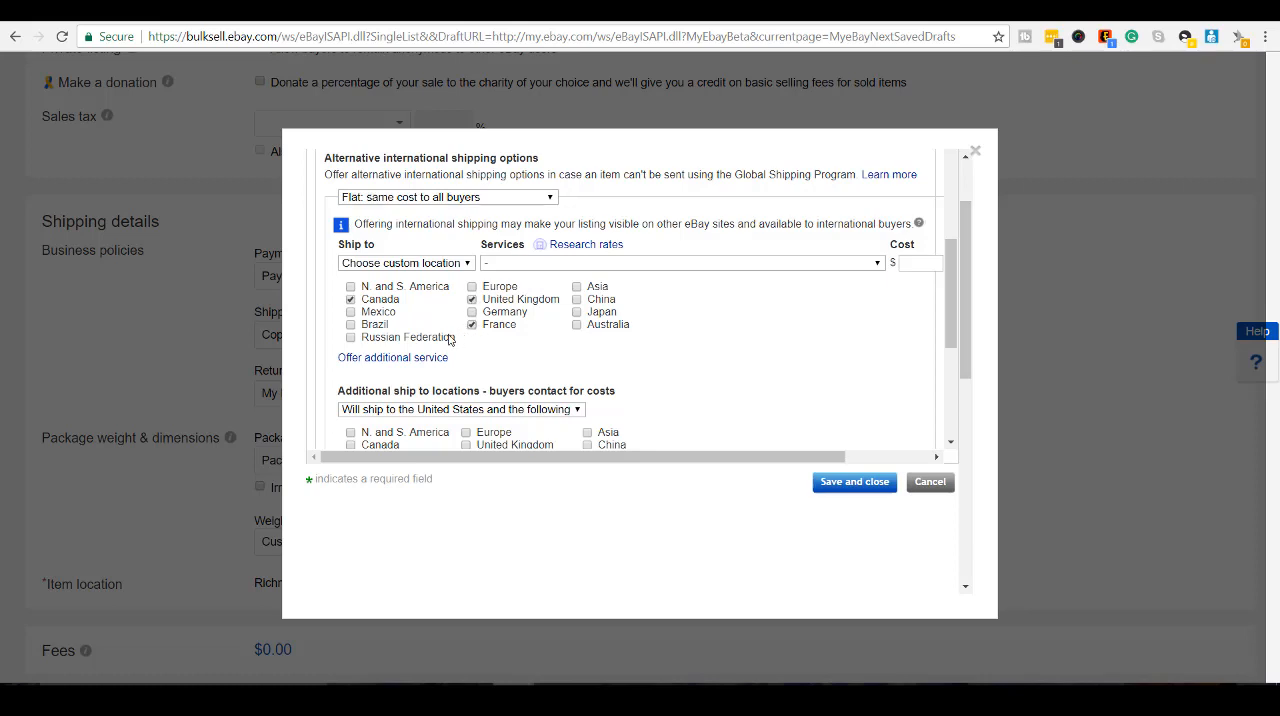
mouse_move(427, 328)
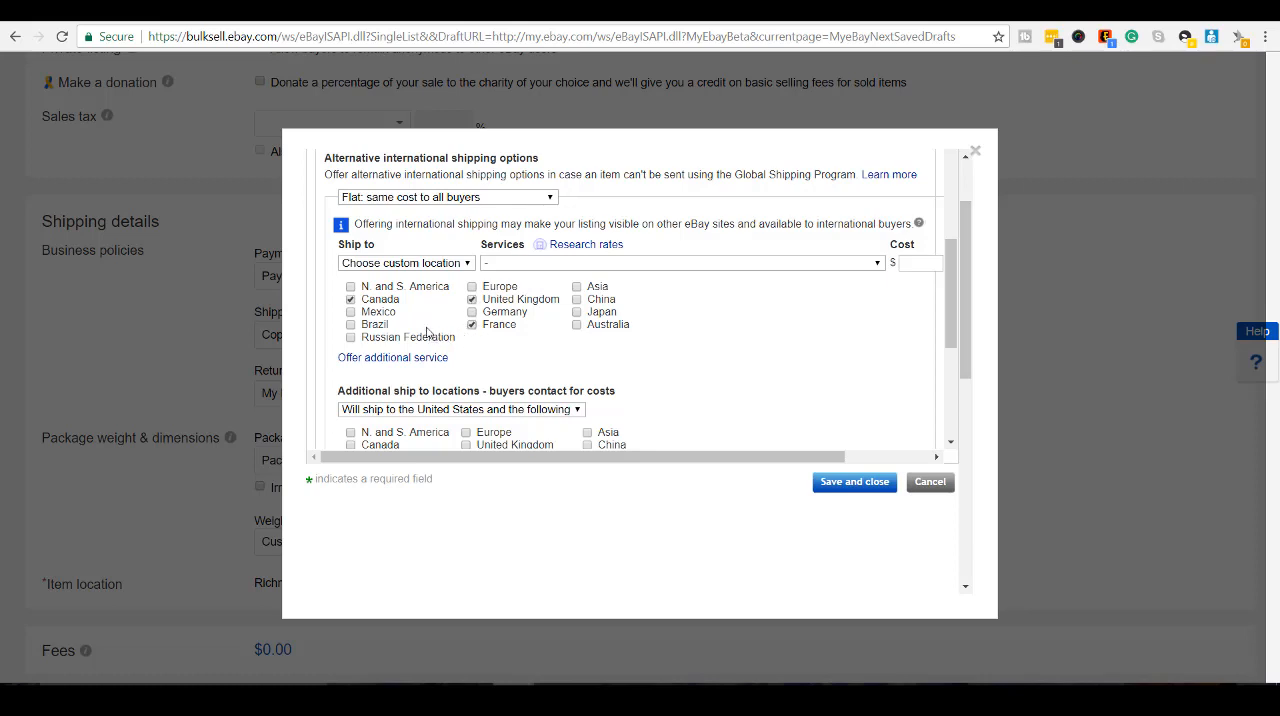
scroll("down", 3)
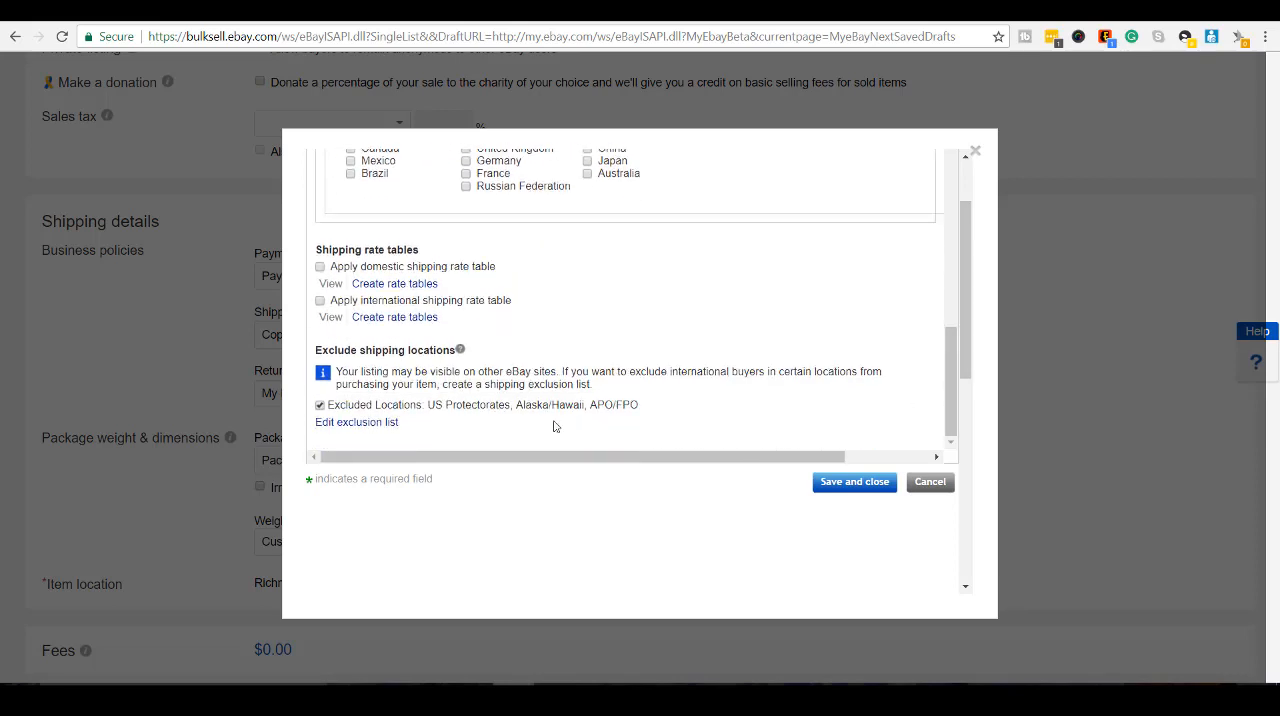
mouse_move(371, 429)
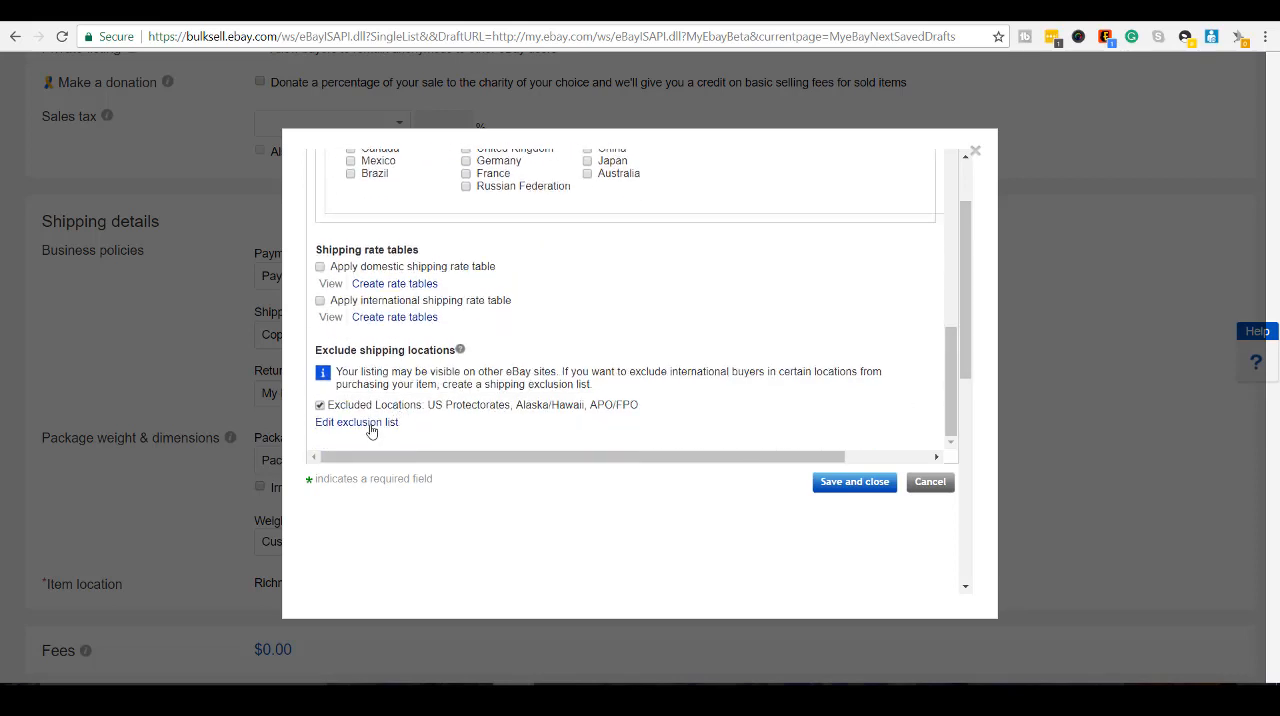
Step: Exclude Africa, Asia, Central America and Caribbean, and Europe from shipping, and apply
left_click(356, 422)
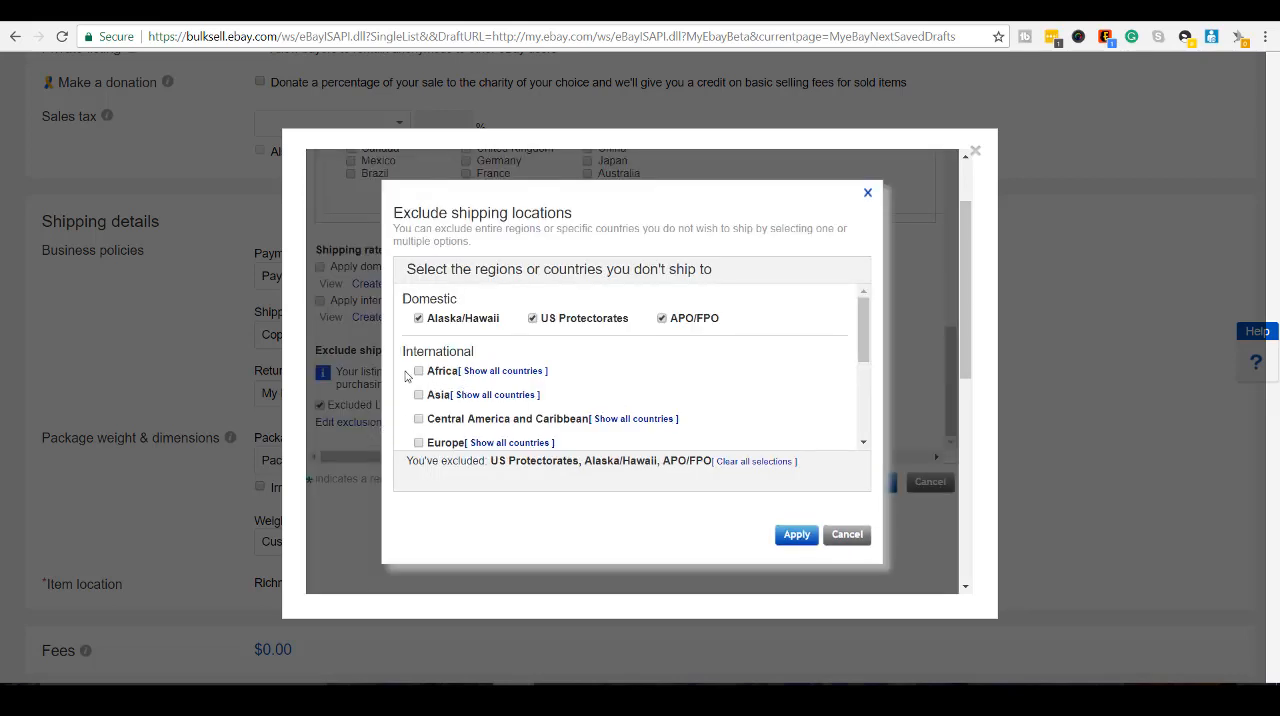
left_click(418, 370)
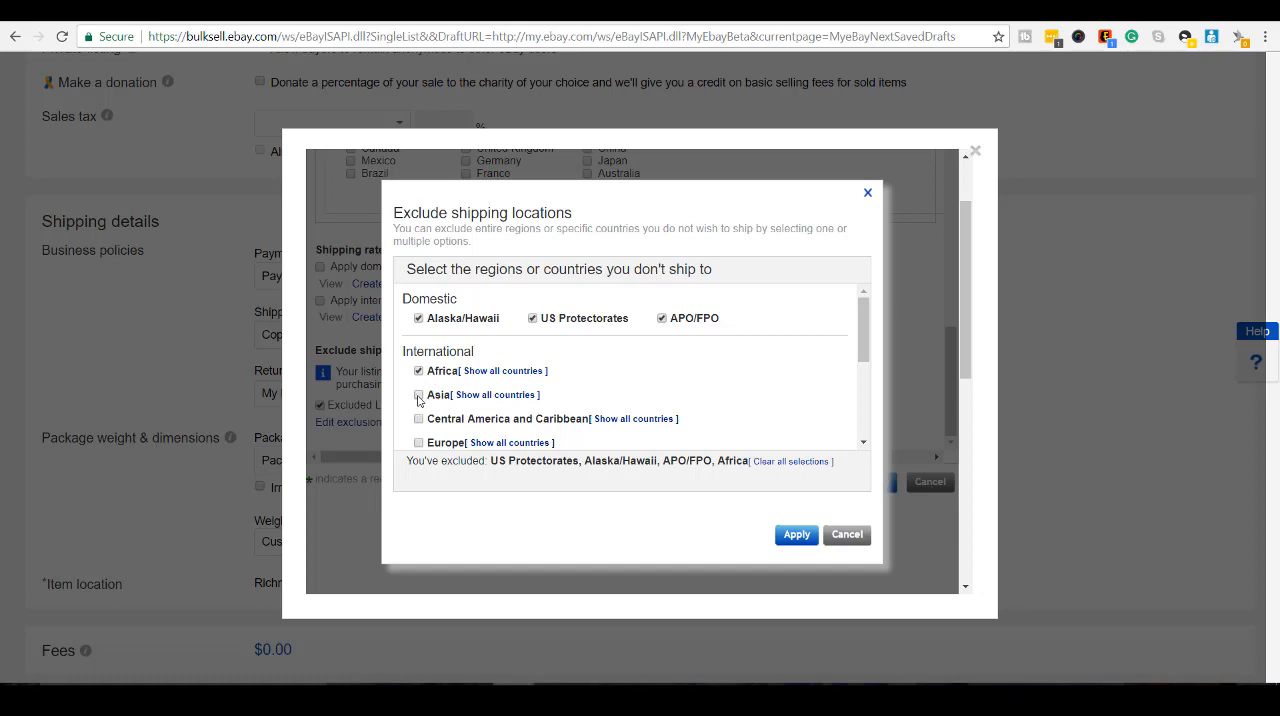
left_click(418, 395)
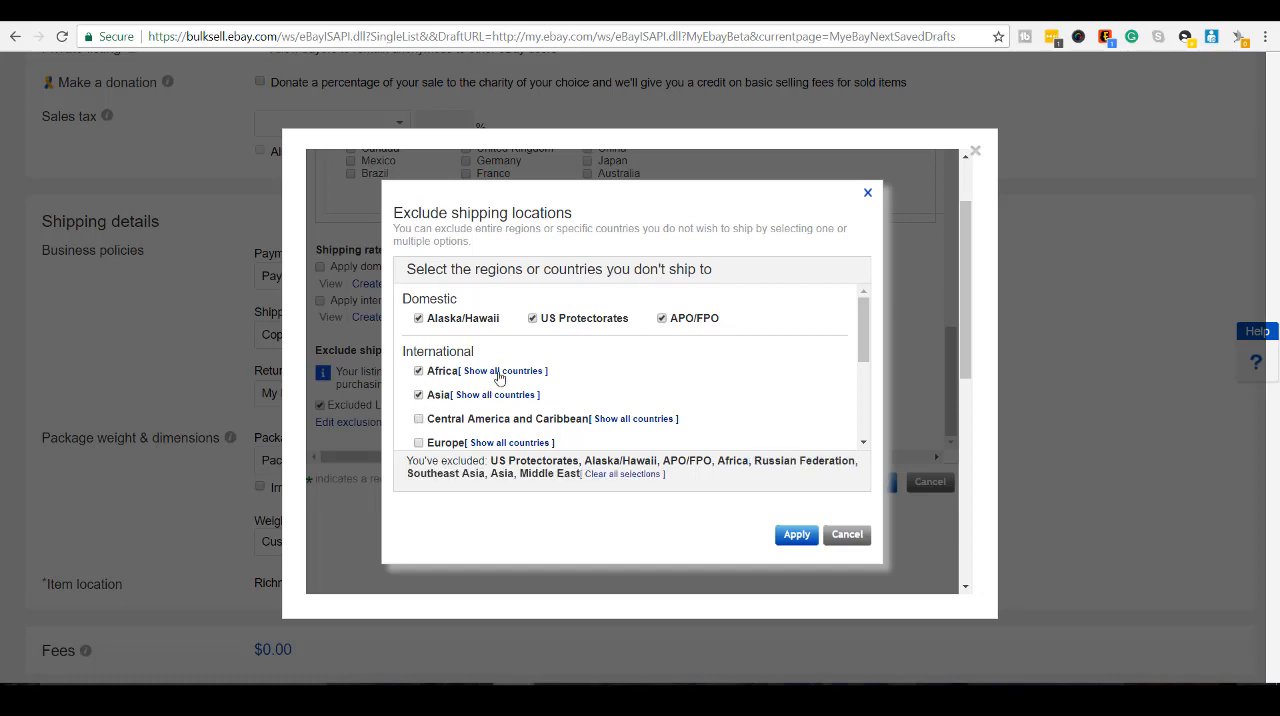
mouse_move(507, 380)
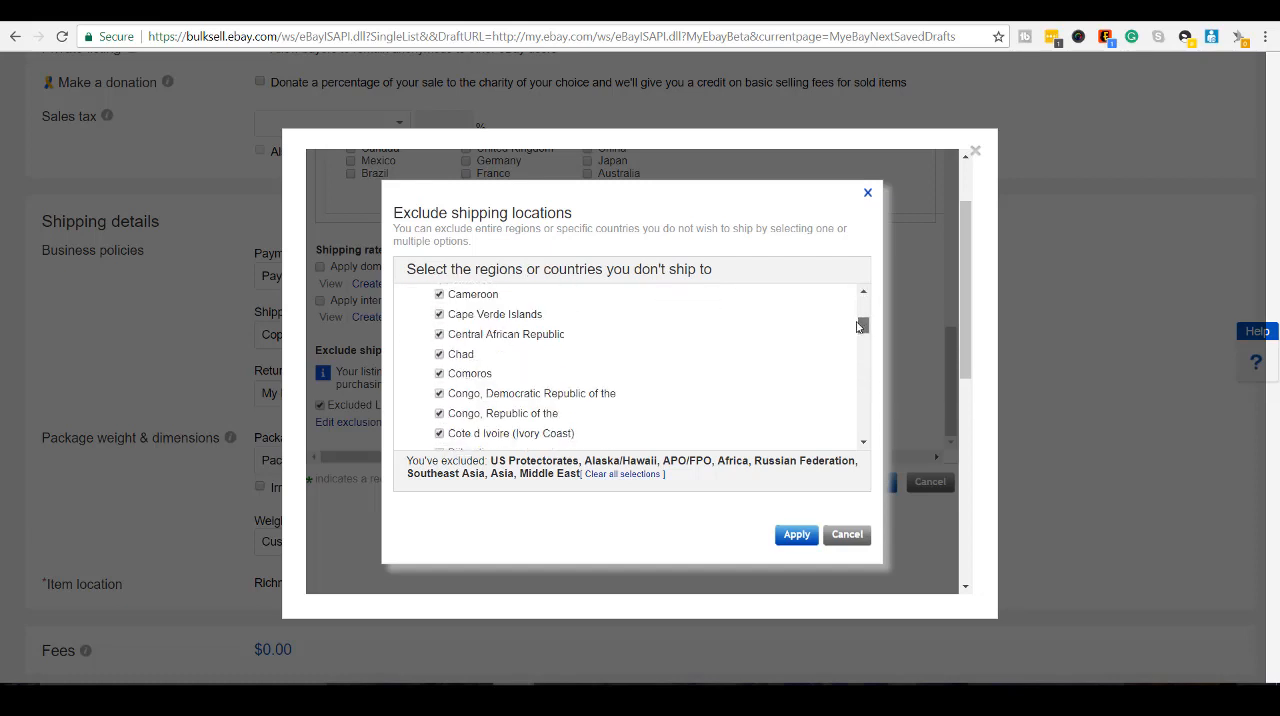
scroll("down", 3)
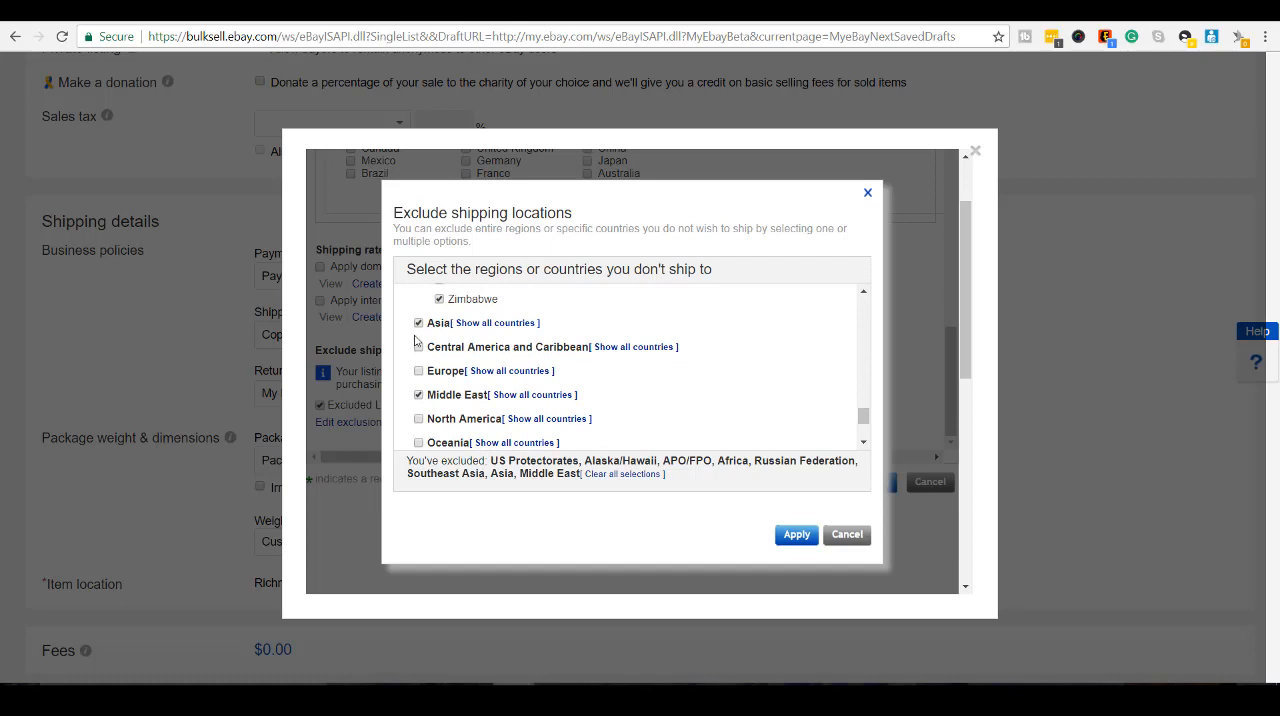
left_click(418, 346)
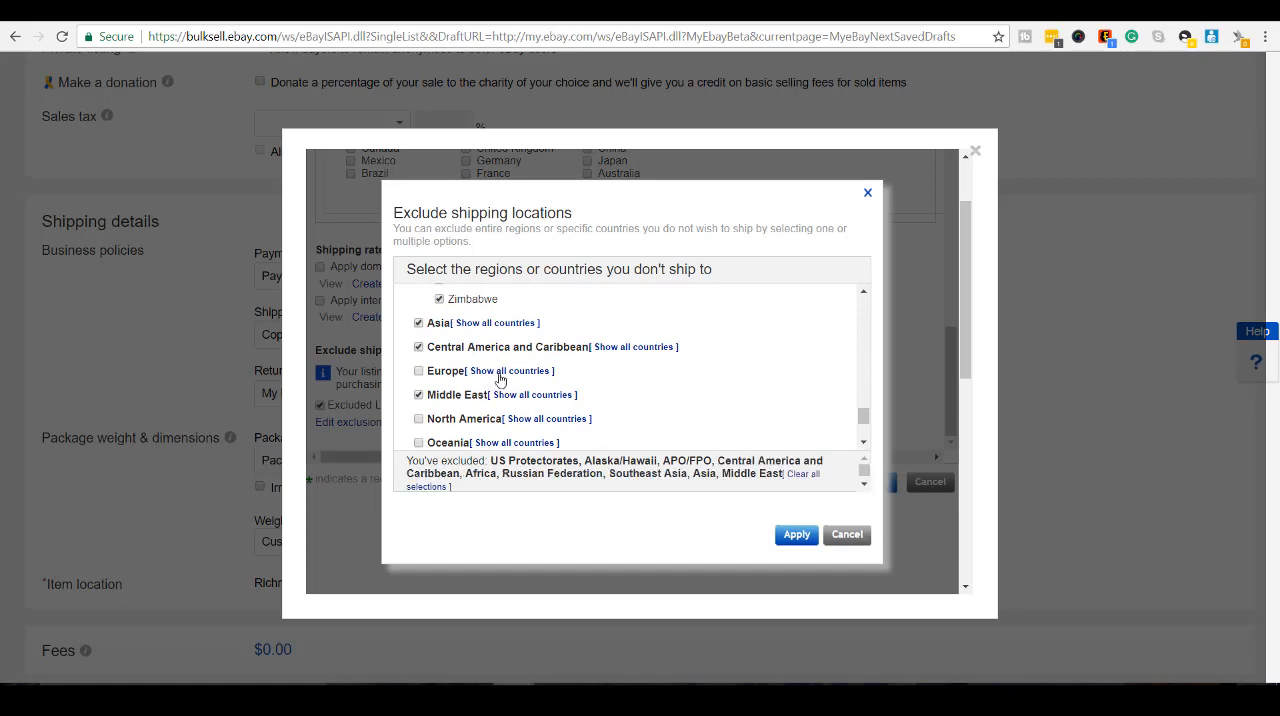
left_click(504, 370)
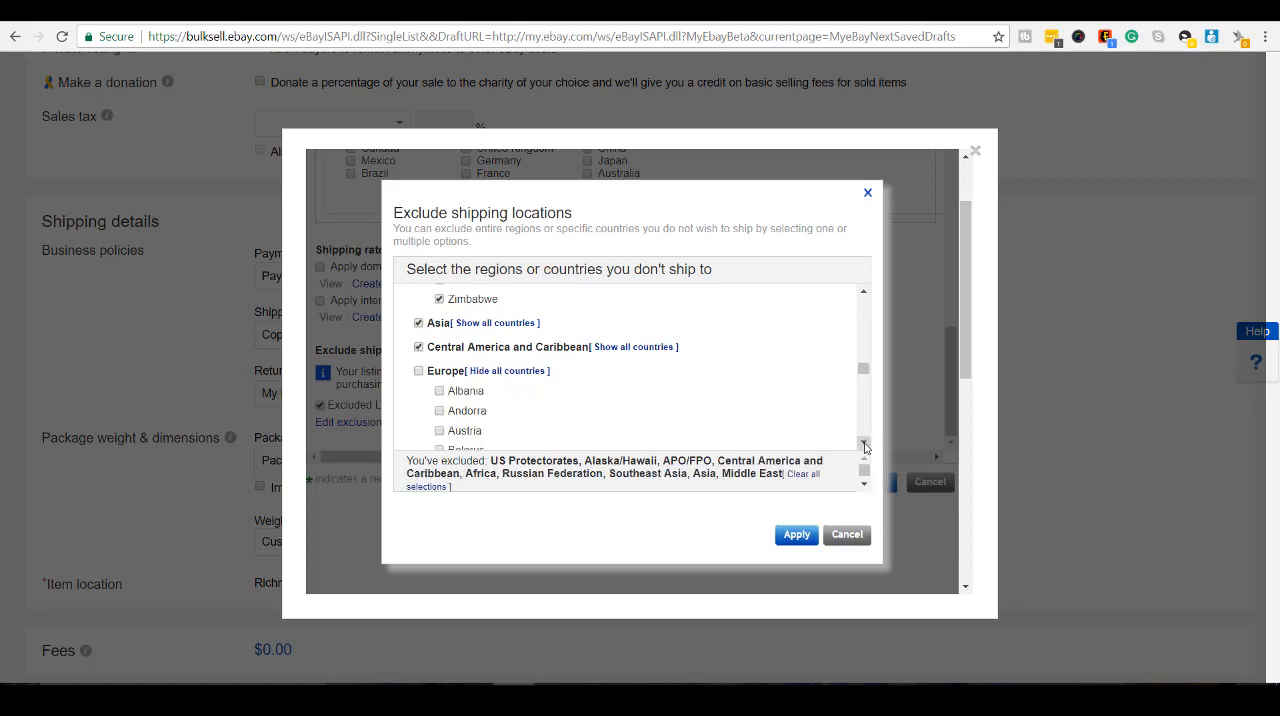
scroll("down", 3)
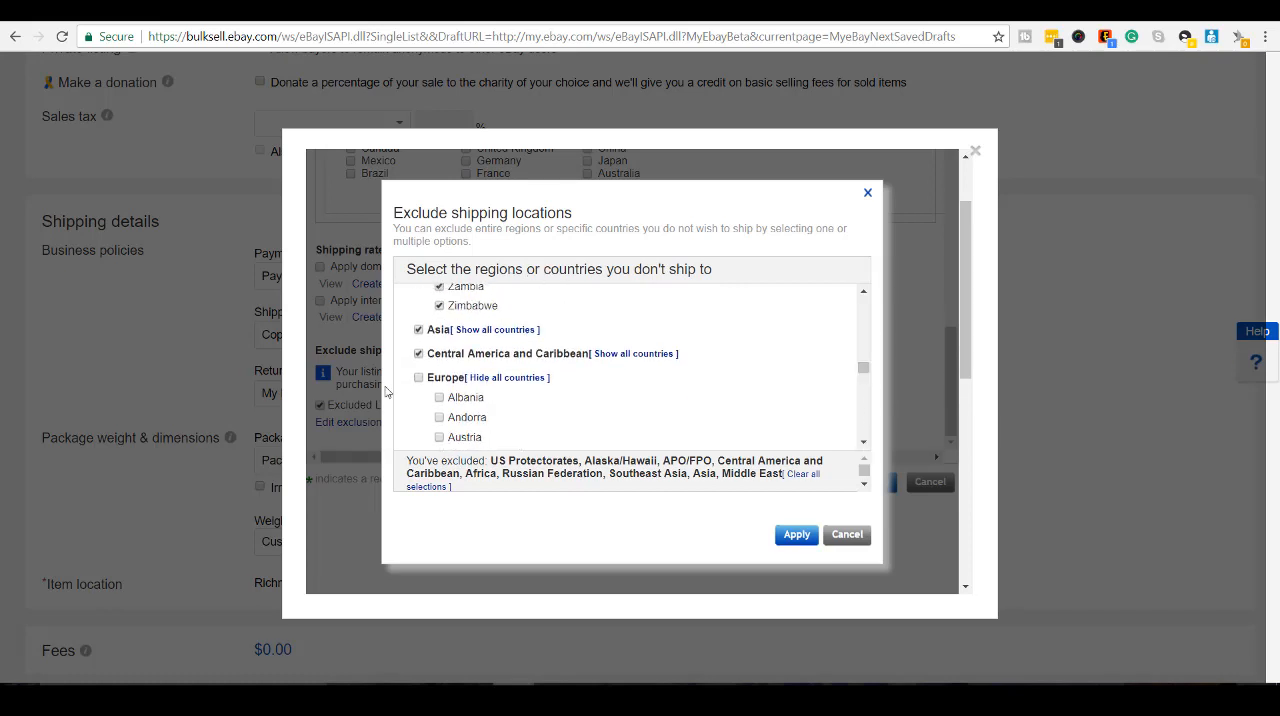
left_click(419, 377)
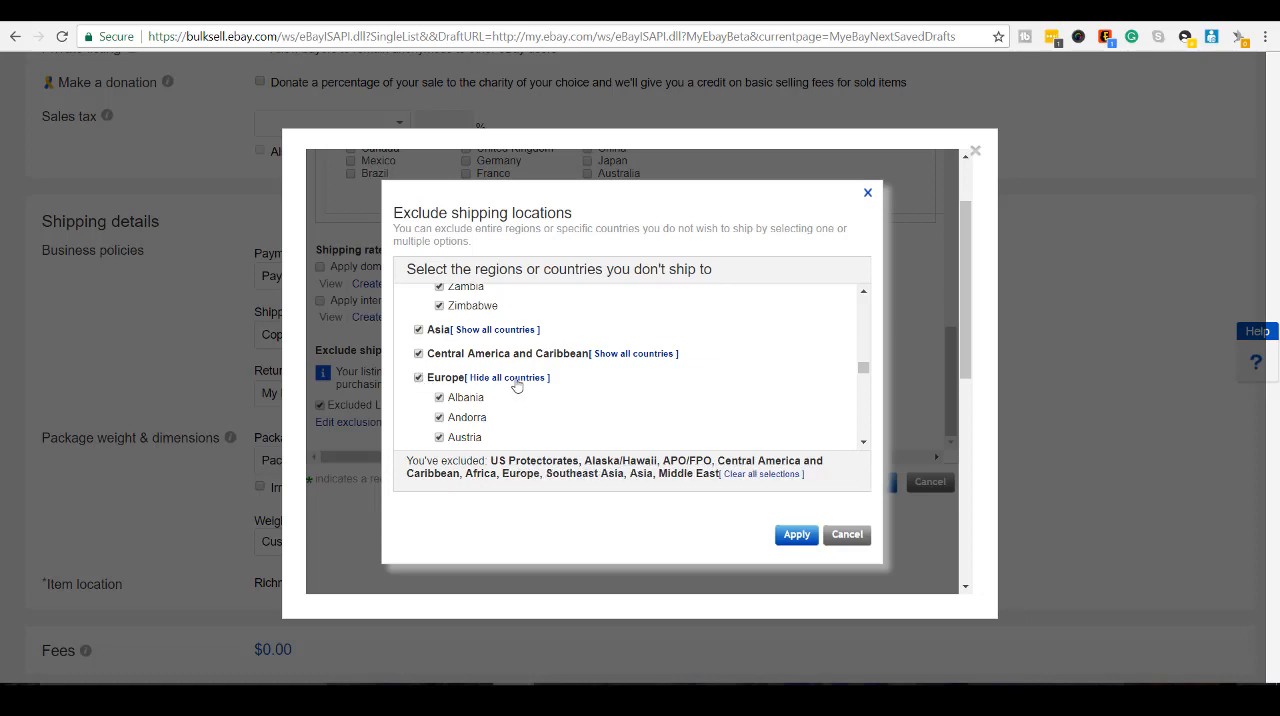
scroll("down", 3)
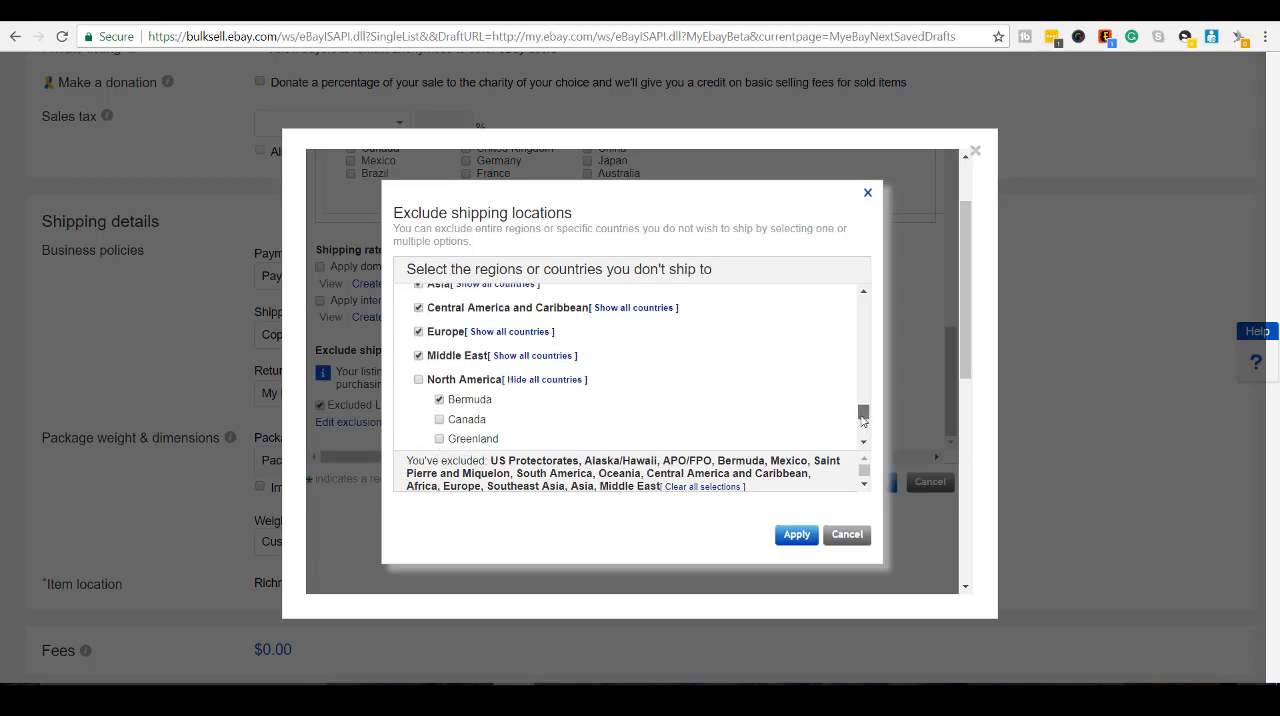
left_click(796, 535)
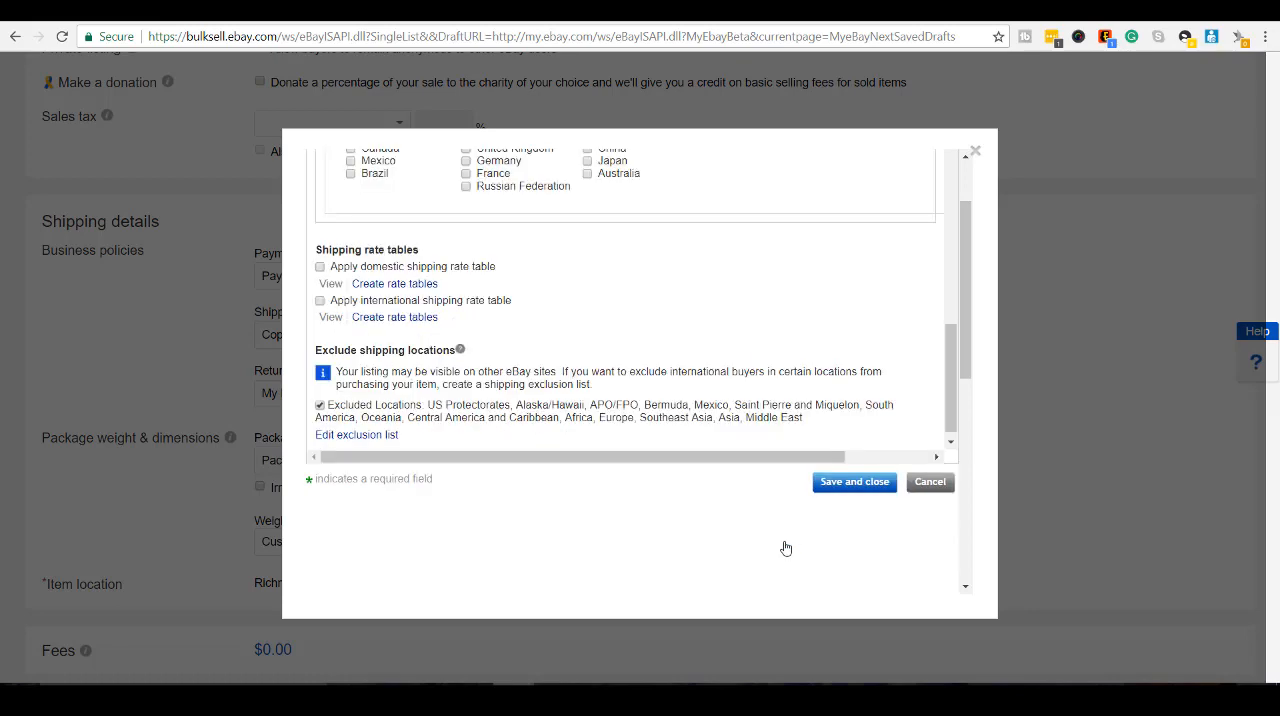
Step: Save the shipping policy and select the Returns Accepted, Buyer, 14 Days, Money Back policy
left_click(854, 482)
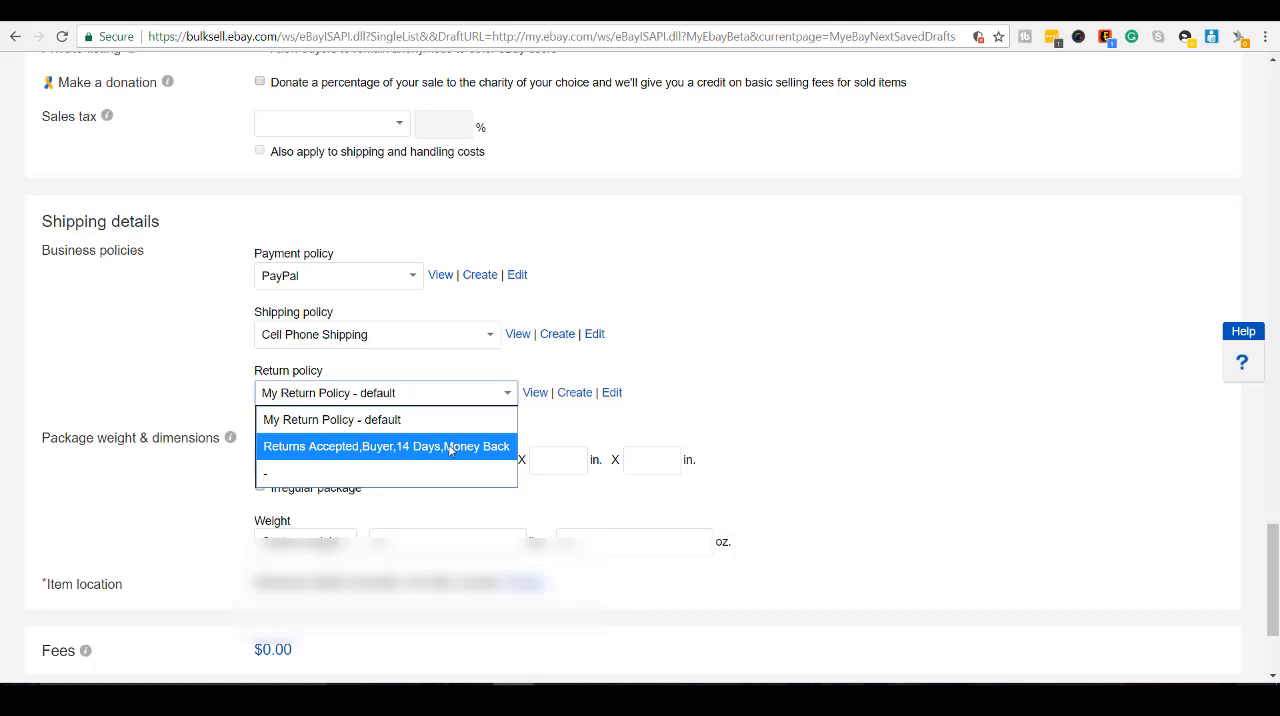
left_click(385, 446)
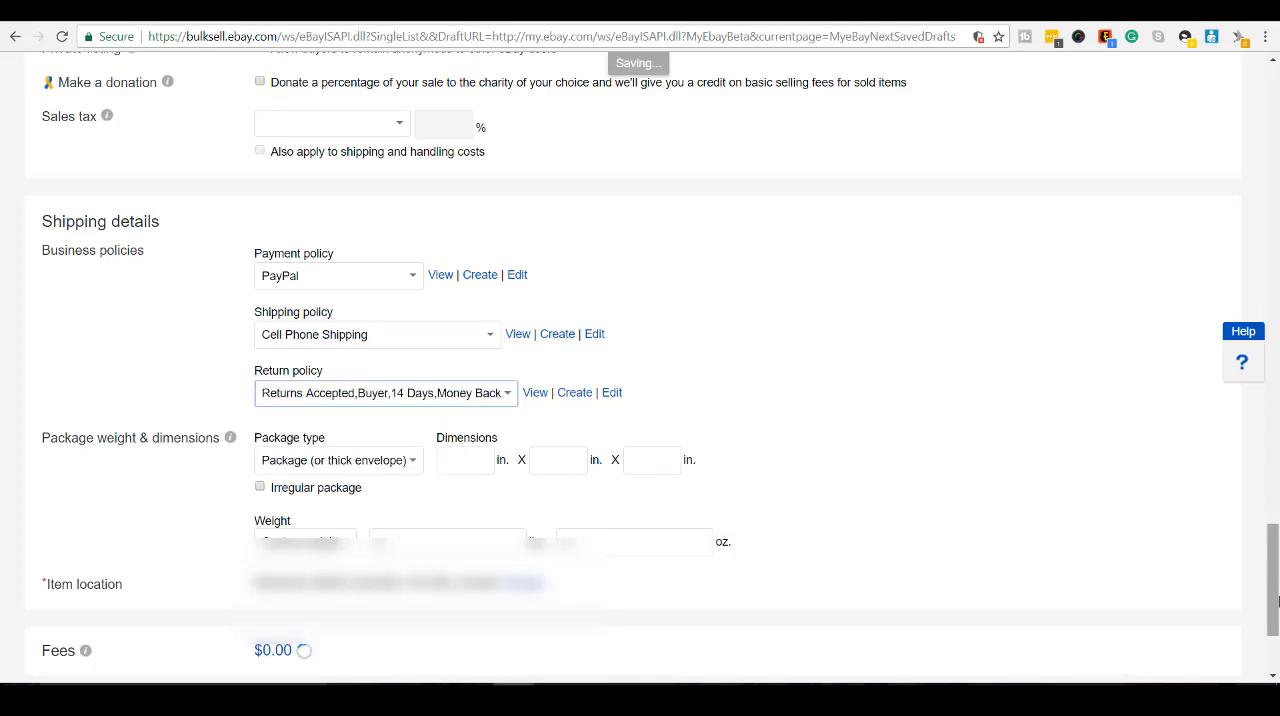
scroll("down", 3)
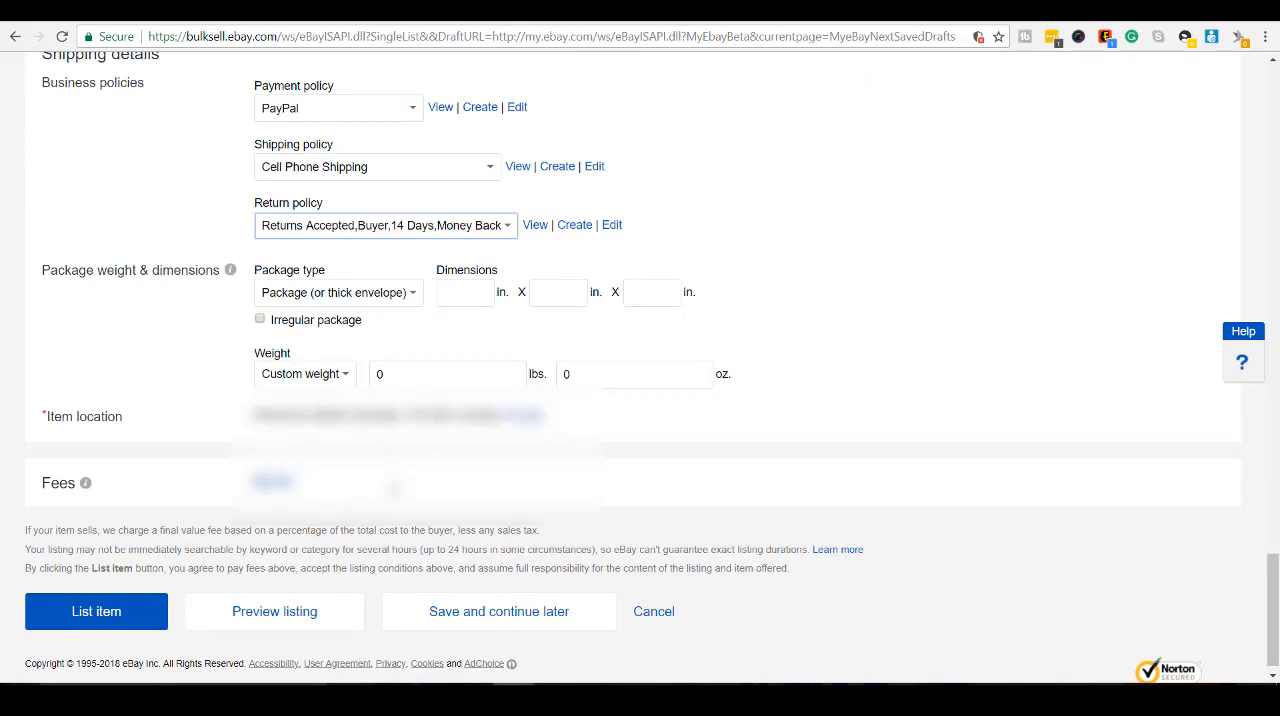
left_click(274, 611)
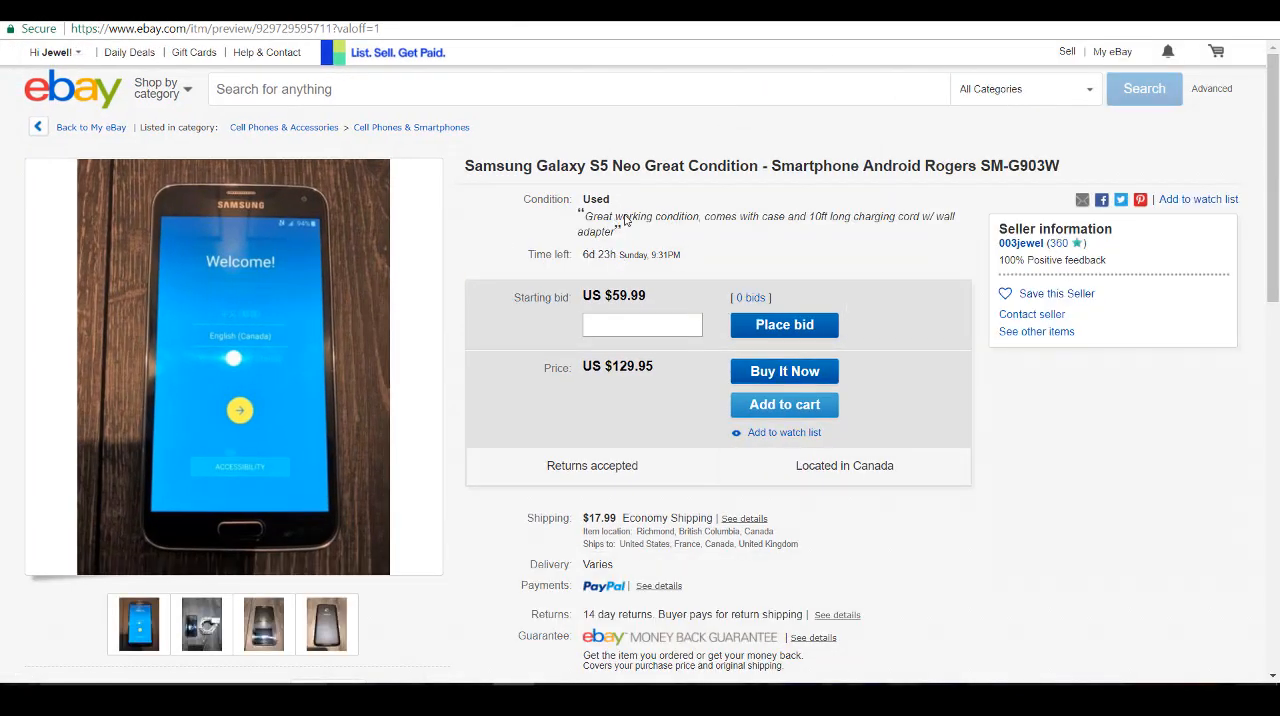
scroll("down", 3)
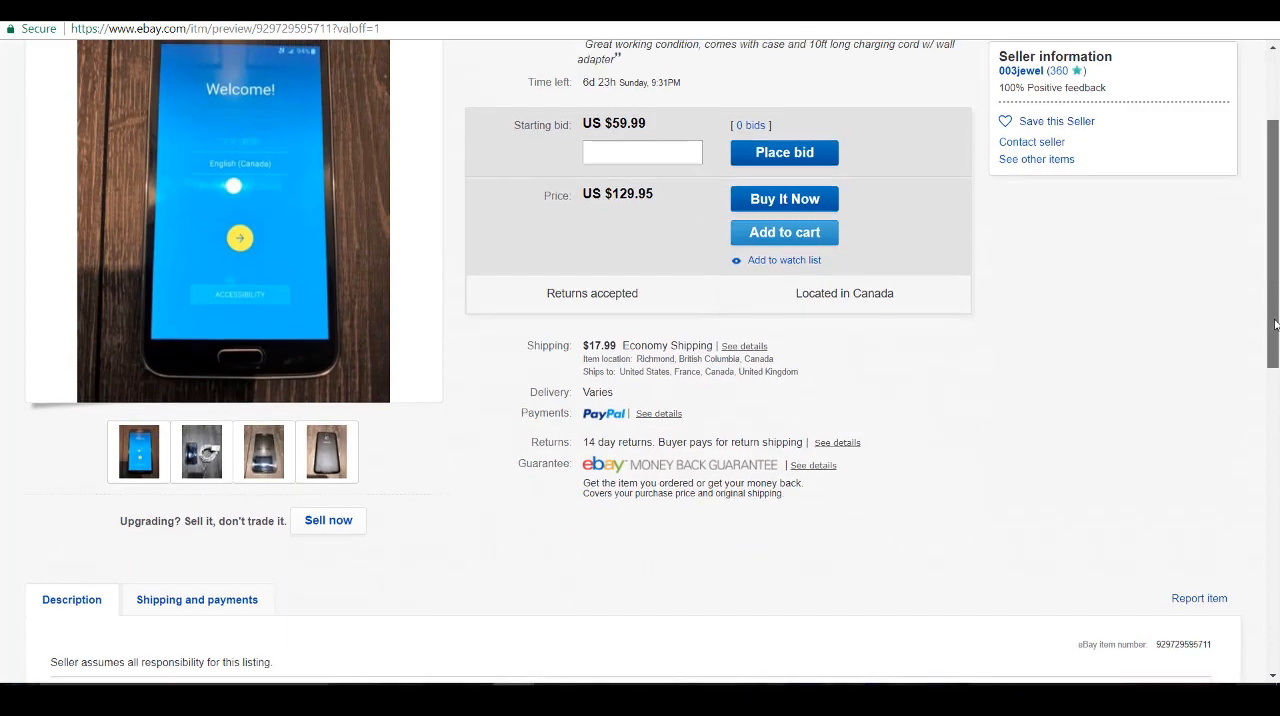
scroll("down", 3)
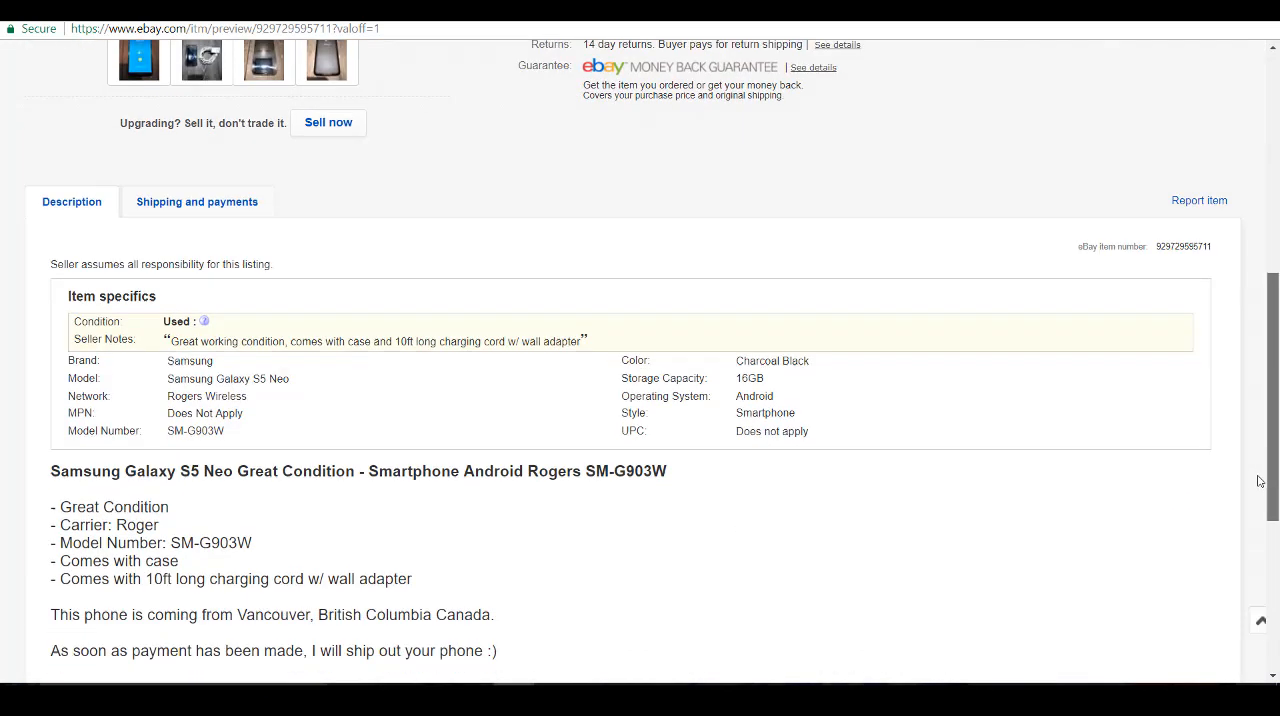
scroll("down", 3)
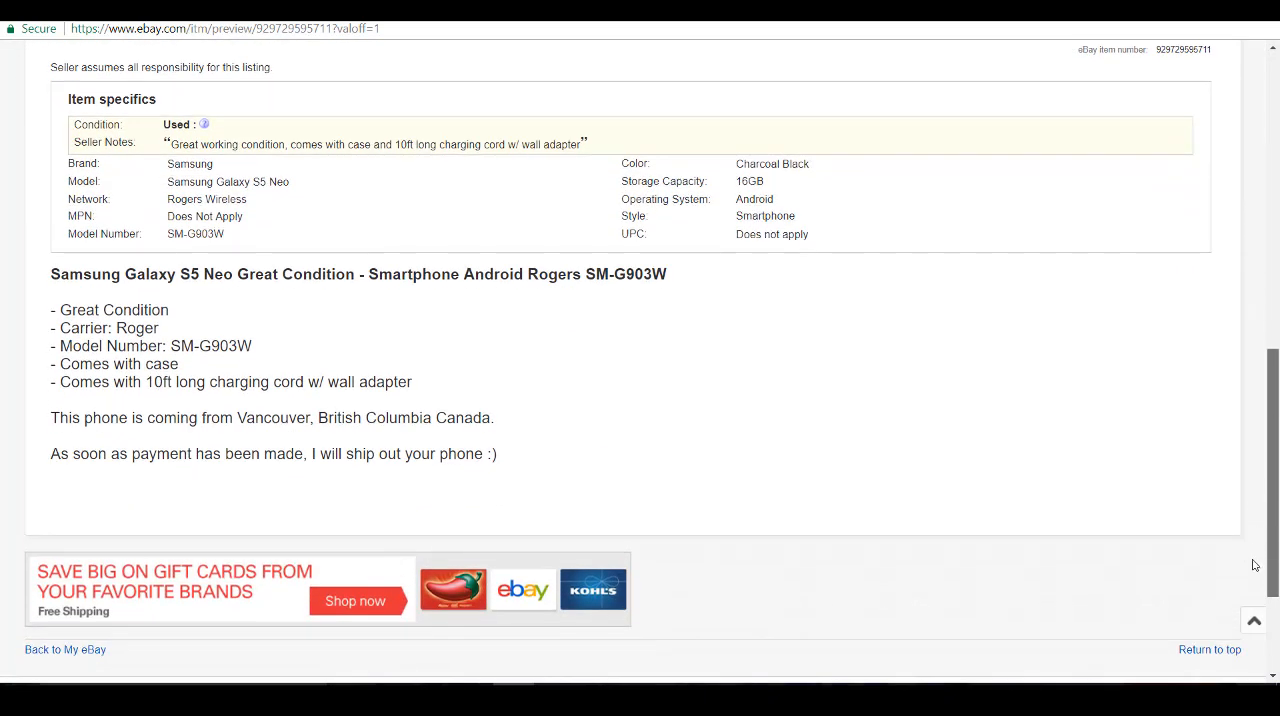
scroll("down", 3)
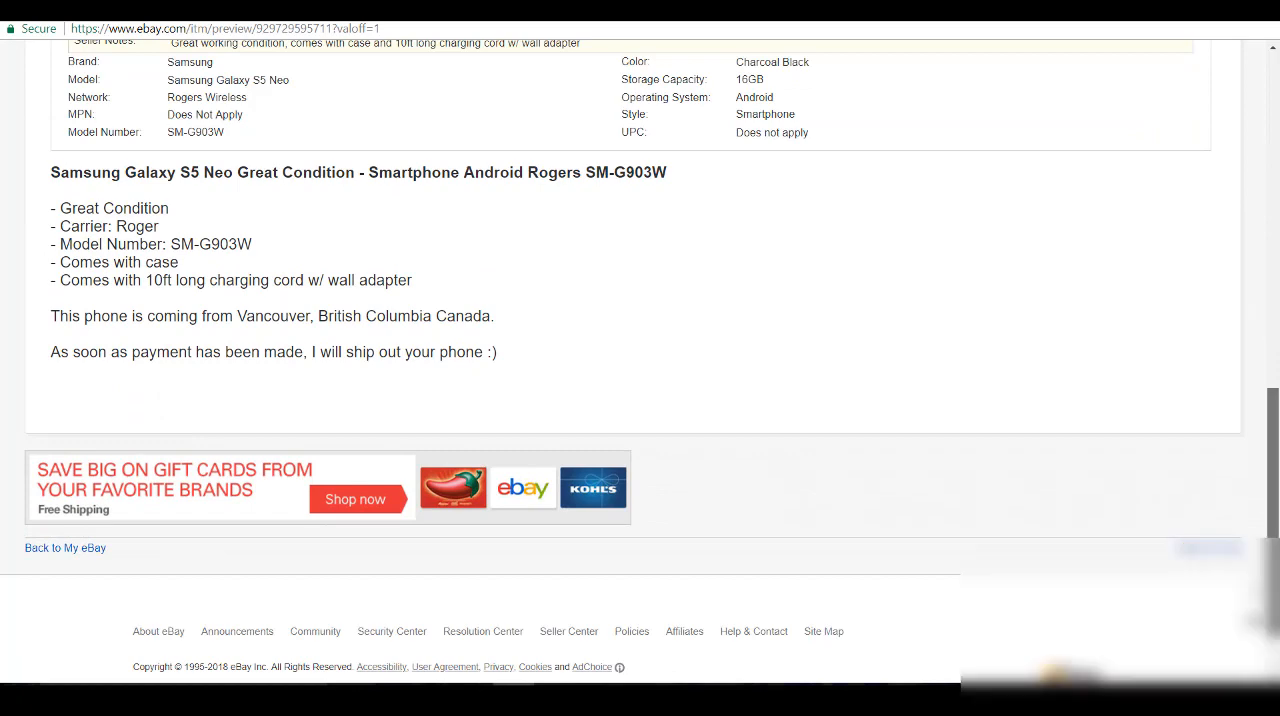
scroll("up", 3)
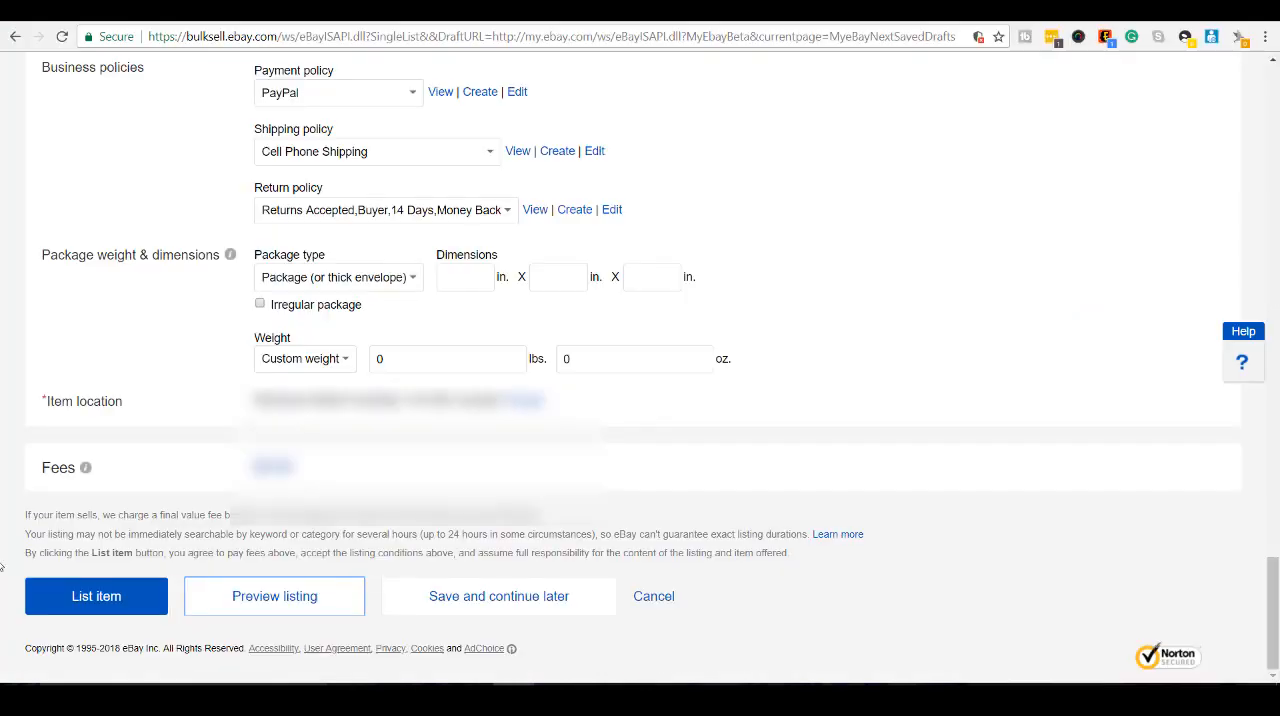
left_click(96, 596)
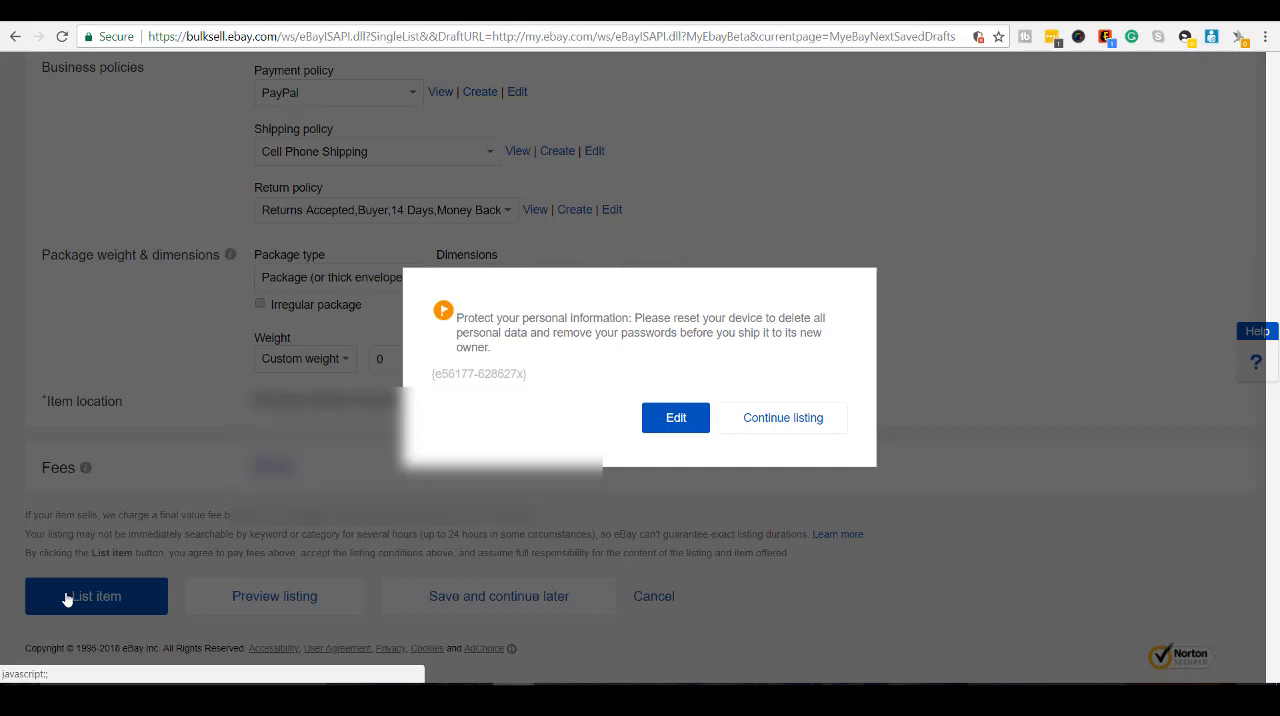
mouse_move(798, 430)
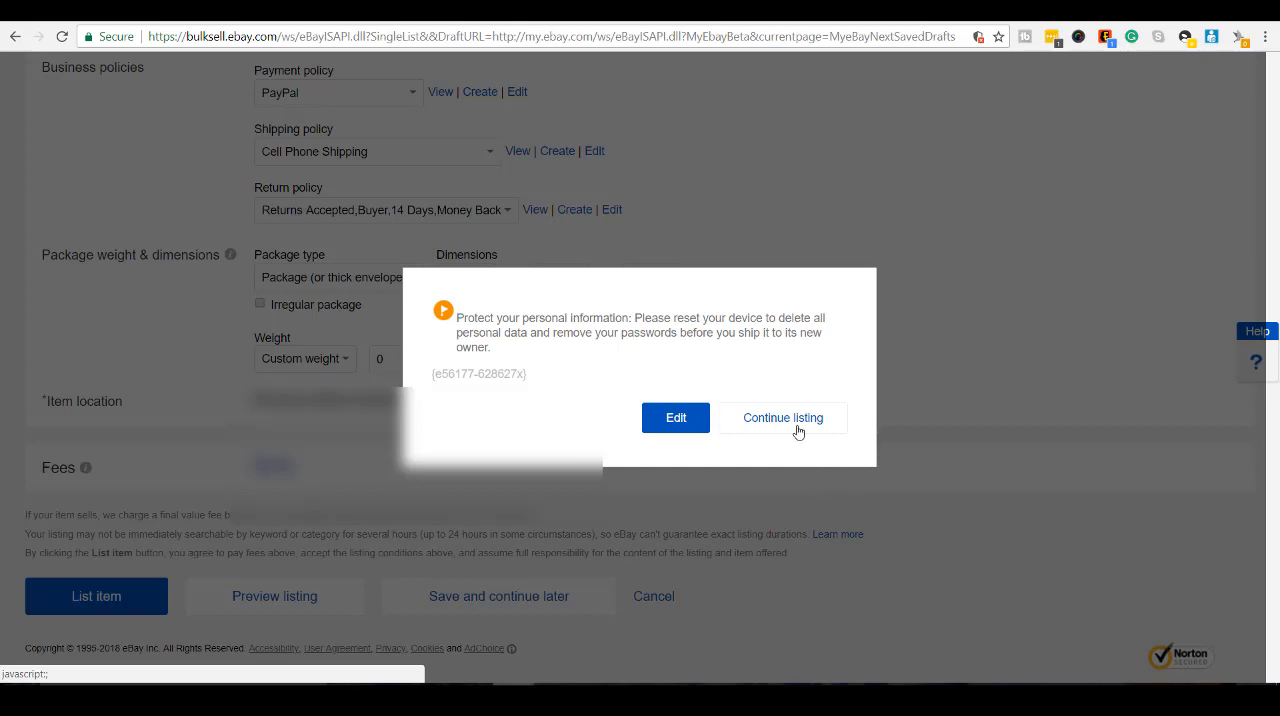
left_click(782, 418)
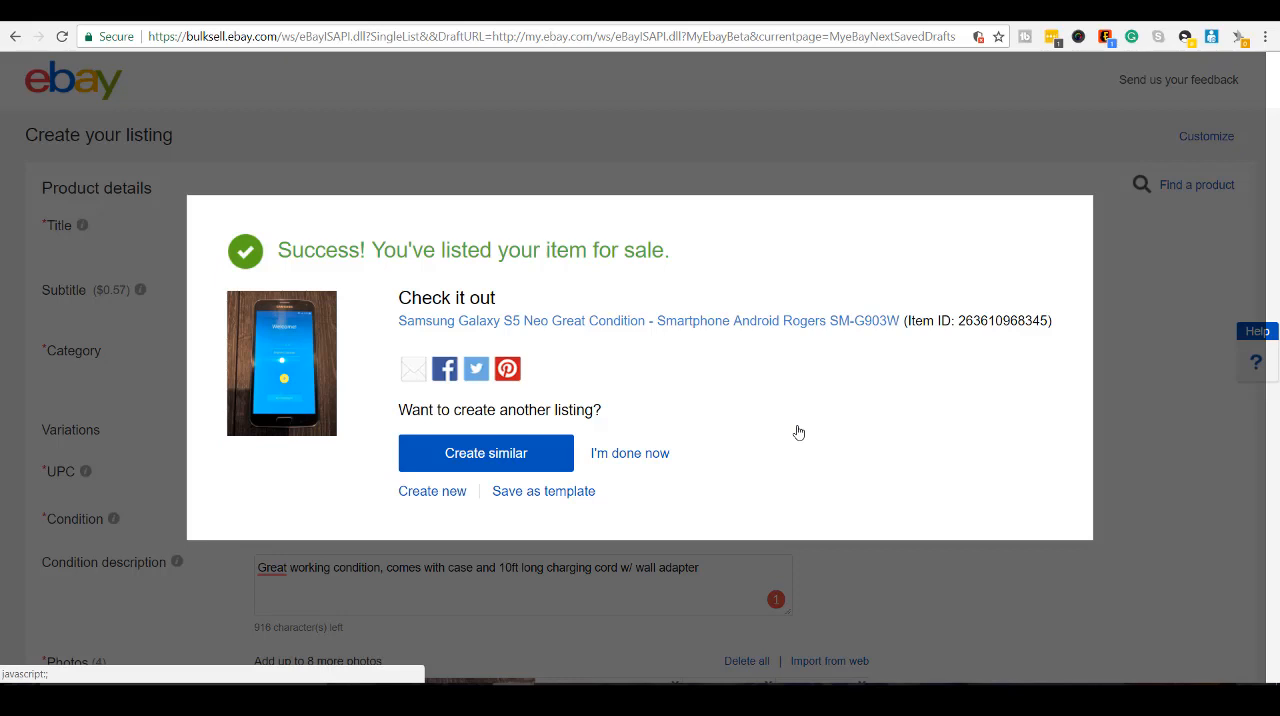
left_click(648, 321)
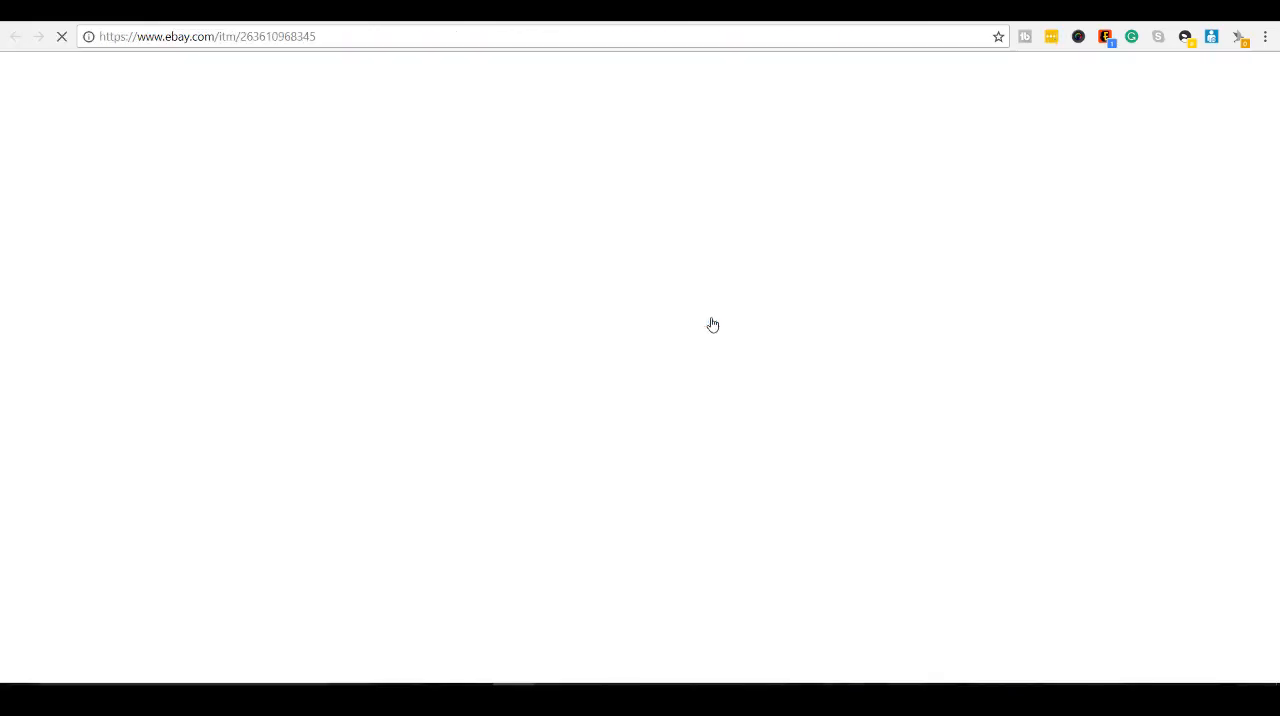